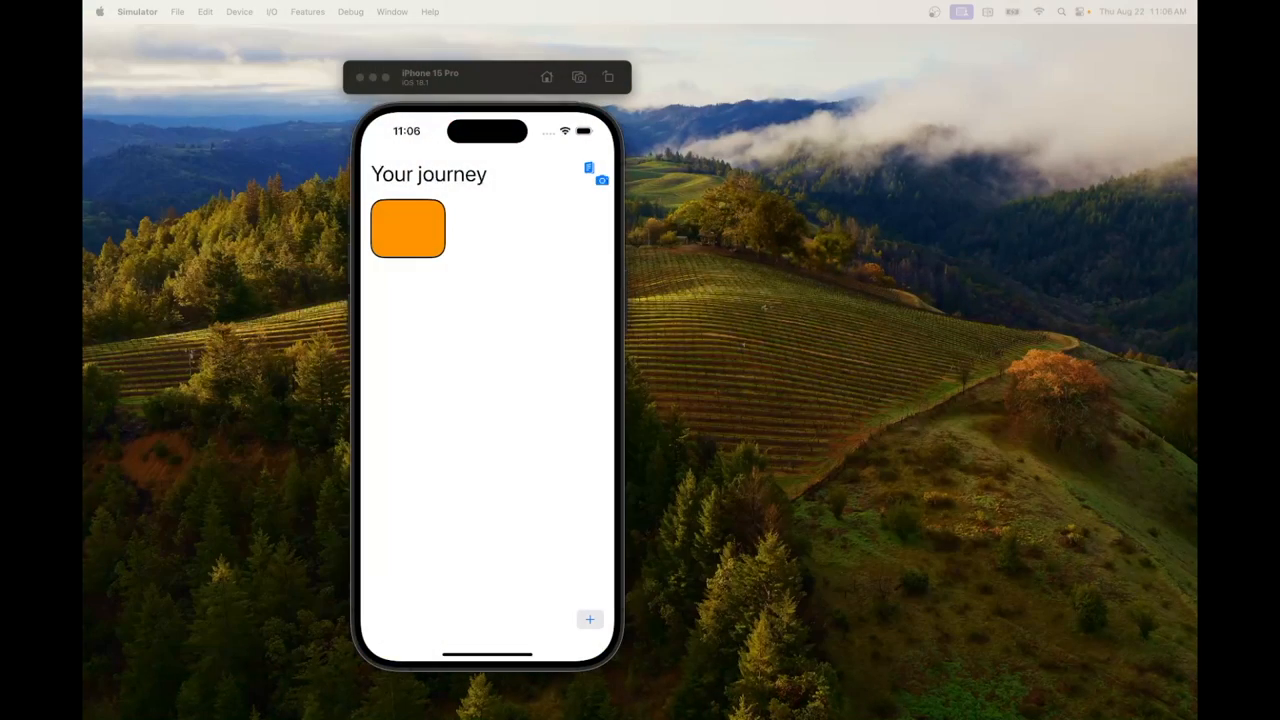
{"action": "mouse_move", "coordinate": [564, 62]}
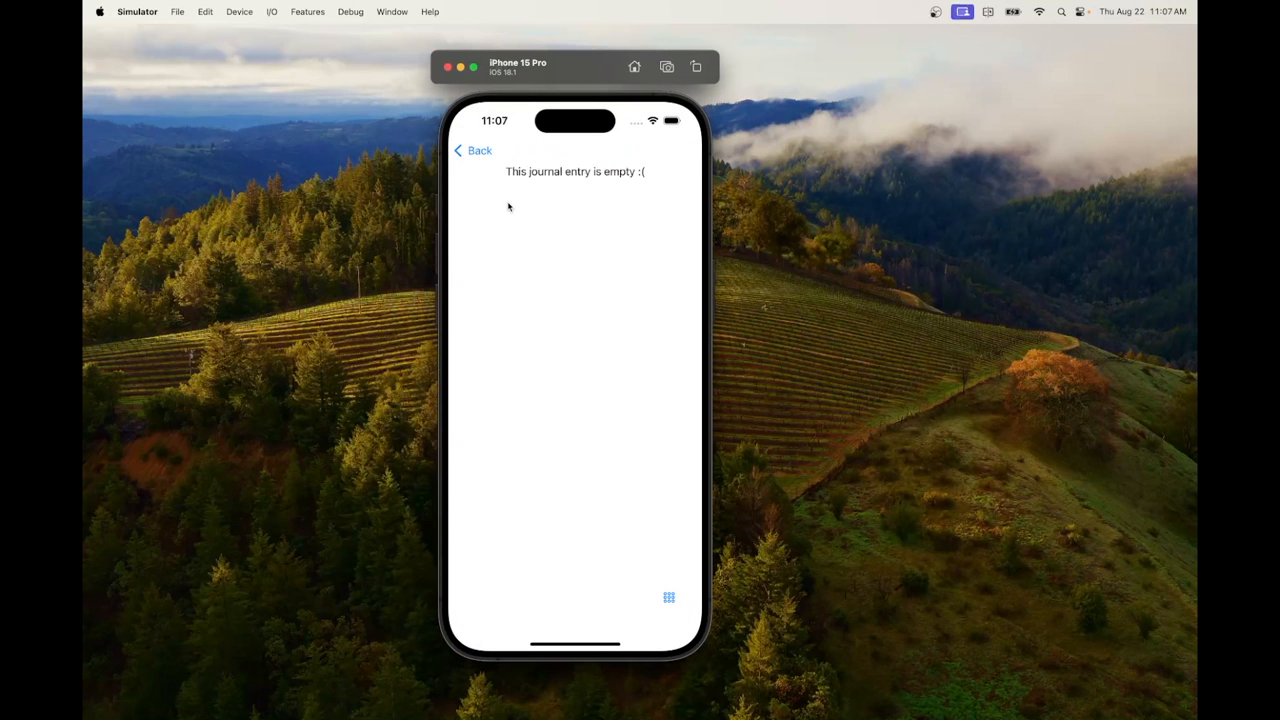
{"action": "mouse_move", "coordinate": [654, 598]}
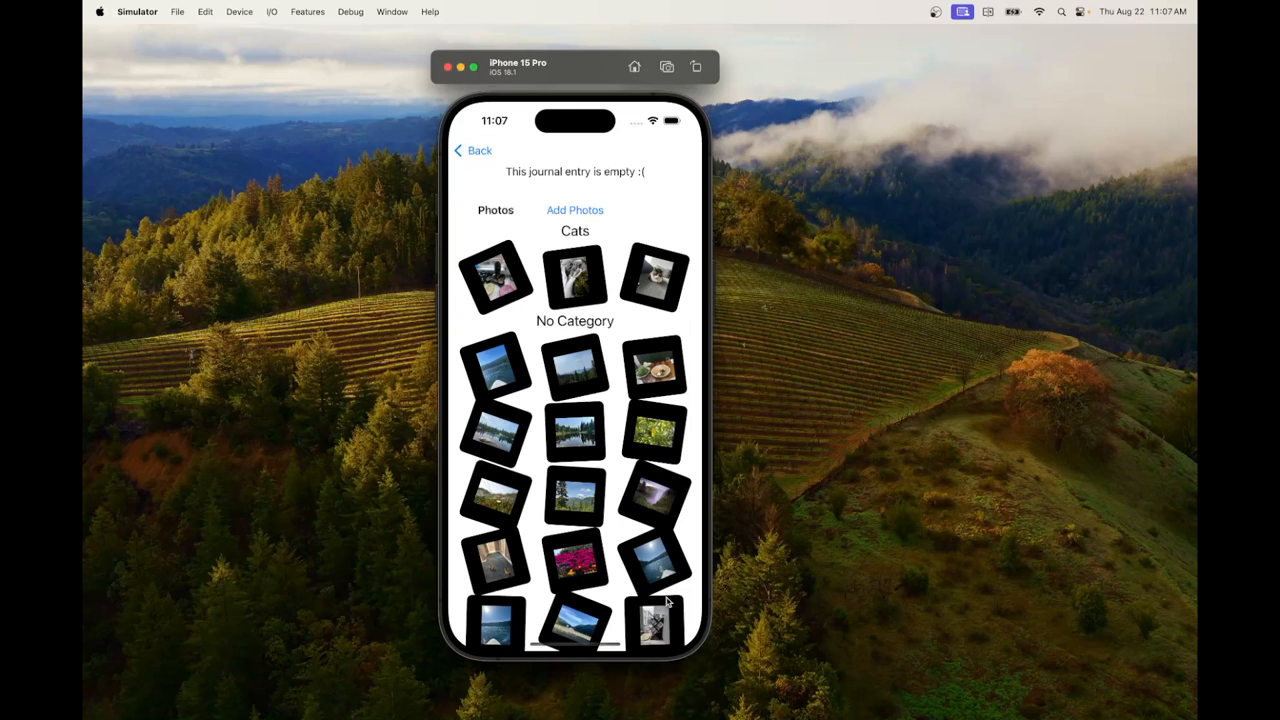
{"action": "mouse_move", "coordinate": [576, 310]}
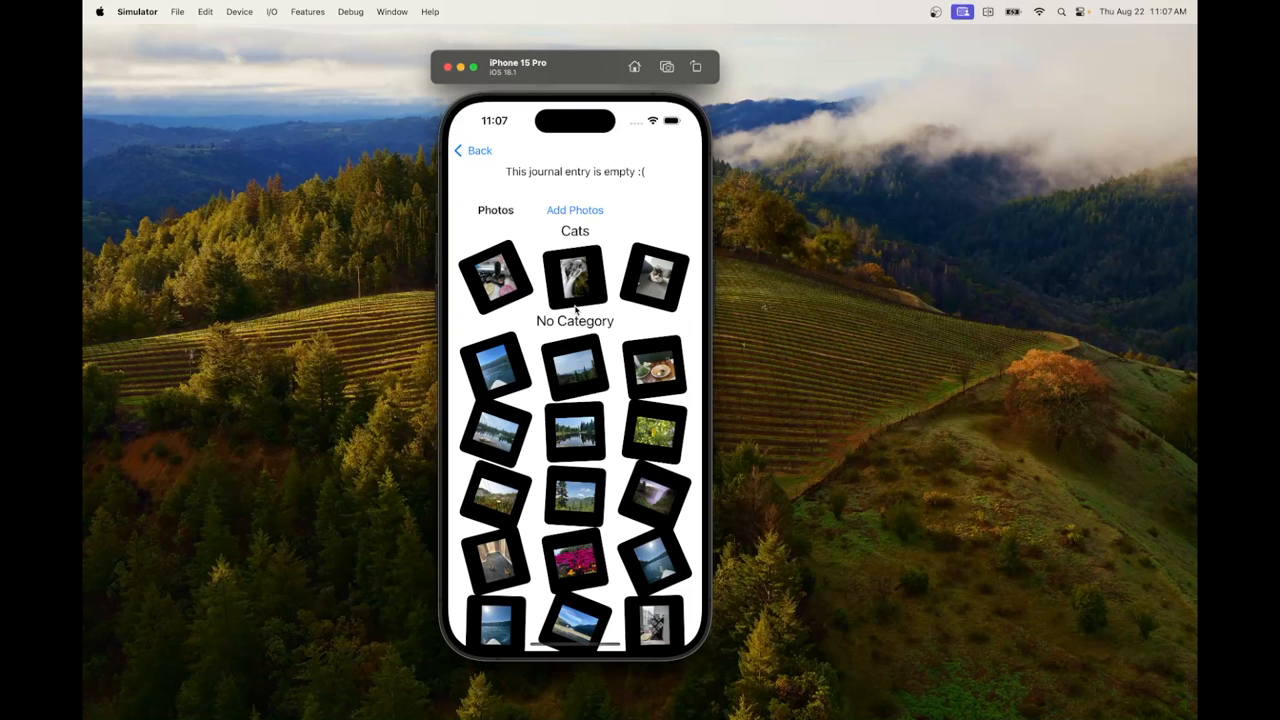
Step: Scroll the journal entry's Photos section to see the Cats and No Category photo grids
{"action": "scroll", "scroll_direction": "down", "scroll_amount": 3}
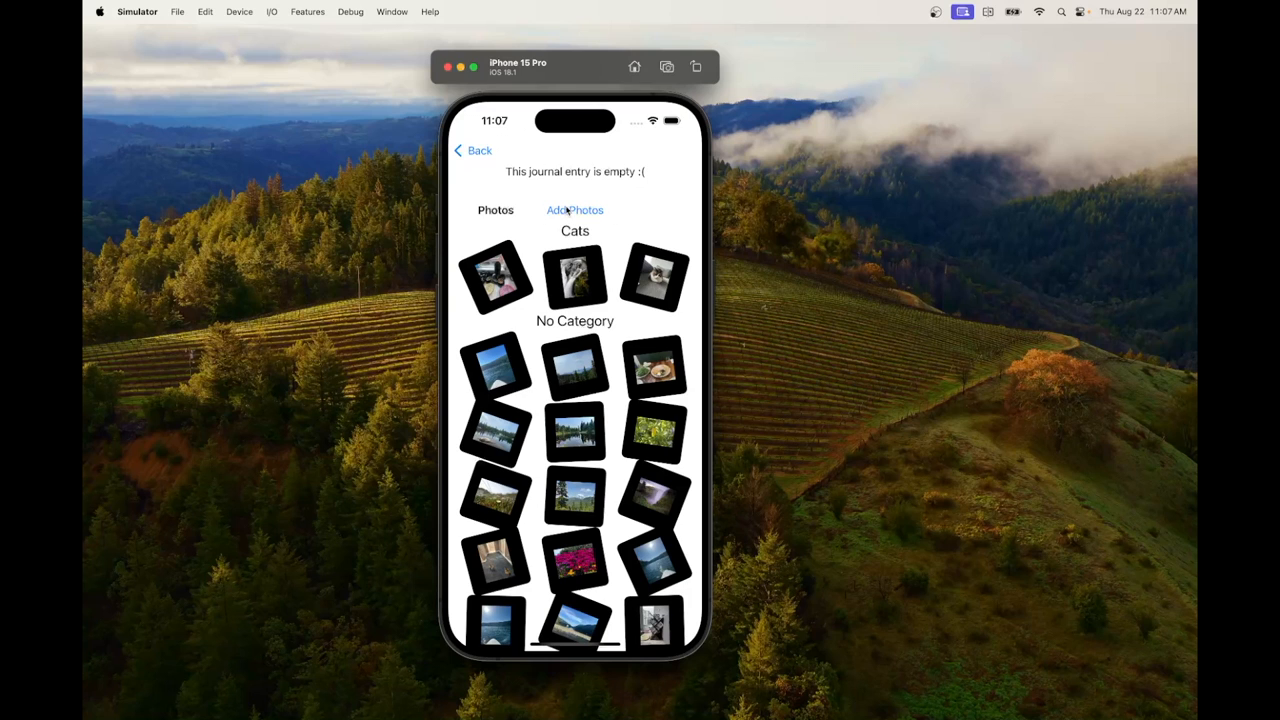
{"action": "mouse_move", "coordinate": [500, 324]}
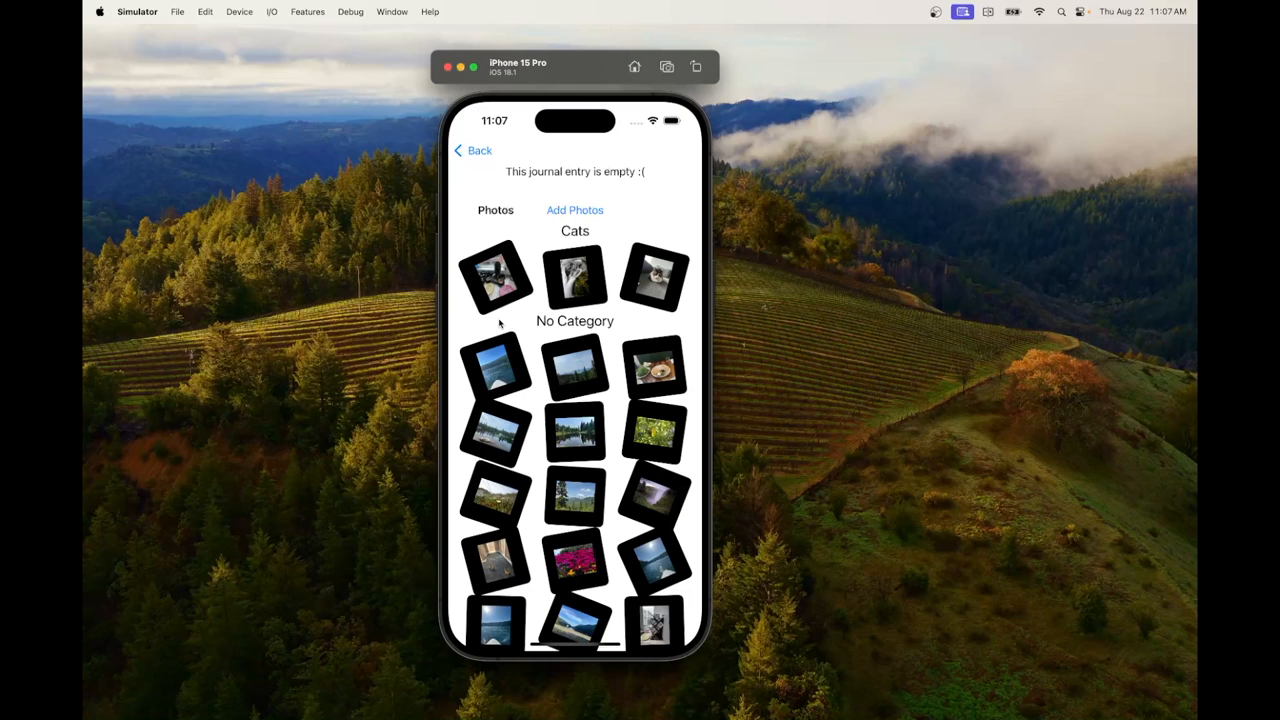
{"action": "scroll", "scroll_direction": "down", "scroll_amount": 3}
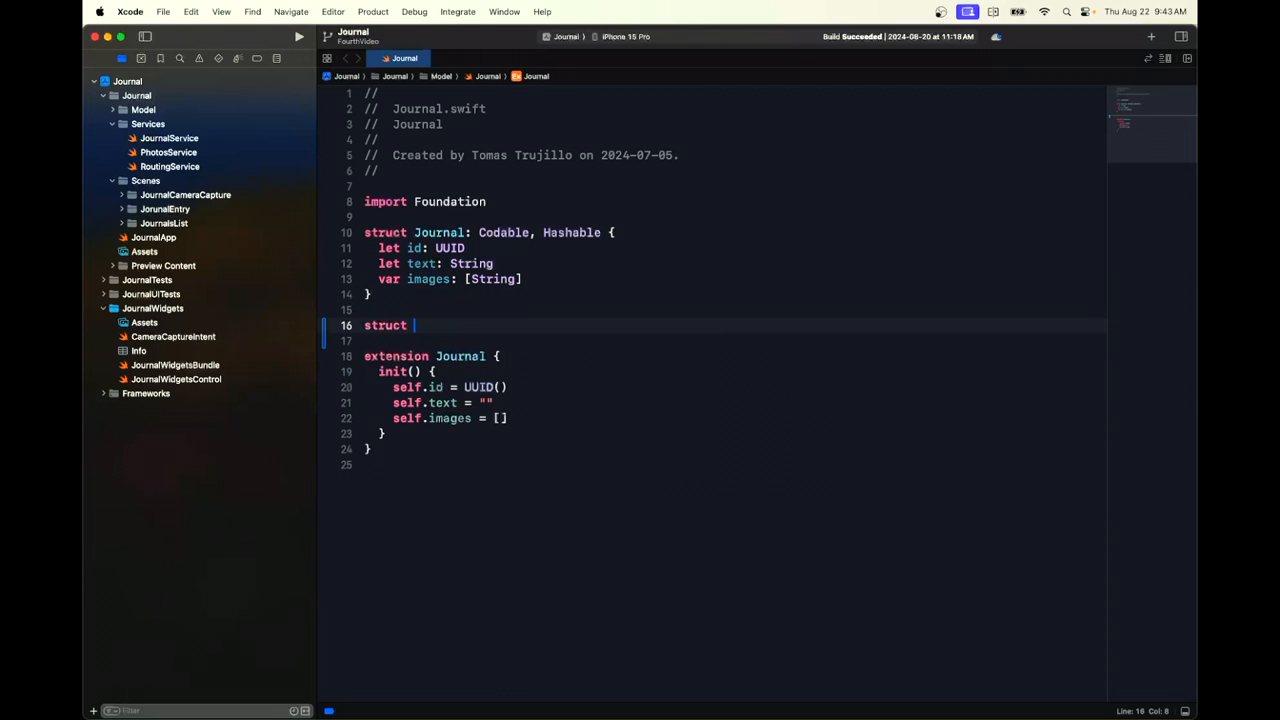
Step: Declare struct JournalImage: Codable, Hashable with name and optional category, used by Journal's images
{"action": "type", "text": "JournalImage: Co"}
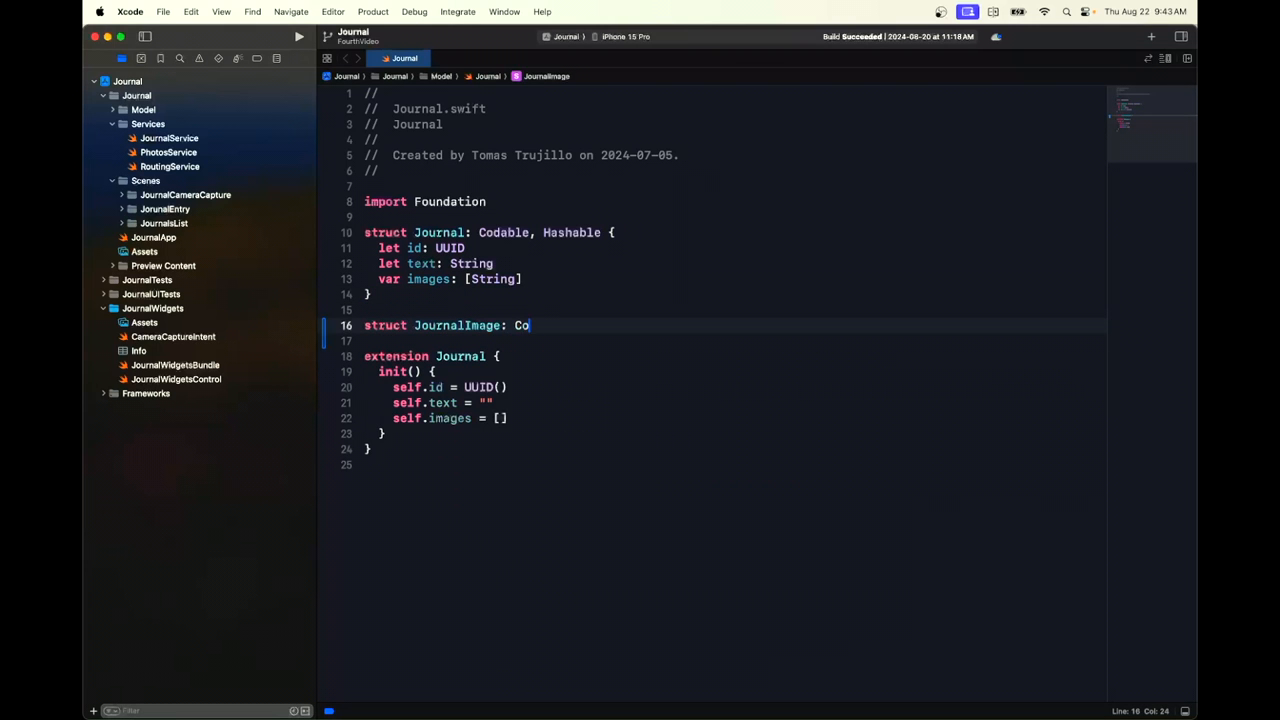
{"action": "type", "text": "dable {"}
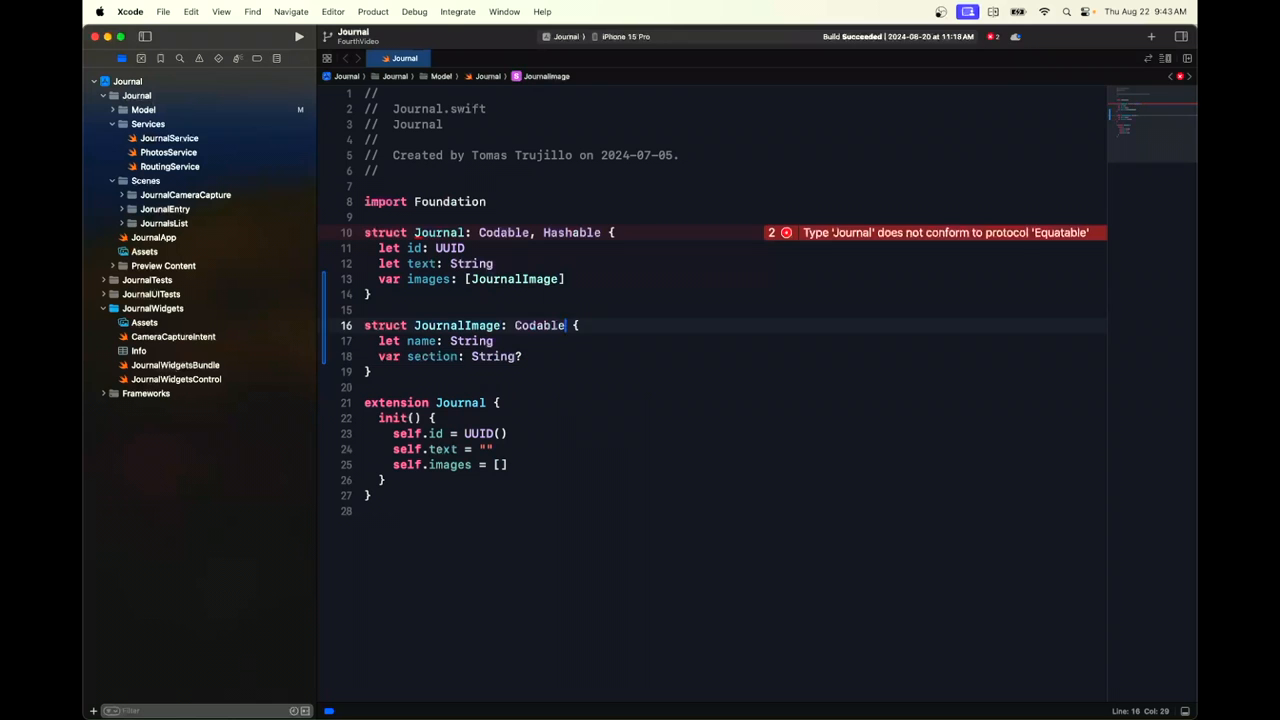
{"action": "type", "text": ", Hashable"}
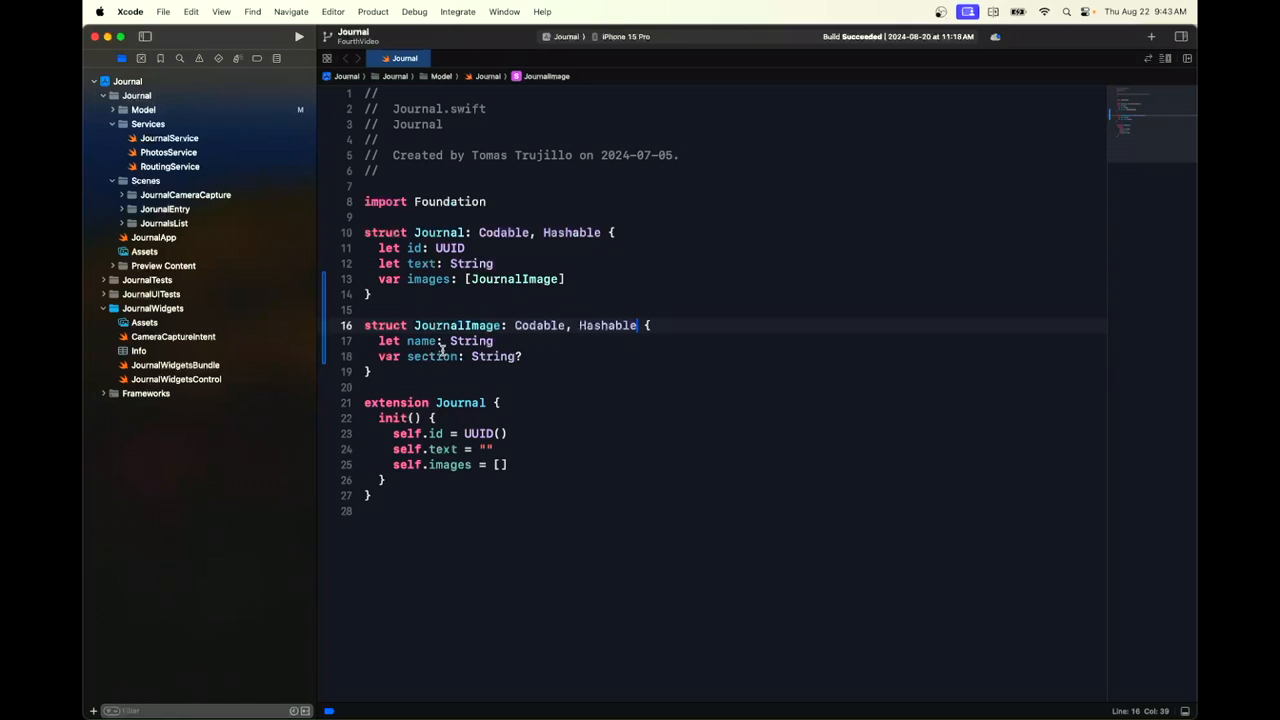
{"action": "double_click", "coordinate": [432, 356]}
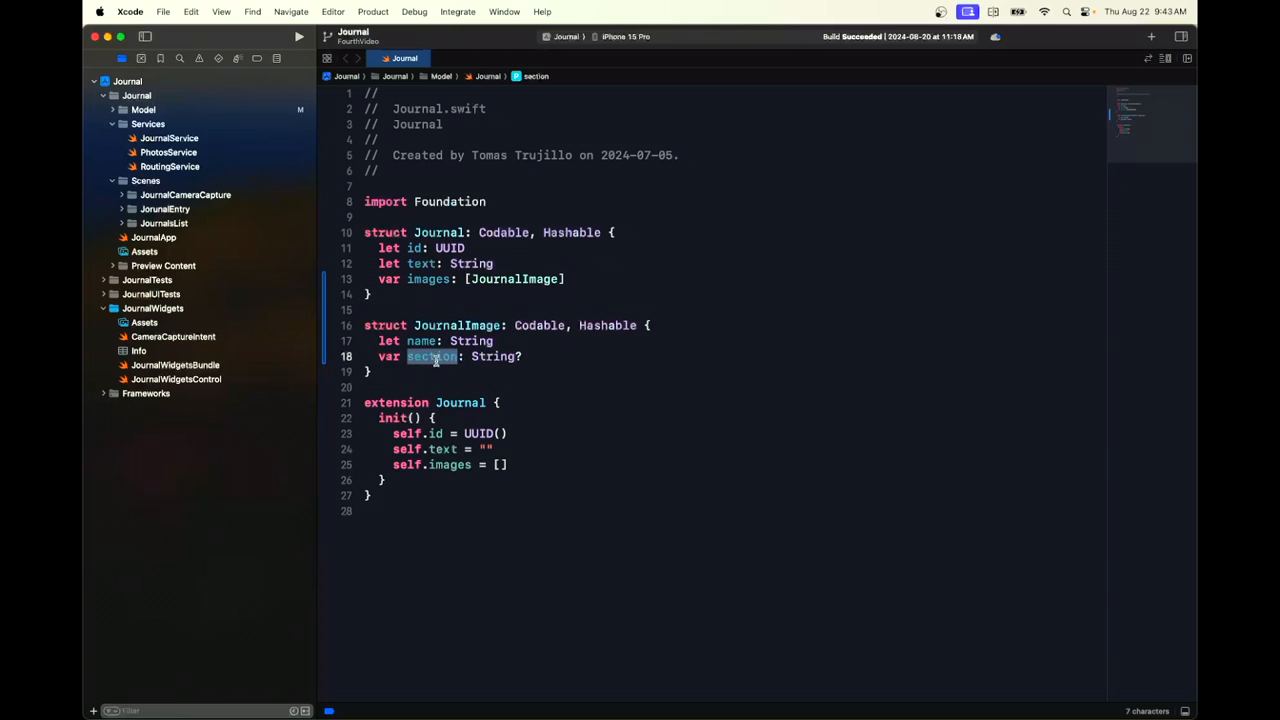
{"action": "mouse_move", "coordinate": [464, 390]}
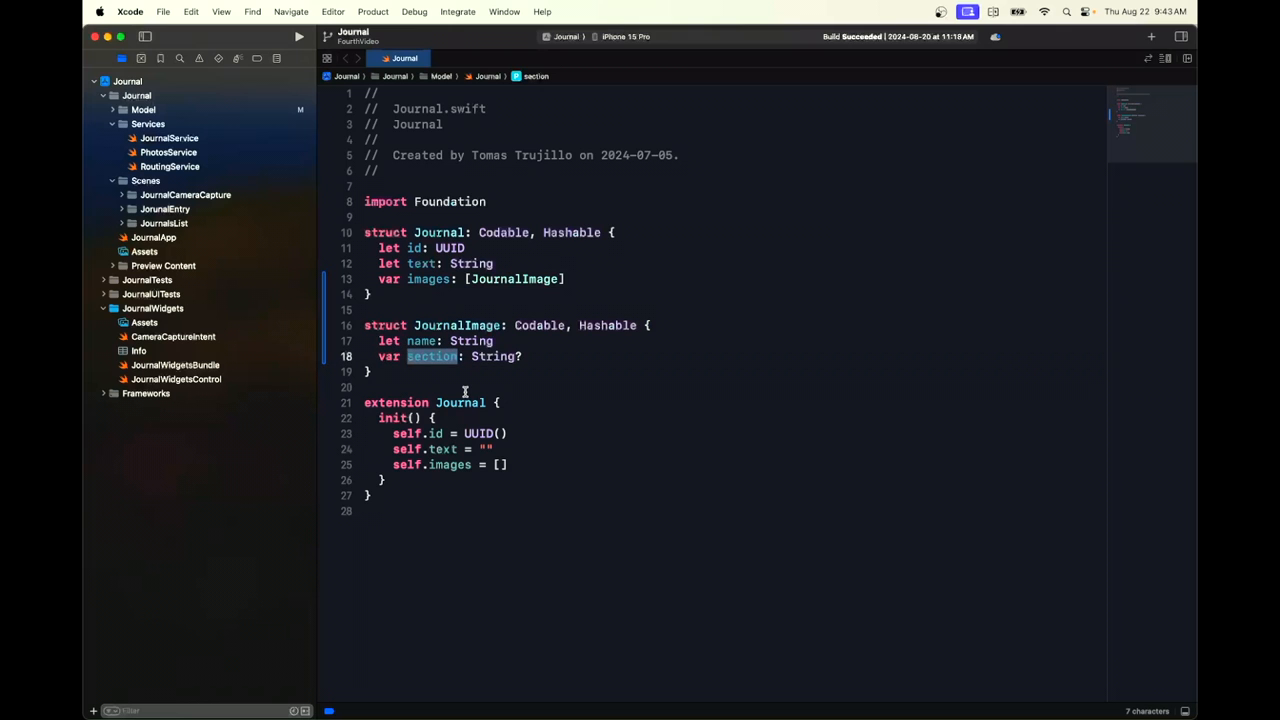
{"action": "type", "text": "category"}
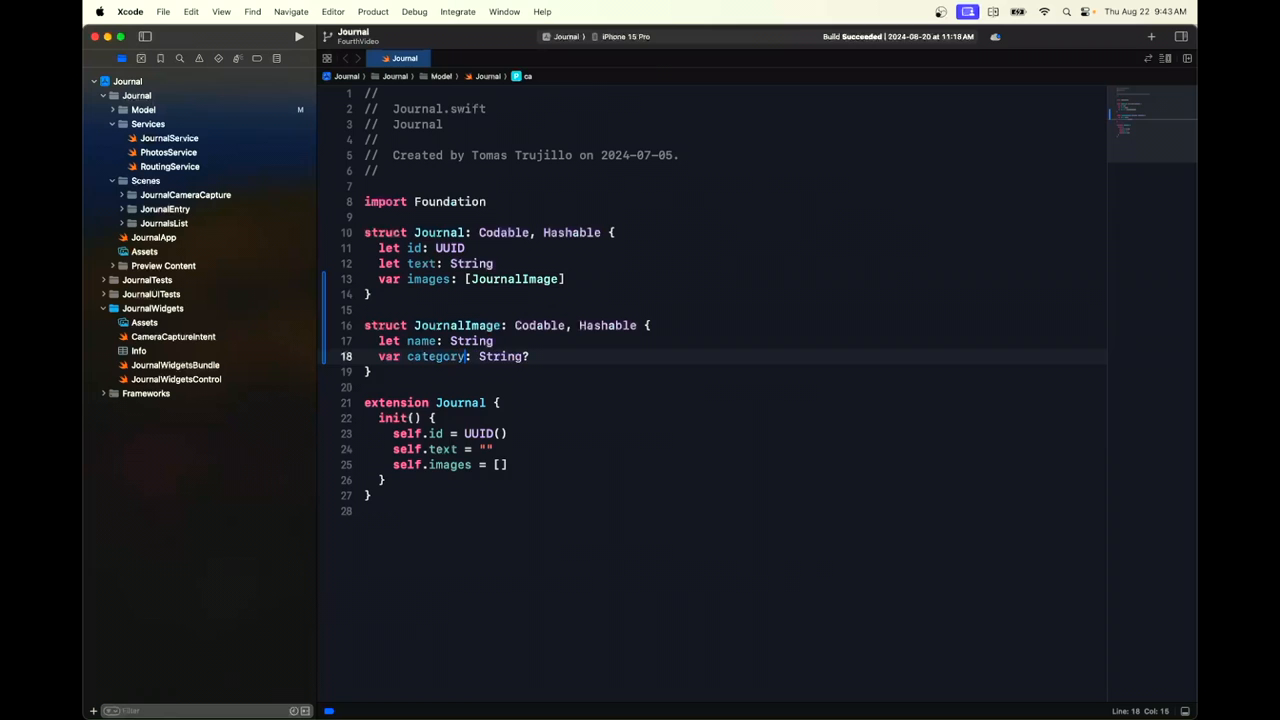
{"action": "left_click", "coordinate": [196, 224]}
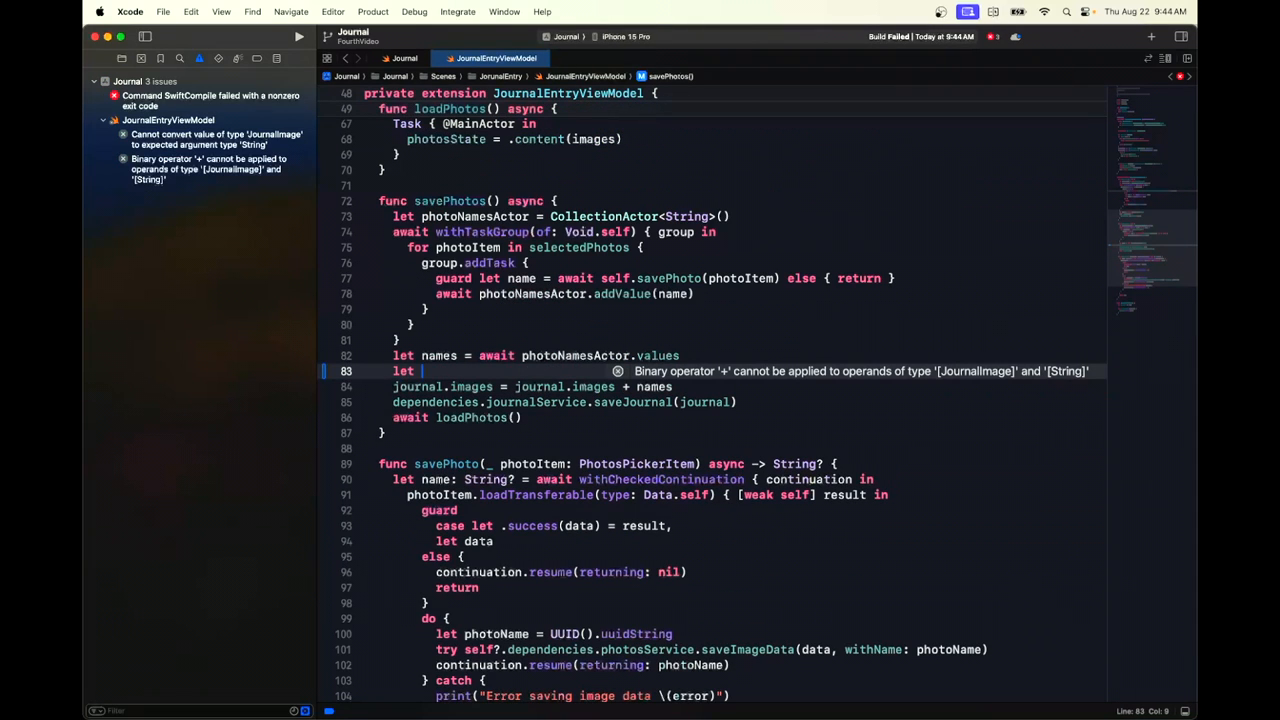
Step: Map saved photo names into JournalImage values and load each photo via journalPhoto.name
{"action": "type", "text": "journalImages = n"}
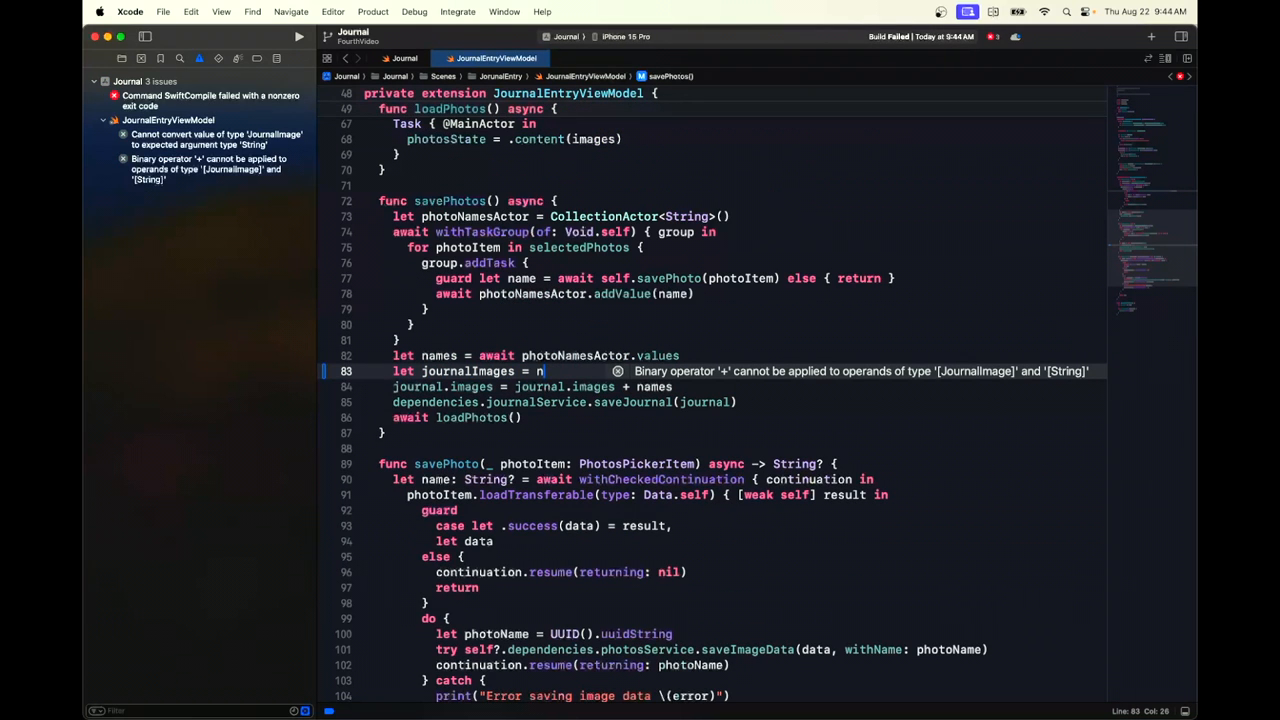
{"action": "type", "text": "ames.map { }"}
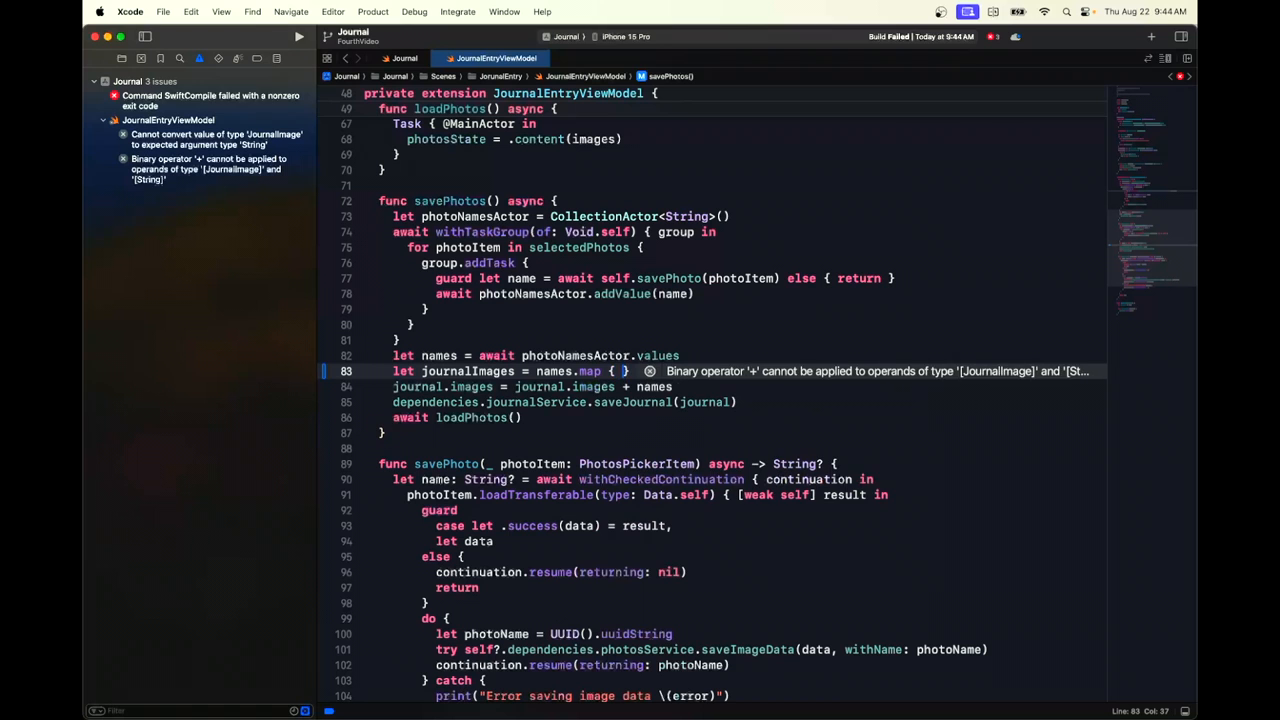
{"action": "type", "text": "Journina"}
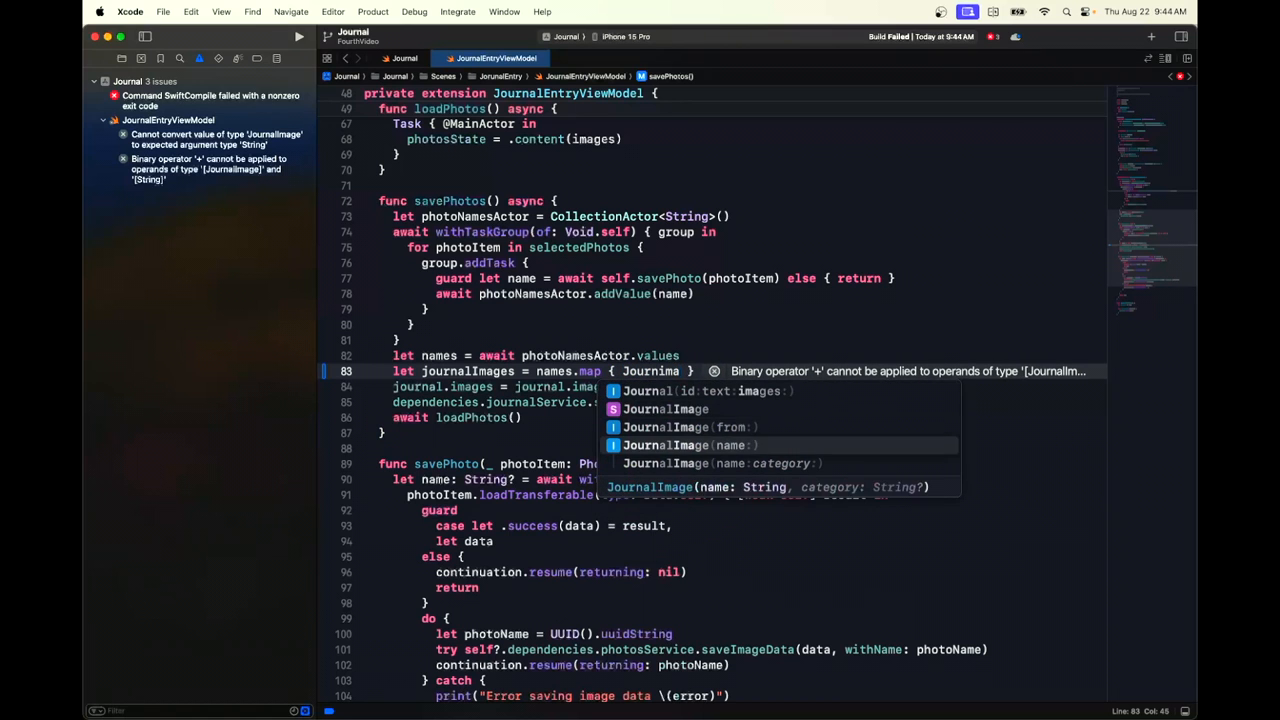
{"action": "left_click", "coordinate": [664, 444]}
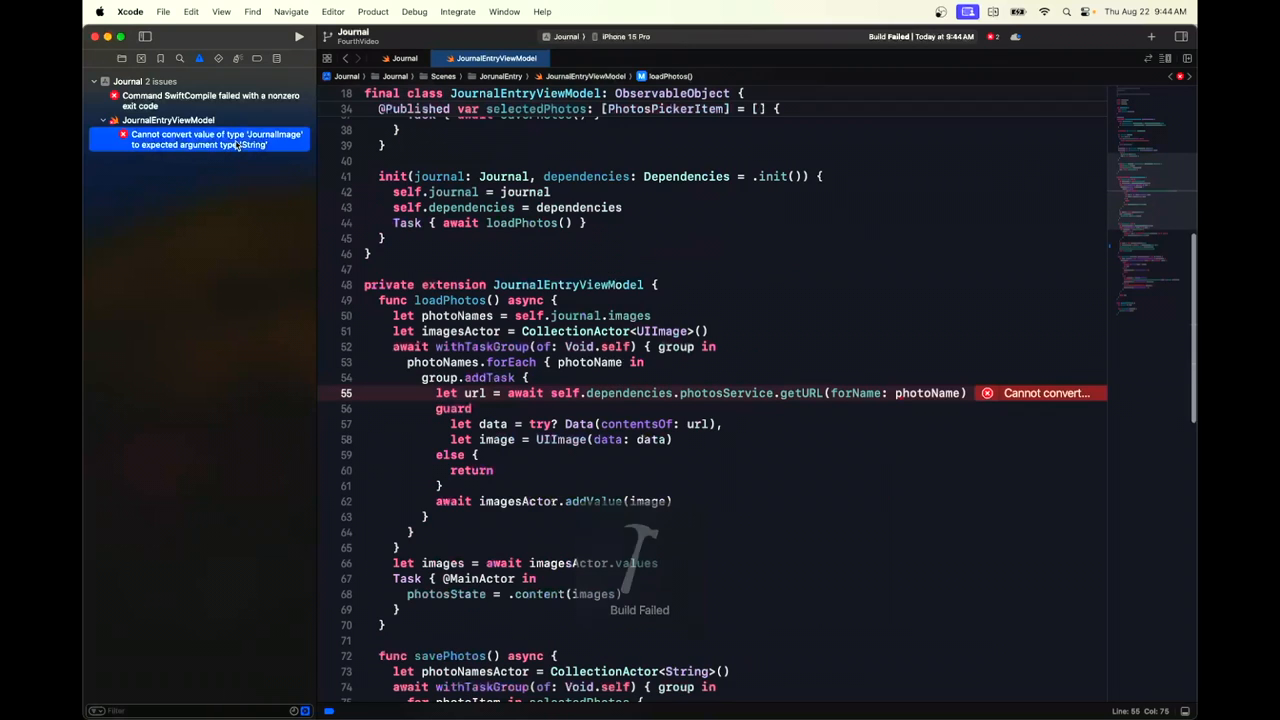
{"action": "type", "text": ".n"}
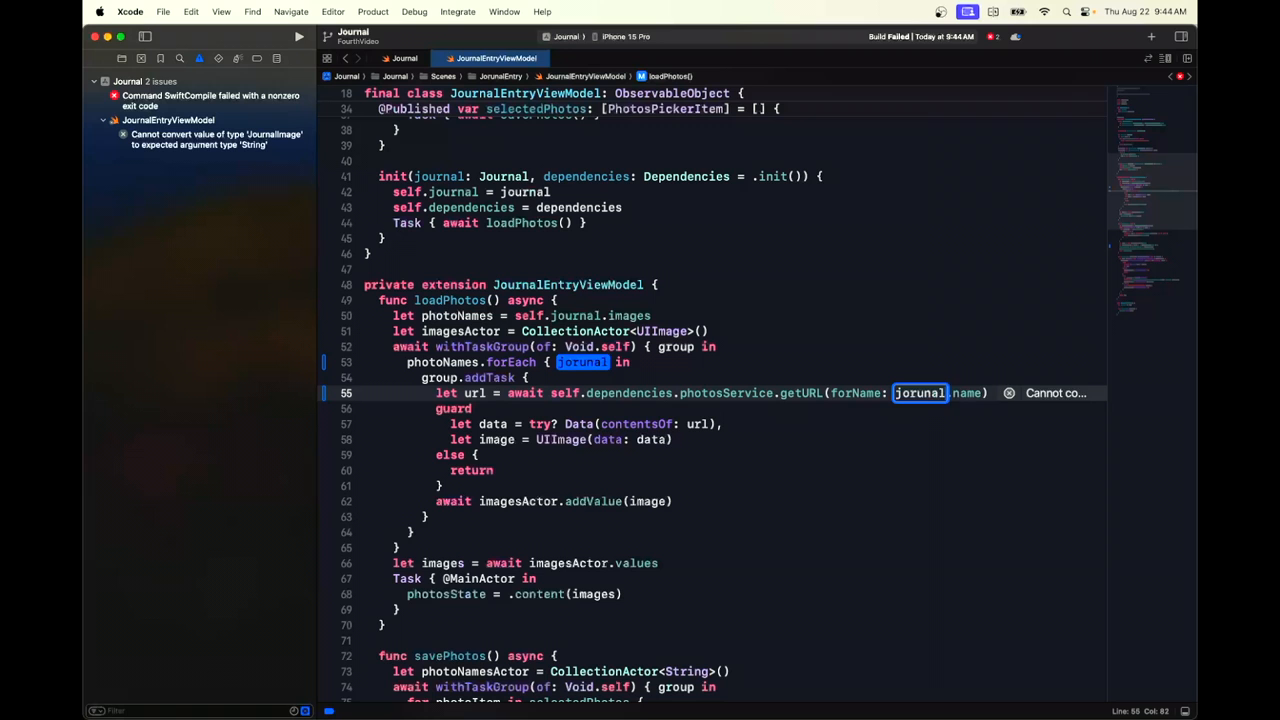
{"action": "type", "text": "journalPhoto"}
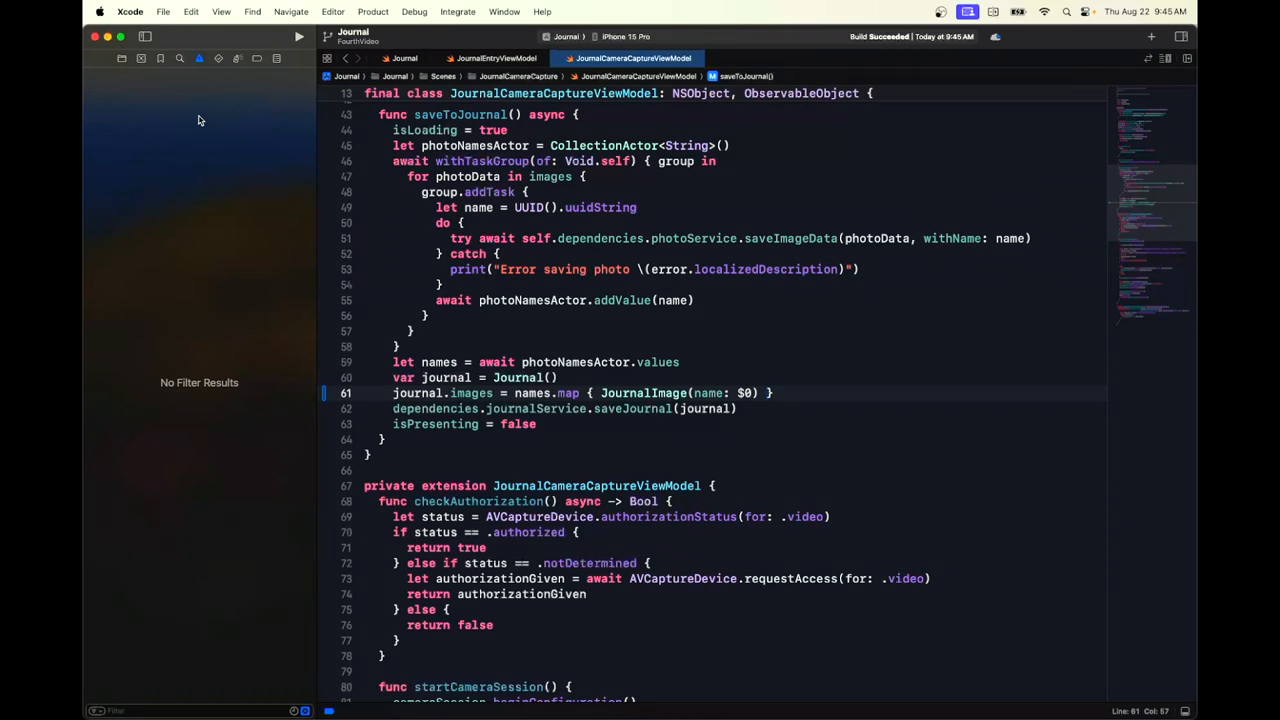
Step: In JournalEntryView's onTapGesture, call viewModel.tappedImage(withIndex: index)
{"action": "left_click", "coordinate": [120, 58]}
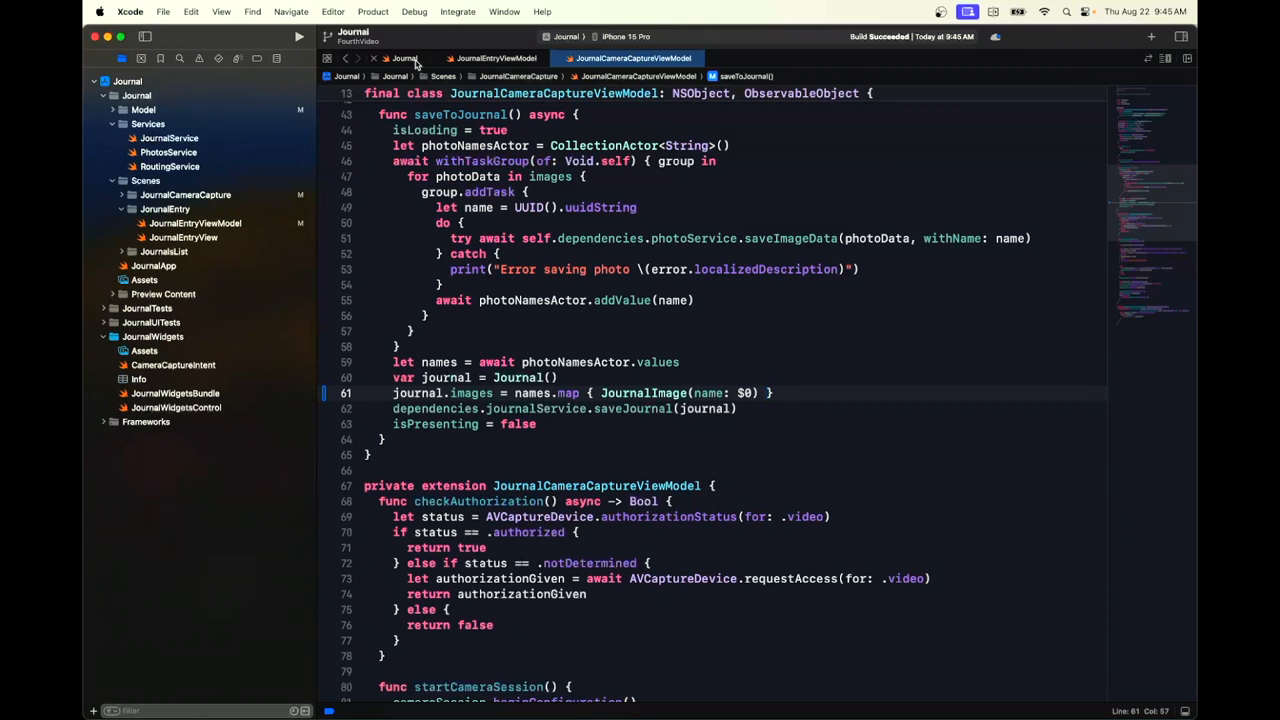
{"action": "left_click", "coordinate": [604, 56]}
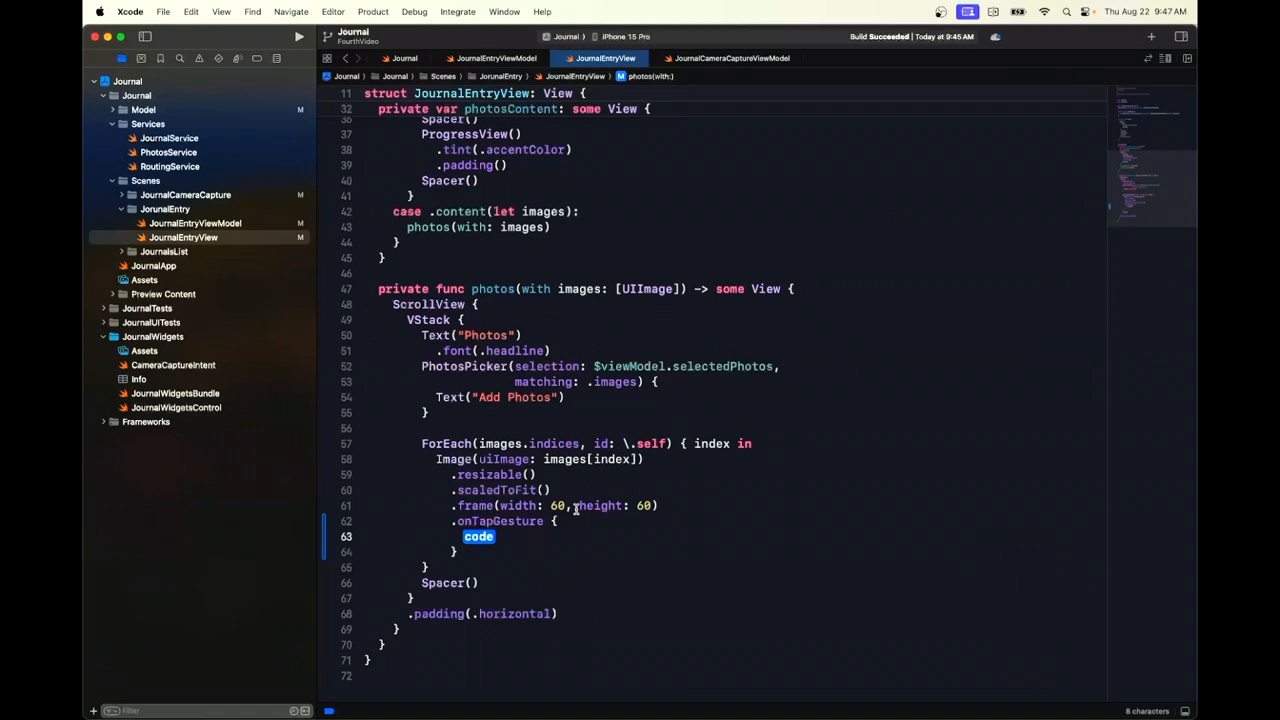
{"action": "type", "text": "viewModel"}
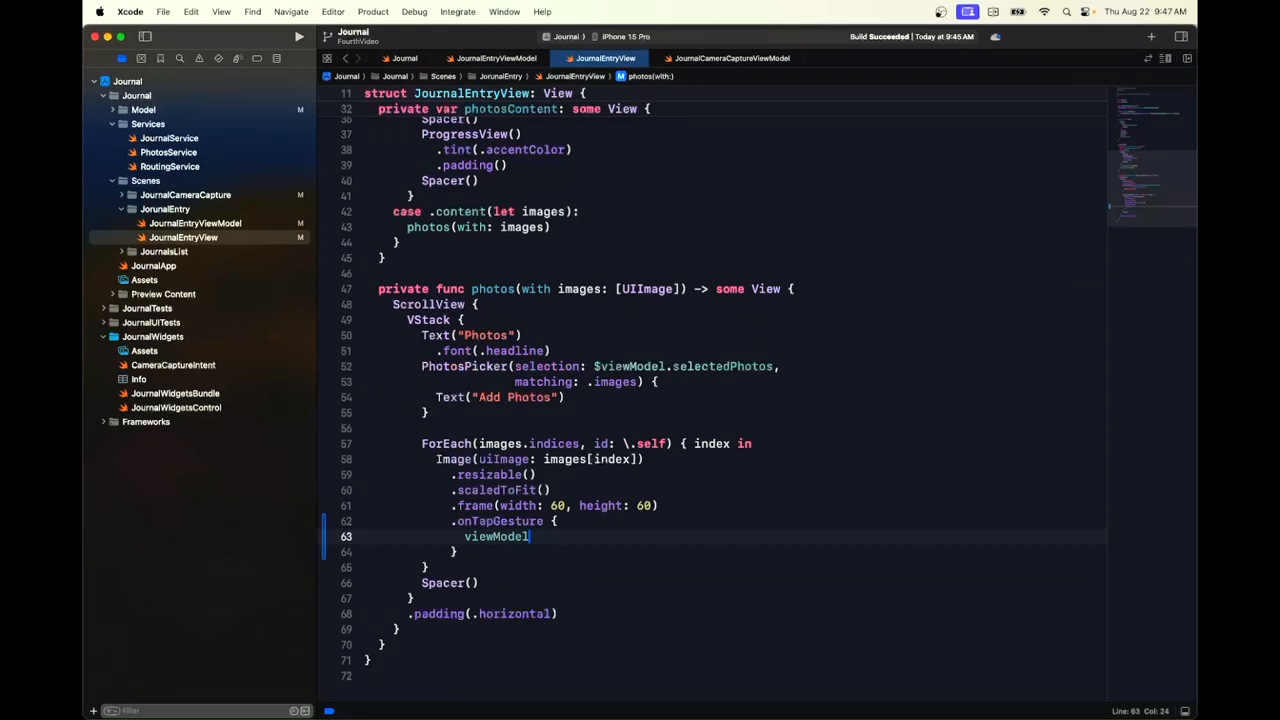
{"action": "type", "text": ".tappedImage("}
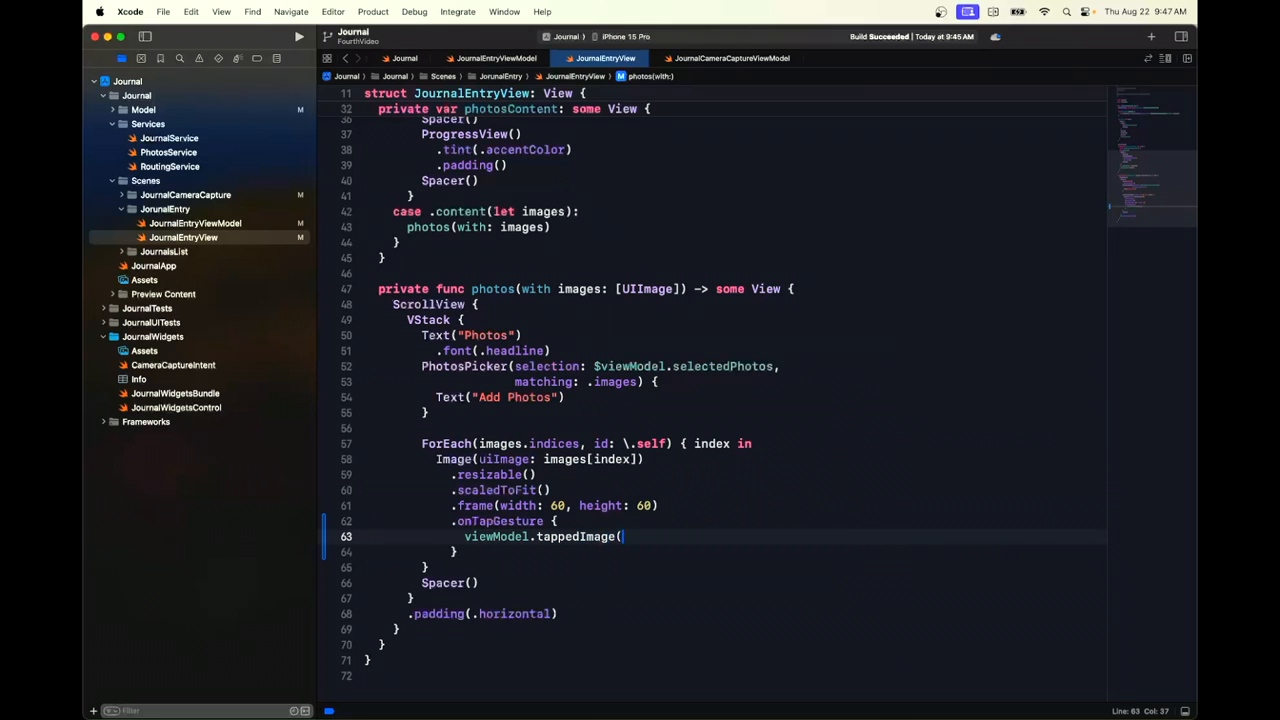
{"action": "type", "text": "withIndex: index)"}
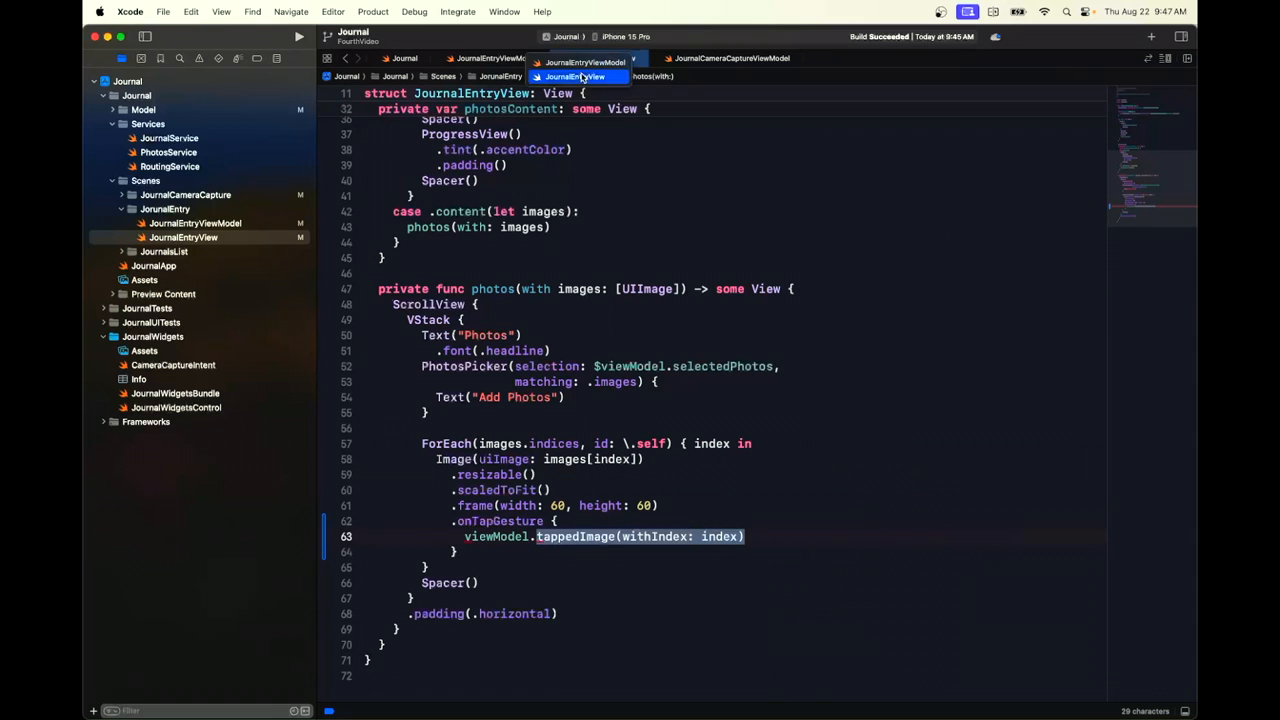
{"action": "left_click", "coordinate": [496, 58]}
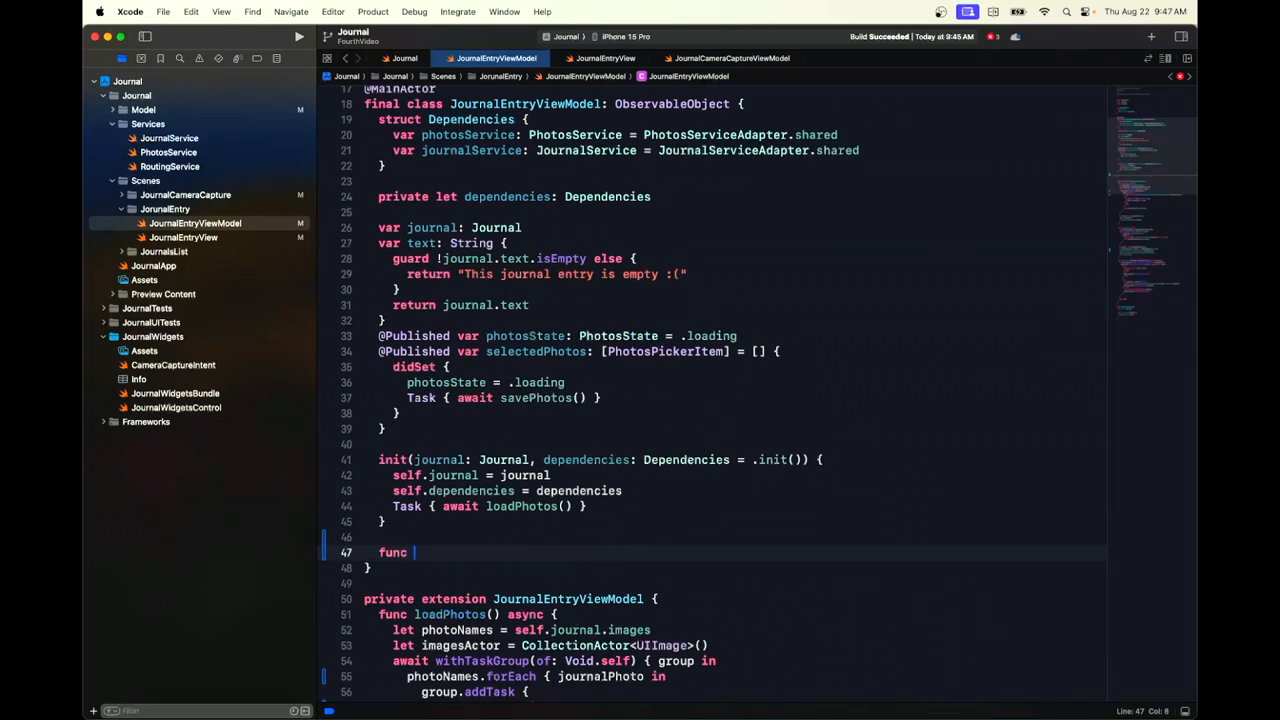
Step: Declare an empty func tappedImage(withIndex index: Int) in JournalEntryViewModel
{"action": "type", "text": "tappedImage(withIndex index) {"}
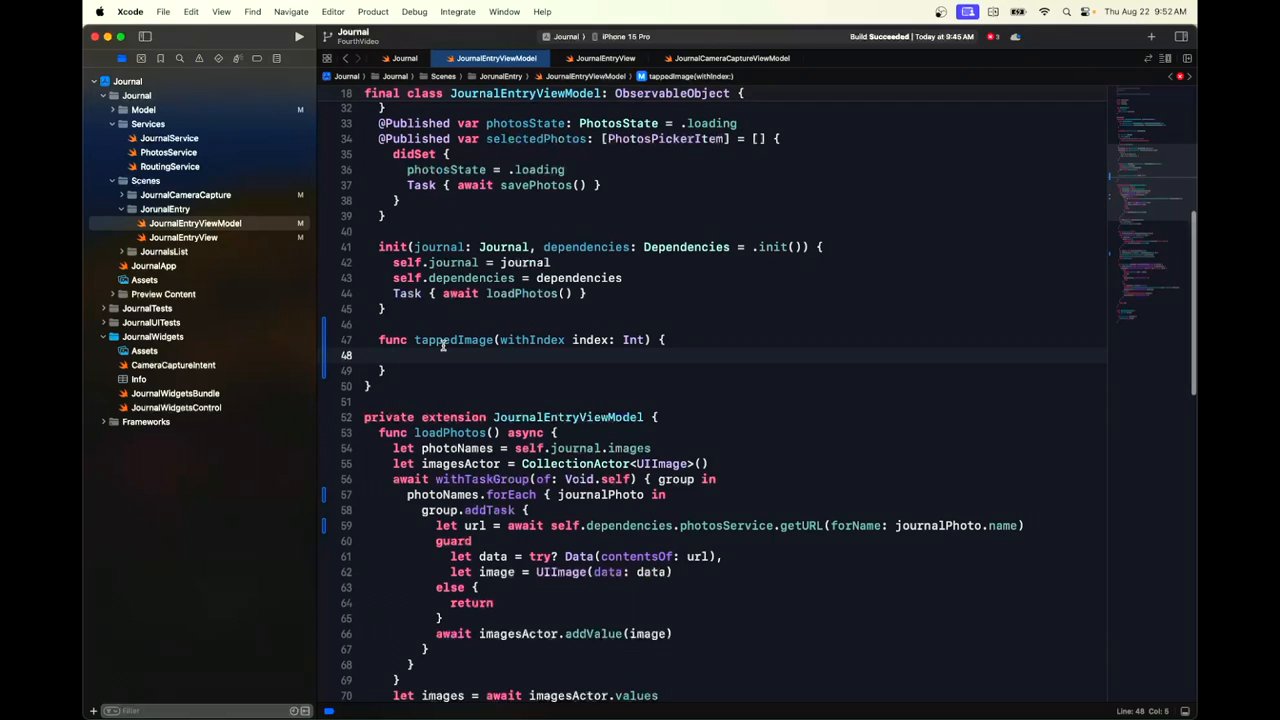
{"action": "mouse_move", "coordinate": [432, 364]}
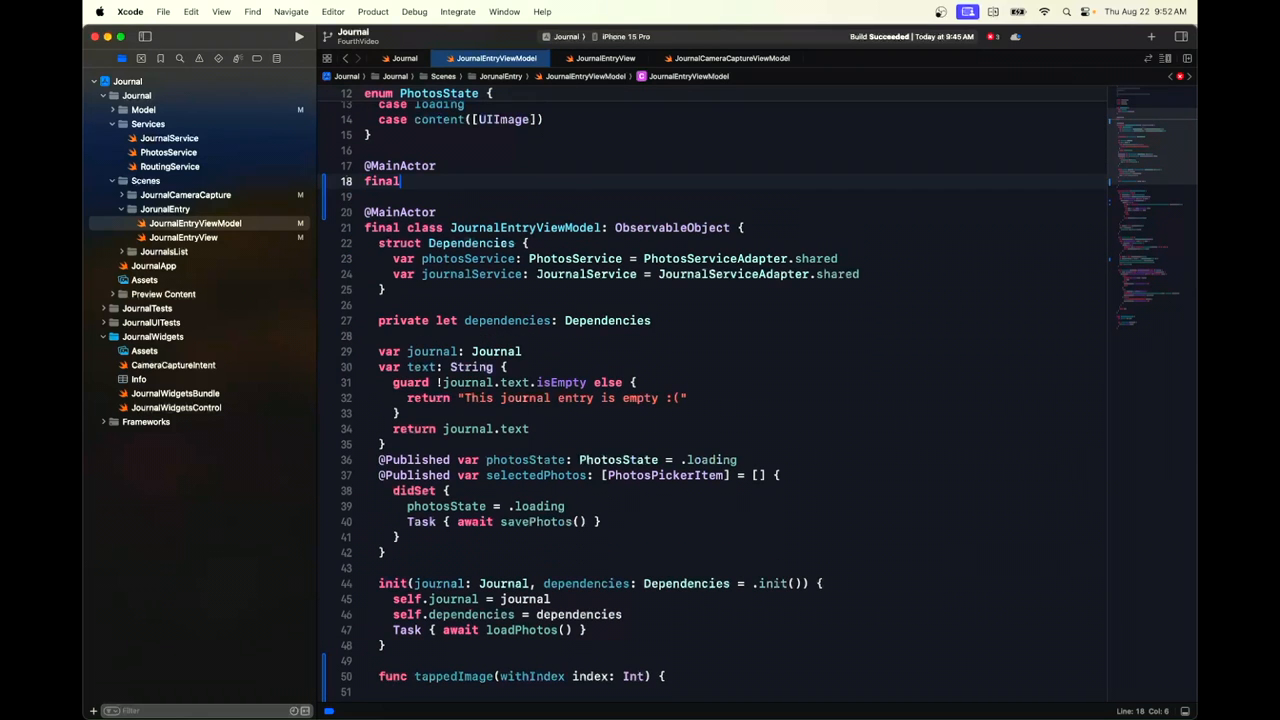
Step: Define class JournalImageEditorViewModel holding a journalImage and onEditFinished closure
{"action": "type", "text": "class JournalImag"}
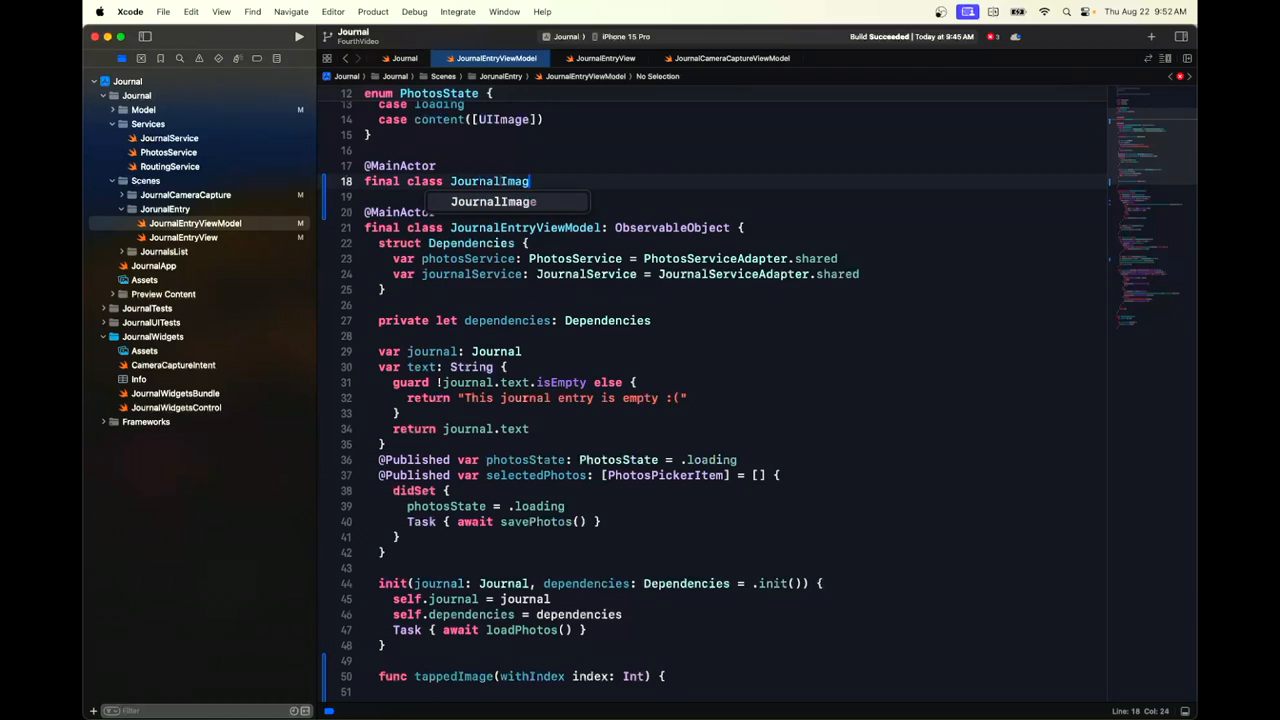
{"action": "type", "text": "EditorViewModel: ObservableObject {"}
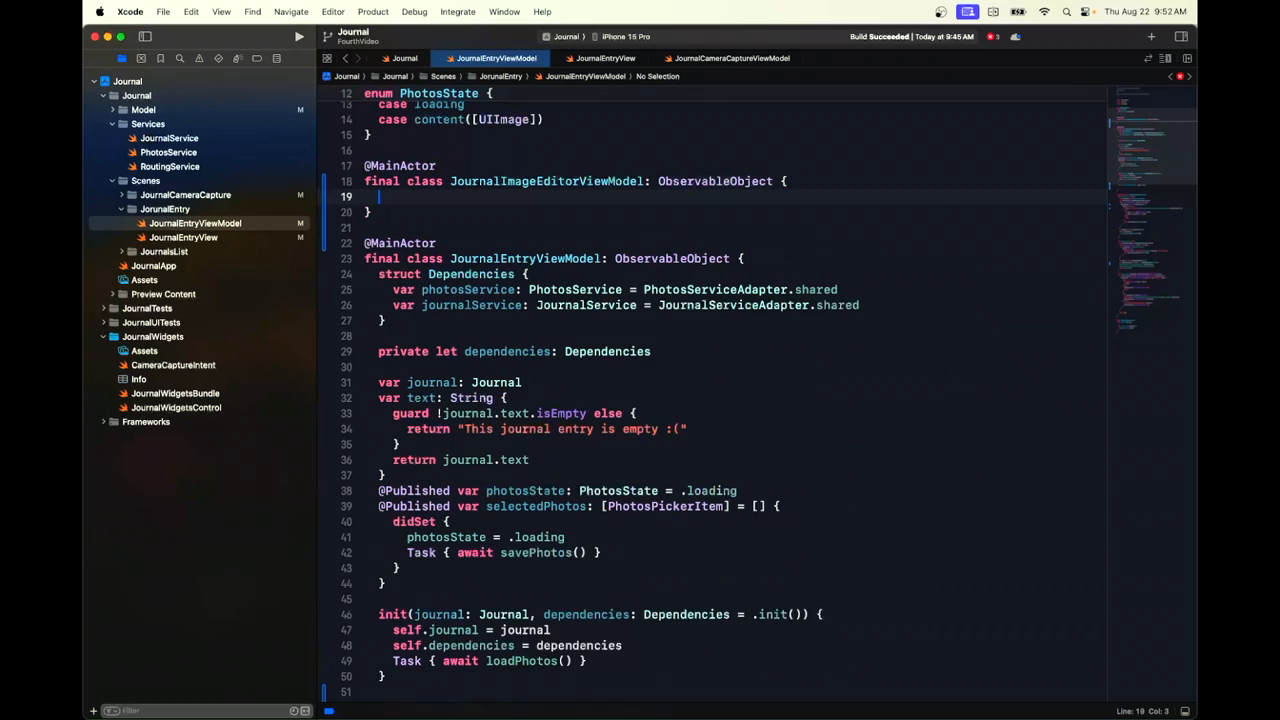
{"action": "type", "text": "let journalImage: jour"}
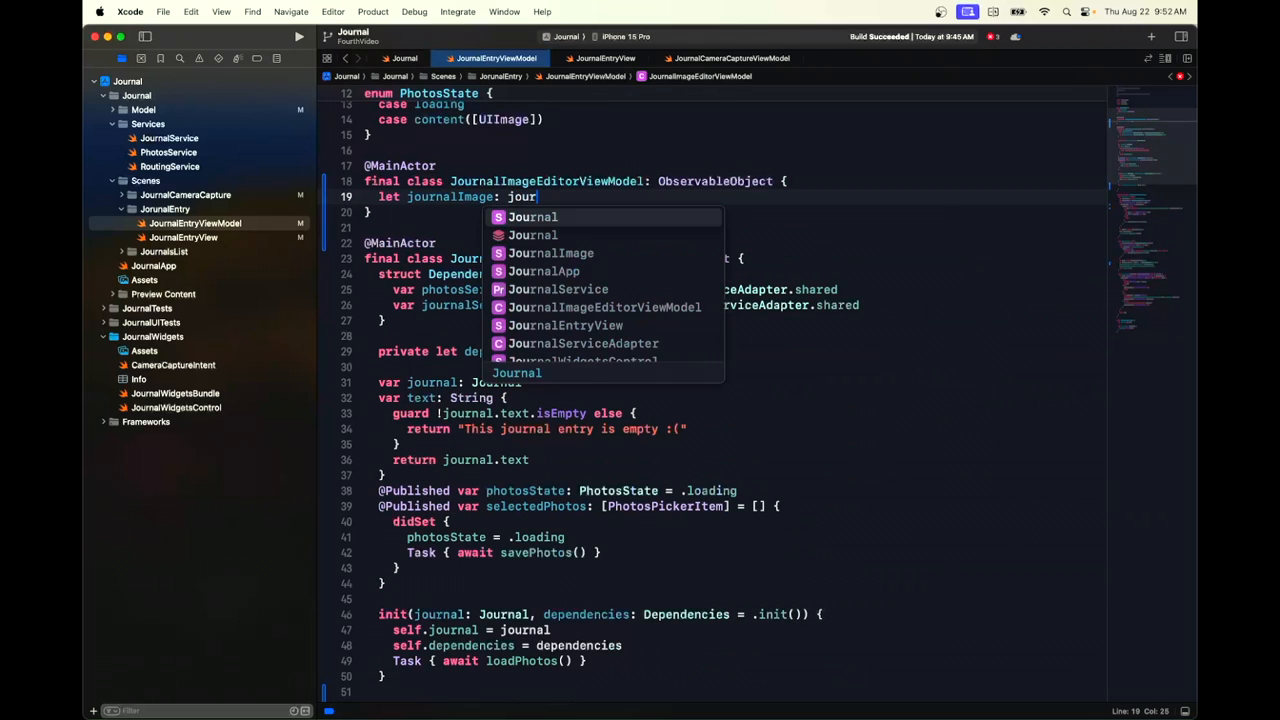
{"action": "type", "text": "JournalImage, onEditFinished: @escaping (JournalImage) -> Void) {"}
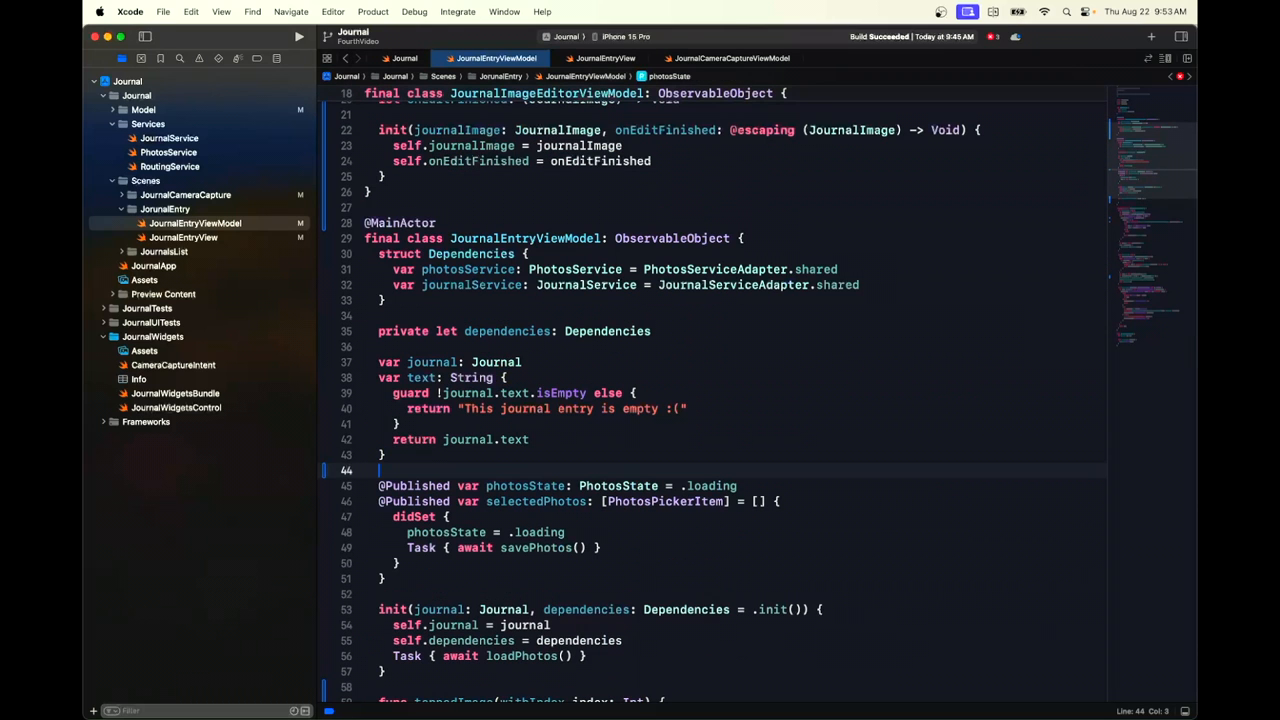
{"action": "type", "text": "@pub"}
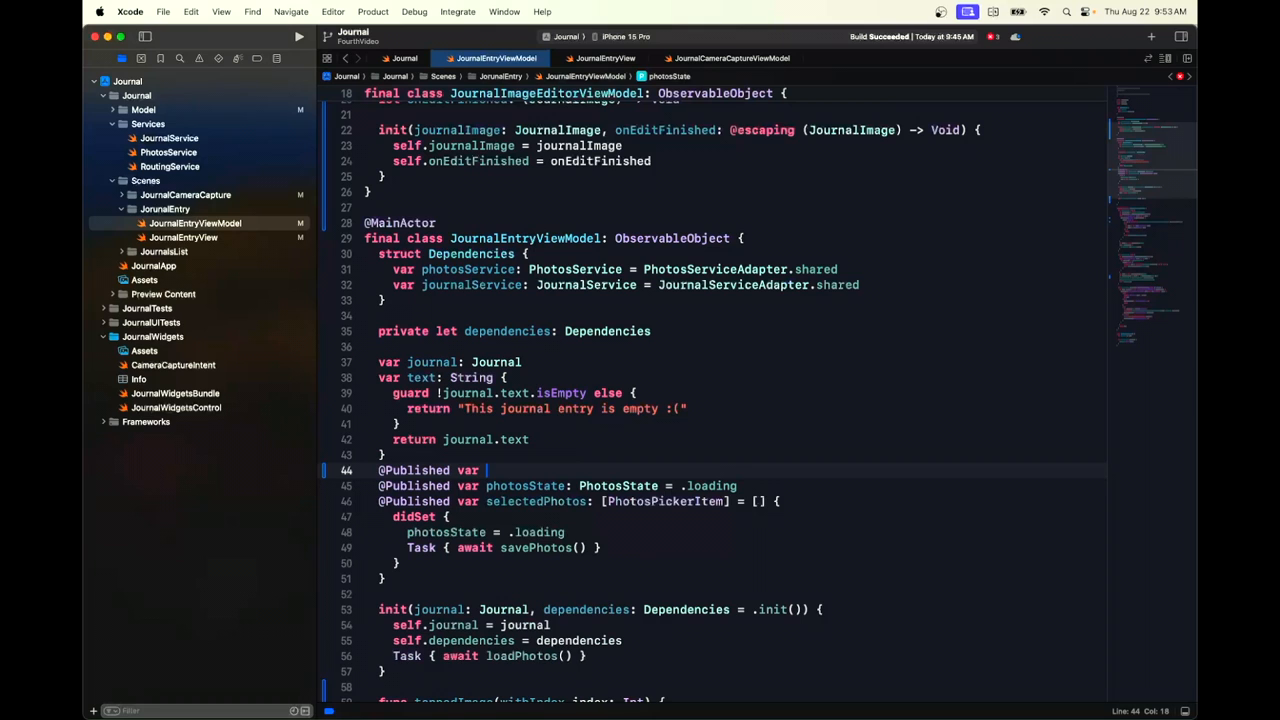
{"action": "type", "text": "editorViewModel: JournalImageEditorViewModel?"}
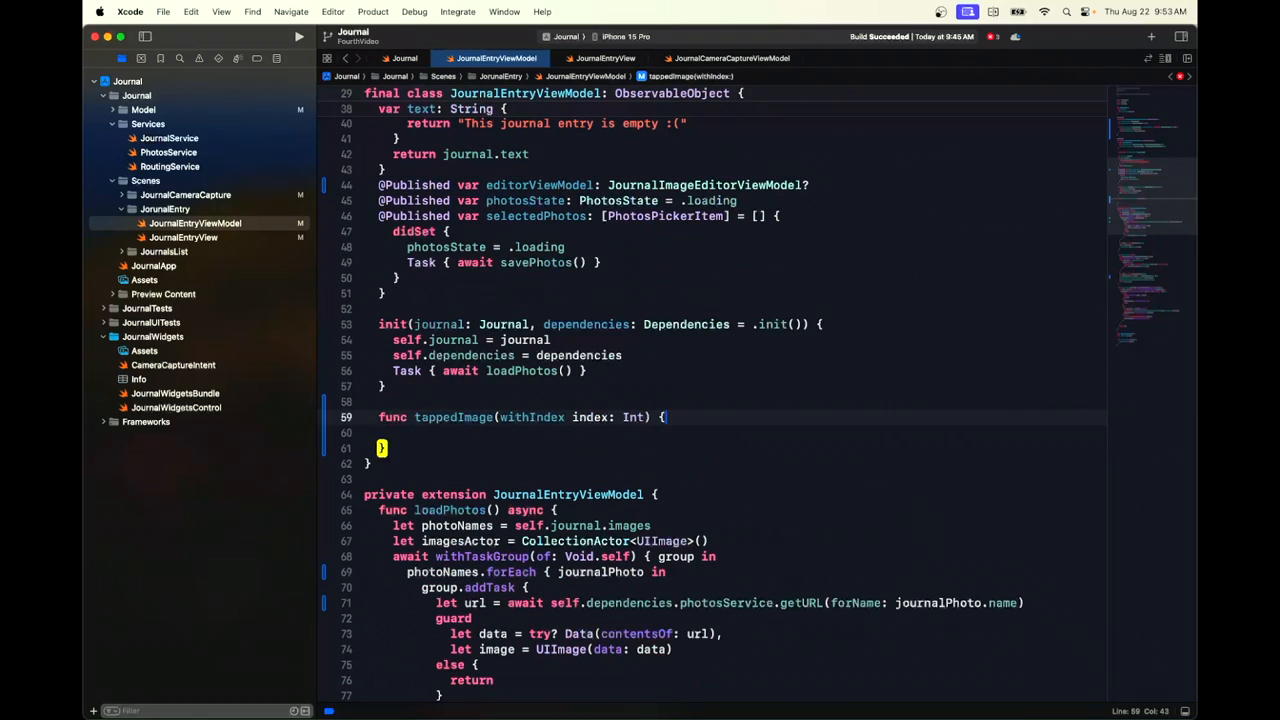
Step: Create an editorViewModel for journal.images[index] whose [weak self] closure updates and saves the journal
{"action": "type", "text": "edit"}
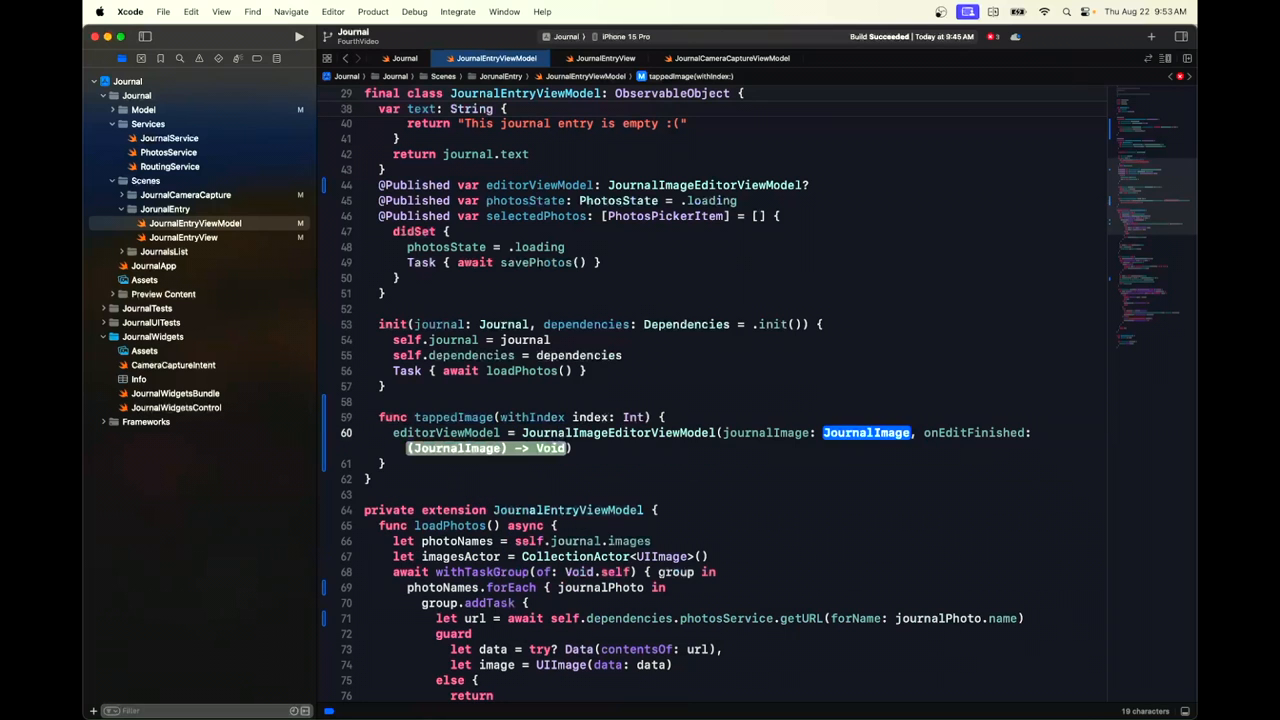
{"action": "type", "text": "let journalImage ="}
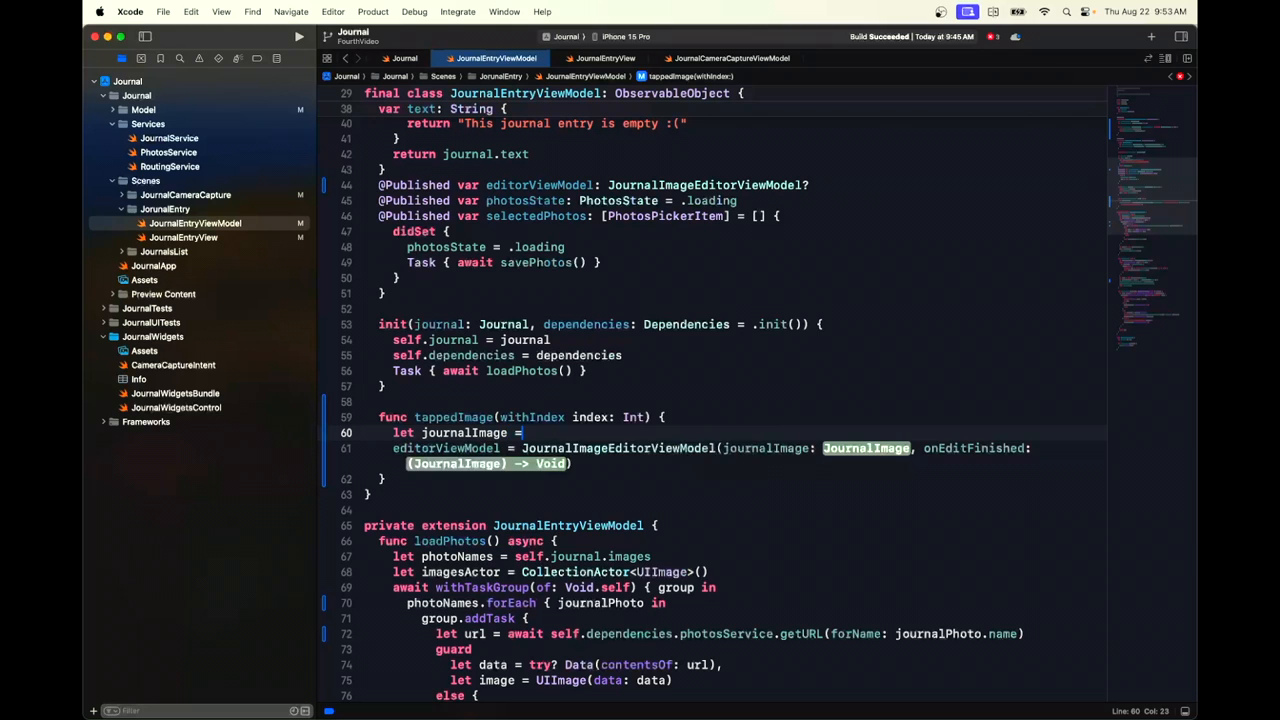
{"action": "type", "text": "journal.images[i]"}
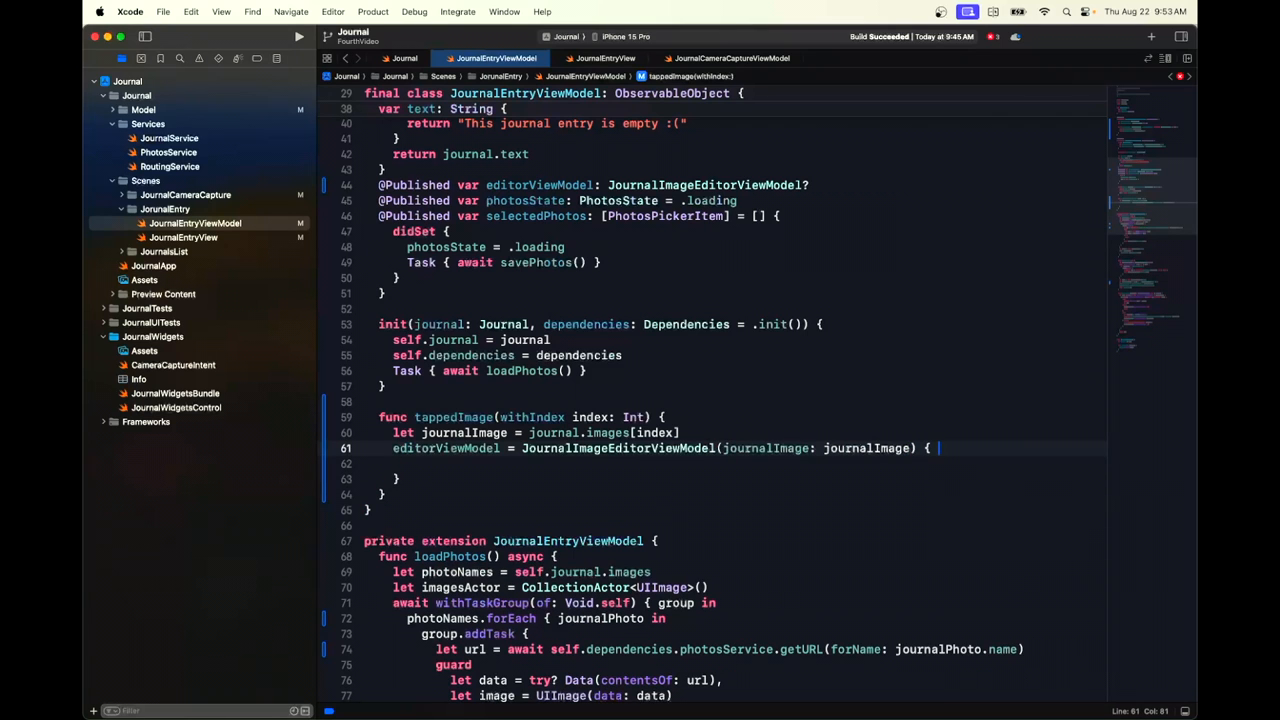
{"action": "type", "text": "[weak self] in"}
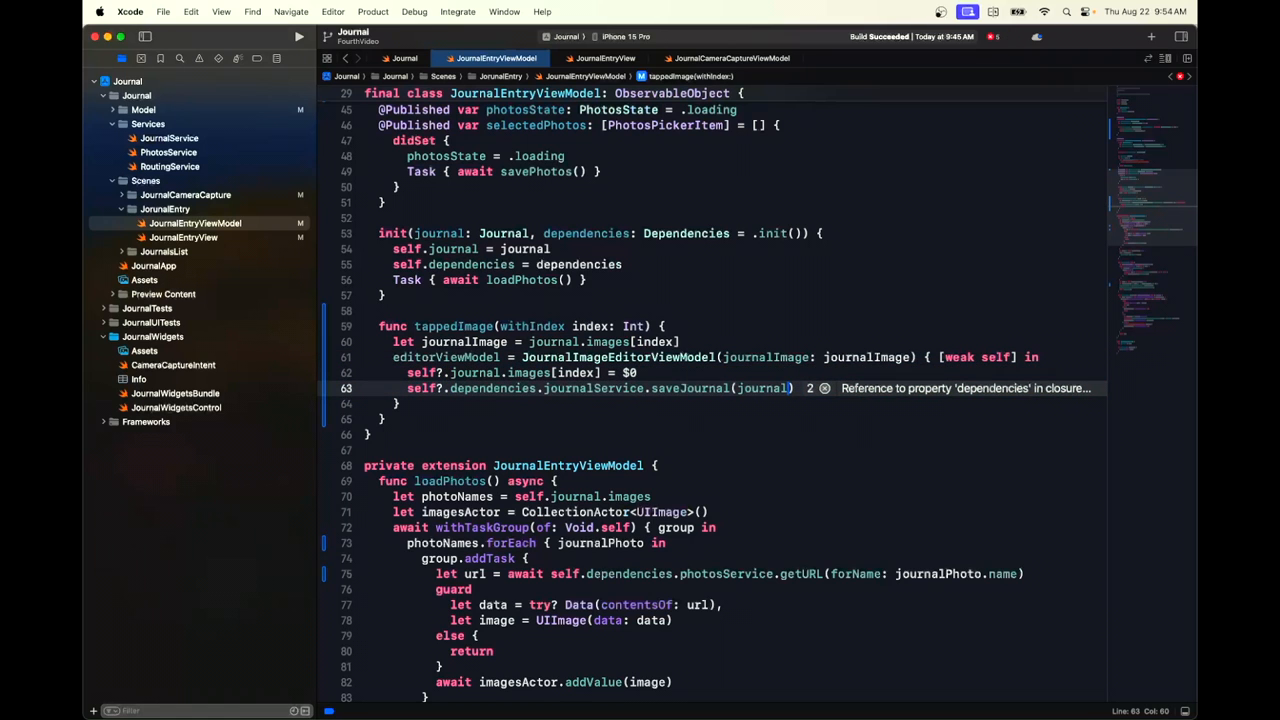
{"action": "type", "text": "guard var journal = self?.journal else { return"}
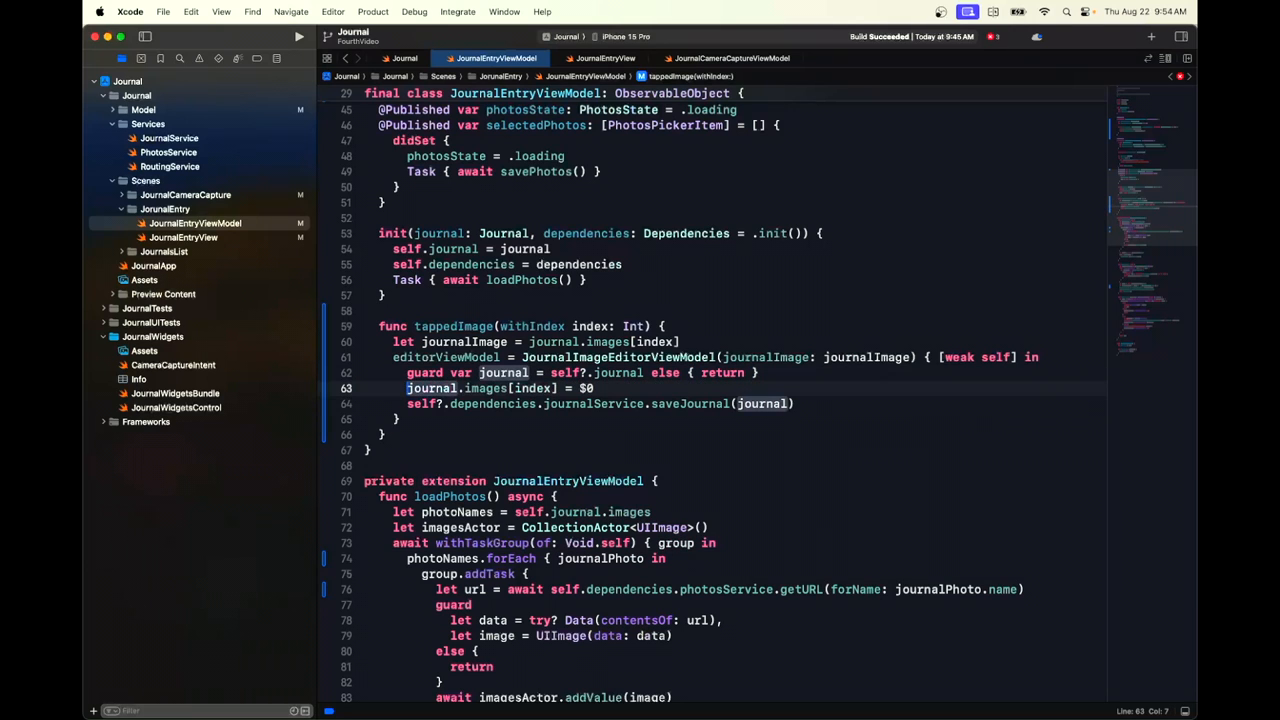
{"action": "type", "text": "self?.journal = jo"}
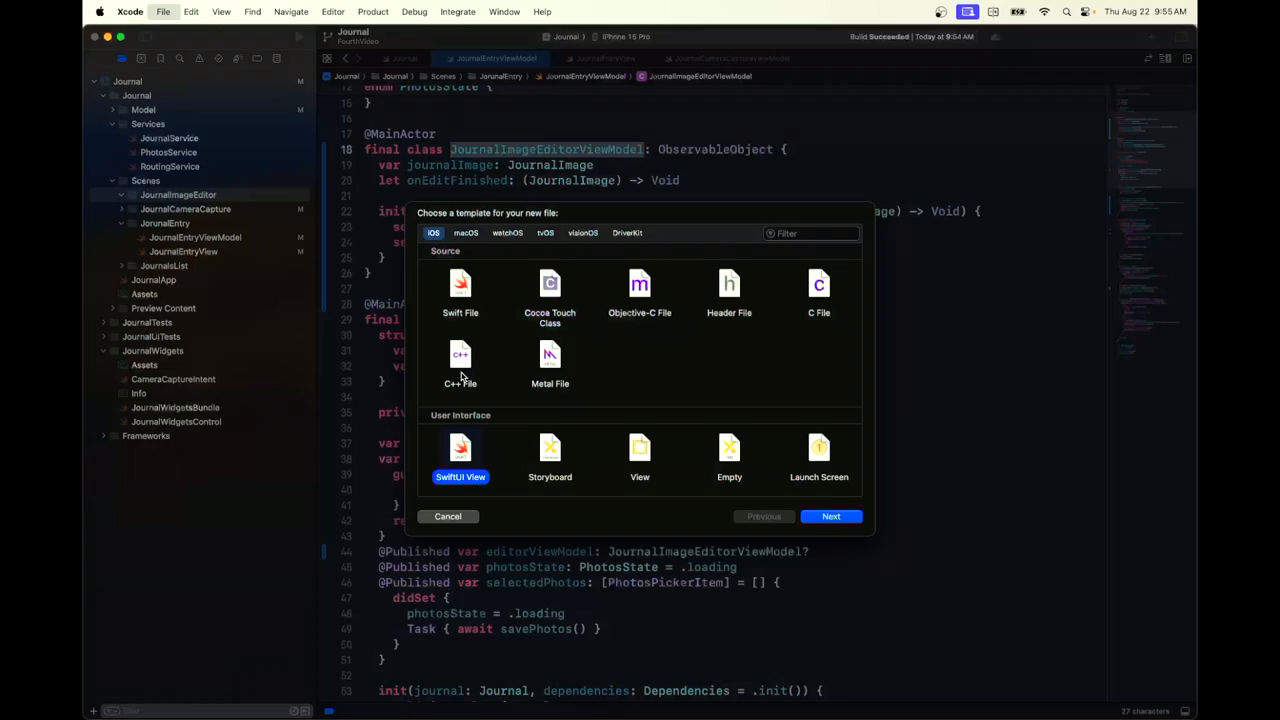
{"action": "key", "text": "cmd+n"}
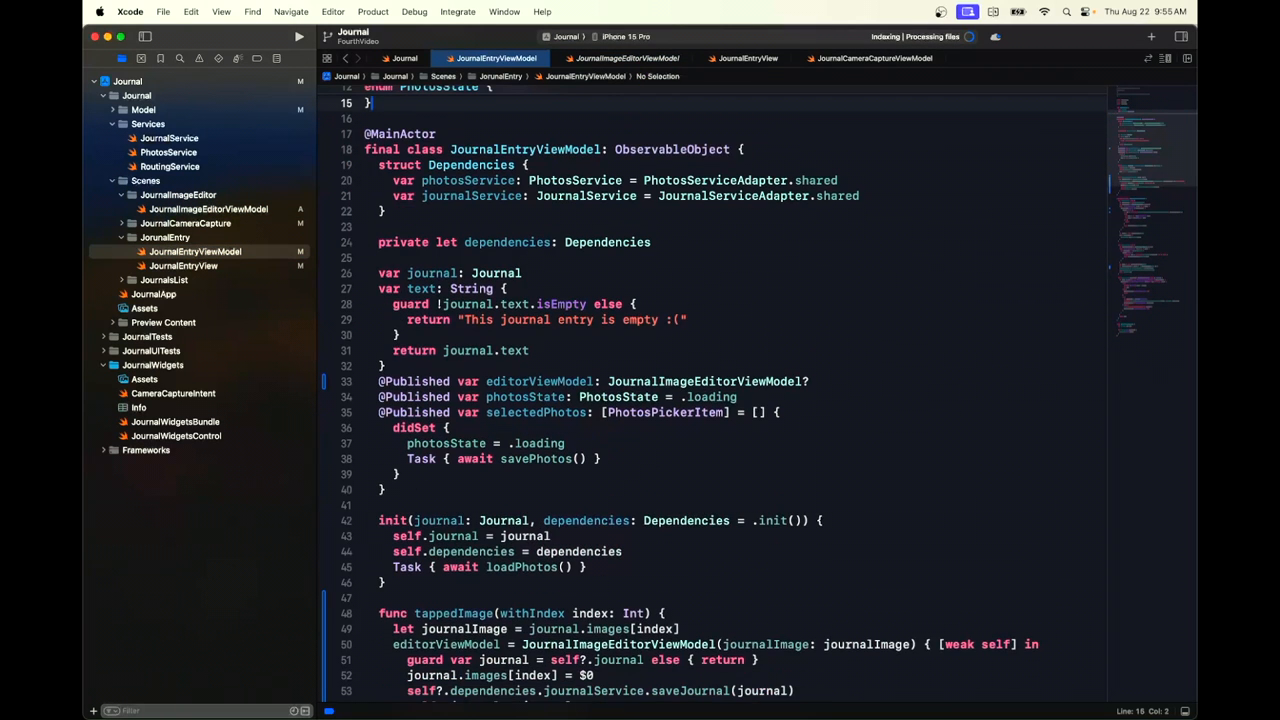
{"action": "left_click", "coordinate": [628, 56]}
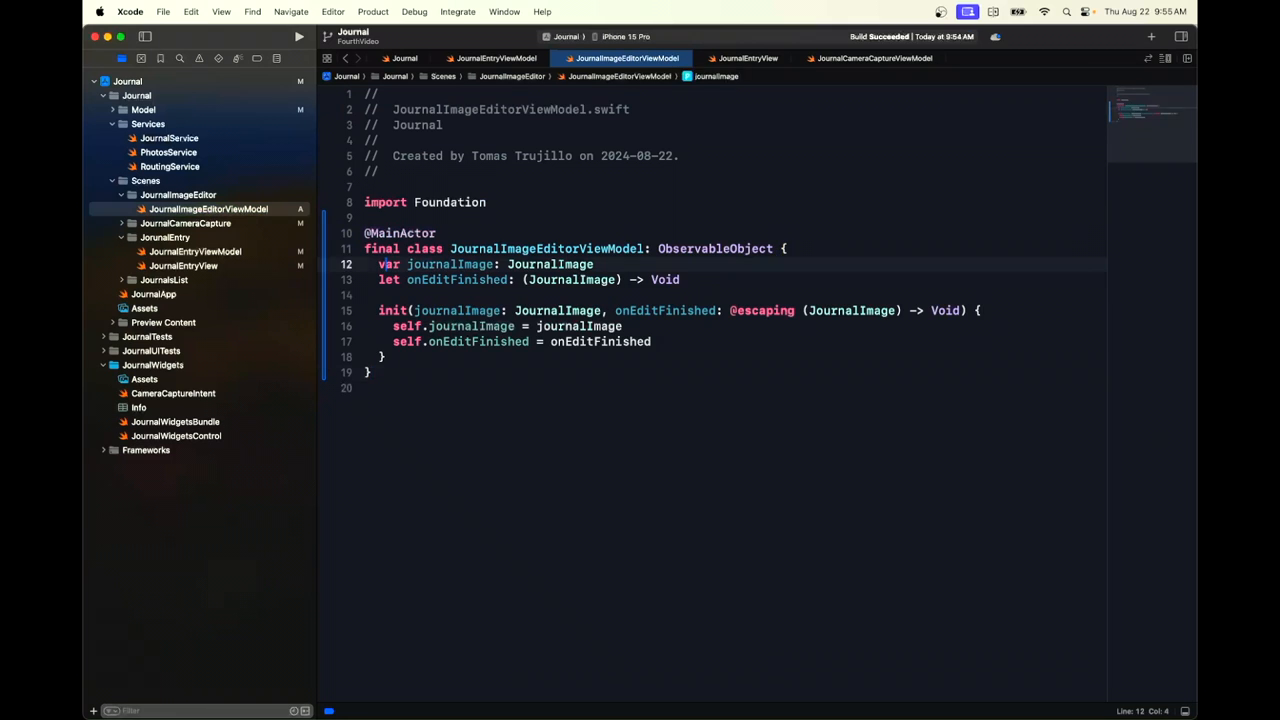
{"action": "type", "text": "@O"}
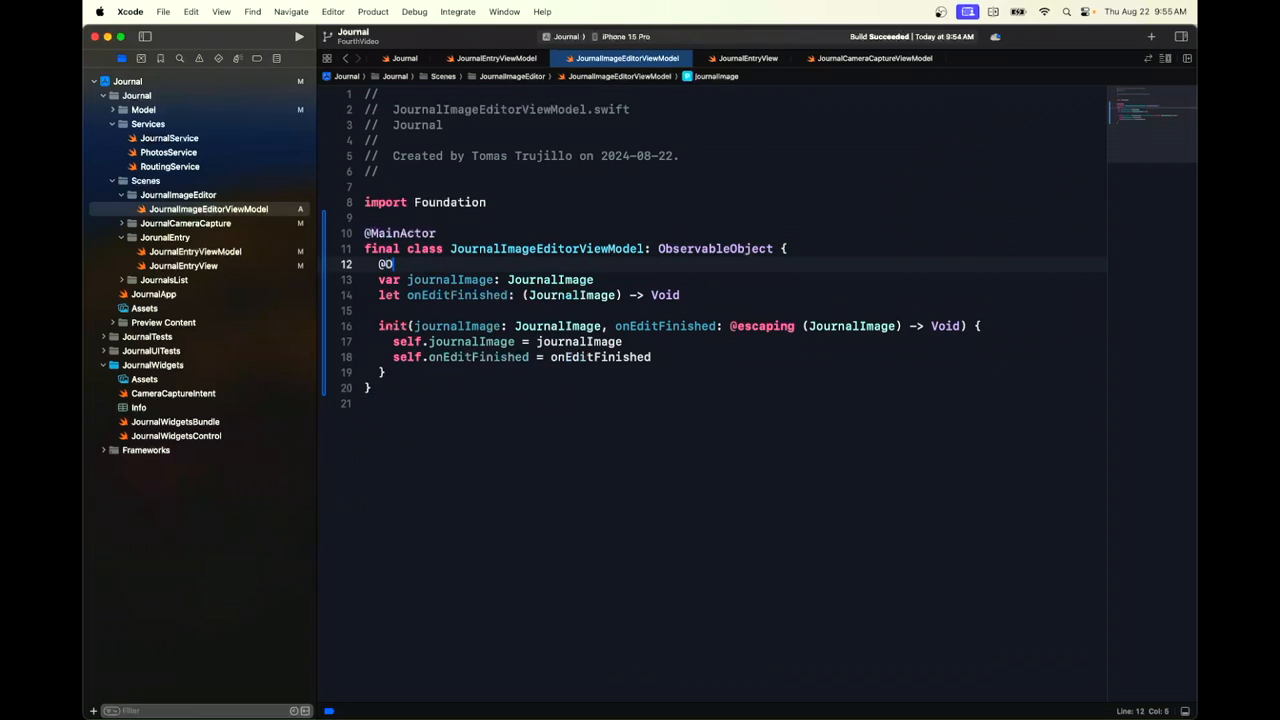
{"action": "type", "text": "ublished"}
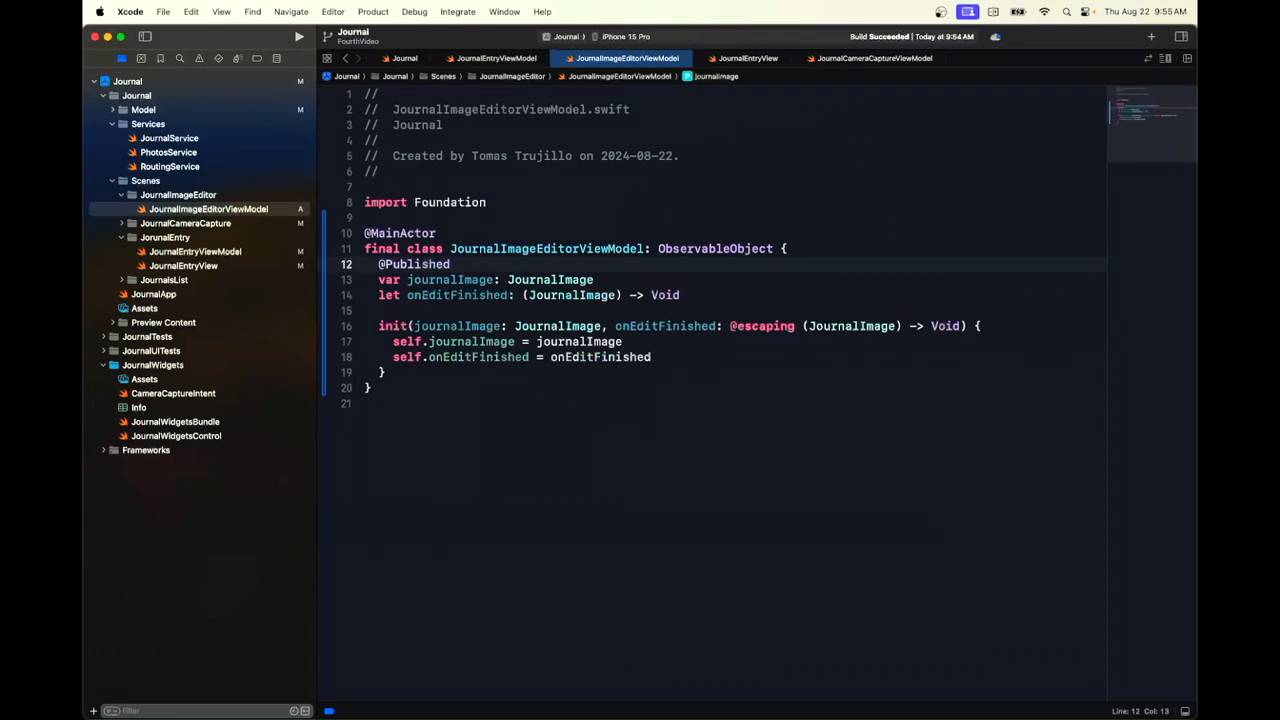
{"action": "type", "text": "var cater"}
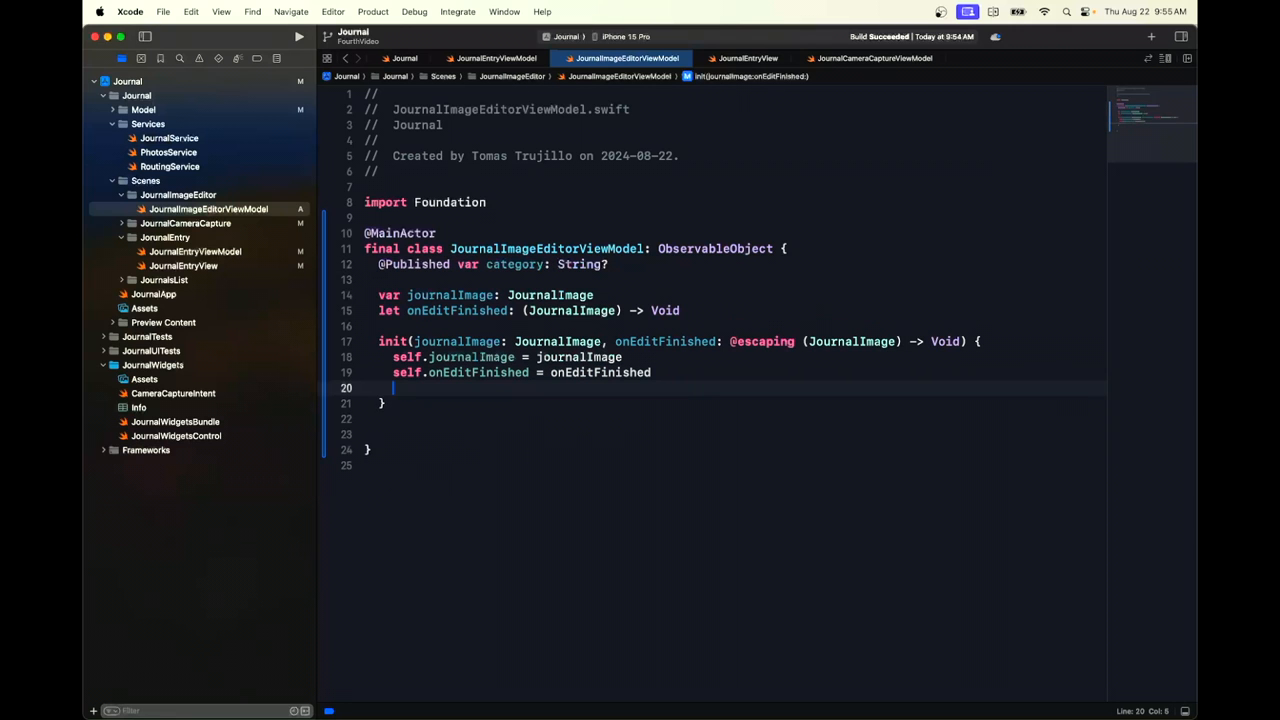
{"action": "type", "text": "self.category = journalImage.category"}
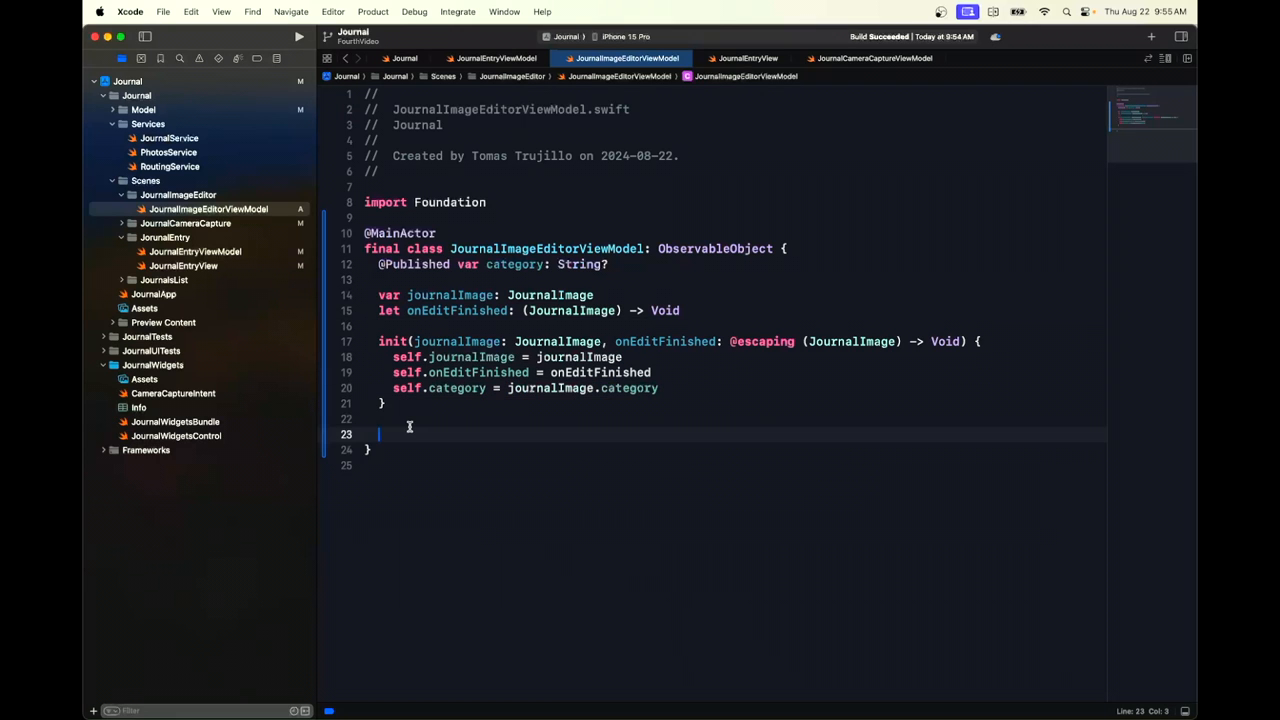
Step: Add onSaveTapped that writes category into the image and calls onEditFinished
{"action": "type", "text": "func onSaveTapped() {"}
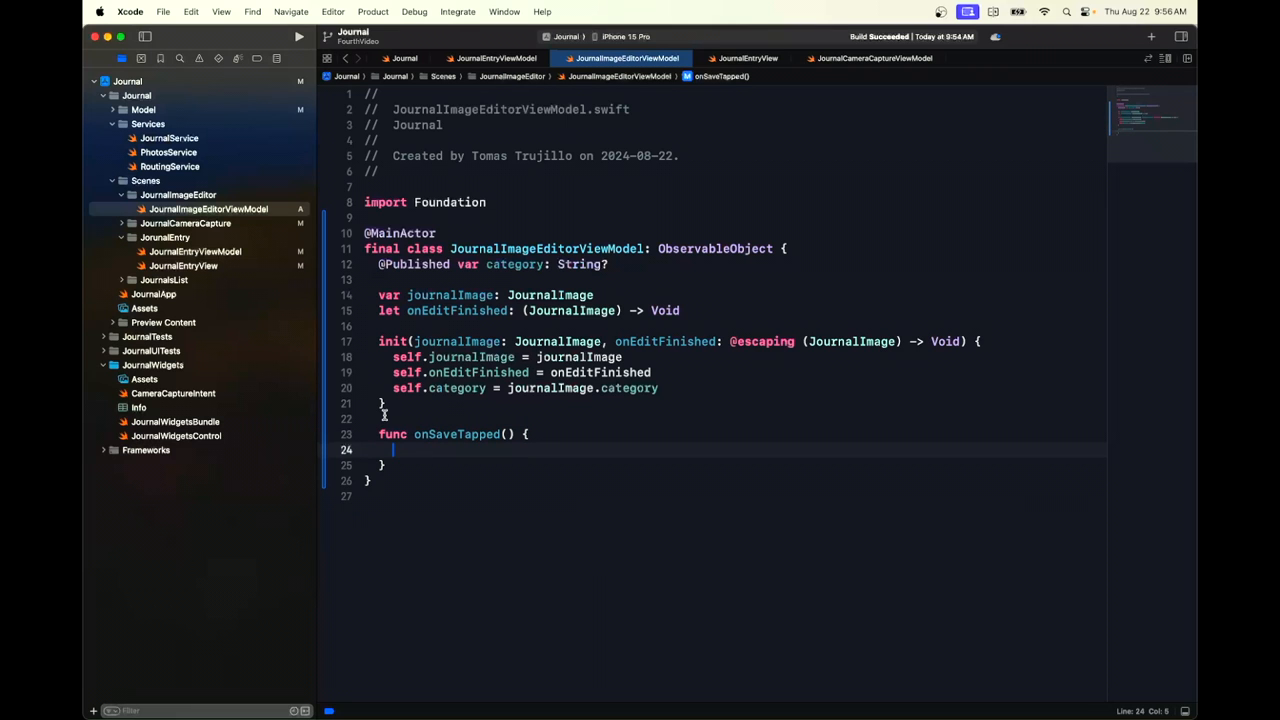
{"action": "type", "text": "onEditFinished"}
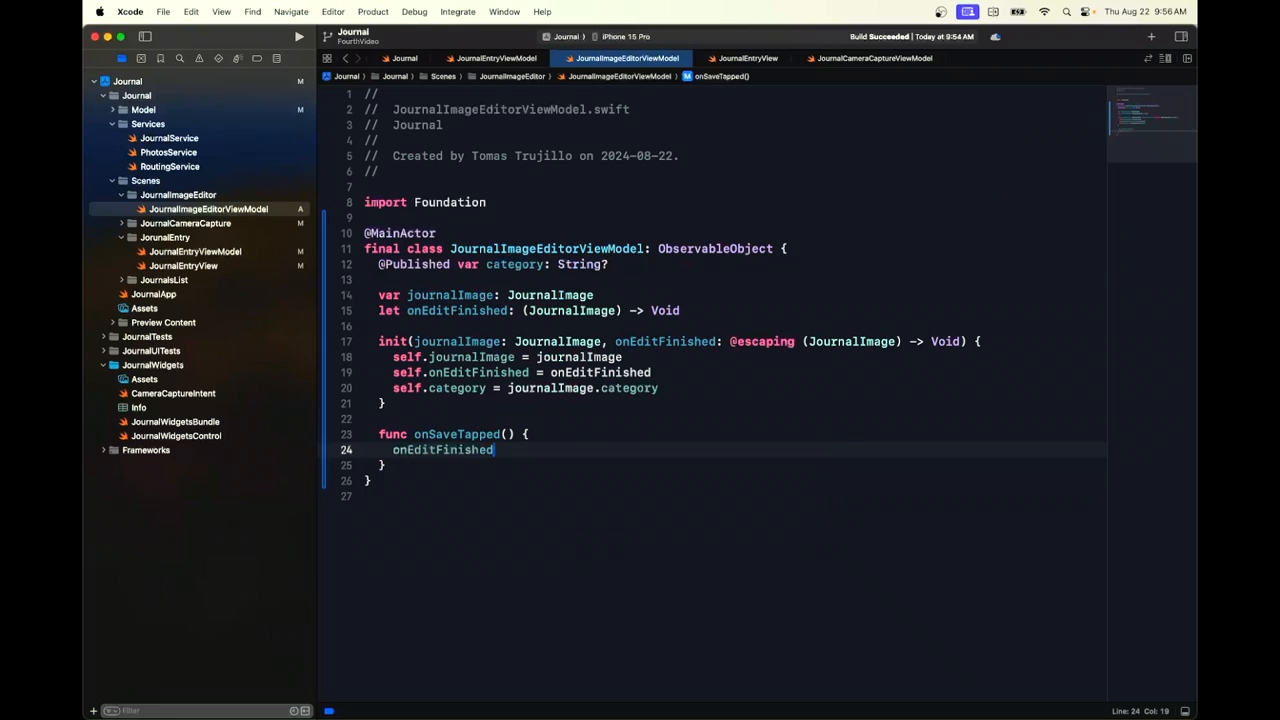
{"action": "type", "text": "(journalImage"}
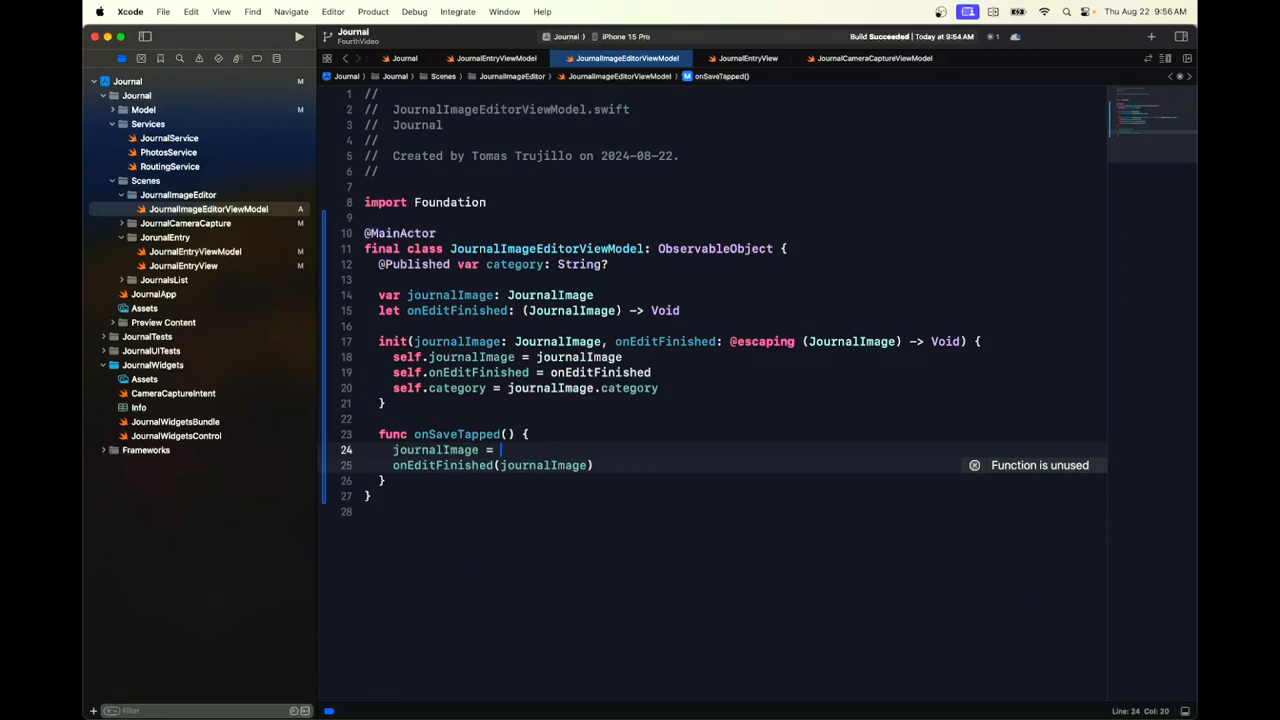
{"action": "type", "text": "category"}
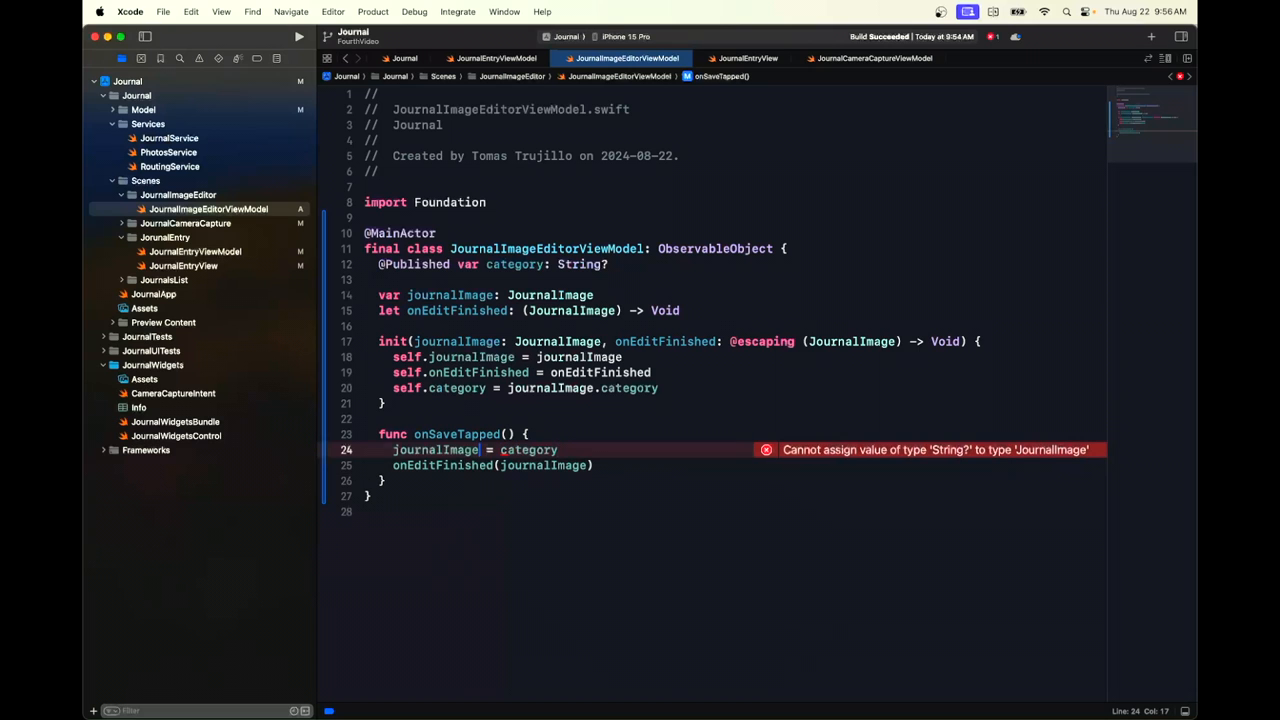
{"action": "type", "text": ".category"}
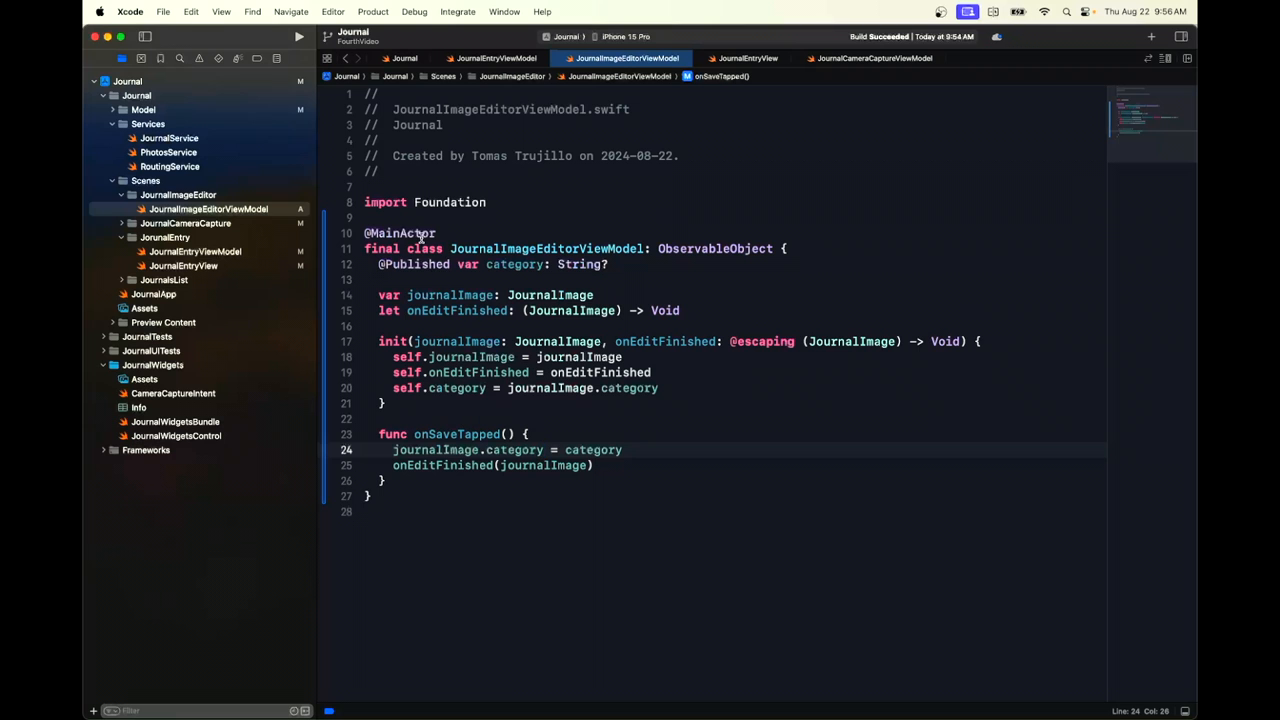
{"action": "mouse_move", "coordinate": [216, 258]}
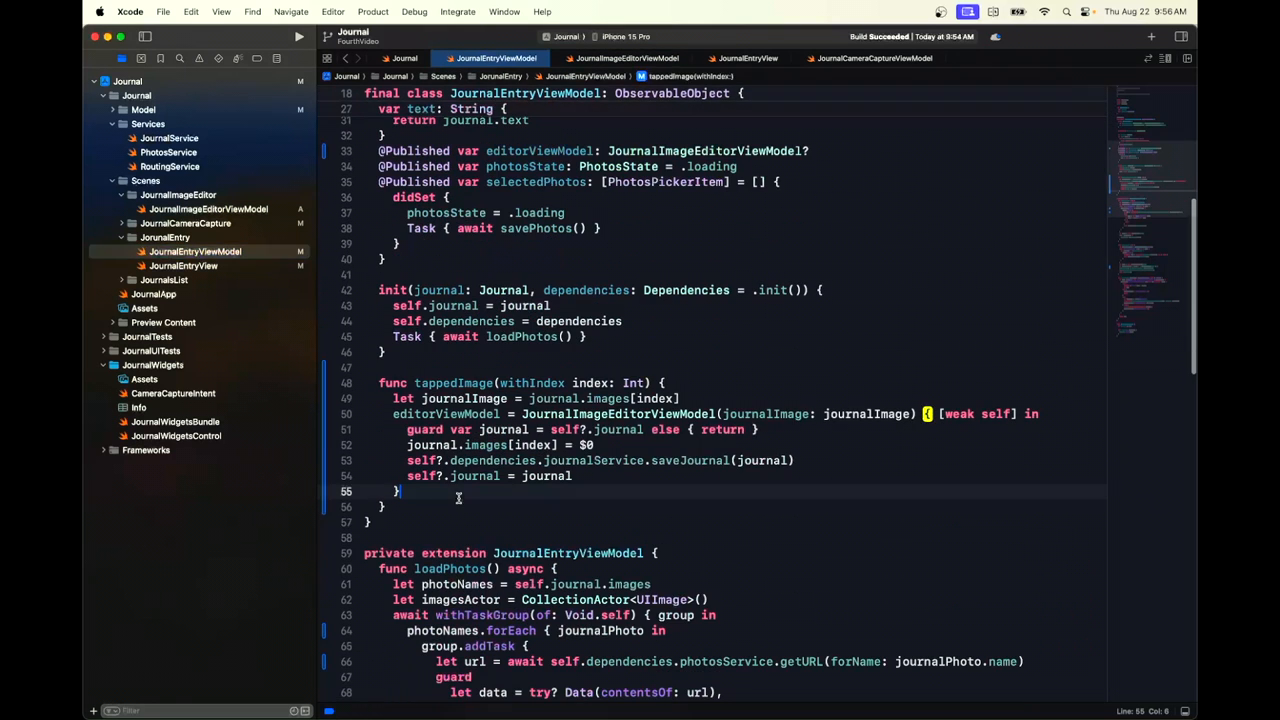
Step: In the completion closure set self?.journal = journal and self?.editorViewModel = nil
{"action": "type", "text": "self>,="}
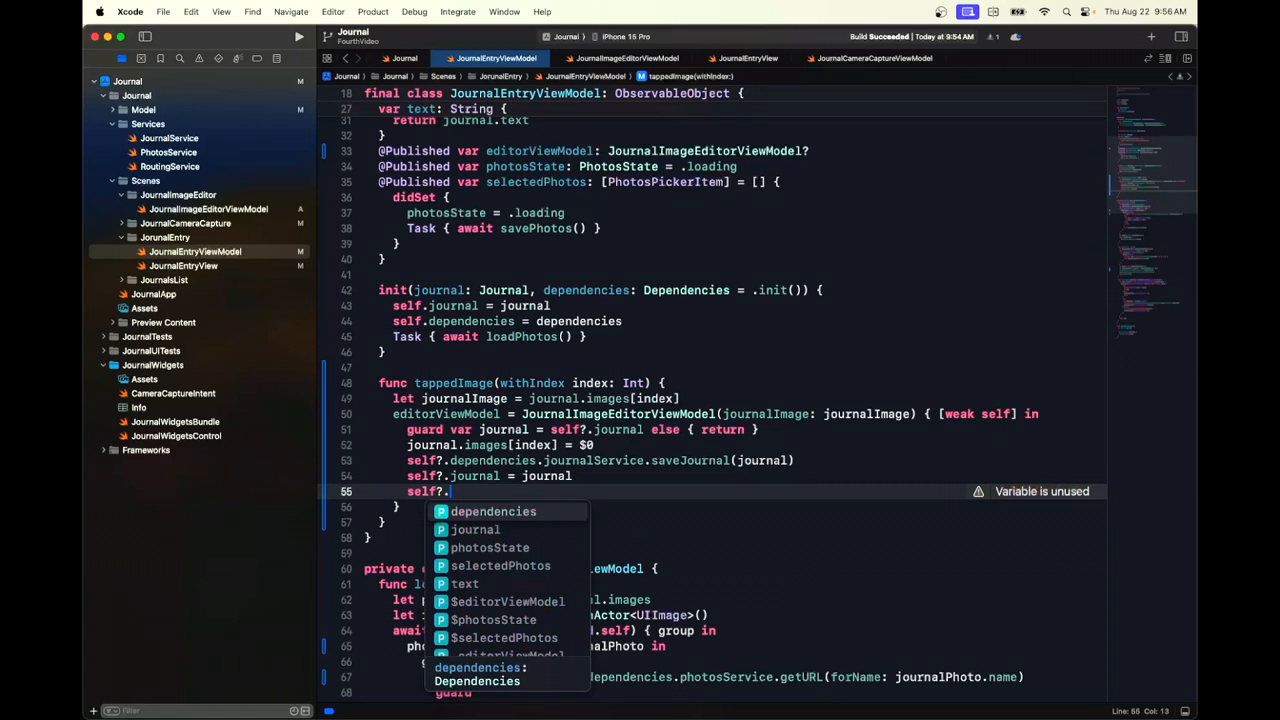
{"action": "type", "text": "editorViewModel = ni"}
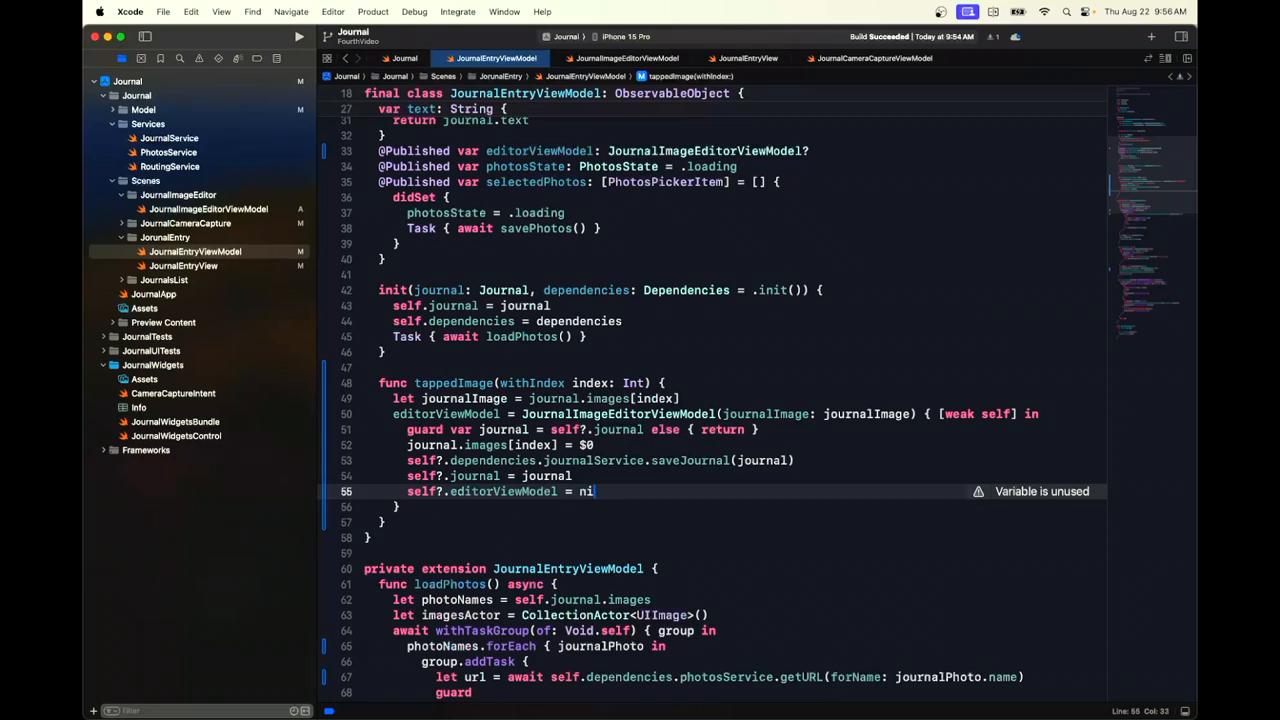
{"action": "left_click", "coordinate": [628, 56]}
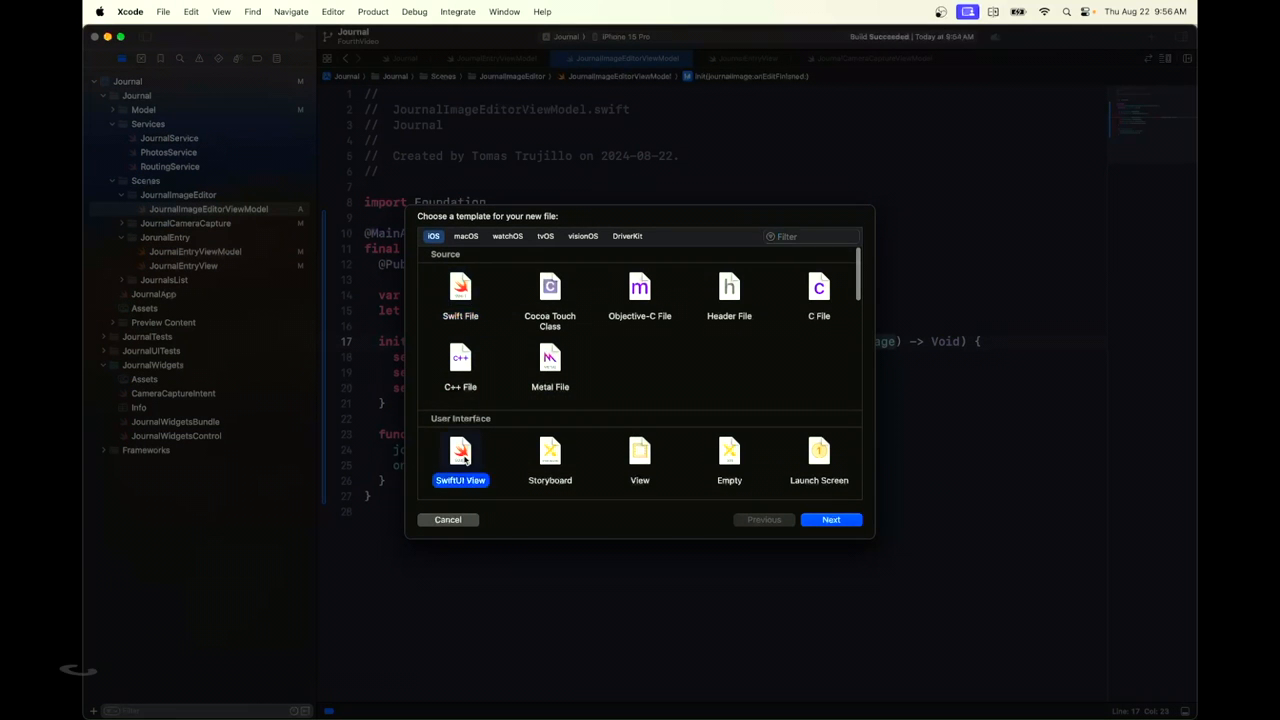
{"action": "left_click", "coordinate": [830, 520]}
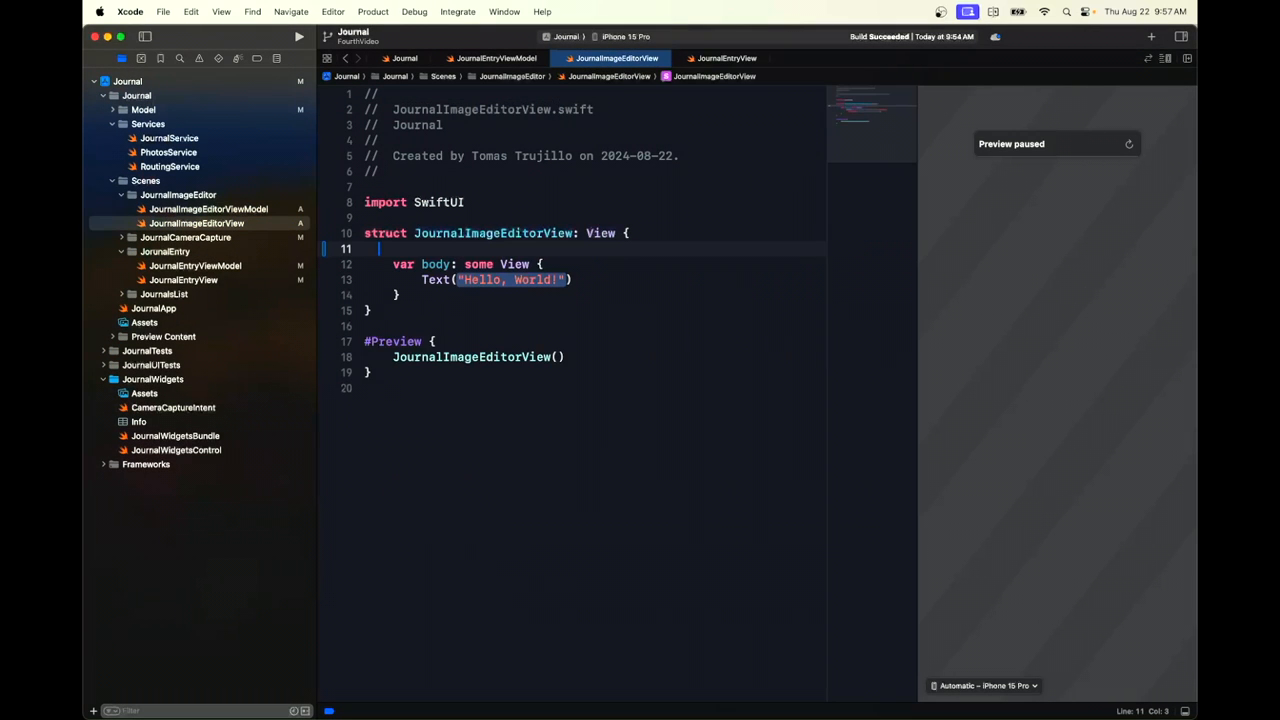
{"action": "type", "text": "@S"}
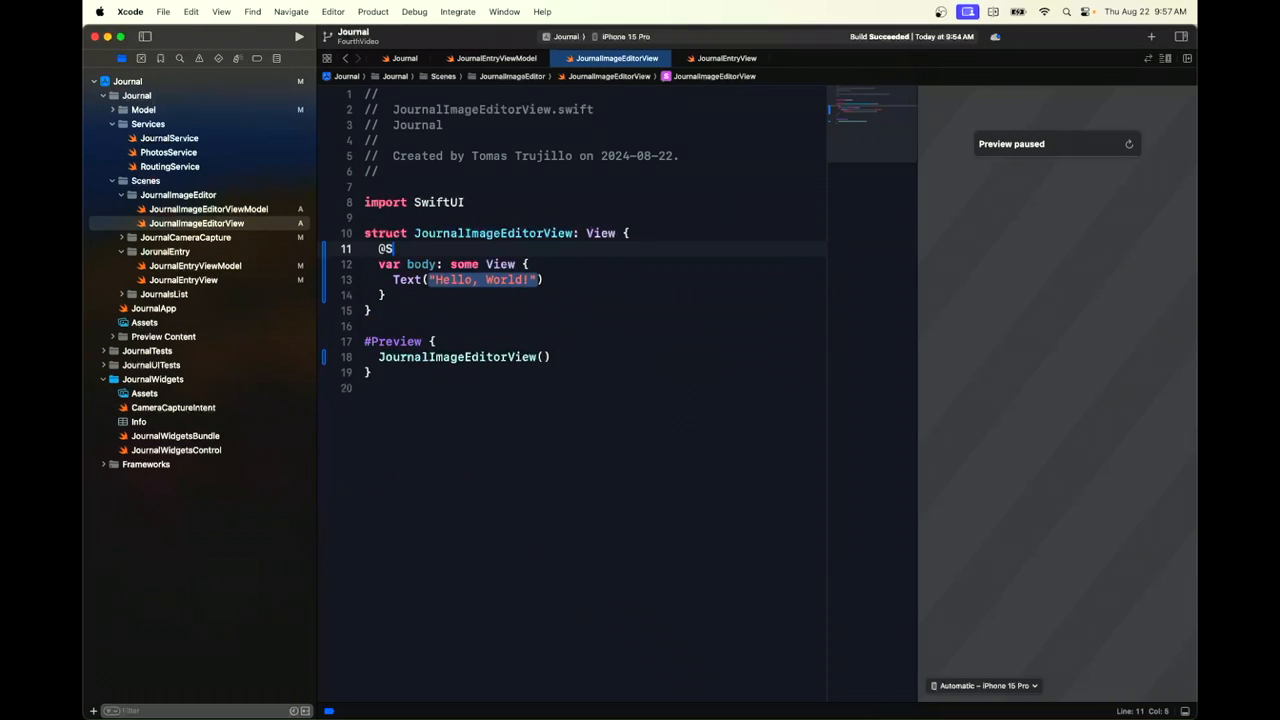
{"action": "type", "text": "tateObject var"}
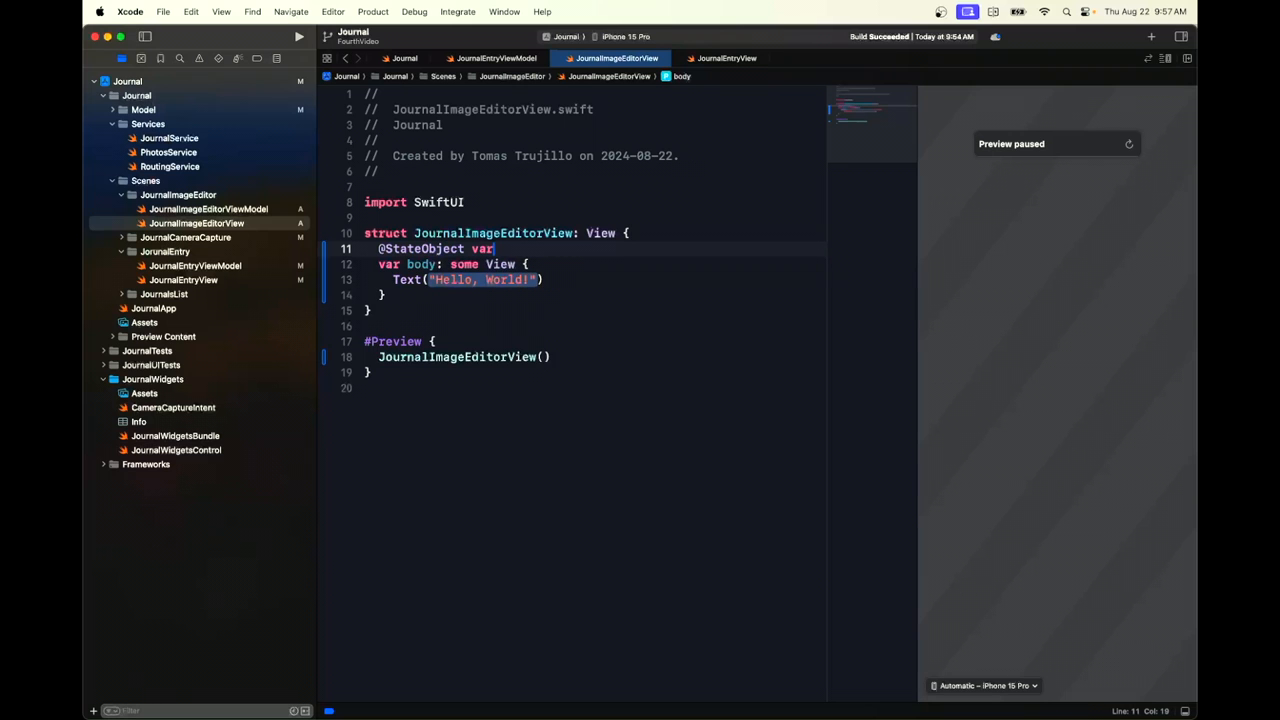
{"action": "type", "text": "viewModel: Jou"}
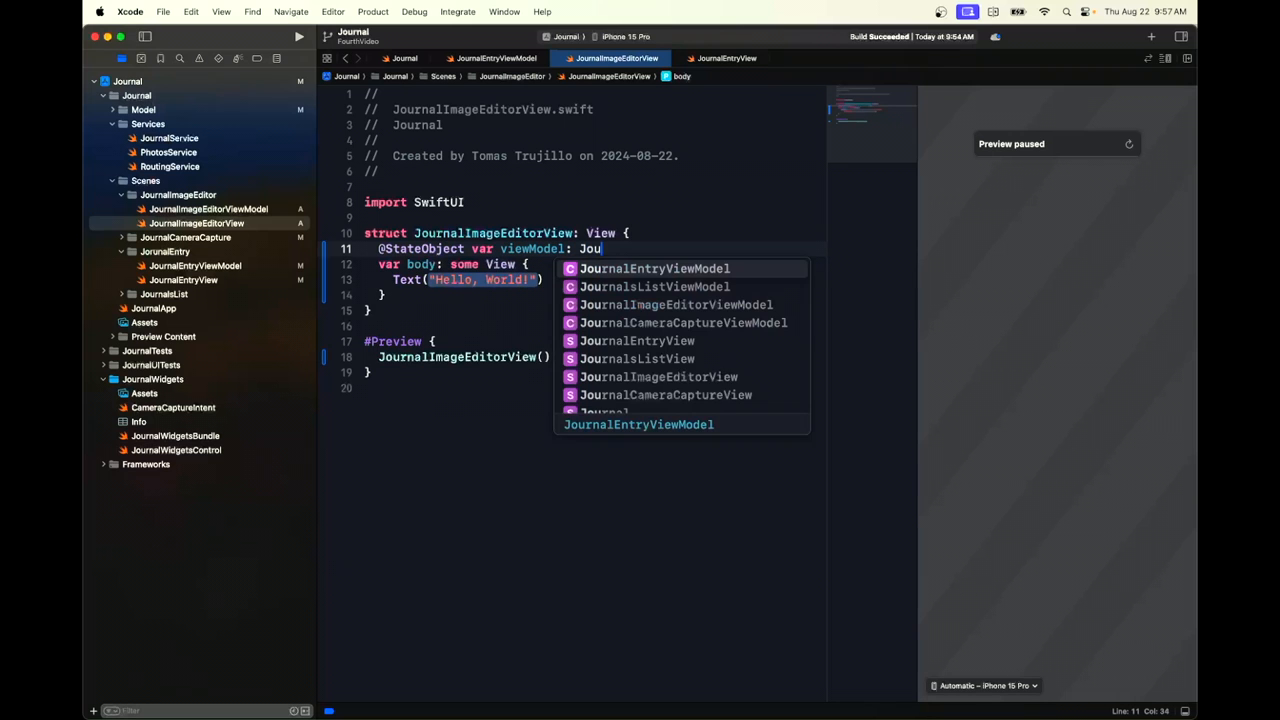
{"action": "type", "text": "rnaled"}
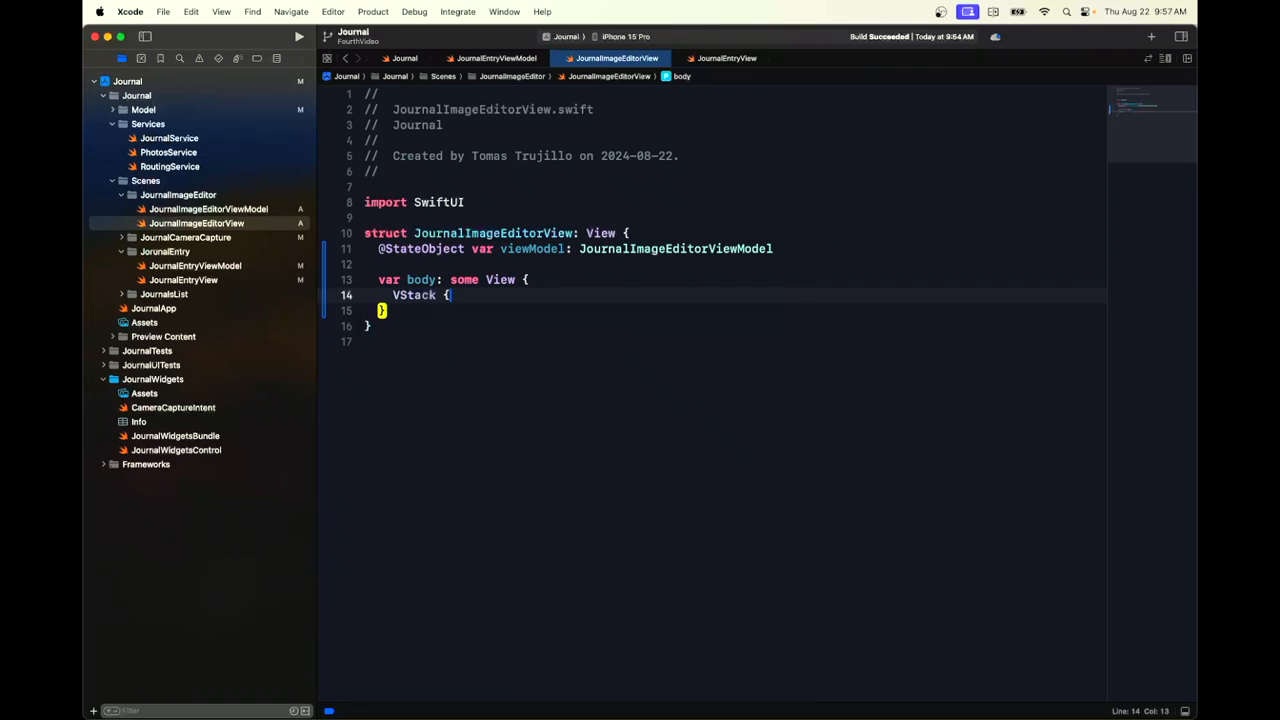
{"action": "type", "text": "Textf"}
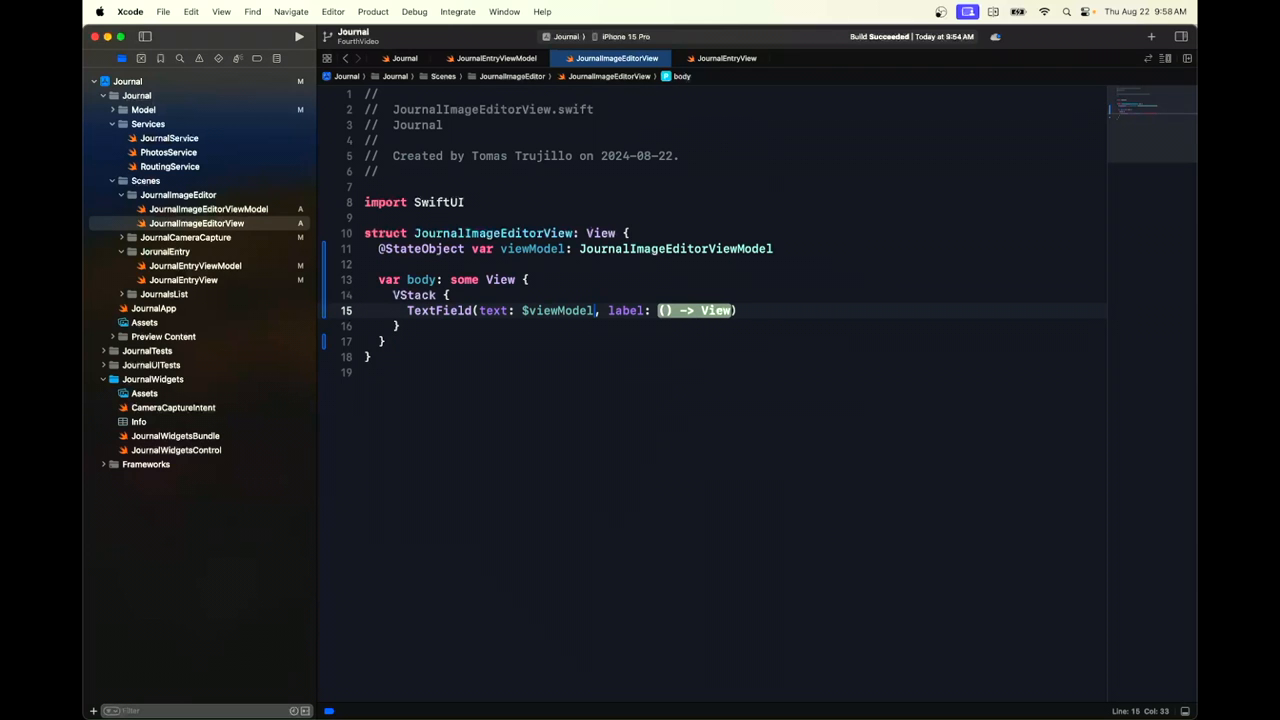
{"action": "type", "text": ".category"}
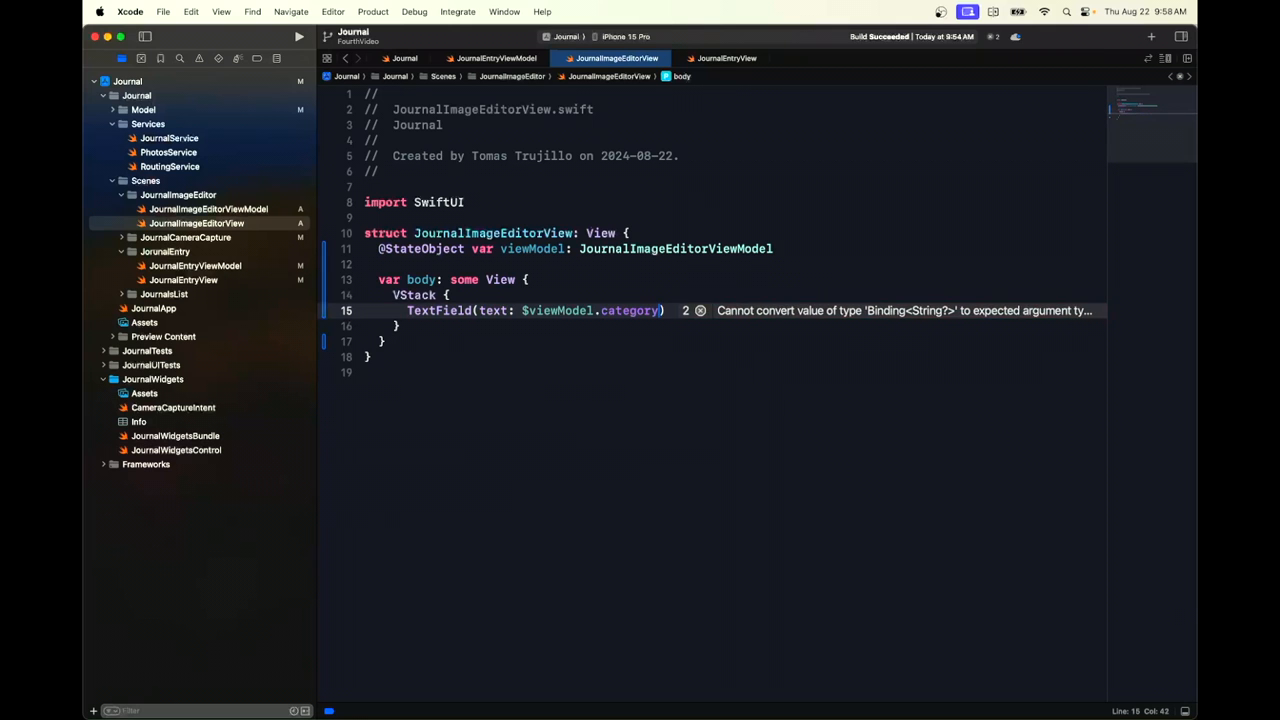
Step: Save the category only when non-empty and label the field Text("Image Category")
{"action": "left_click", "coordinate": [748, 56]}
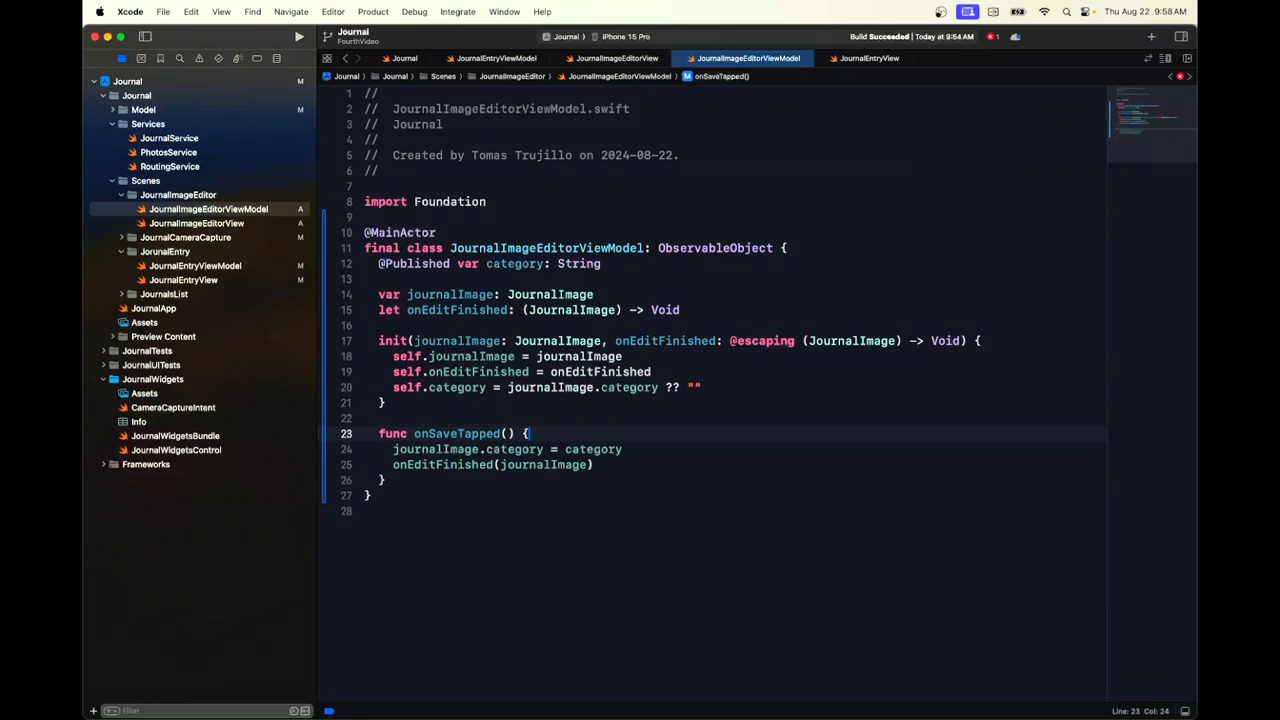
{"action": "type", "text": "if let cate"}
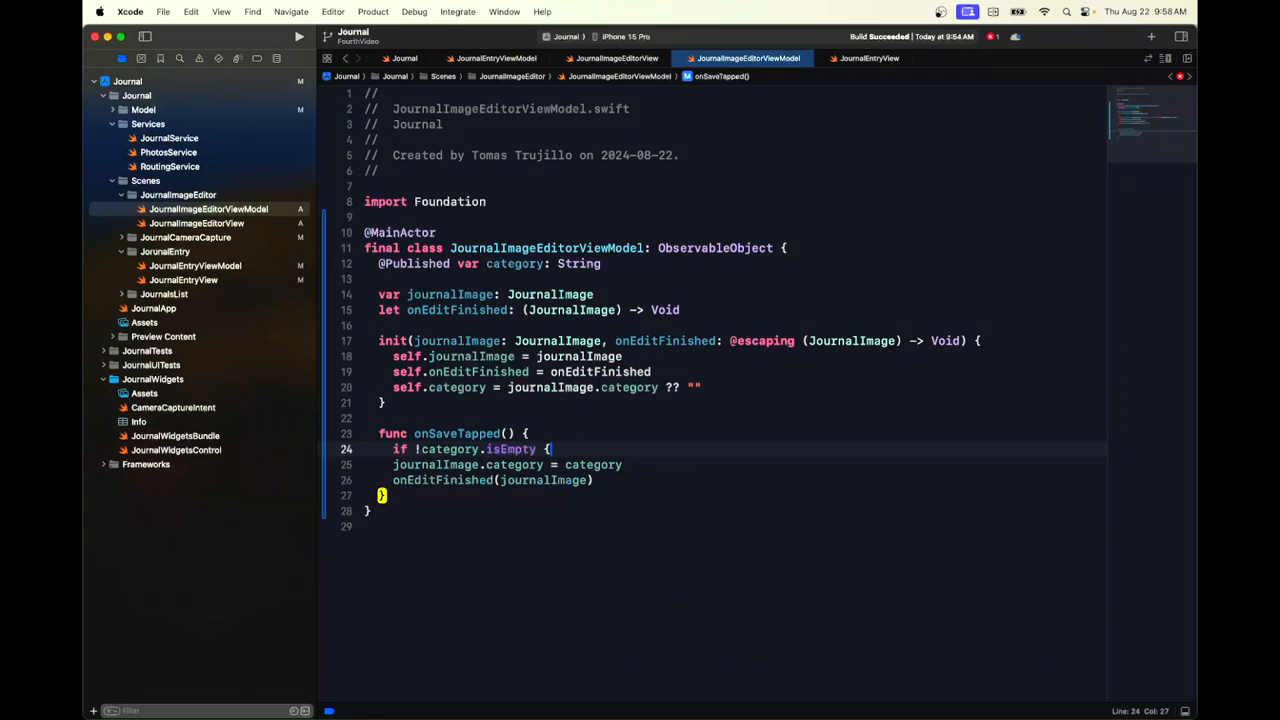
{"action": "left_click", "coordinate": [616, 58]}
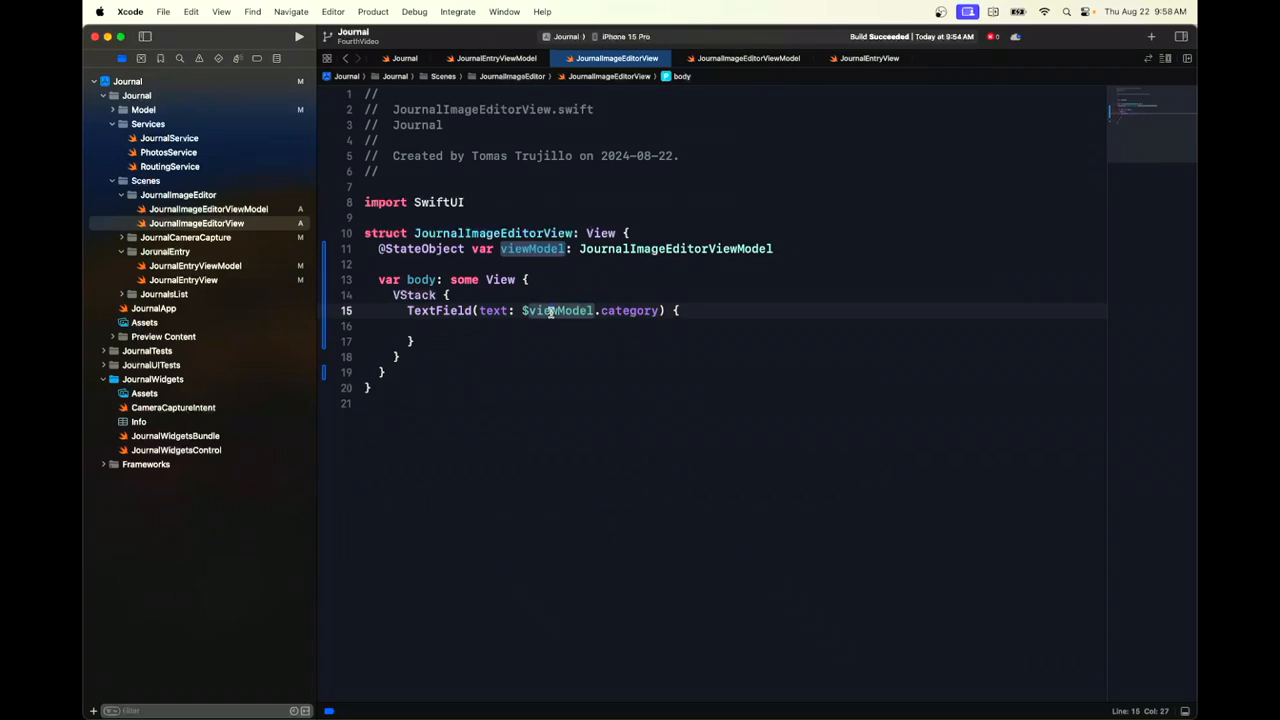
{"action": "type", "text": "Text(\"Categ\")"}
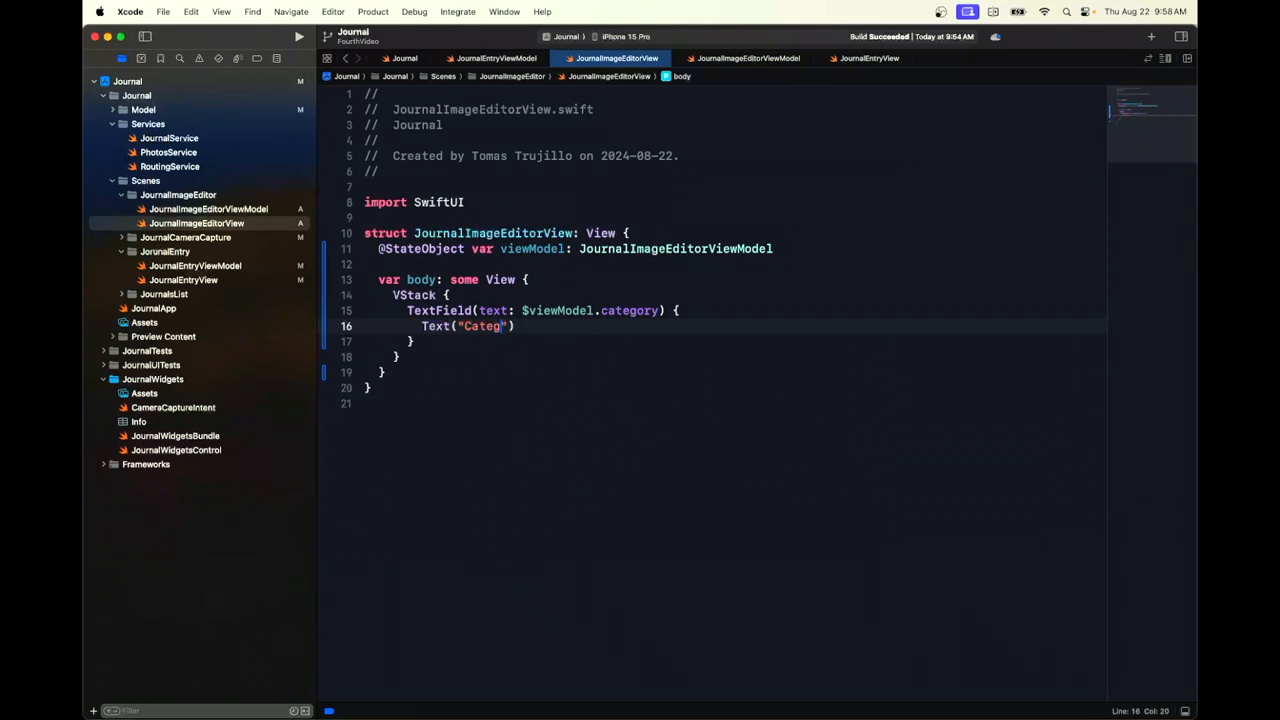
{"action": "type", "text": "Image Category"}
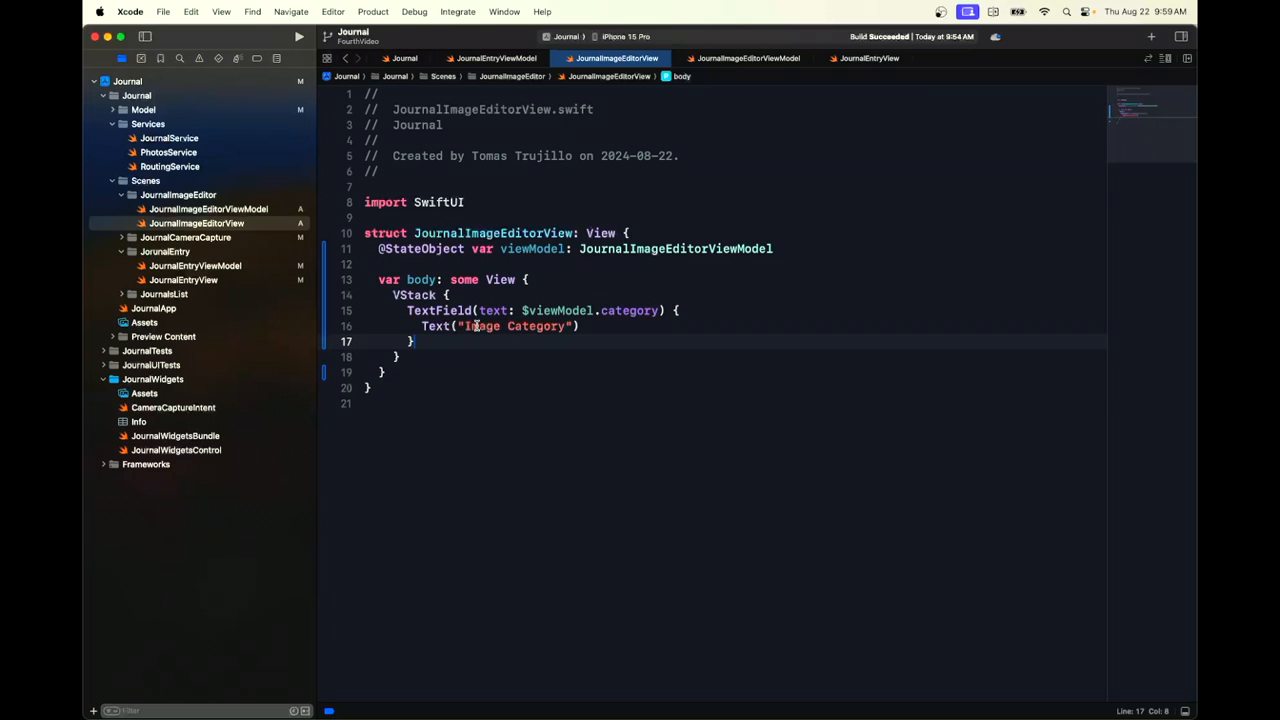
Step: Add an existingCategories: [String] property and init parameter to the image editor view model
{"action": "left_click", "coordinate": [748, 56]}
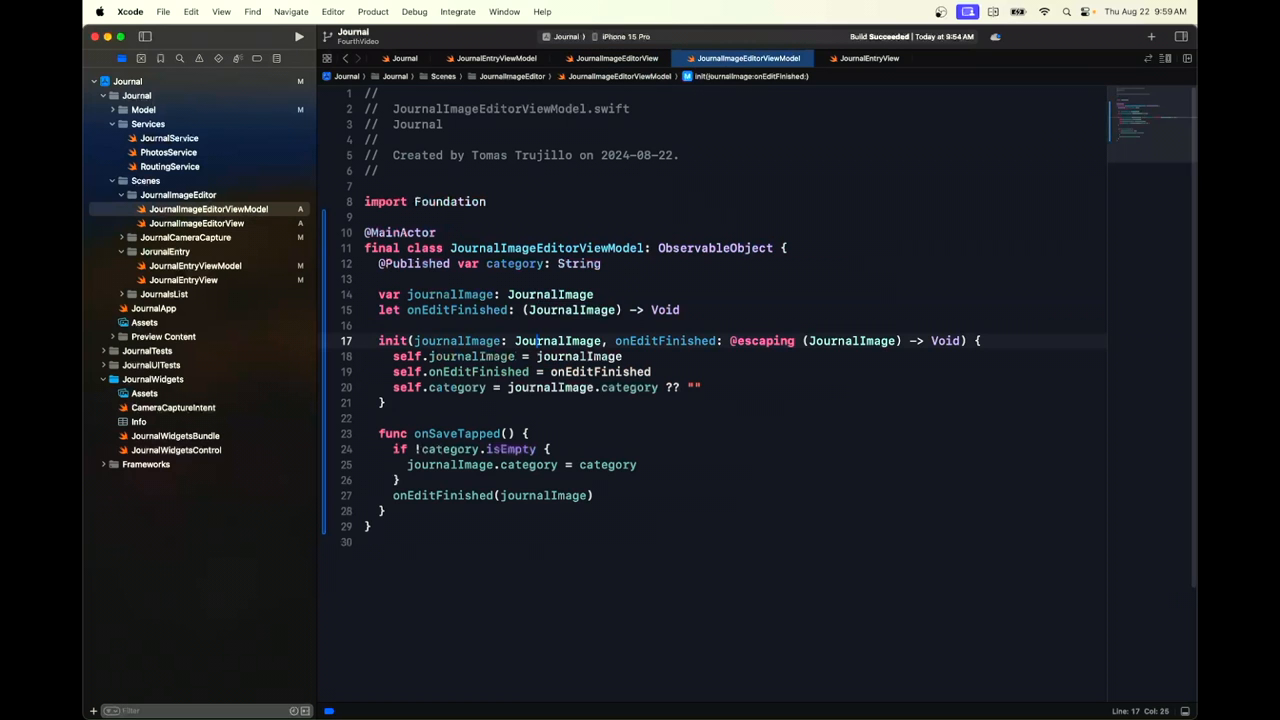
{"action": "type", "text": "existingCategories: [String],"}
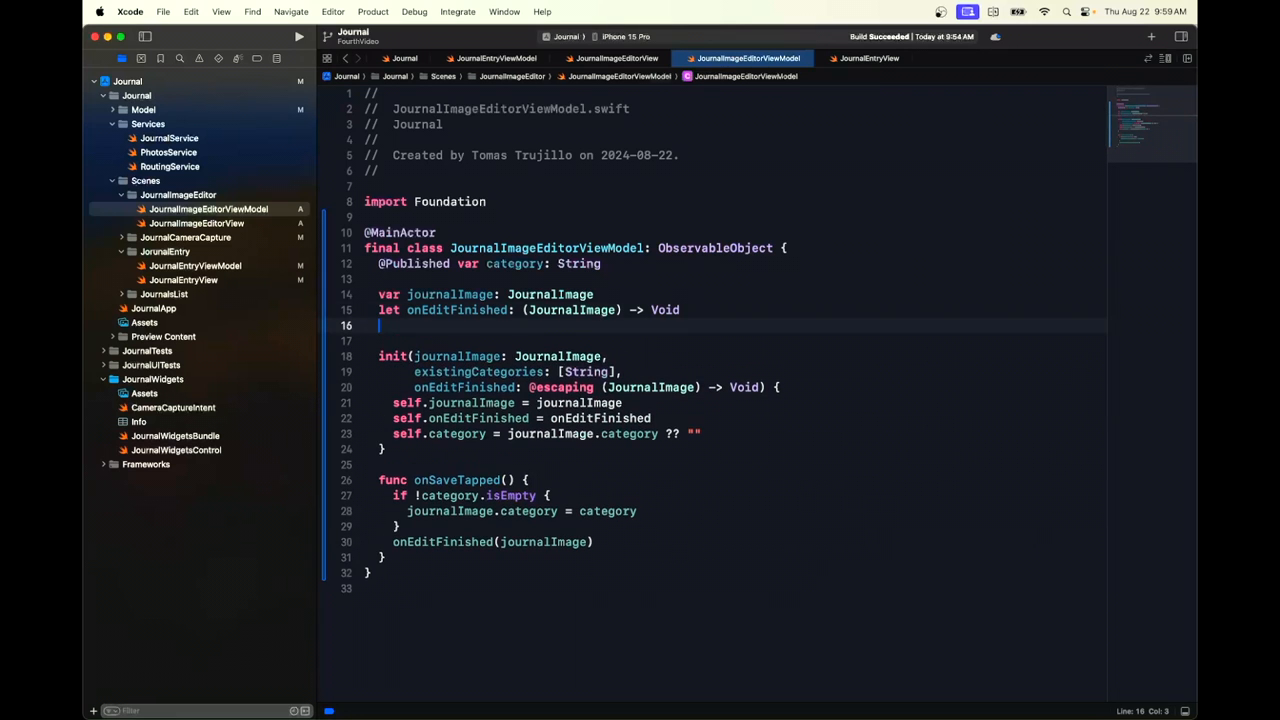
{"action": "type", "text": "let existingCategories: [String]"}
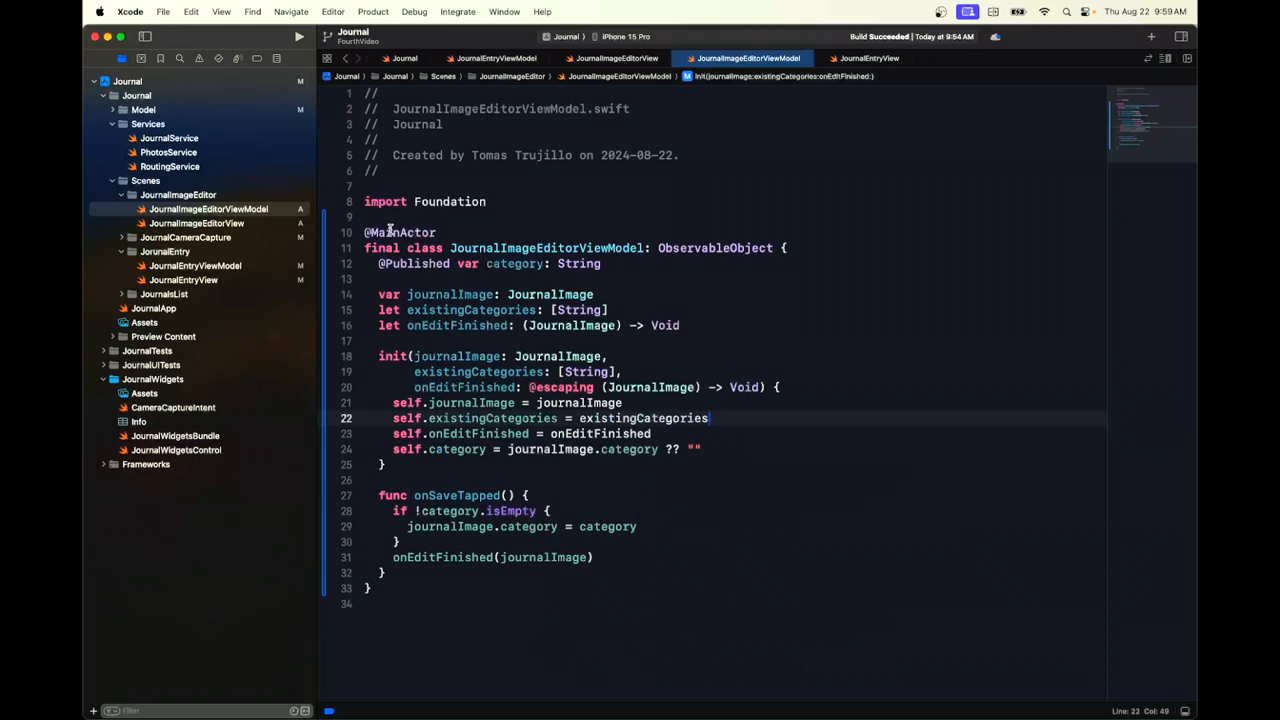
{"action": "left_click", "coordinate": [496, 58]}
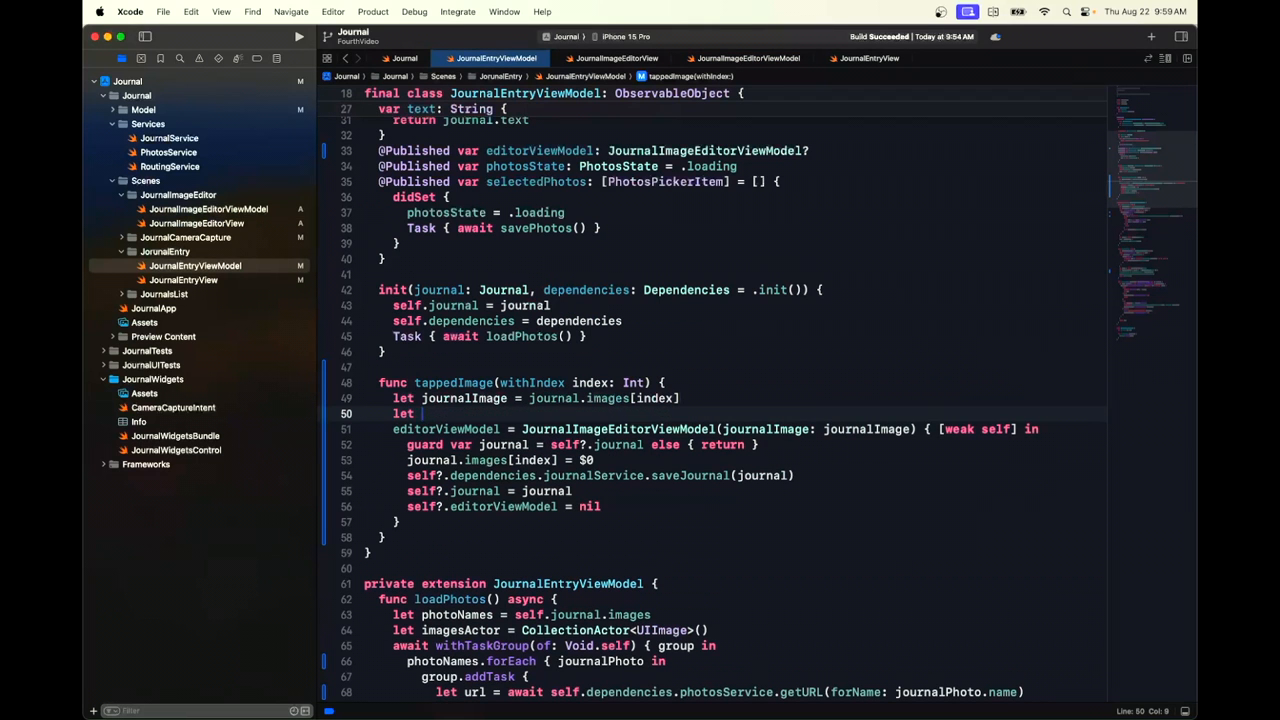
Step: In tappedImage, fetch existingCategories from dependencies.journalService.getExistingCategories()
{"action": "type", "text": "existingCateories = dependencies.journalService.getExistingCate"}
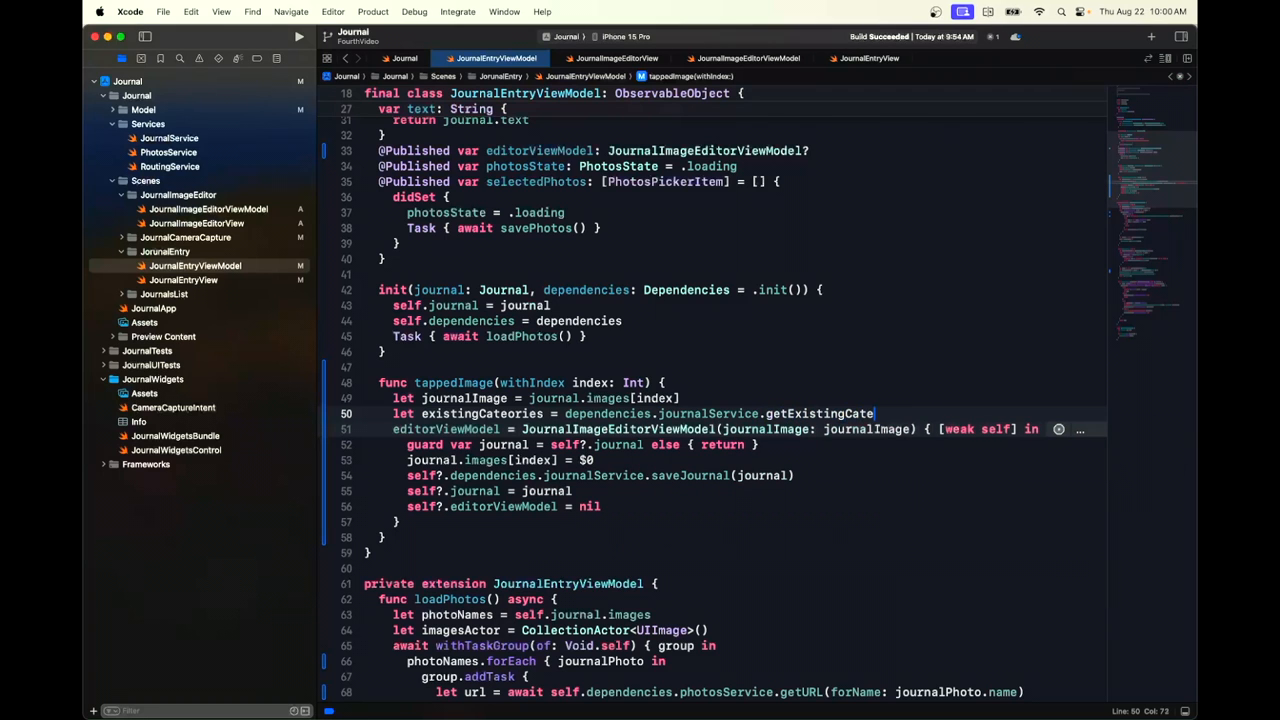
{"action": "type", "text": "gories()"}
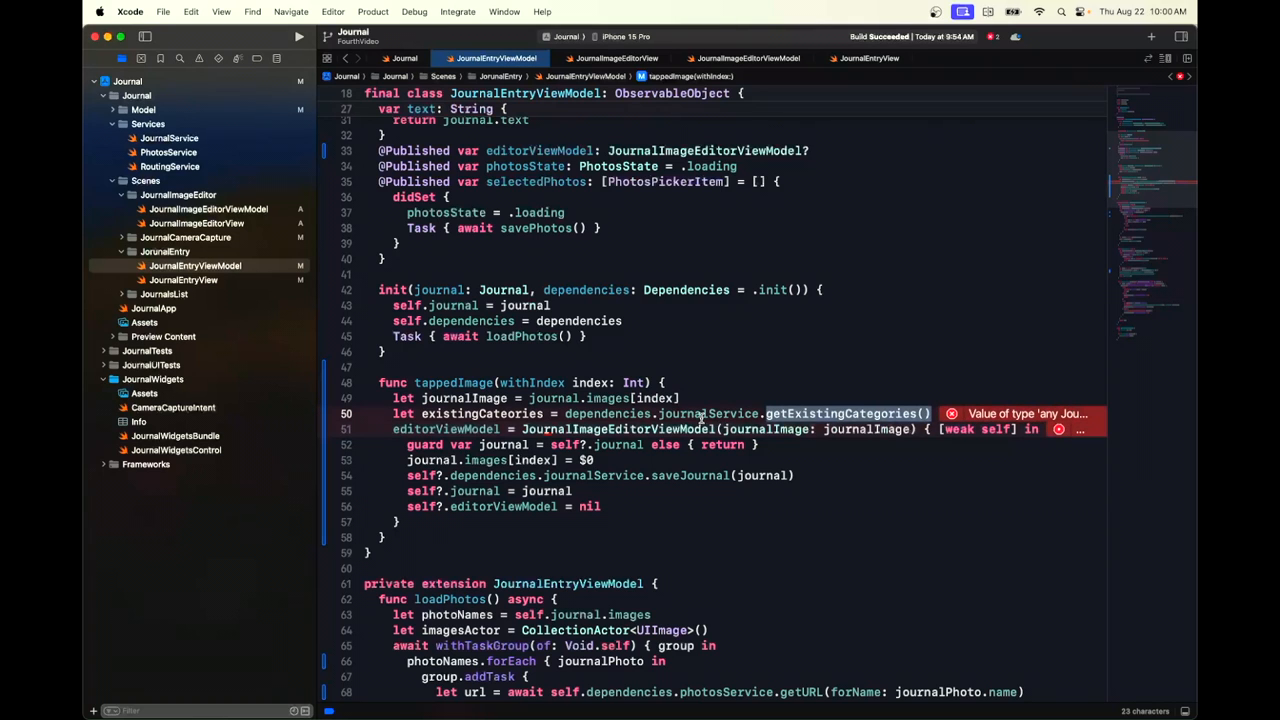
{"action": "mouse_move", "coordinate": [434, 222]}
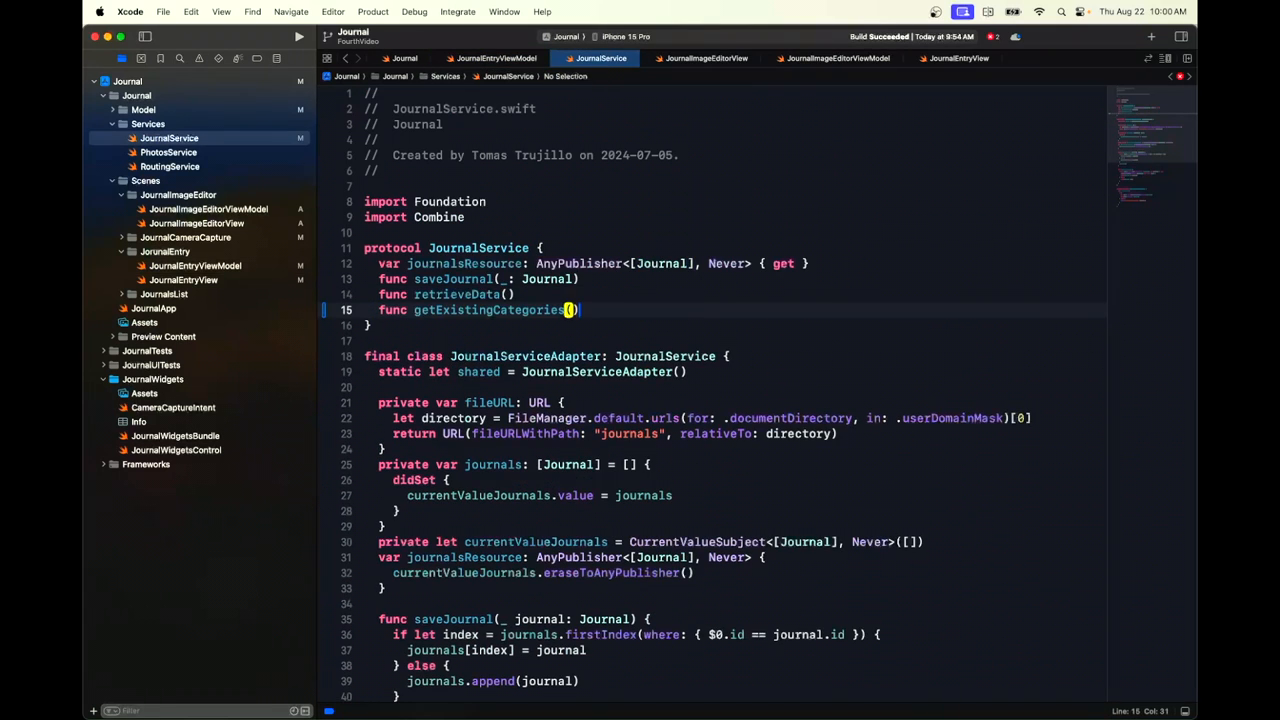
Step: Declare getExistingCategories() -> [String] and implement it by flatMapping each journal's image categories
{"action": "type", "text": "-> [String]"}
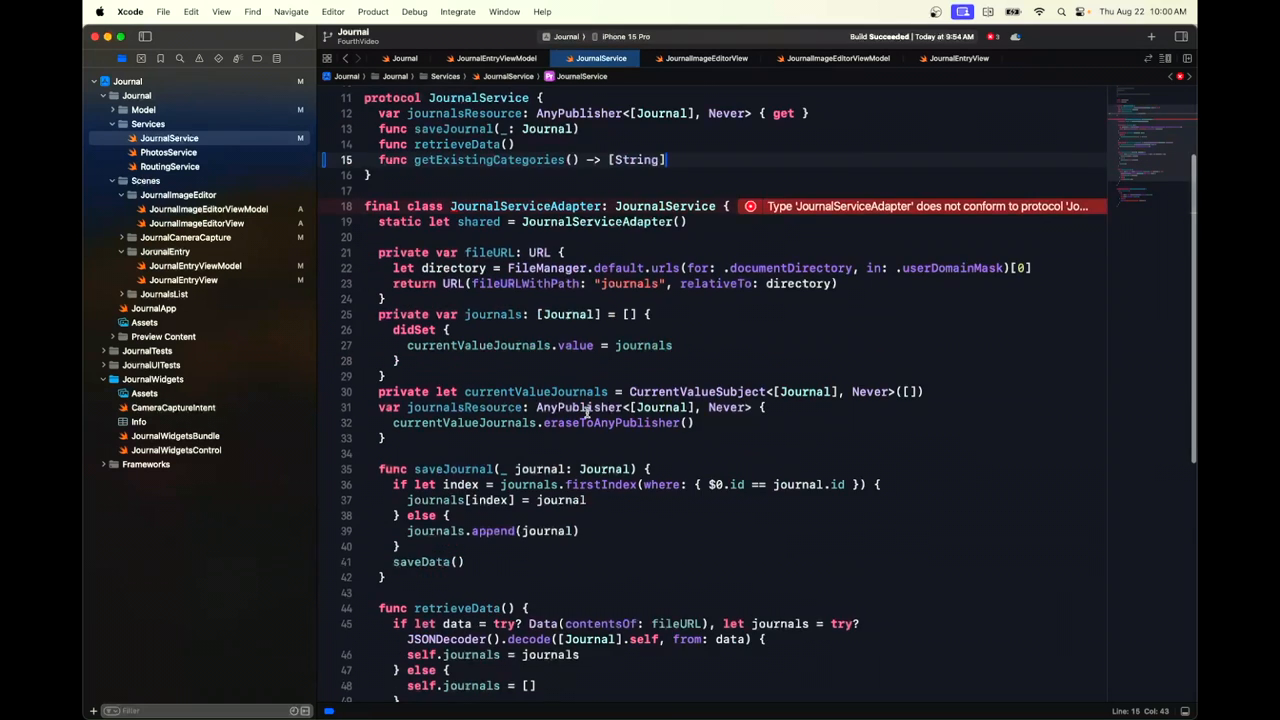
{"action": "scroll", "scroll_direction": "down", "scroll_amount": 3}
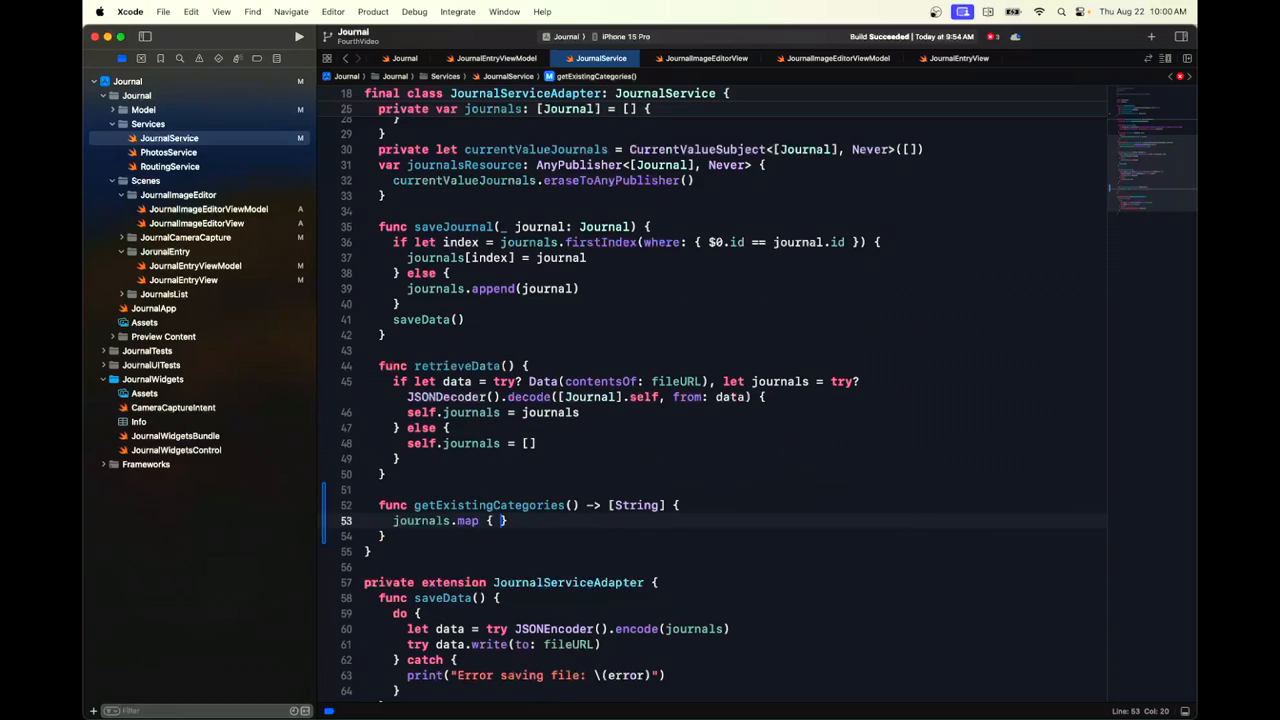
{"action": "type", "text": "$0.images"}
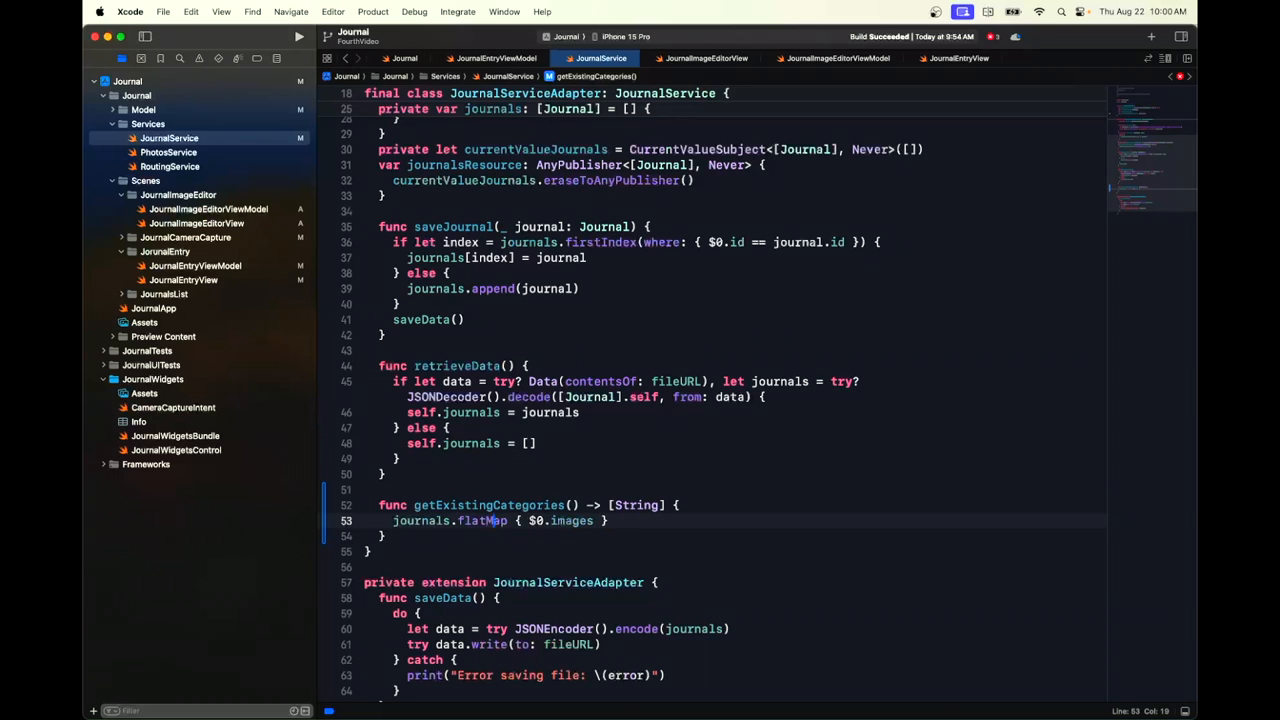
{"action": "type", "text": ".map {"}
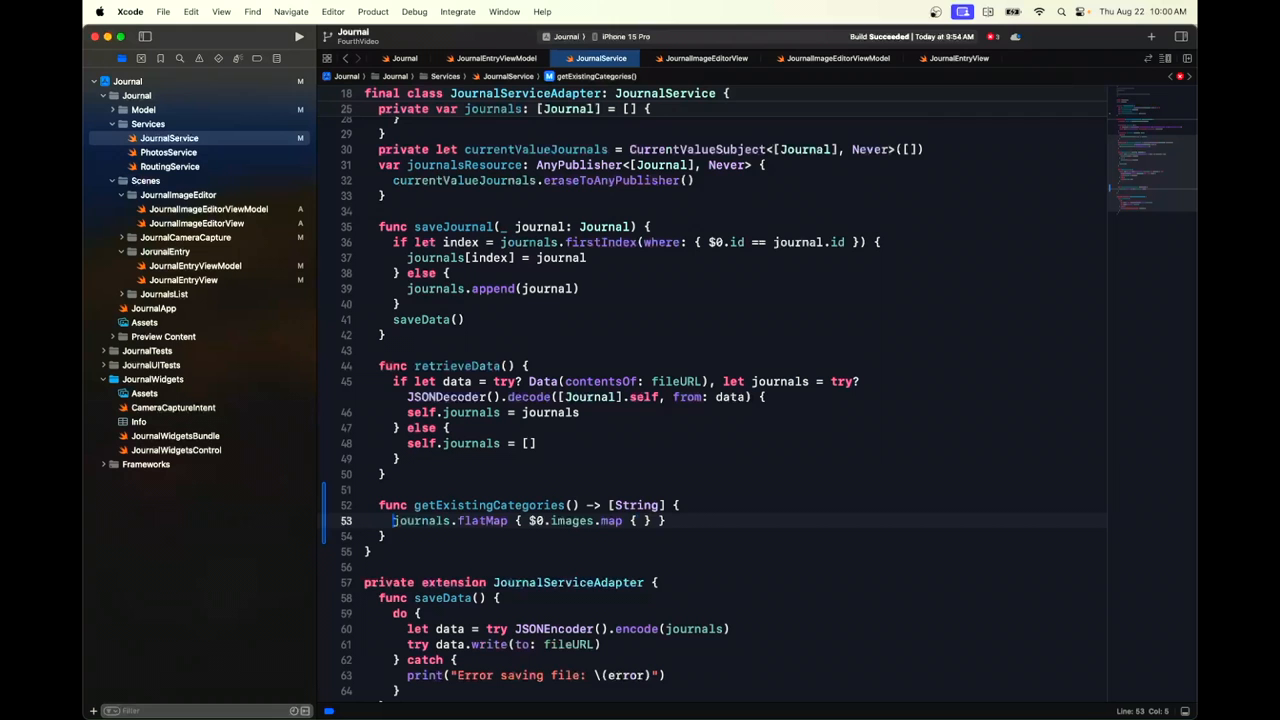
{"action": "type", "text": "journal in journal"}
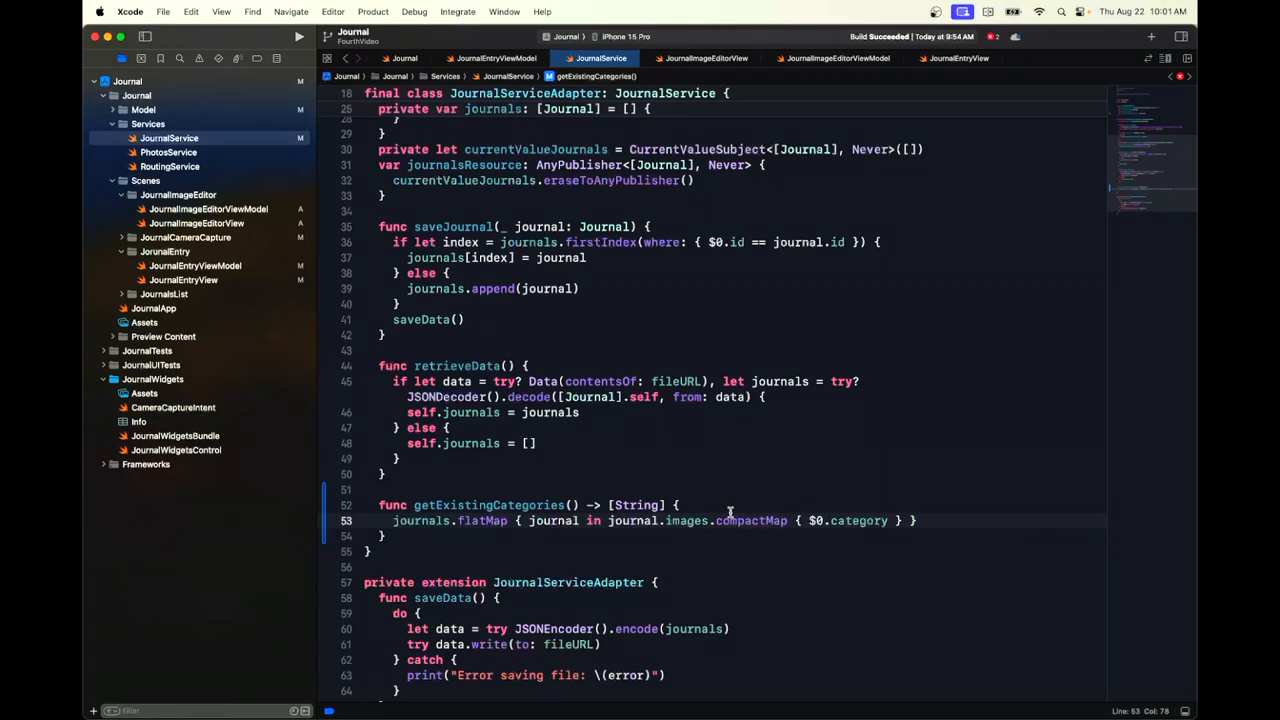
{"action": "mouse_move", "coordinate": [684, 524]}
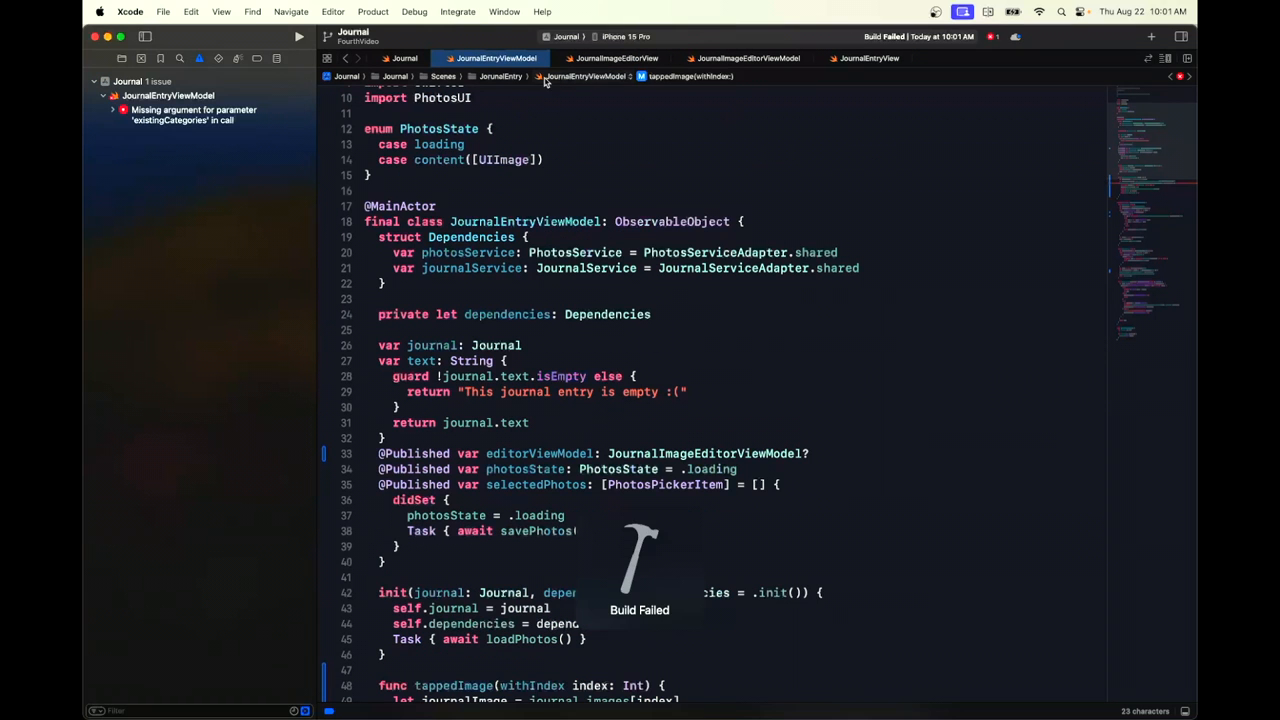
Step: Pass existingCategories: existingCategories into JournalImageEditorViewModel so the build succeeds
{"action": "scroll", "scroll_direction": "down", "scroll_amount": 3}
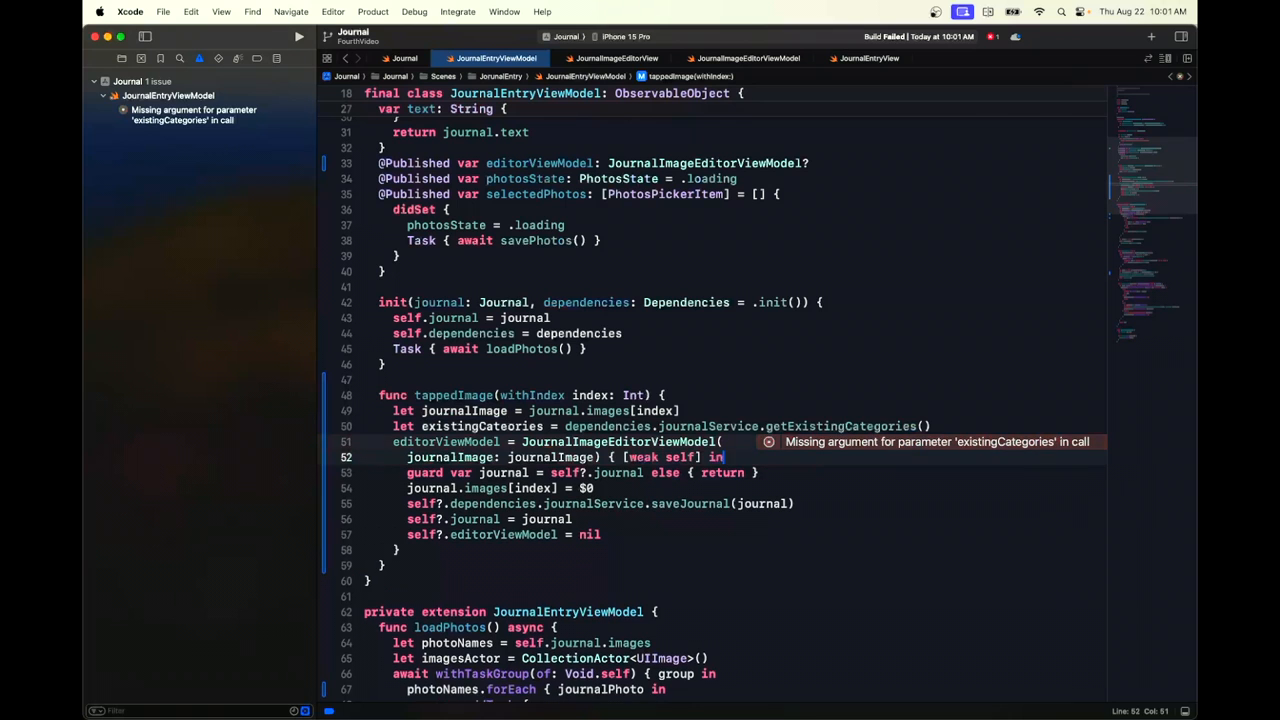
{"action": "type", "text": "existingCategories: [String]"}
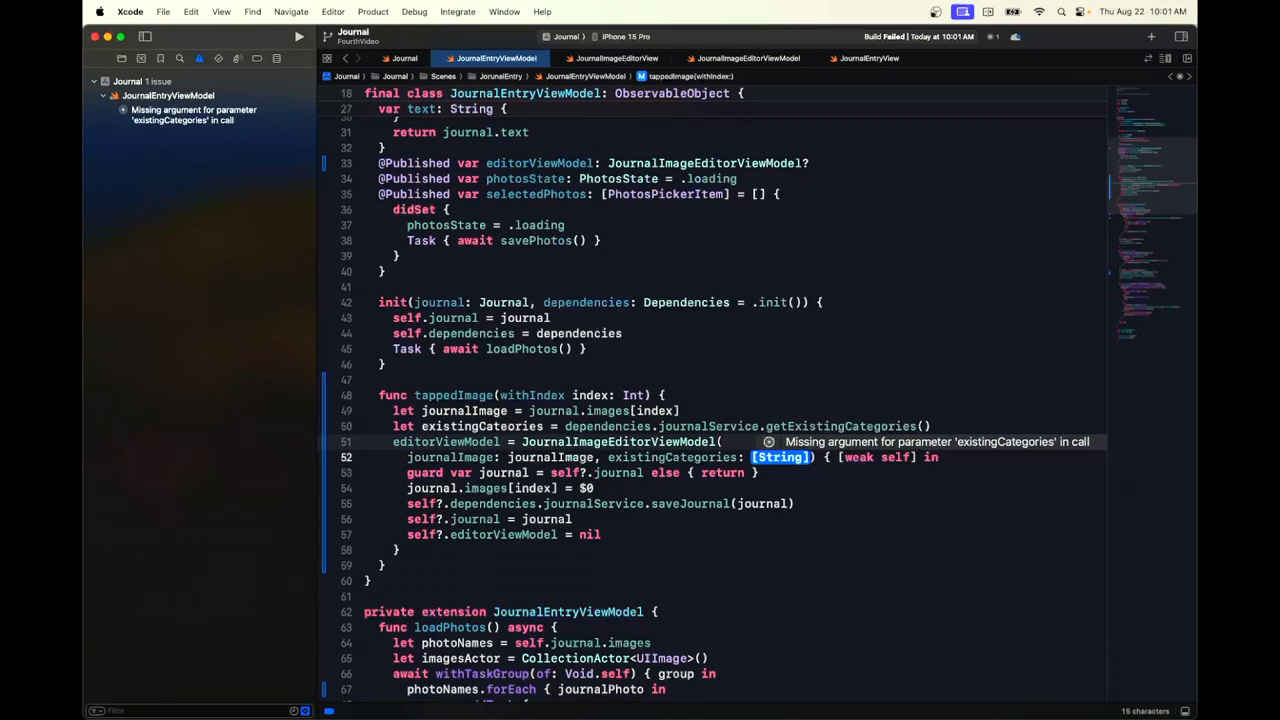
{"action": "type", "text": "existingCateories"}
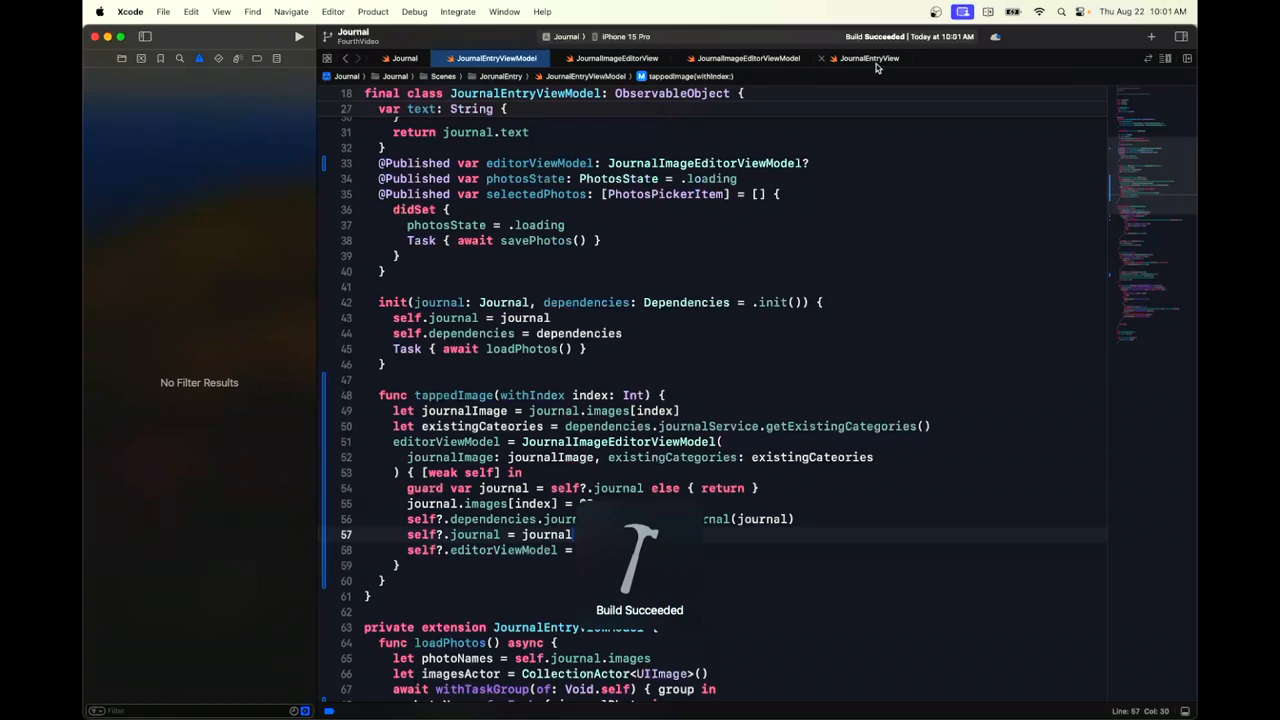
{"action": "left_click", "coordinate": [616, 56]}
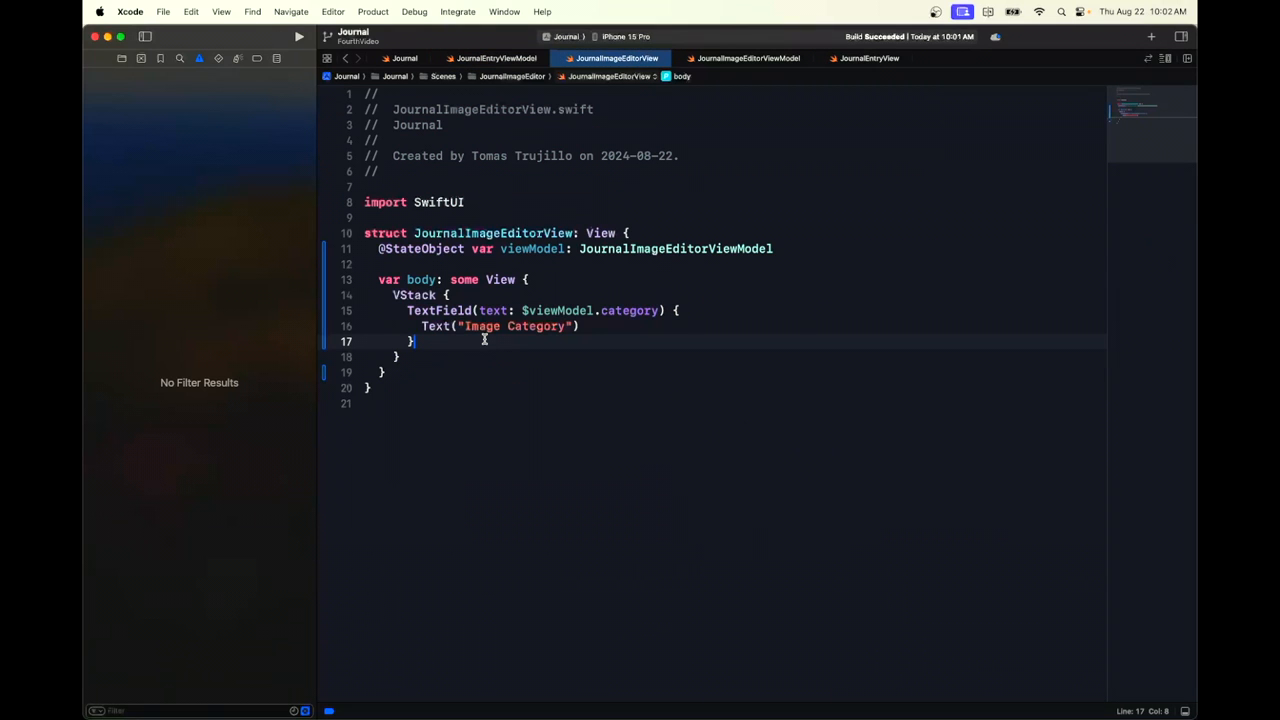
Step: Add .padding(.bottom, 40) and a three-column LazyVGrid with ForEach(viewModel.existingCategories, id: \.self)
{"action": "type", "text": ".paddin"}
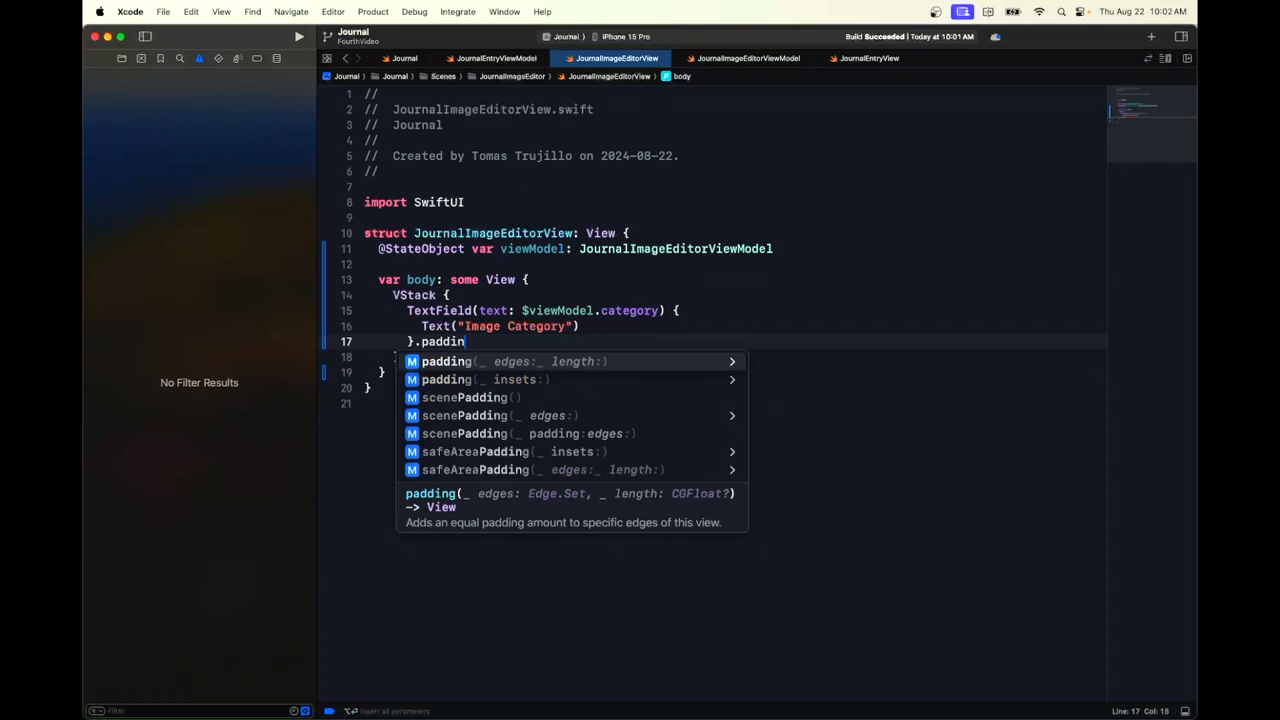
{"action": "type", "text": "(bottom,"}
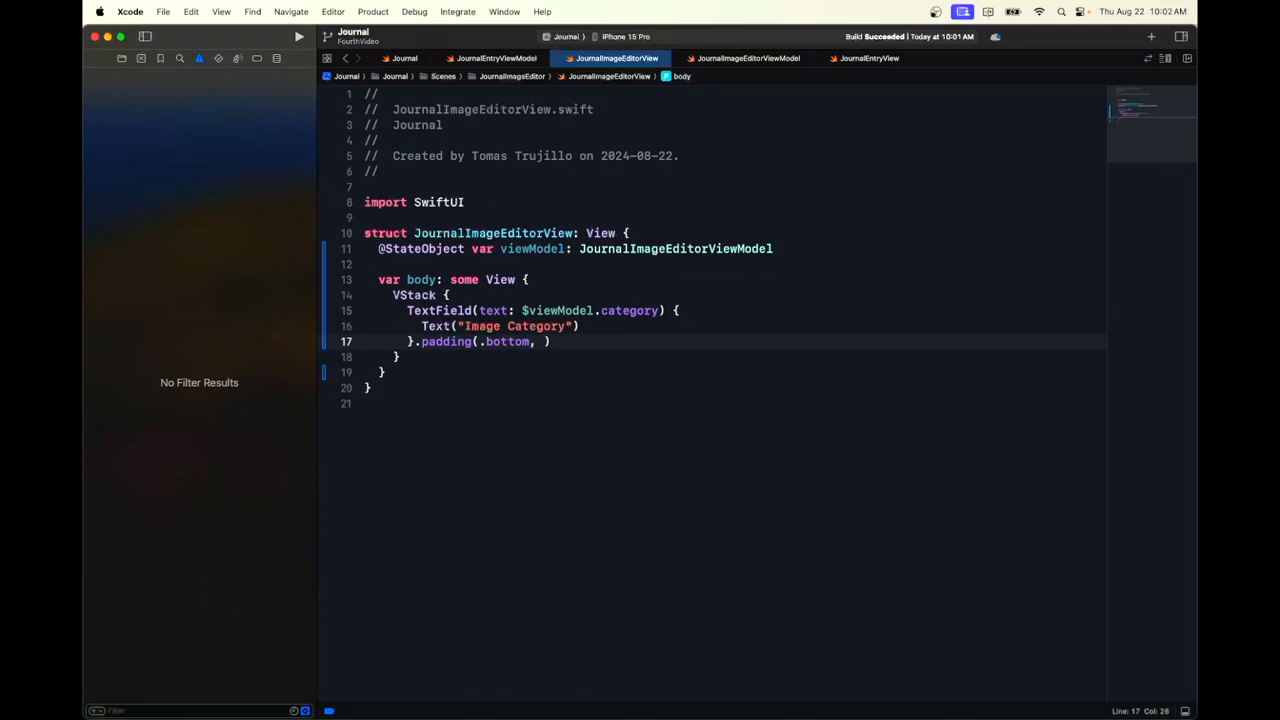
{"action": "type", "text": "Lazt"}
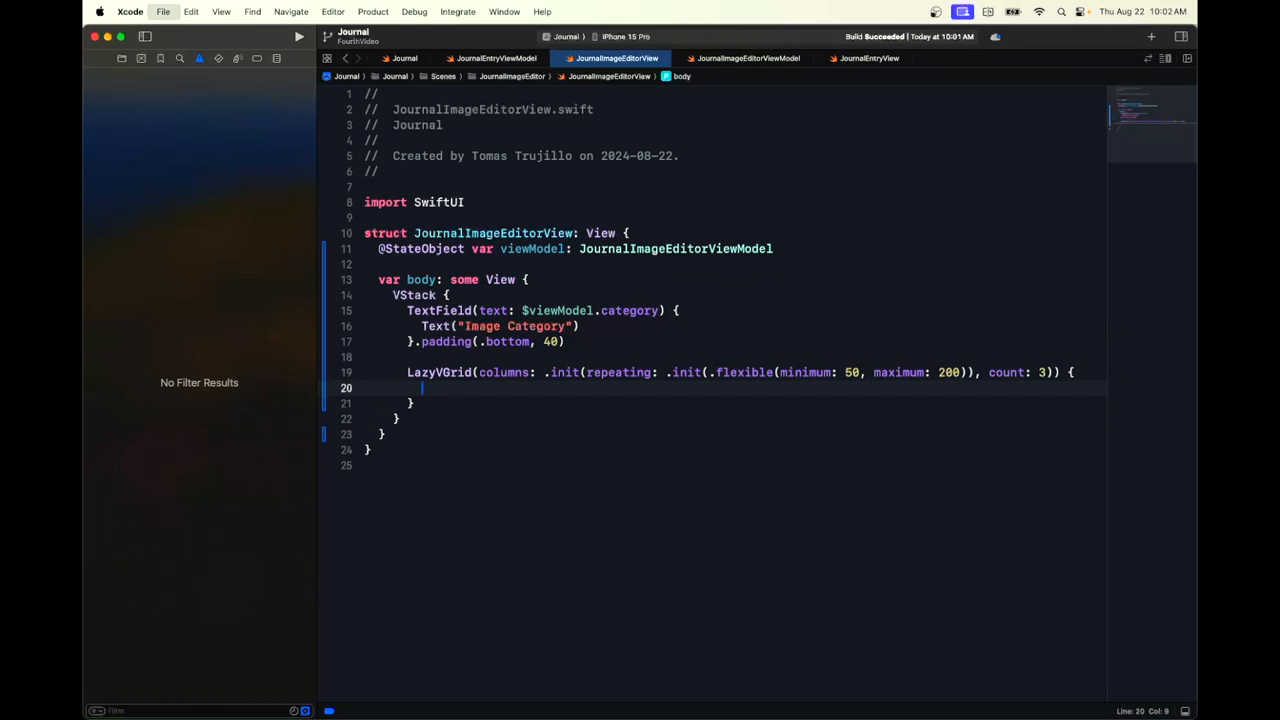
{"action": "type", "text": "ForEach(viewmo"}
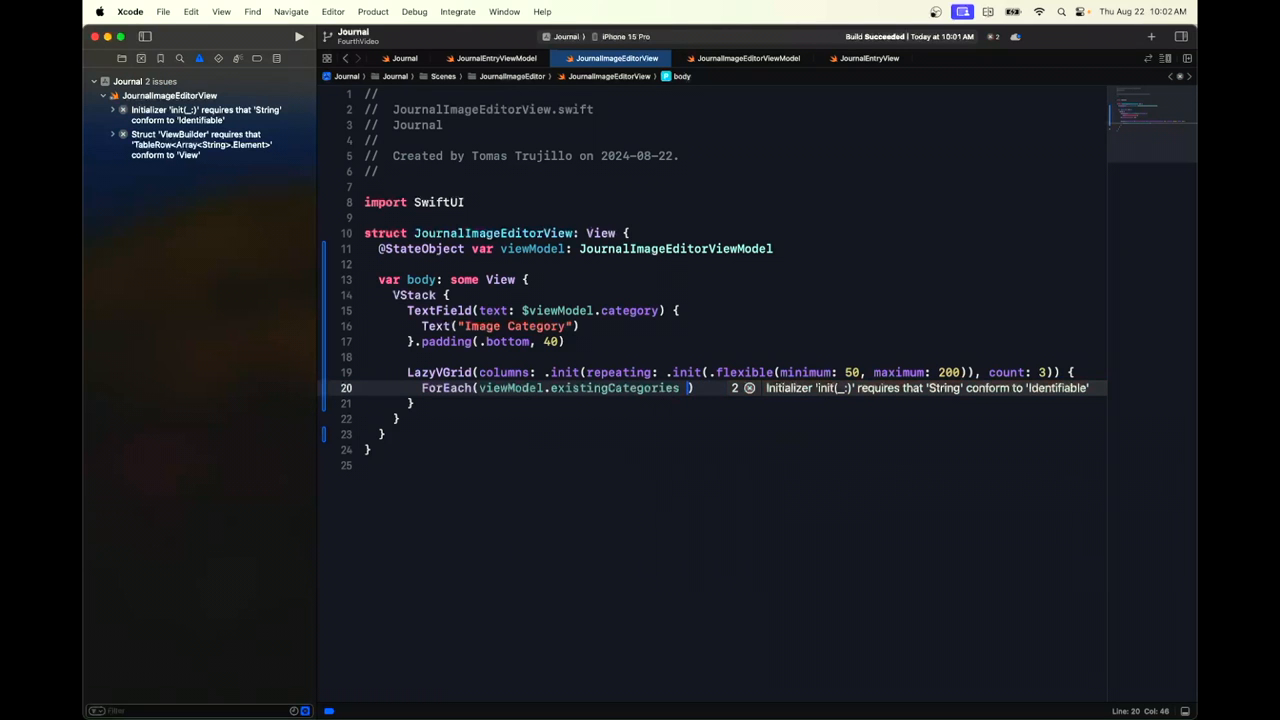
{"action": "type", "text": ", id: \\.self"}
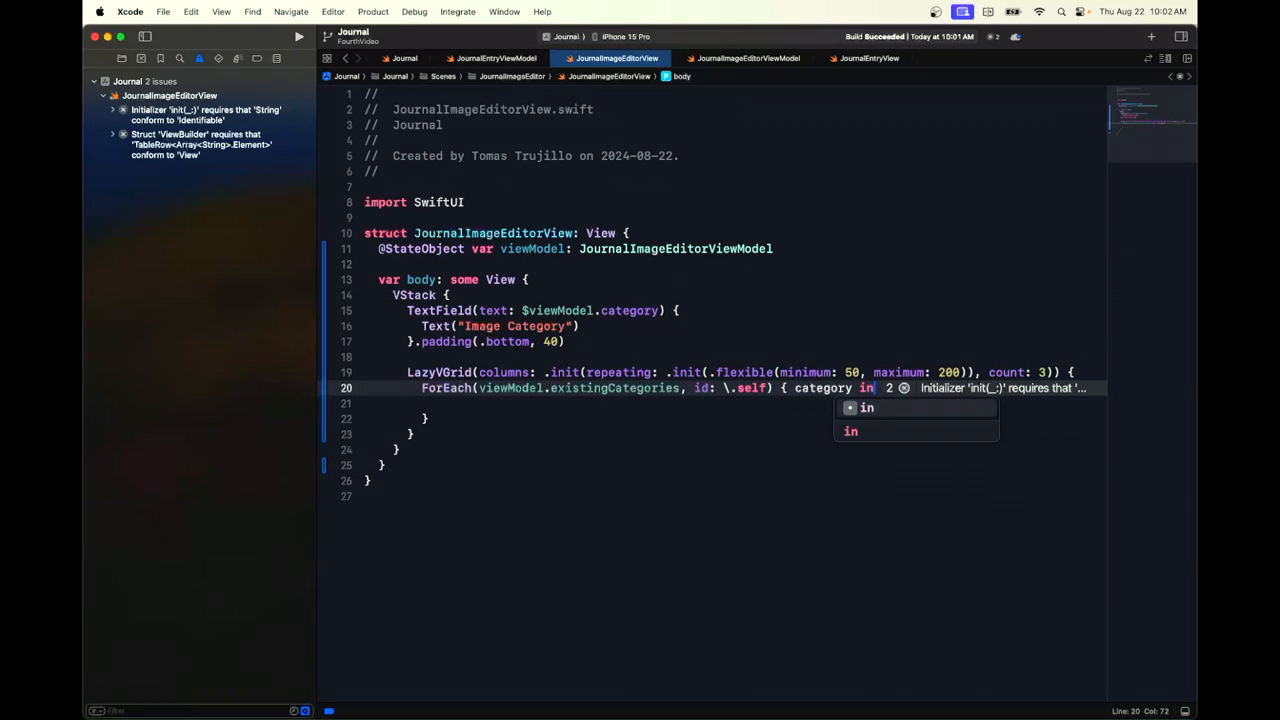
{"action": "key", "text": "cmd+shift+o"}
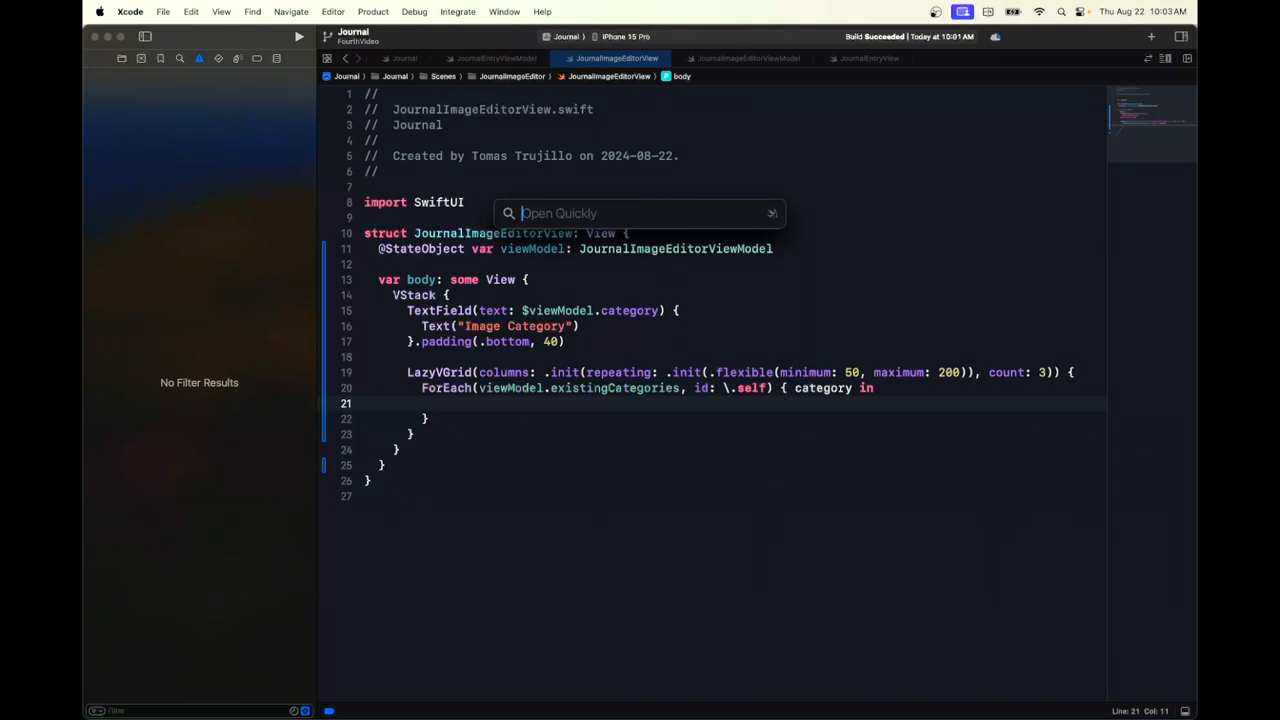
Step: In JournalService.swift, return Array(Set(categories)) from getExistingCategories to drop duplicates
{"action": "type", "text": "journals.flatMap { journal in journal.images.compactMap { $0.category }"}
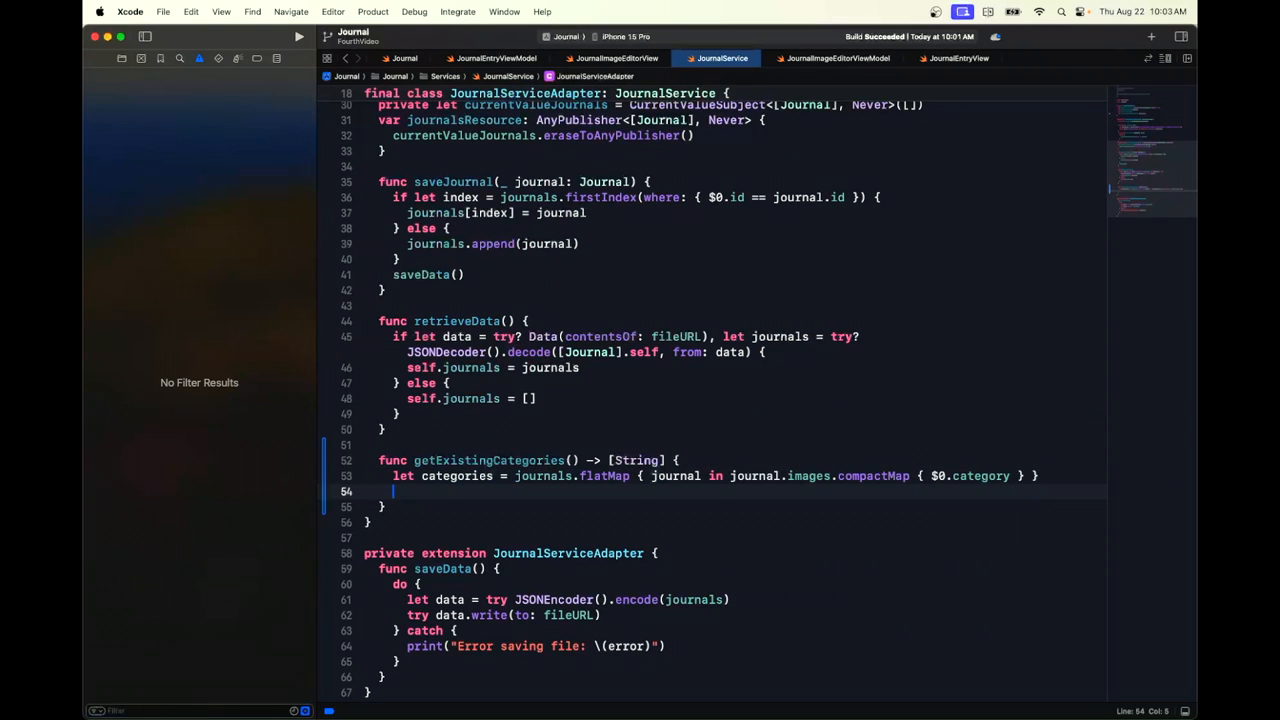
{"action": "type", "text": "return"}
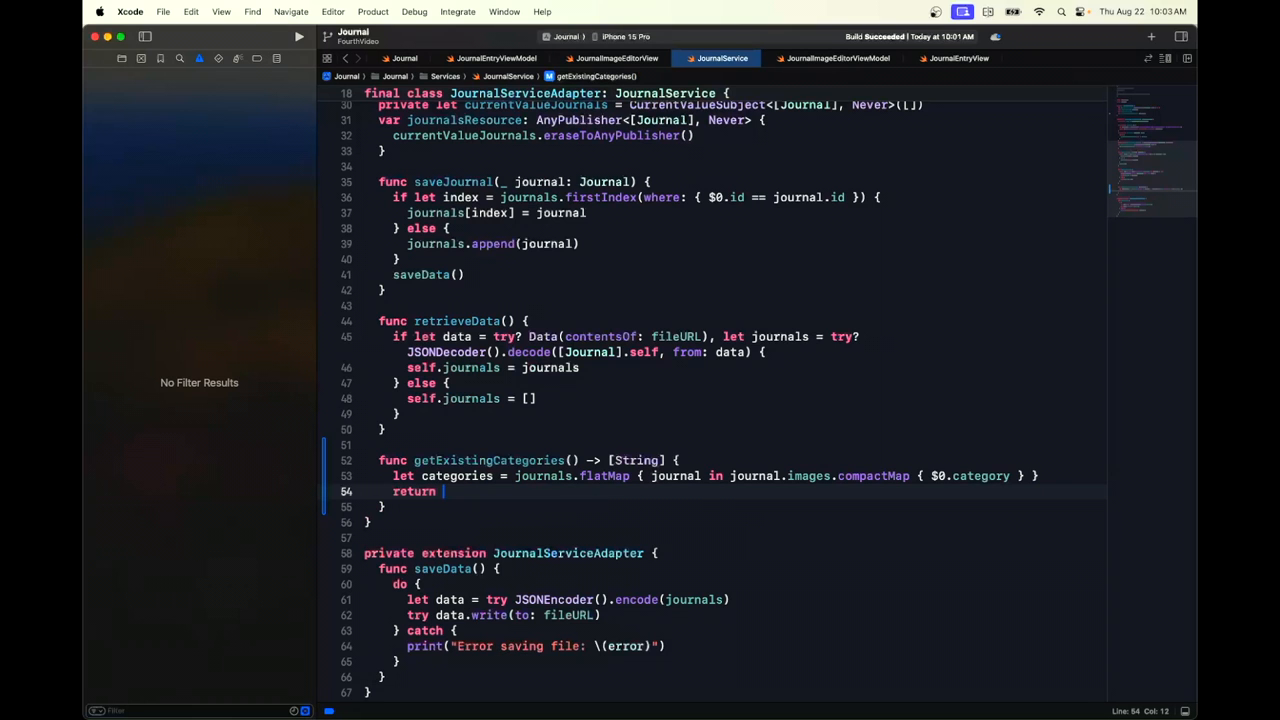
{"action": "type", "text": "Set(sequence: Sequence"}
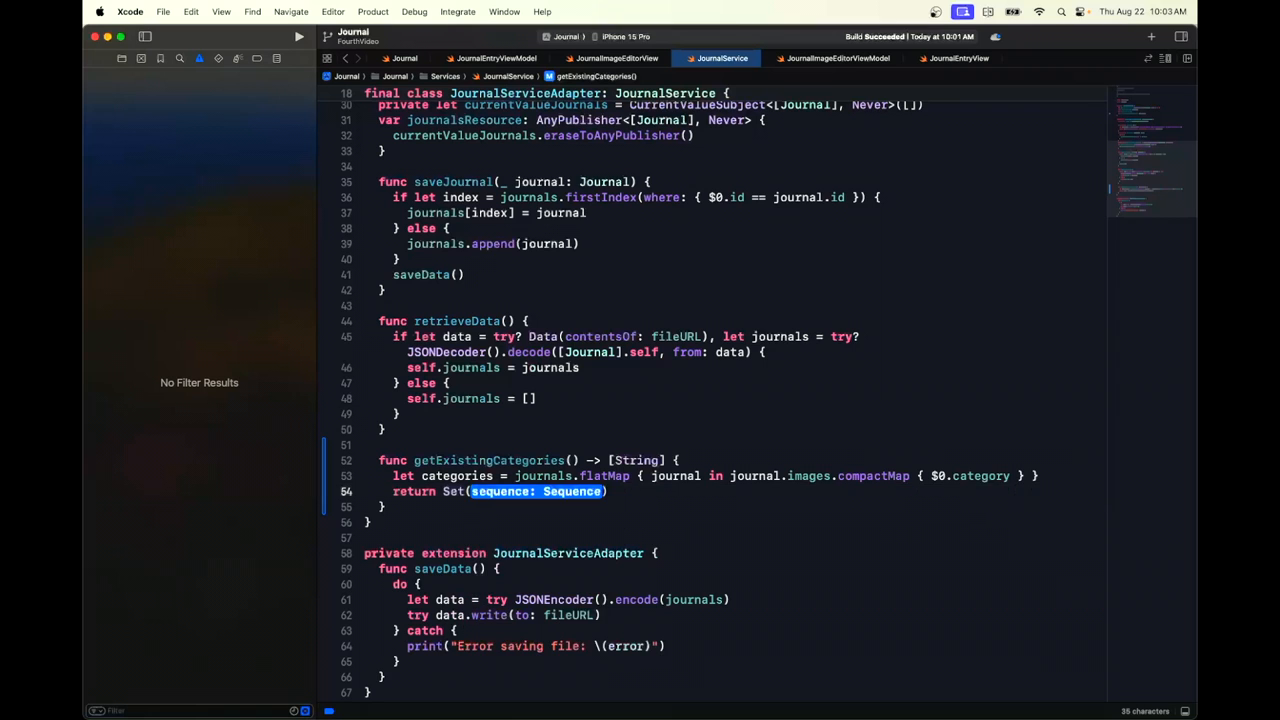
{"action": "type", "text": "cate"}
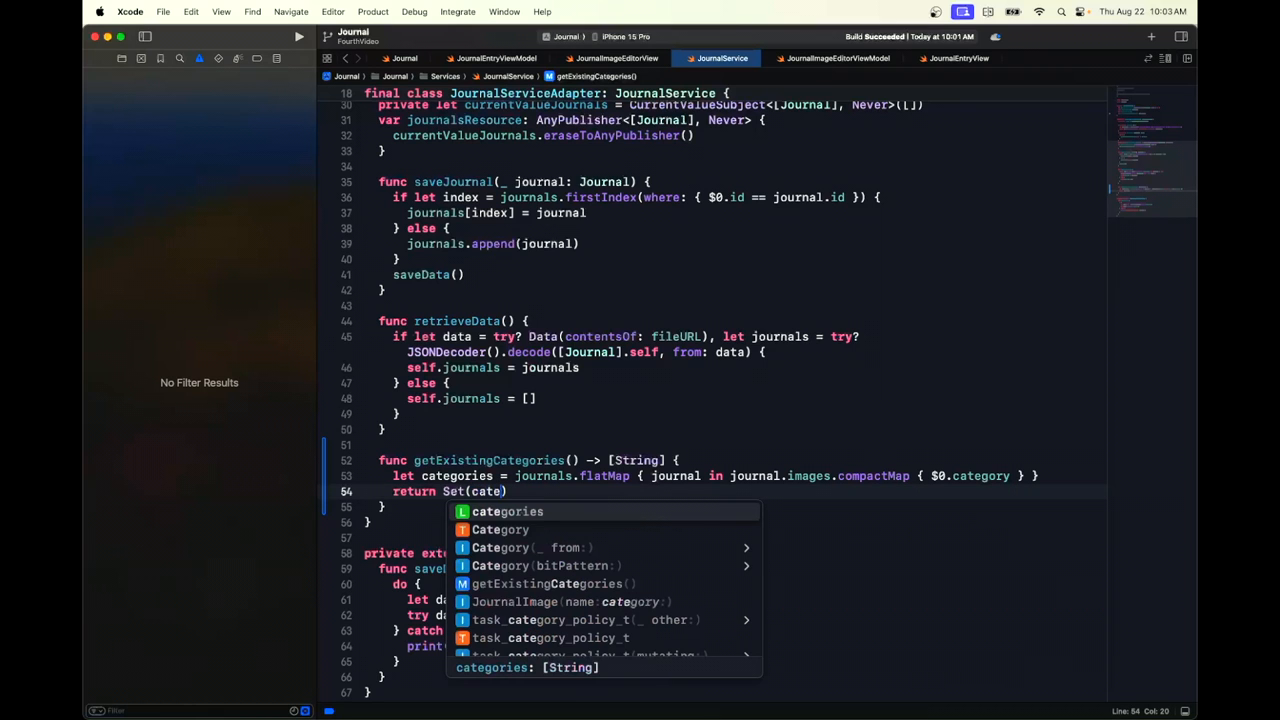
{"action": "type", "text": "Array("}
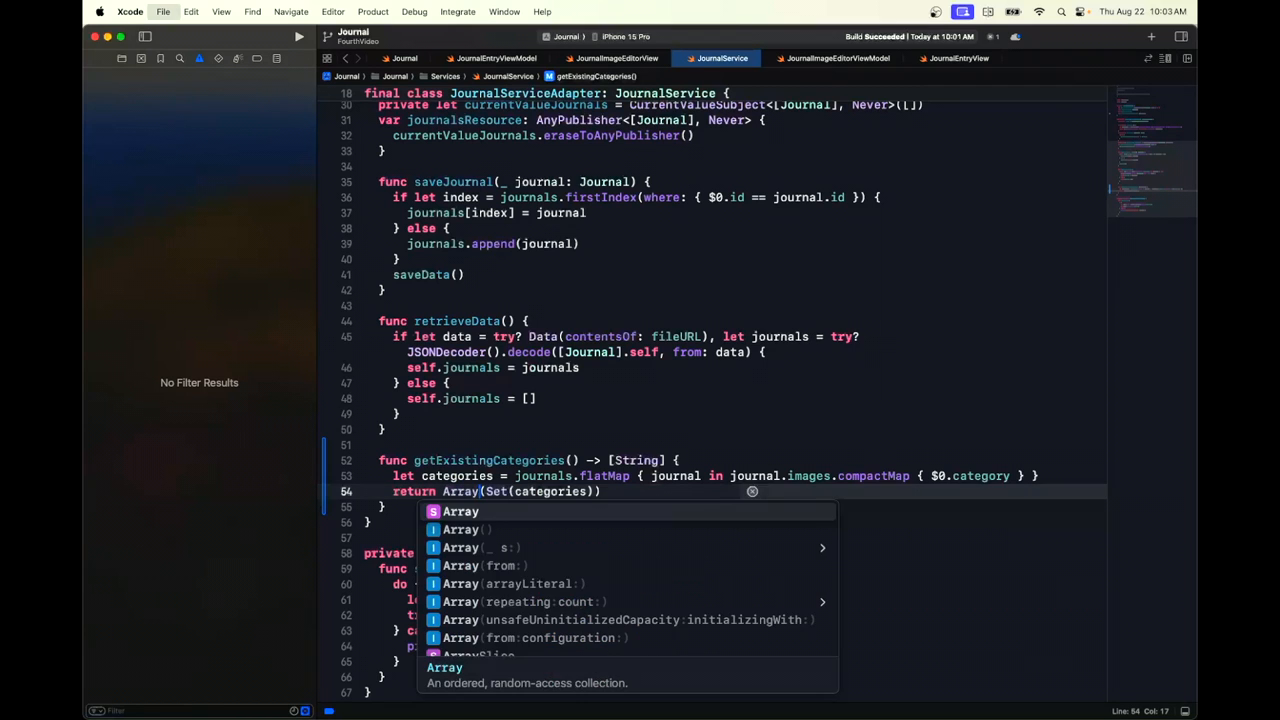
{"action": "key", "text": "escape"}
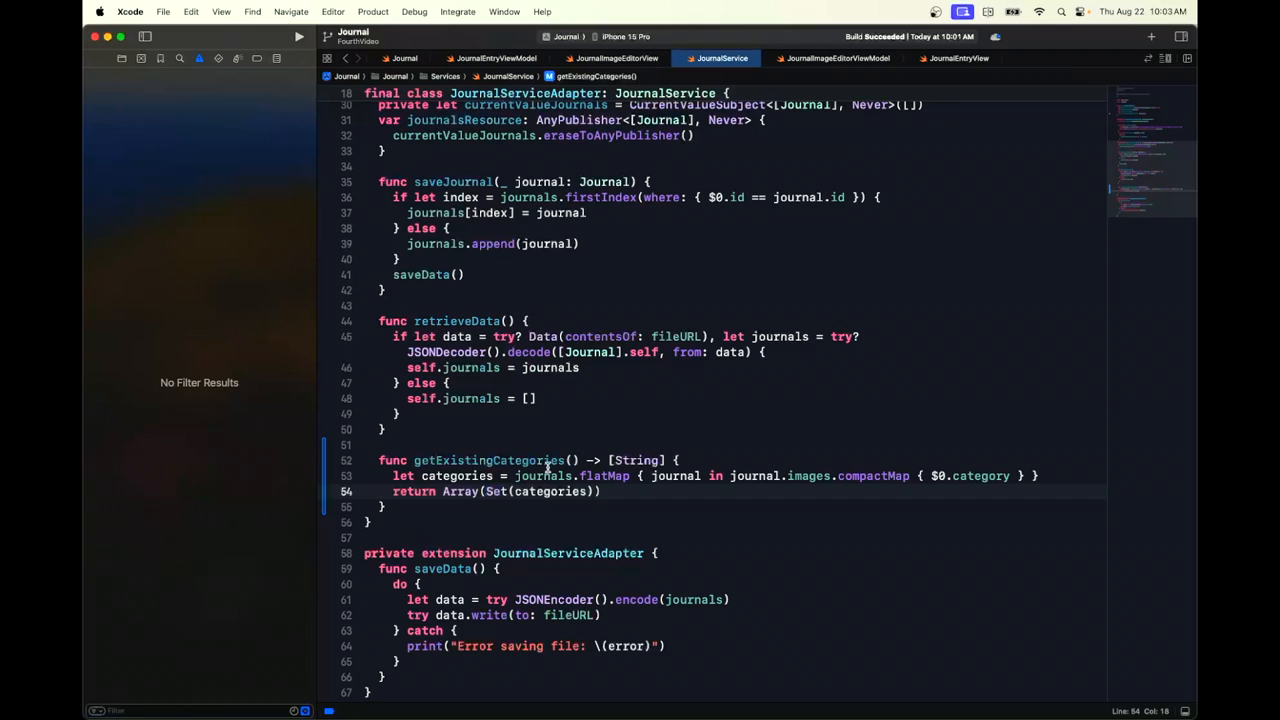
{"action": "double_click", "coordinate": [520, 460]}
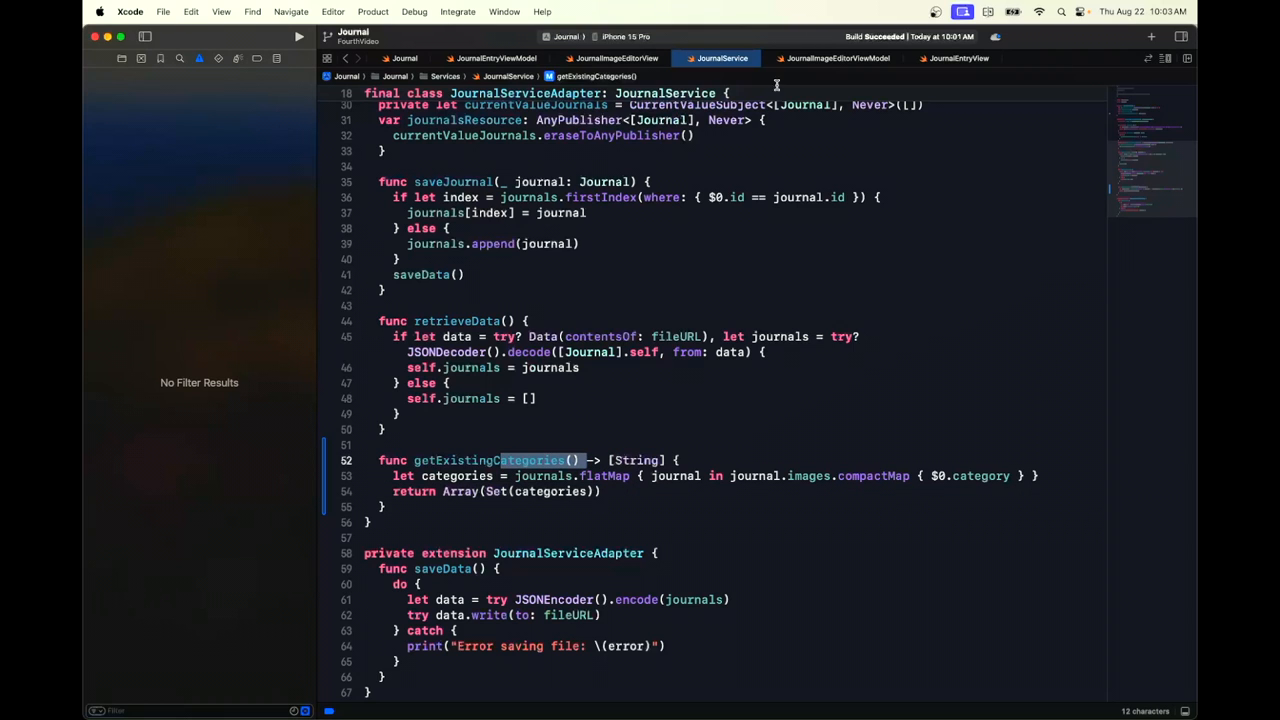
{"action": "left_click", "coordinate": [956, 58]}
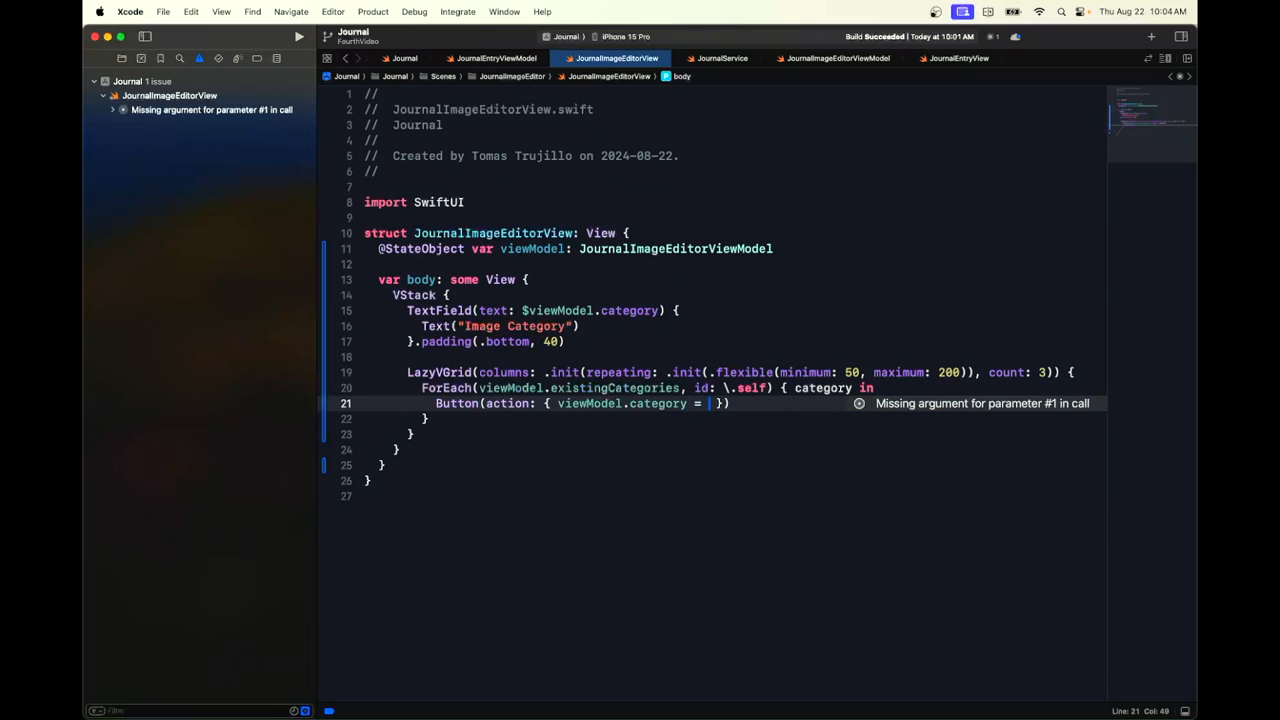
Step: Make each category a Button setting viewModel.category, showing Text(category) with BorderedButtonStyle
{"action": "type", "text": "category"}
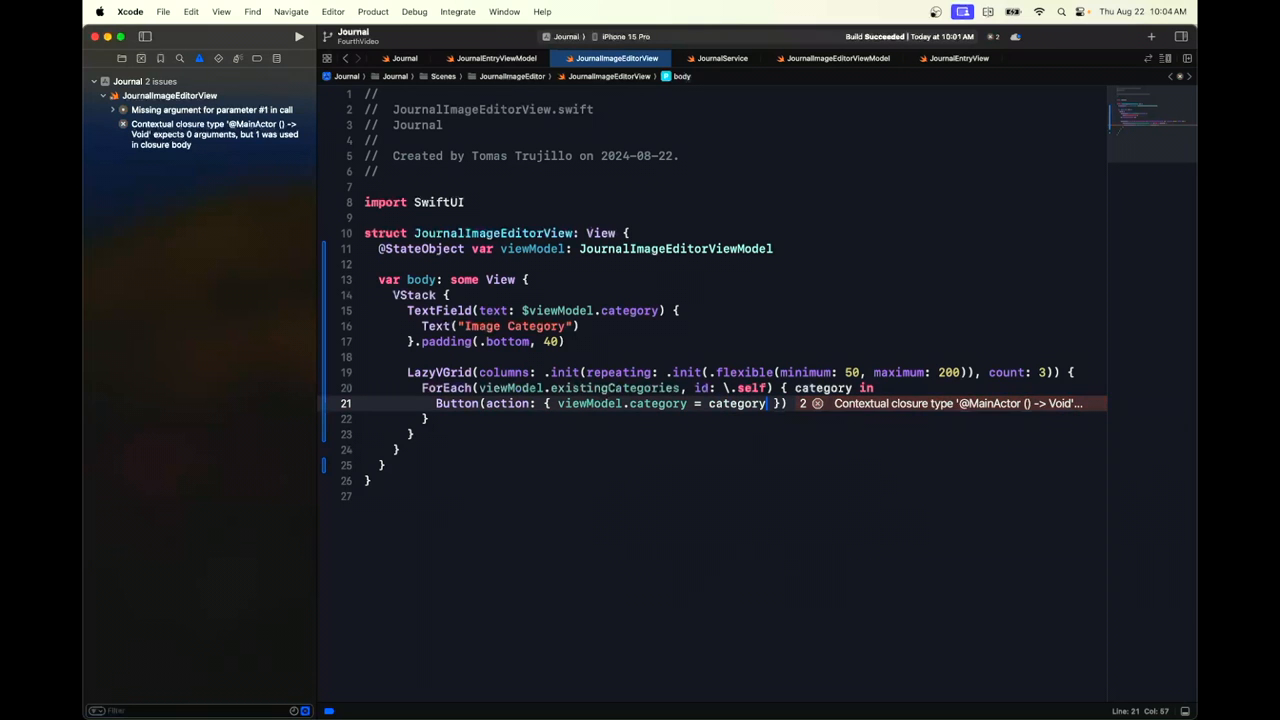
{"action": "type", "text": "Text(category"}
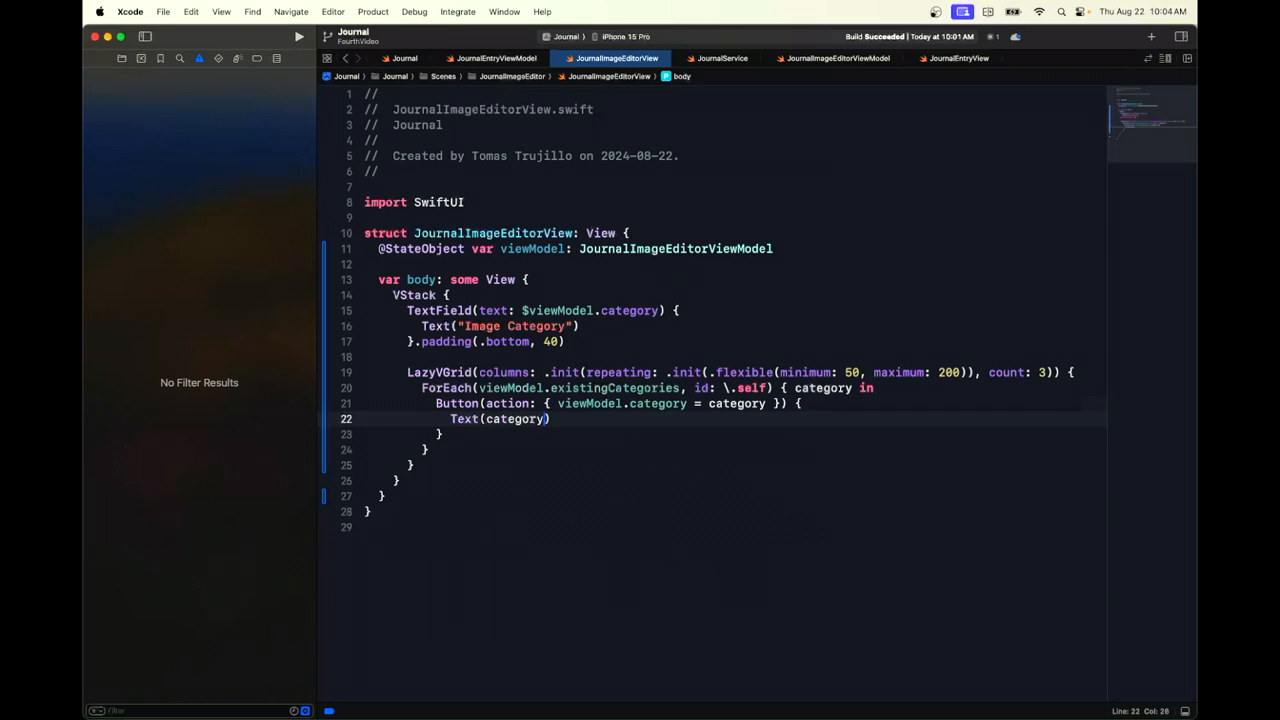
{"action": "type", "text": ".button"}
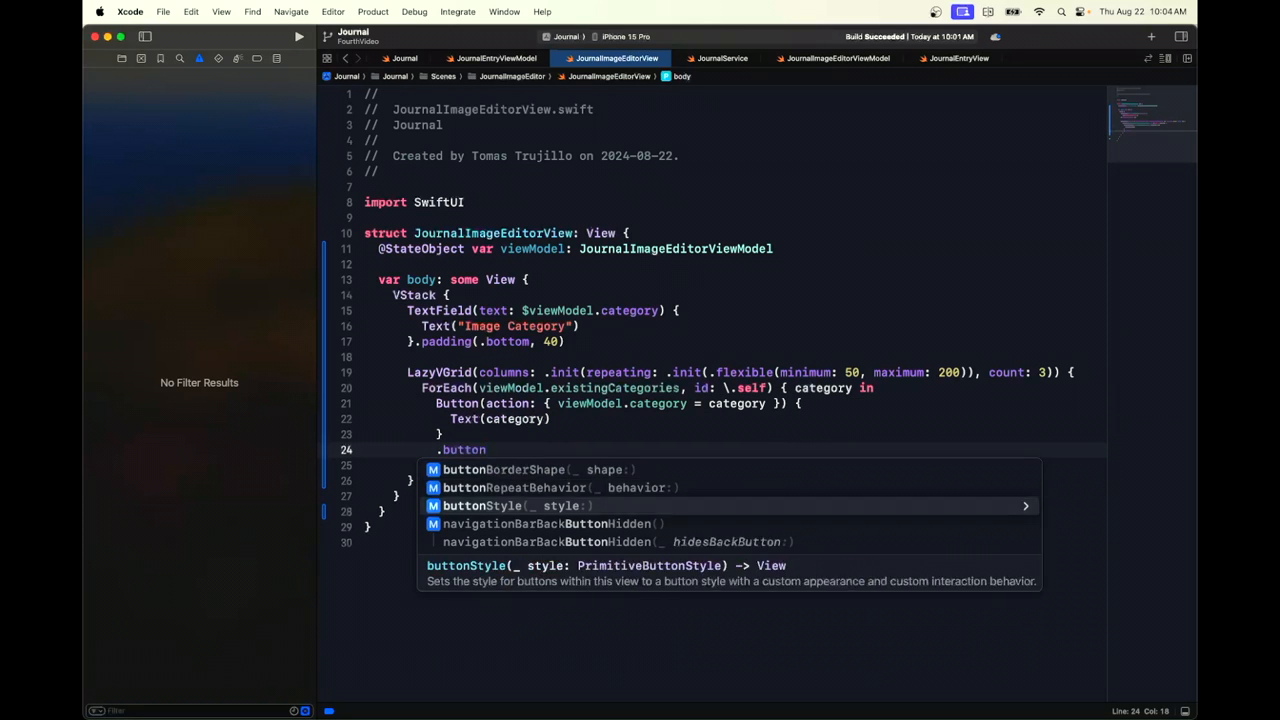
{"action": "left_click", "coordinate": [958, 56]}
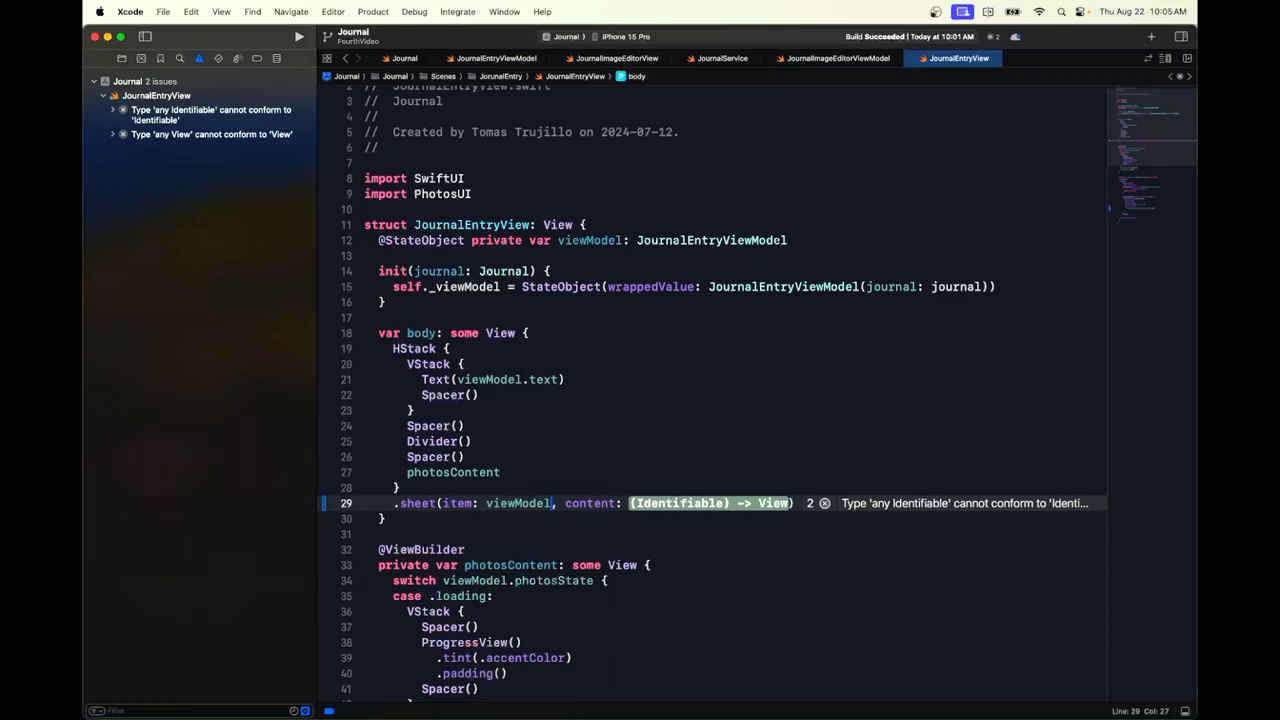
Step: Present JournalImageEditorView via .sheet(item: $viewModel.editorViewModel) and run the app
{"action": "type", "text": "$viewModel.j"}
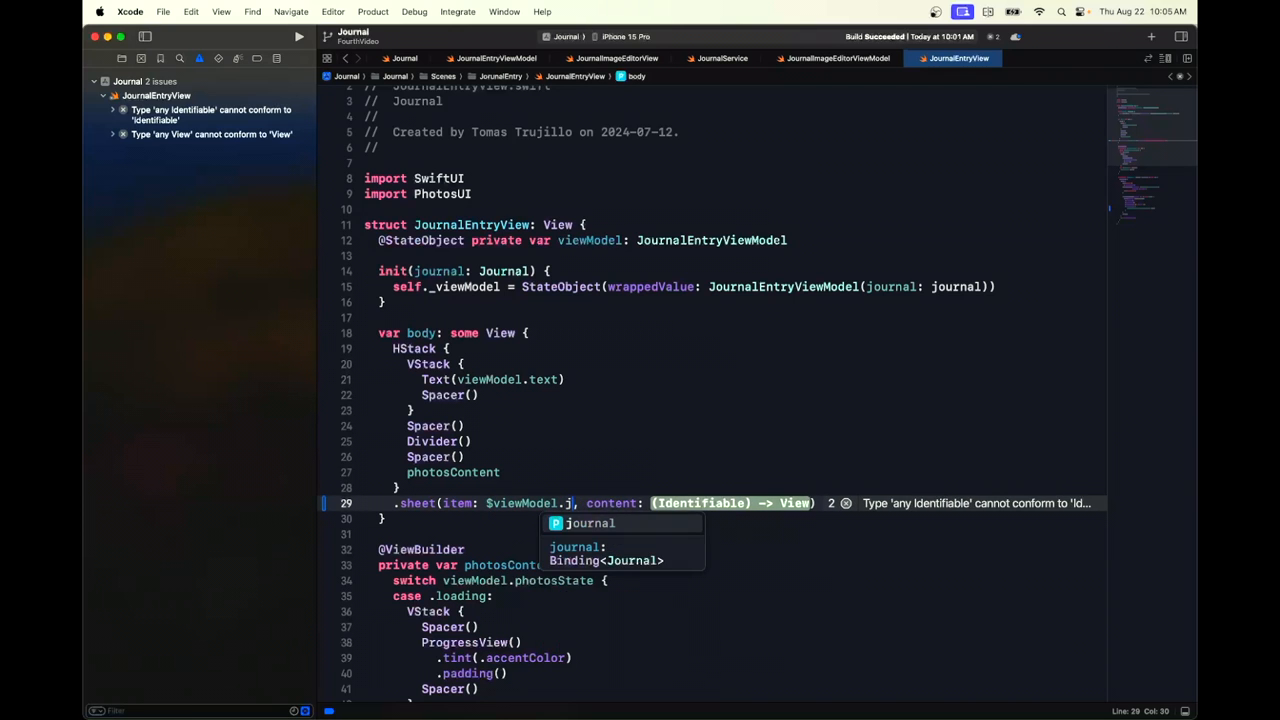
{"action": "type", "text": "editorViewModel"}
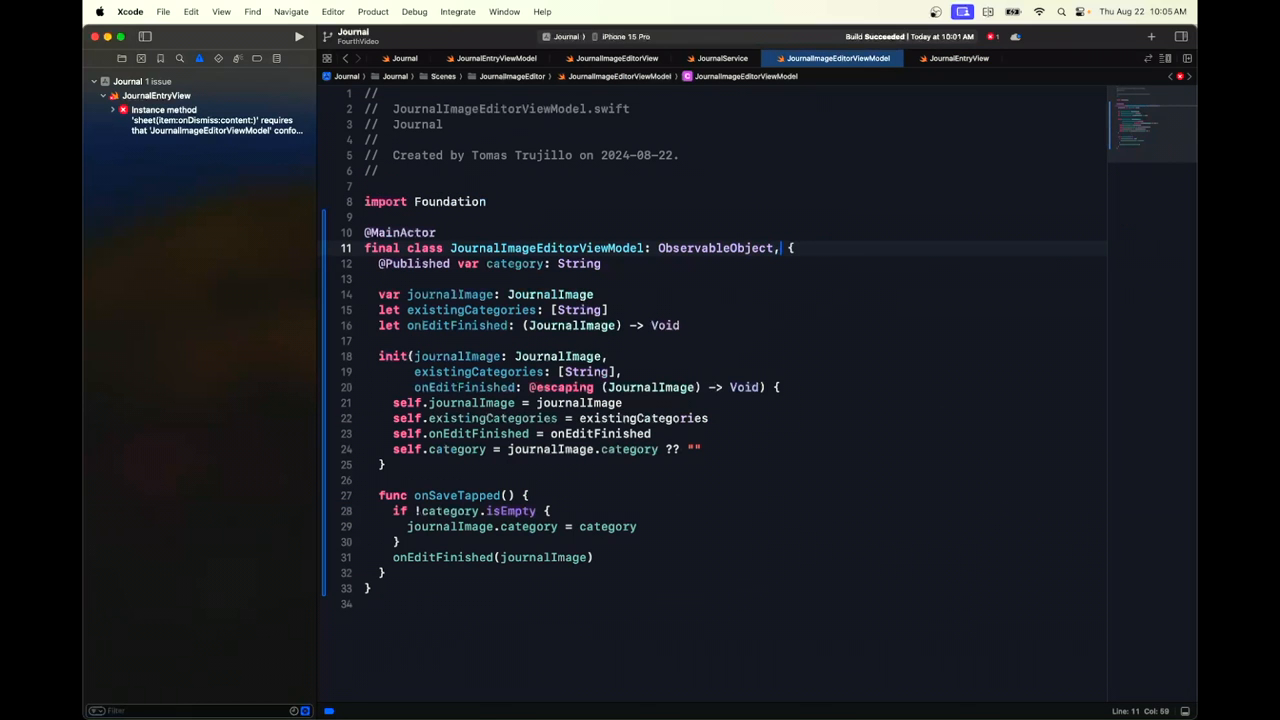
{"action": "left_click", "coordinate": [956, 56]}
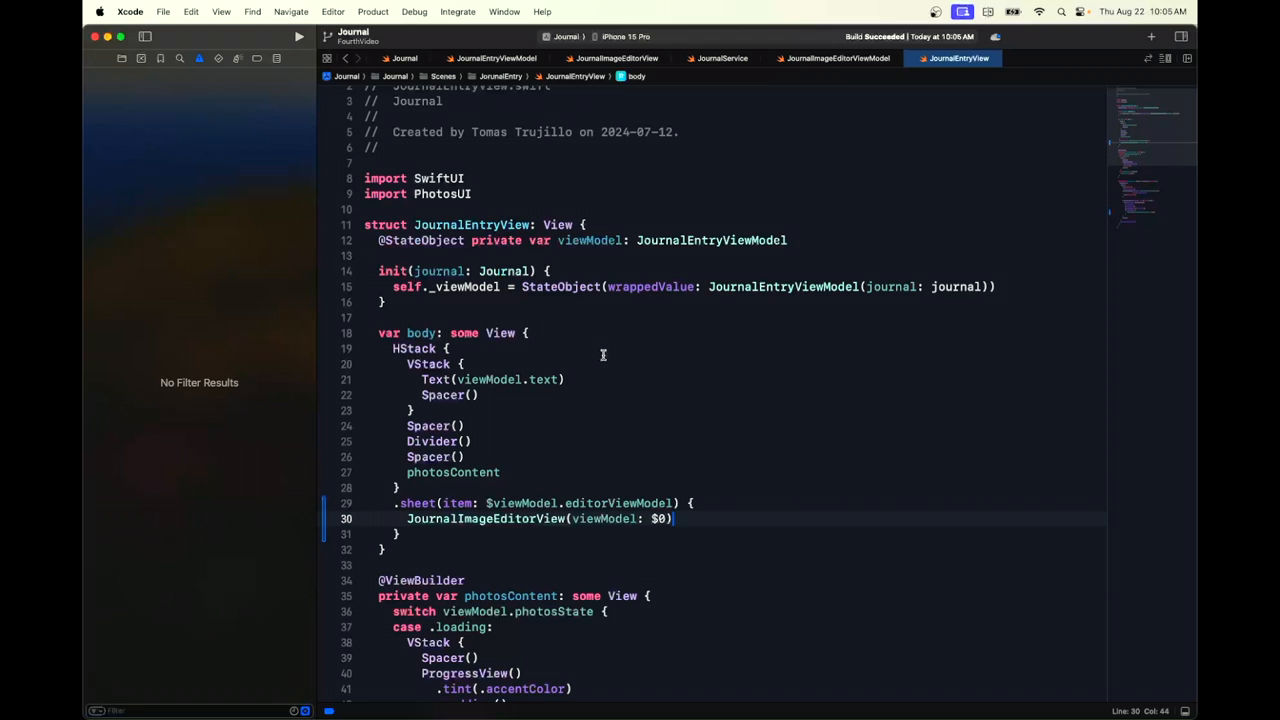
{"action": "key", "text": "cmd+r"}
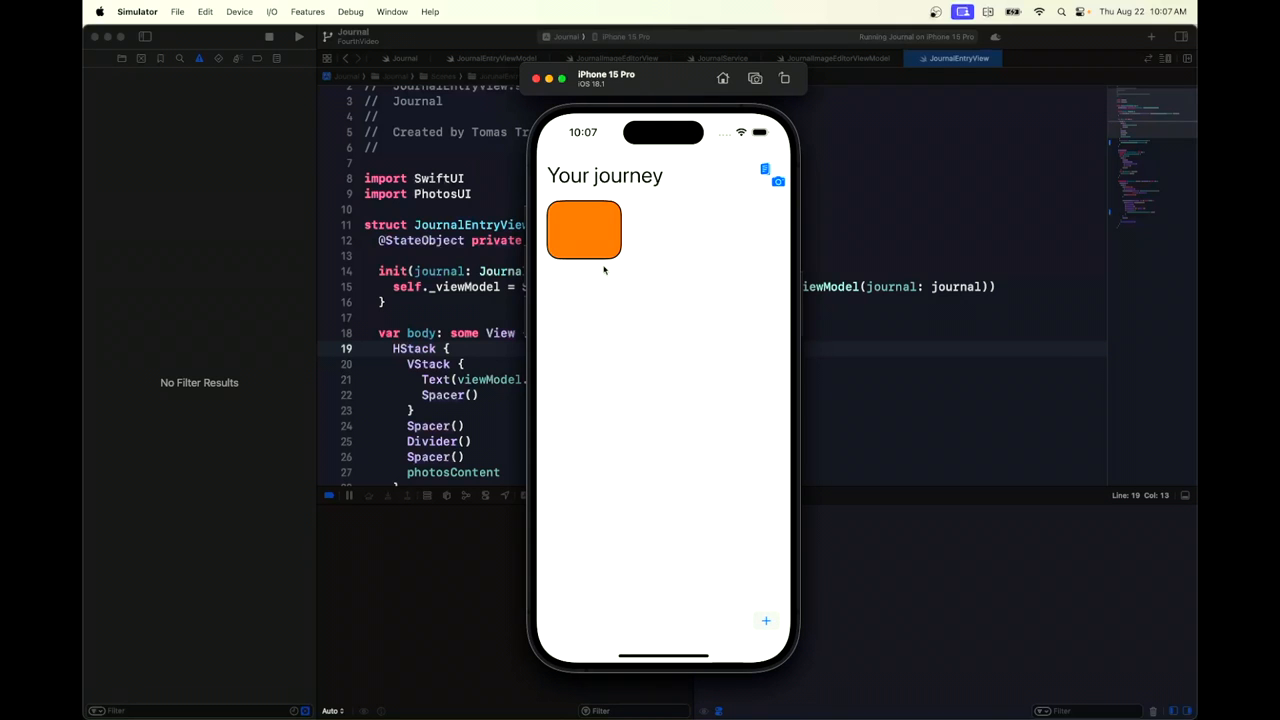
Step: Open the orange journal entry, tap Add Photos and pick photos in the library picker
{"action": "left_click", "coordinate": [584, 230]}
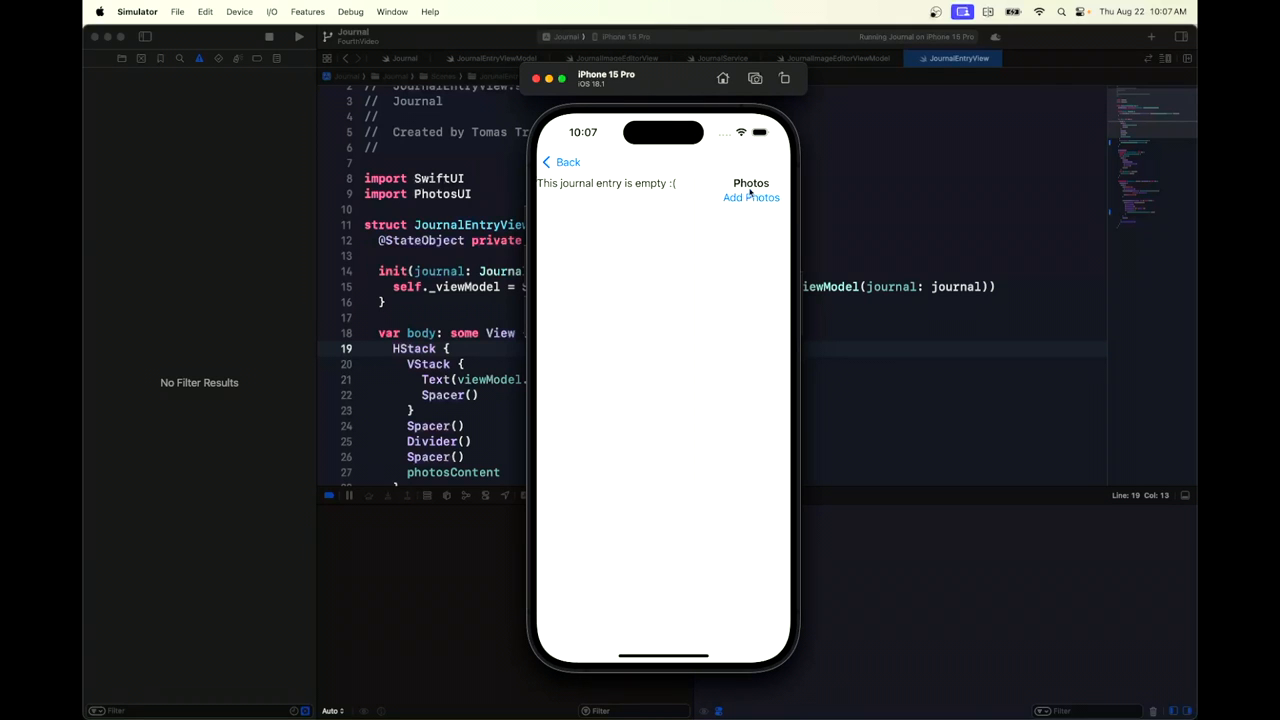
{"action": "left_click", "coordinate": [752, 198]}
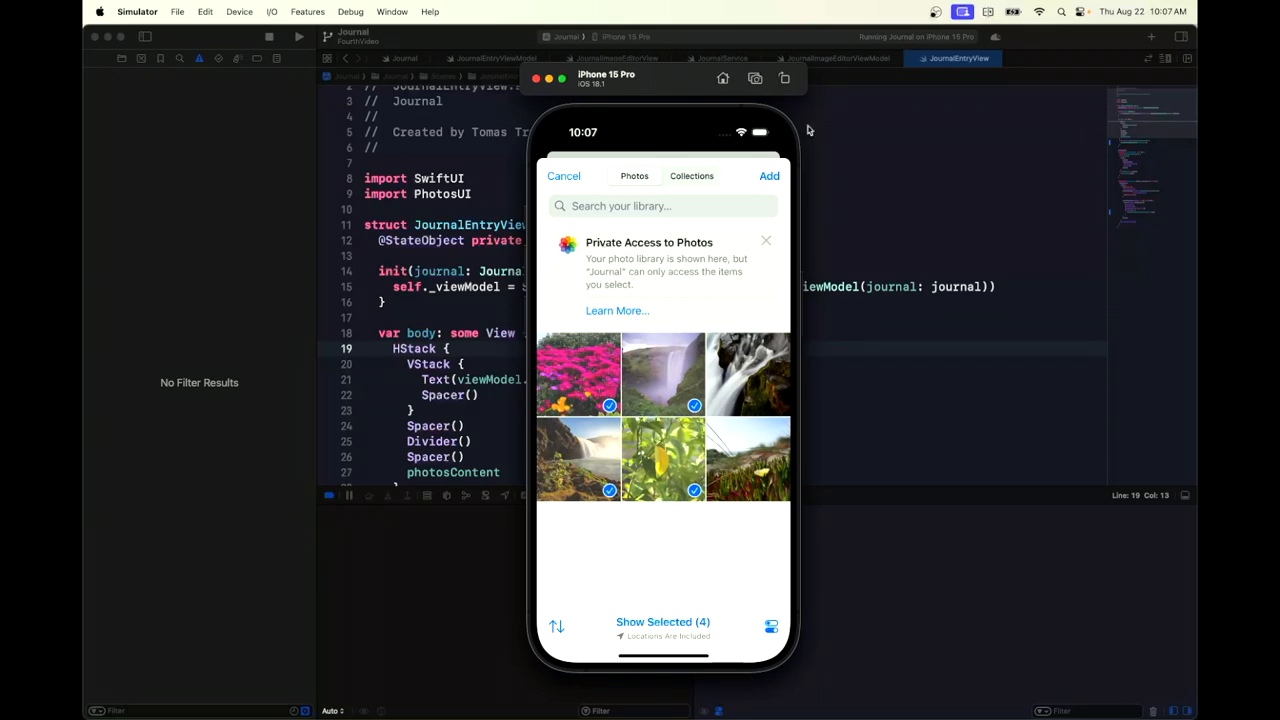
{"action": "left_click", "coordinate": [768, 176]}
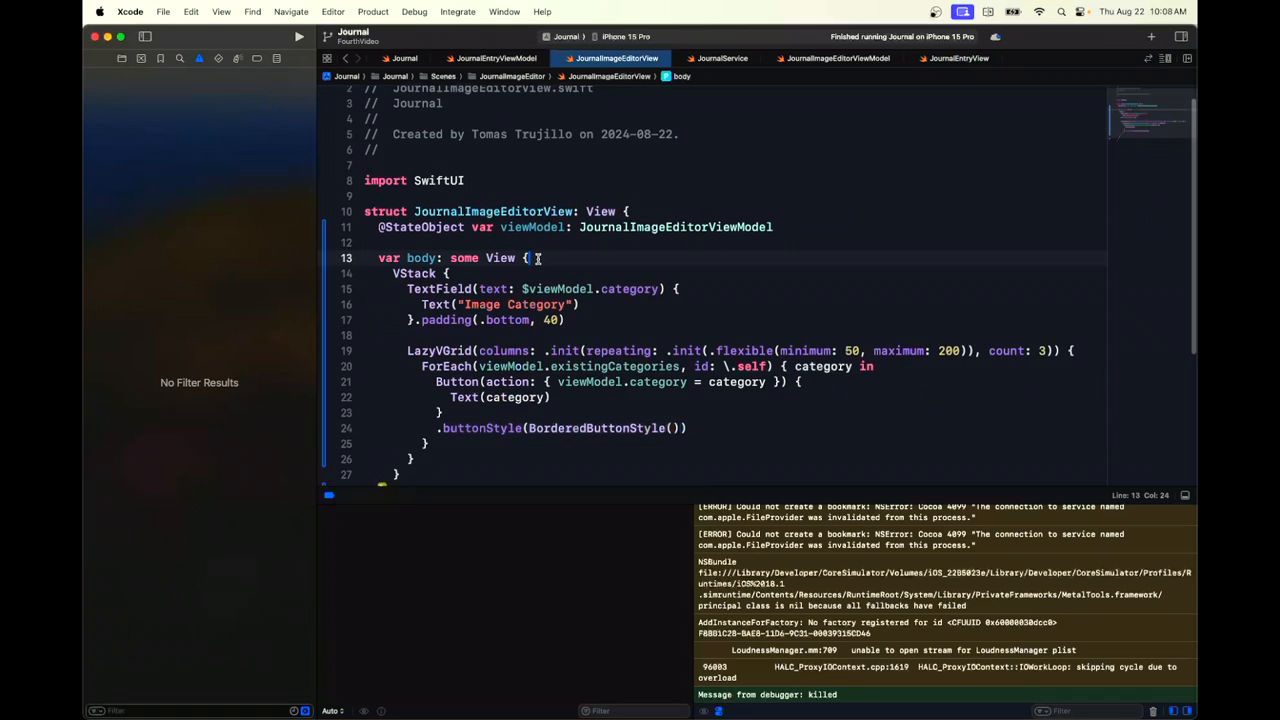
Step: Centre the TextField in an HStack with Spacers and give it RoundedBorderTextFieldStyle
{"action": "type", "text": "Hsta"}
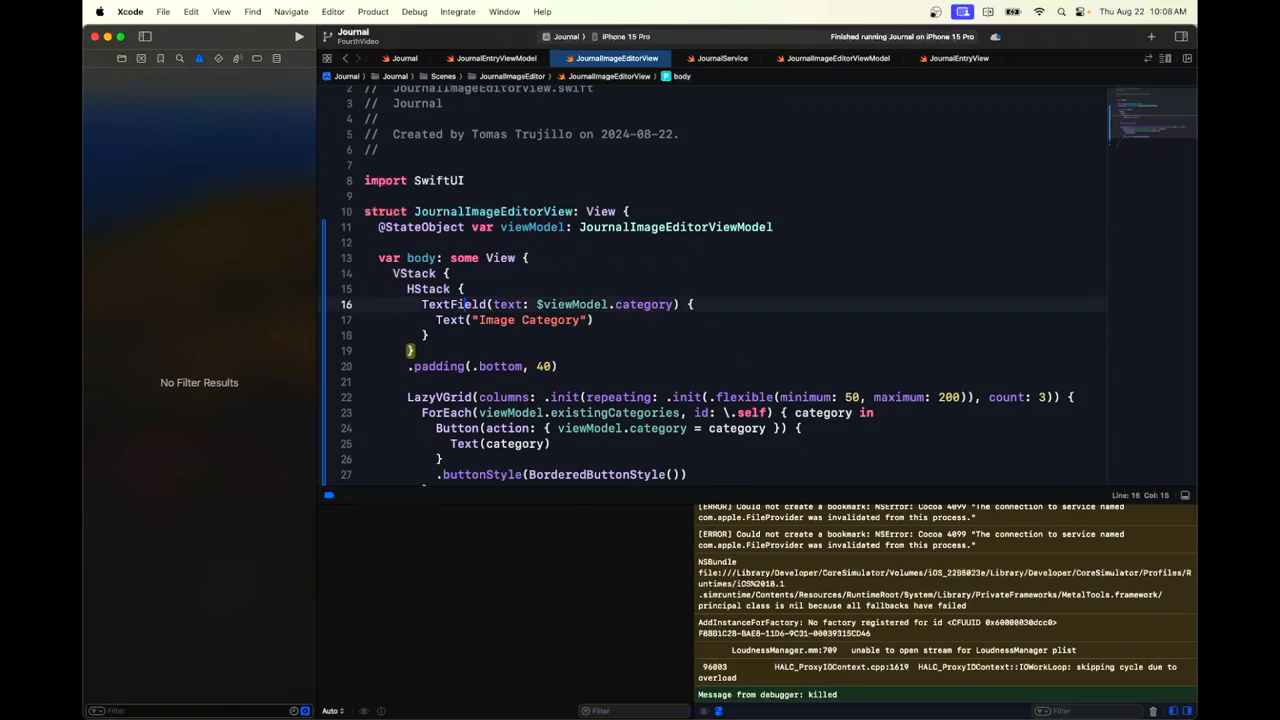
{"action": "type", "text": "Spacer()"}
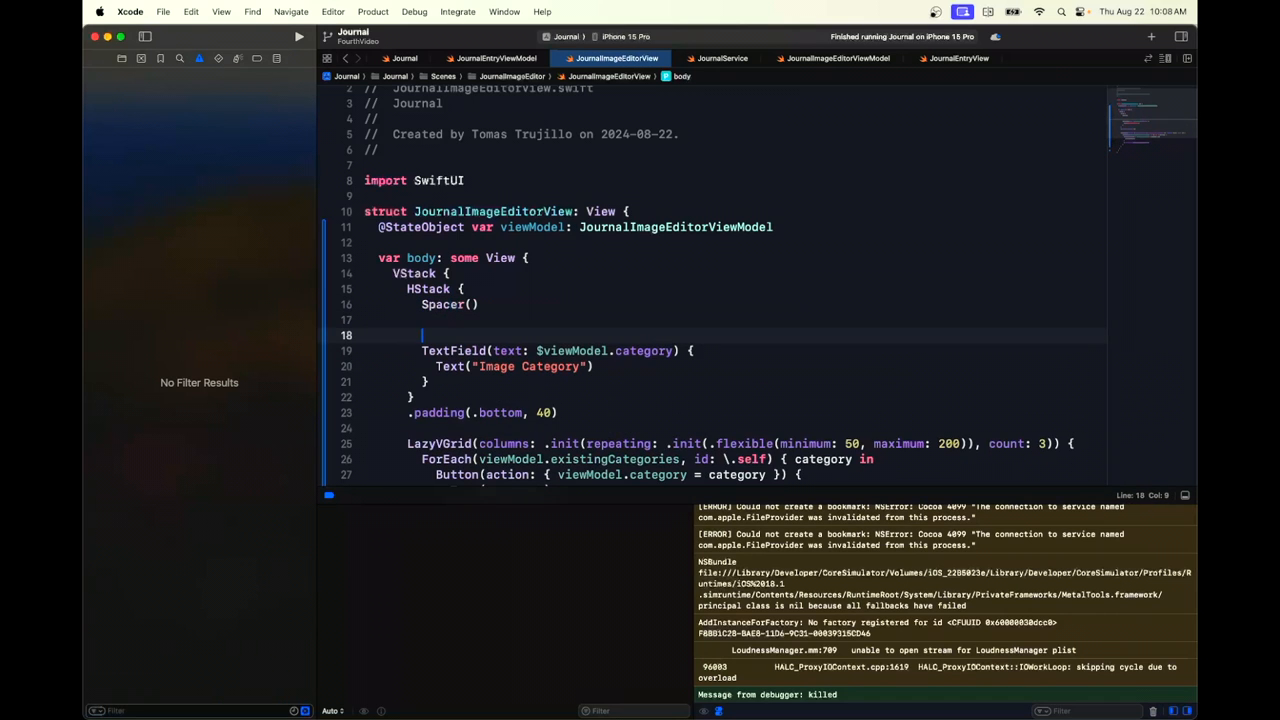
{"action": "type", "text": "Spac"}
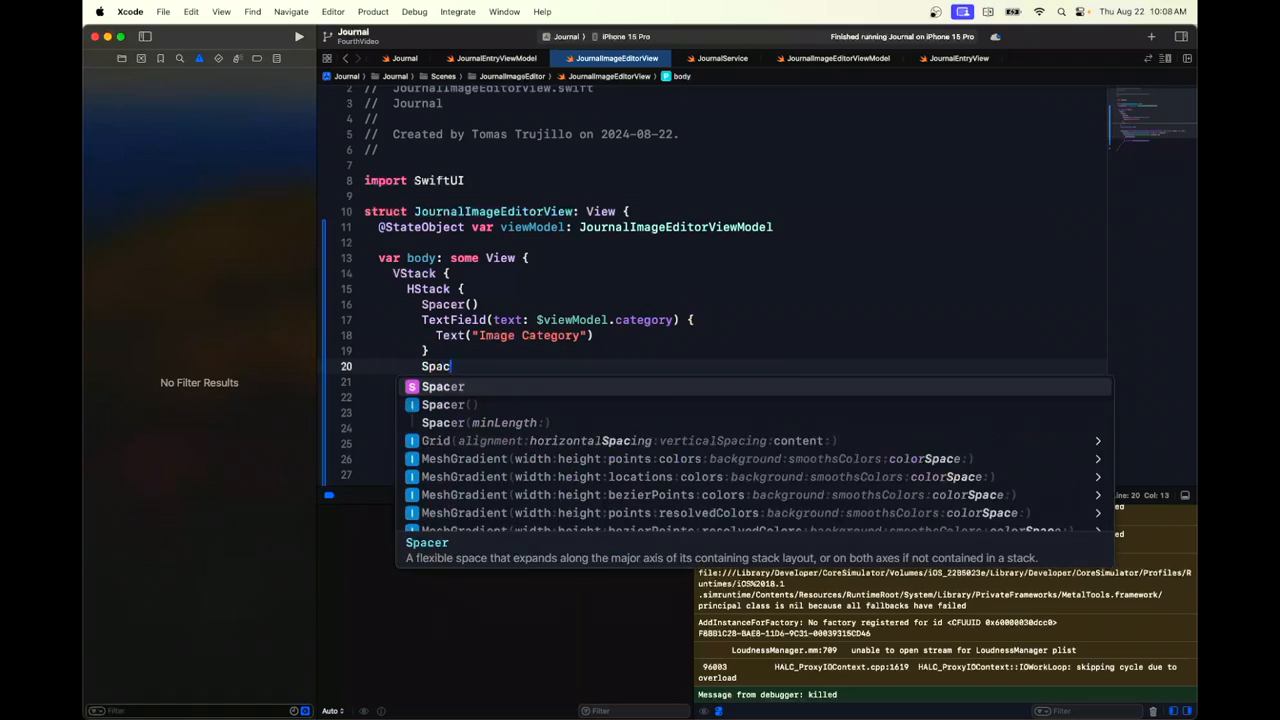
{"action": "type", "text": ".textfi"}
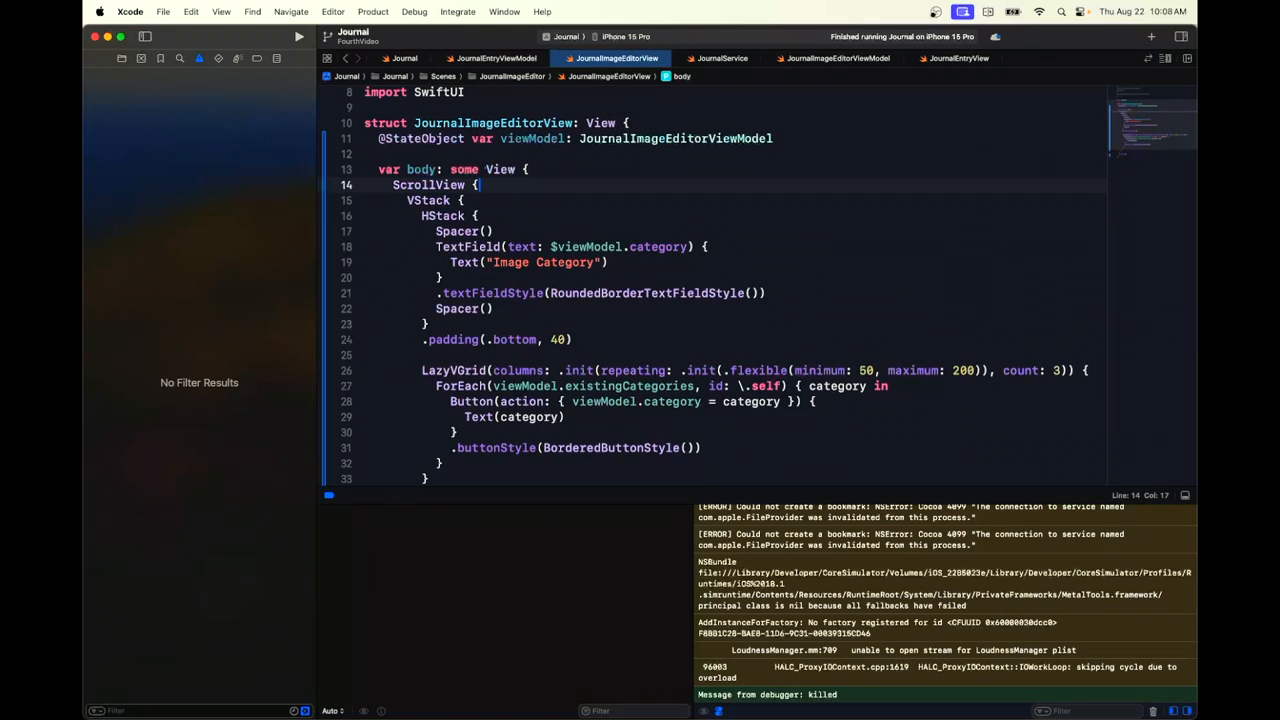
Step: Wrap the editor in ScrollView and NavigationView with .padding() and start a .toolbar
{"action": "left_click", "coordinate": [444, 200]}
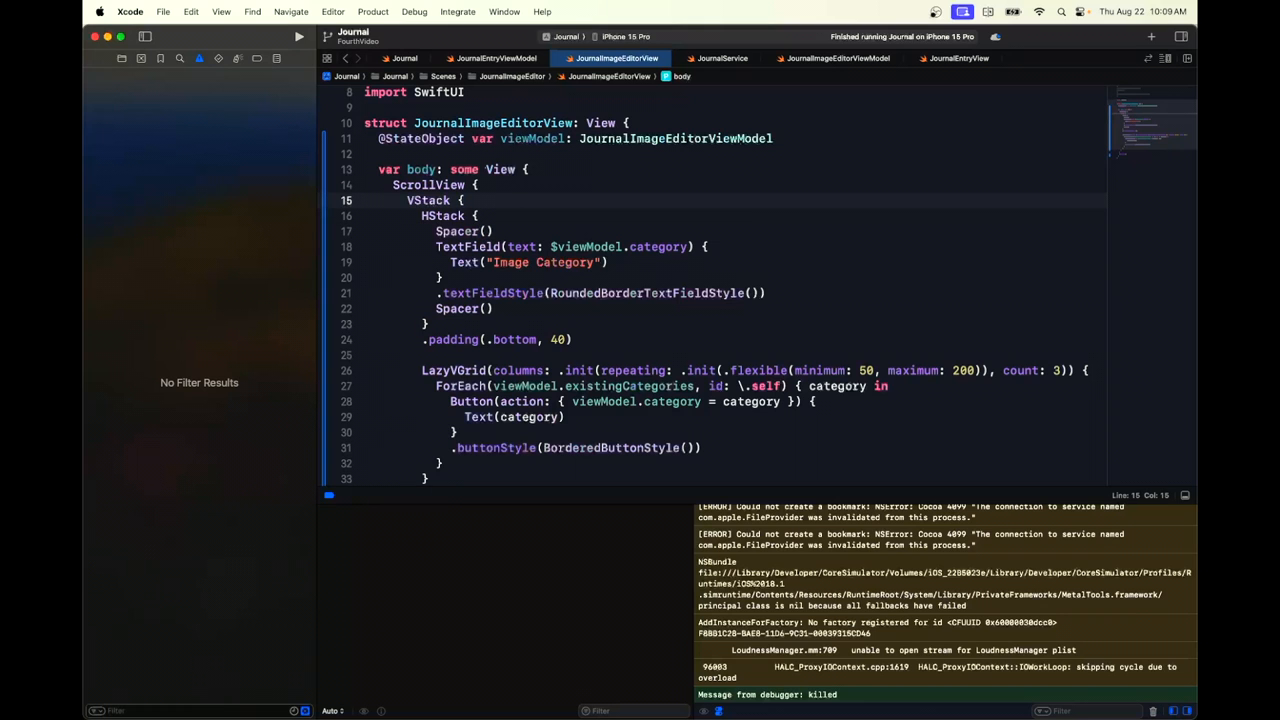
{"action": "type", "text": "NavigationView {"}
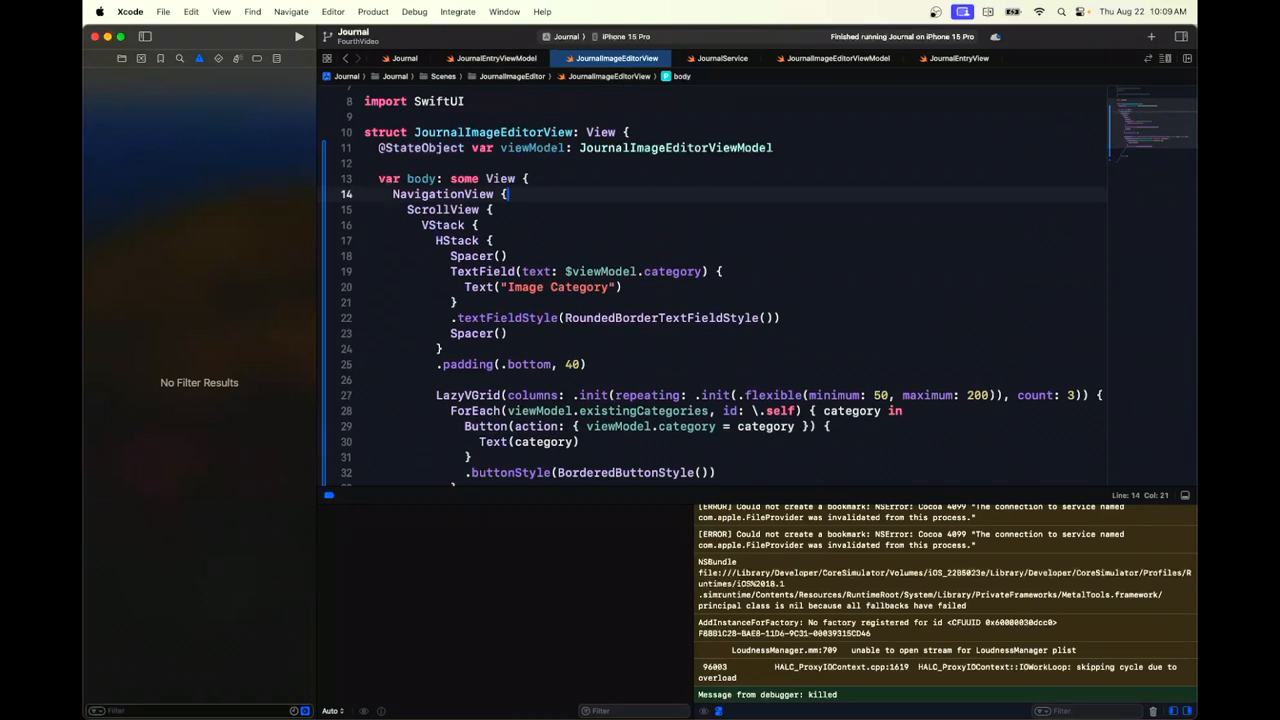
{"action": "scroll", "scroll_direction": "down", "scroll_amount": 3}
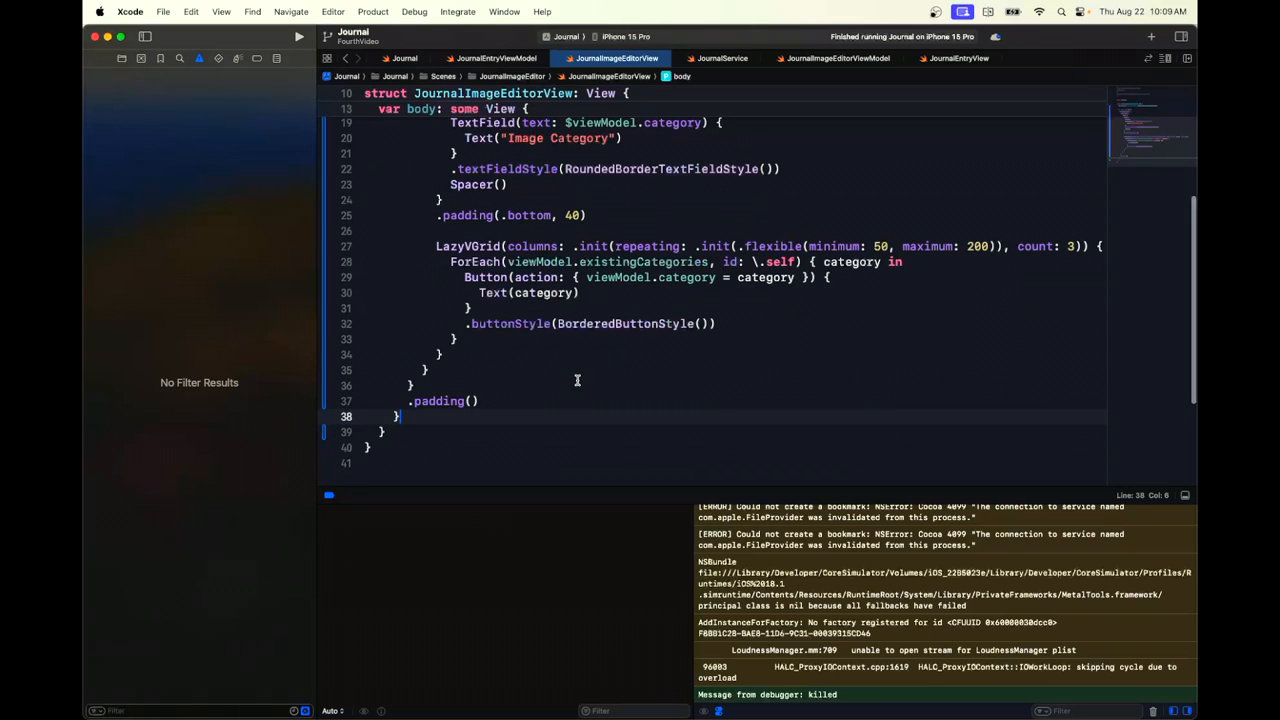
{"action": "type", "text": ".toolbar {"}
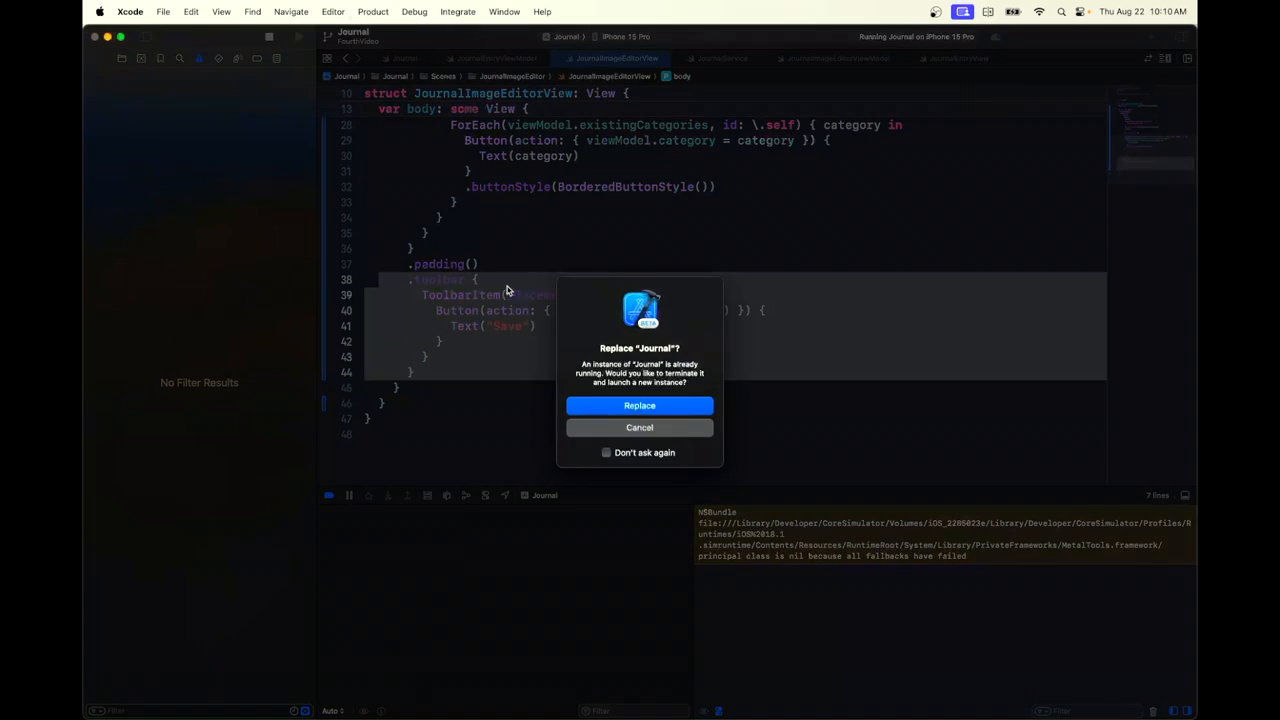
Step: Relaunch the Journal app, save 'Flowers' as a photo's category and reopen the entry's photos
{"action": "left_click", "coordinate": [640, 404]}
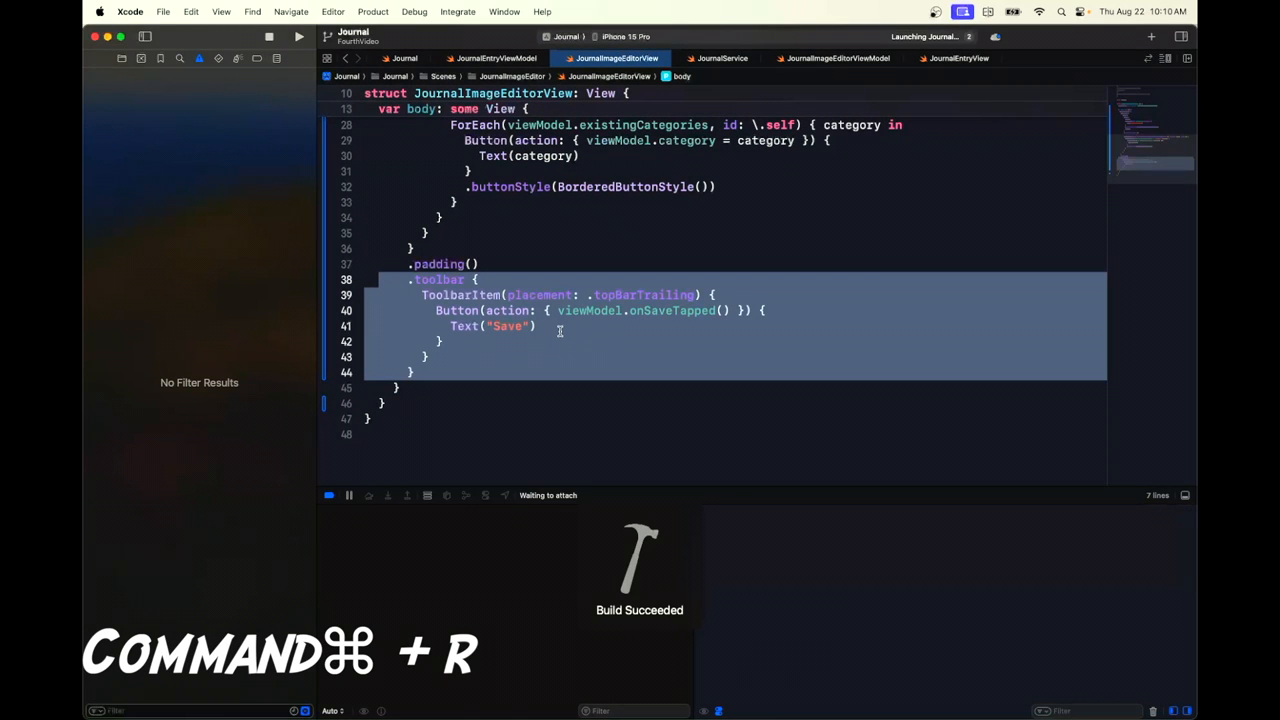
{"action": "key", "text": "cmd+r"}
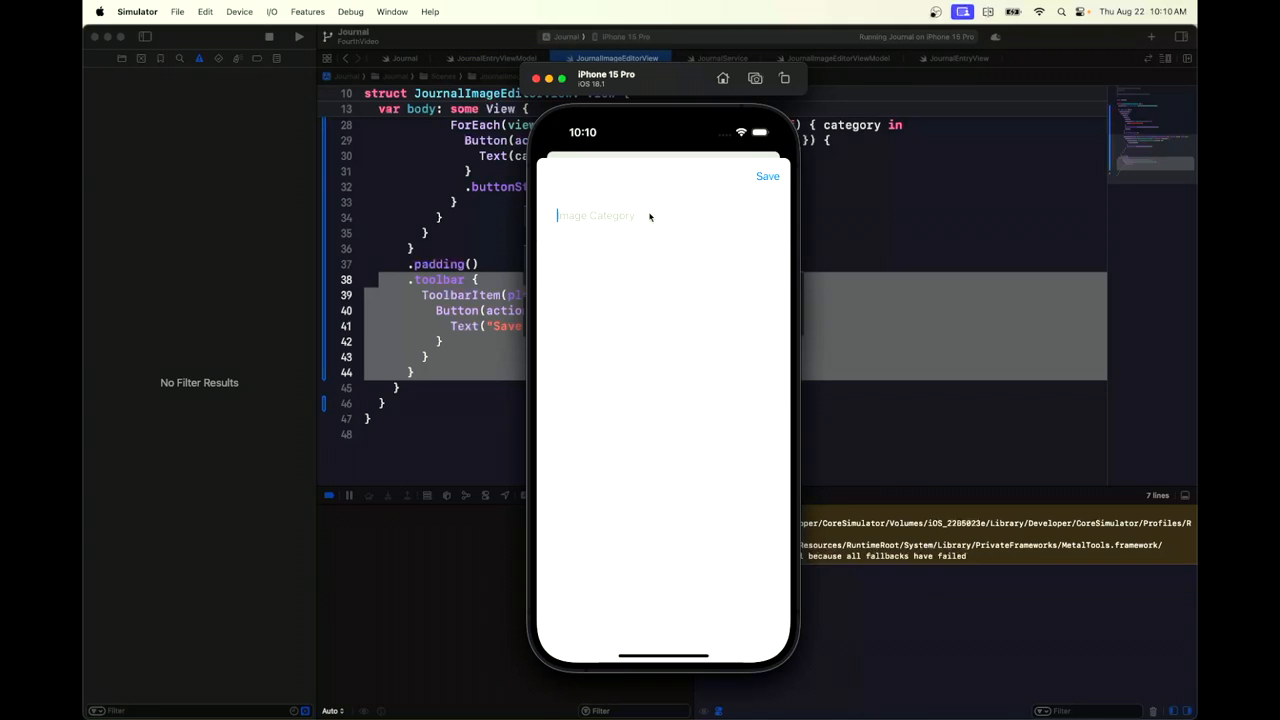
{"action": "type", "text": "Flowers"}
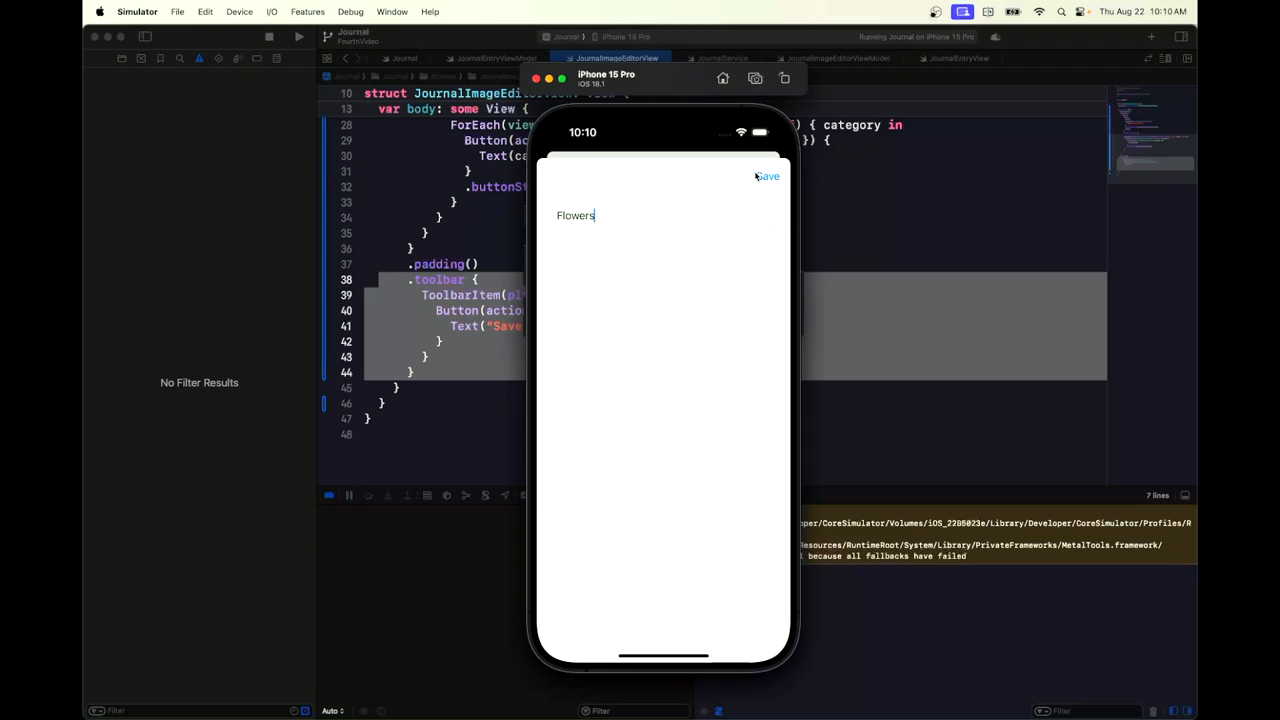
{"action": "left_click", "coordinate": [768, 176]}
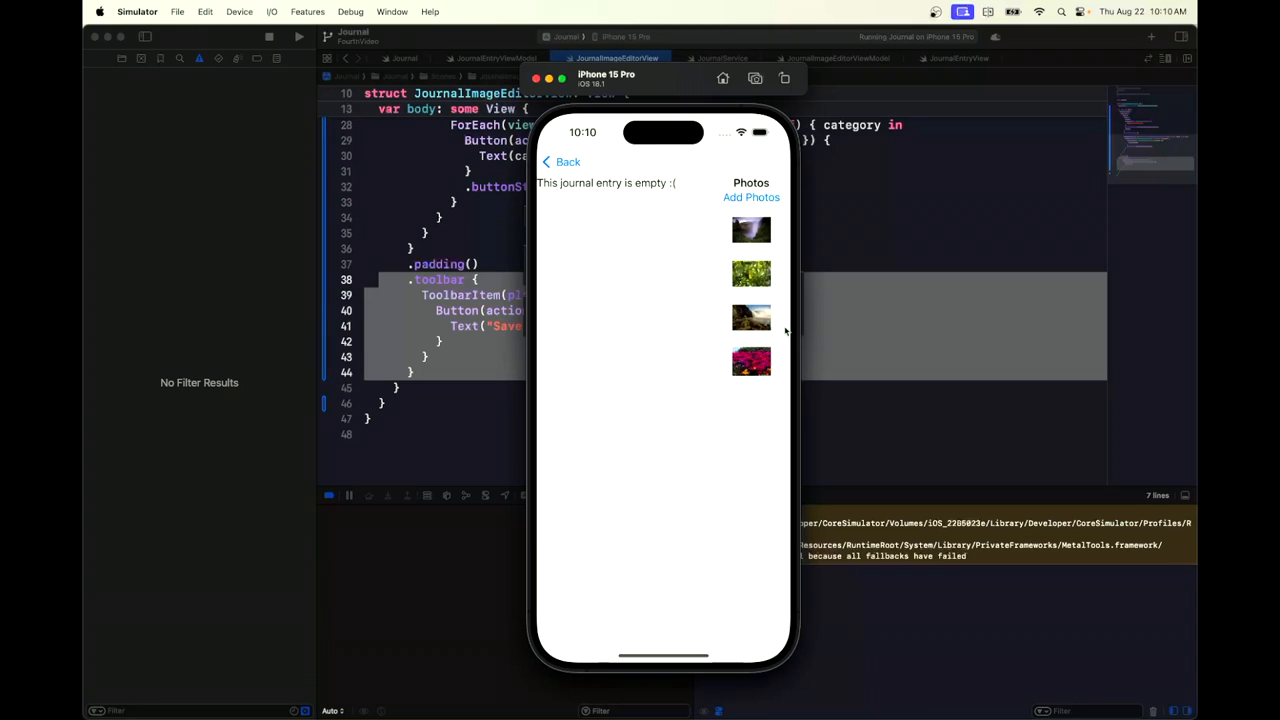
{"action": "left_click", "coordinate": [752, 230]}
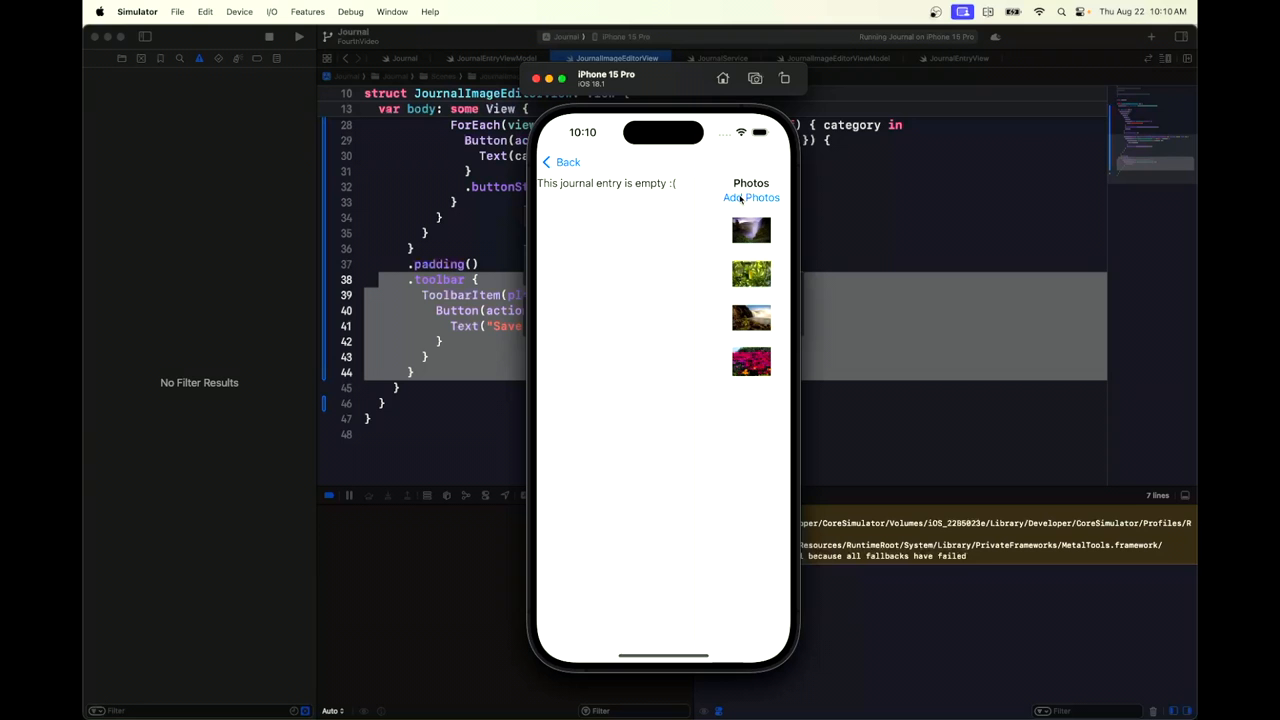
{"action": "mouse_move", "coordinate": [800, 222]}
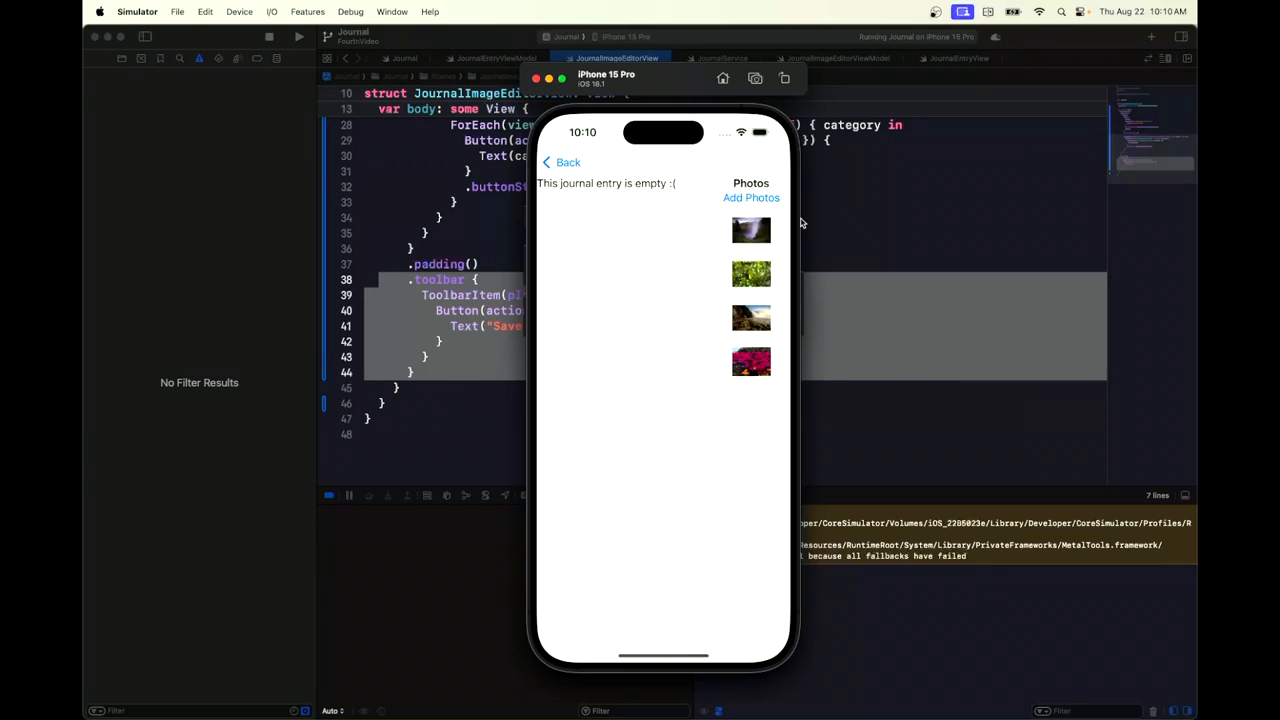
{"action": "mouse_move", "coordinate": [688, 326]}
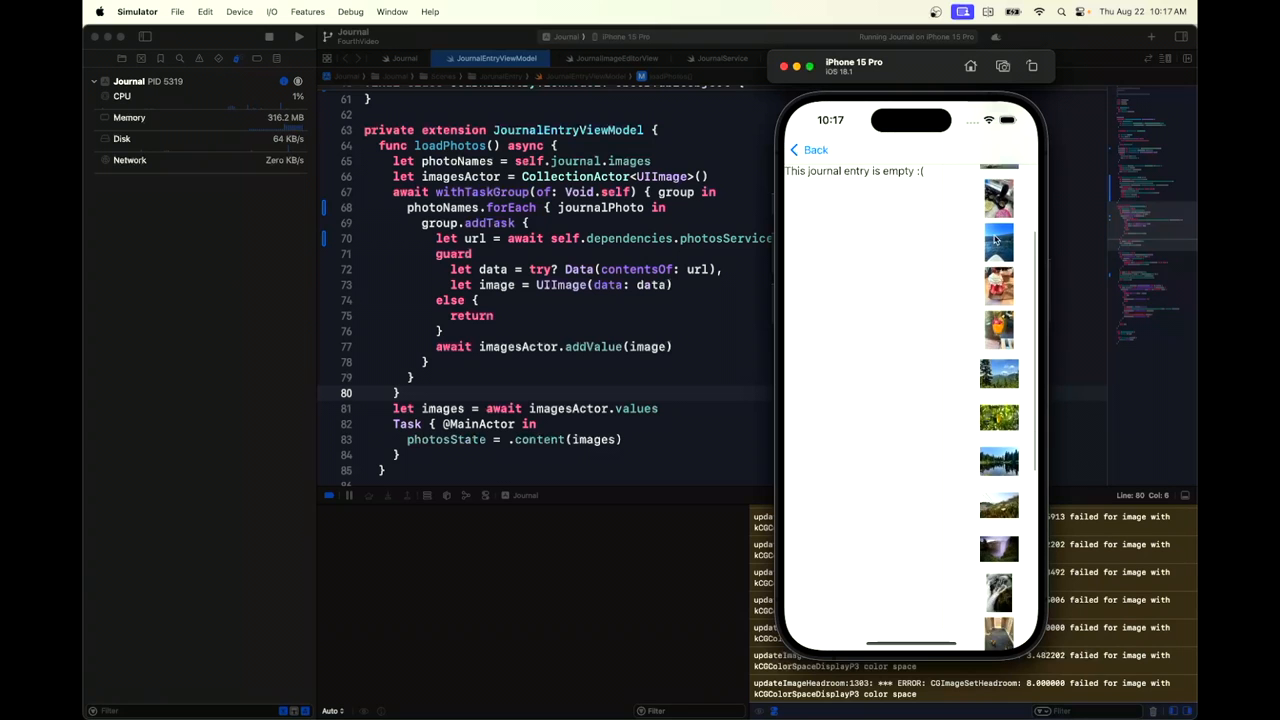
Step: Scroll through added photos and tag them with the Food and Books categories
{"action": "scroll", "scroll_direction": "down", "scroll_amount": 3}
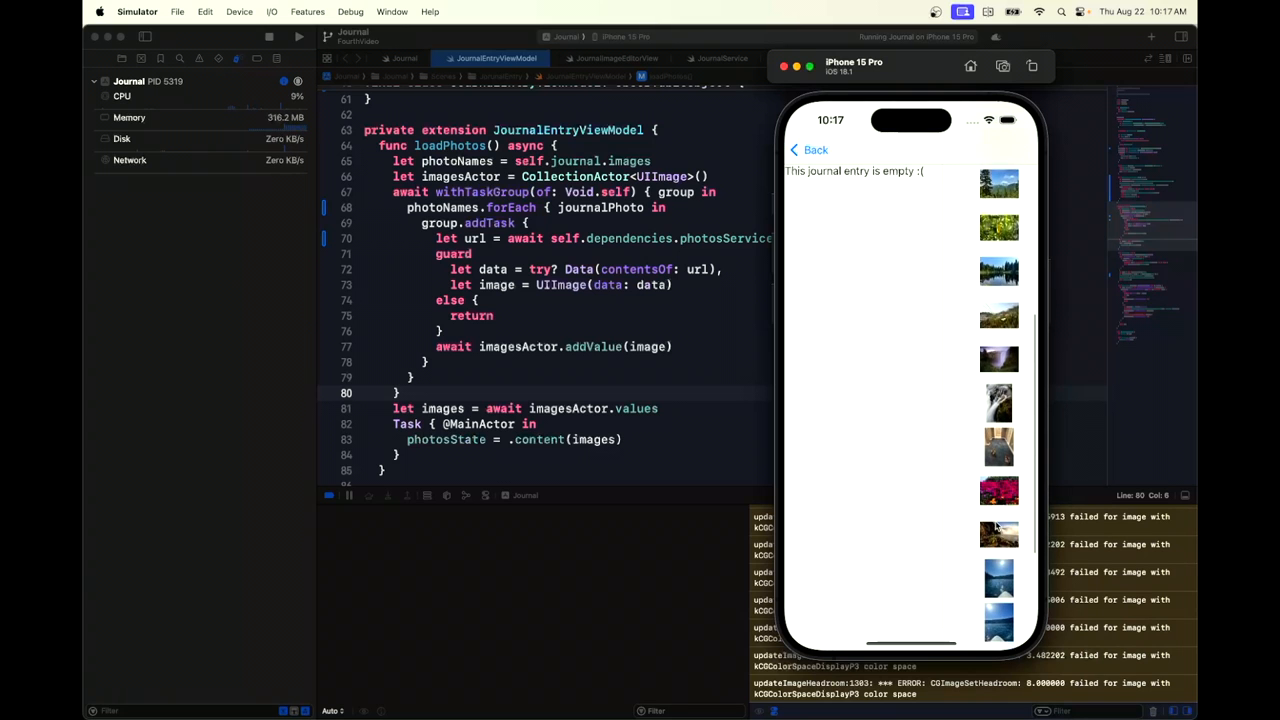
{"action": "scroll", "scroll_direction": "down", "scroll_amount": 3}
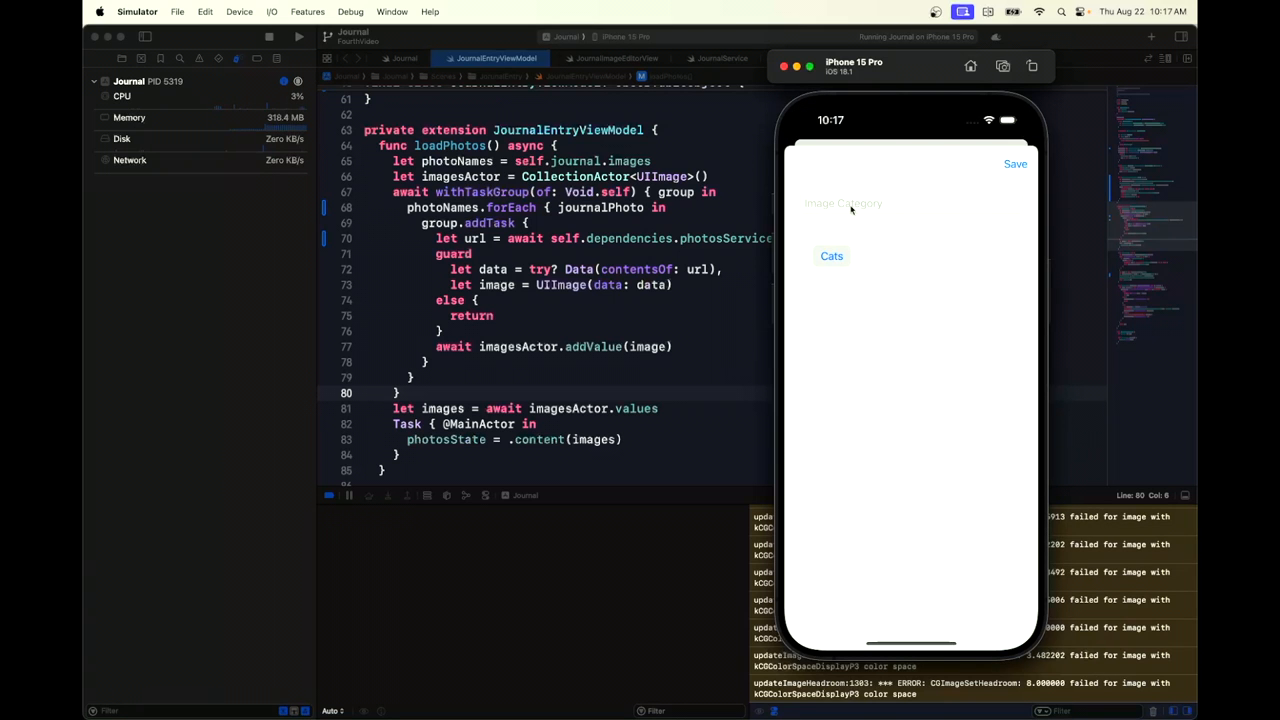
{"action": "type", "text": "Food"}
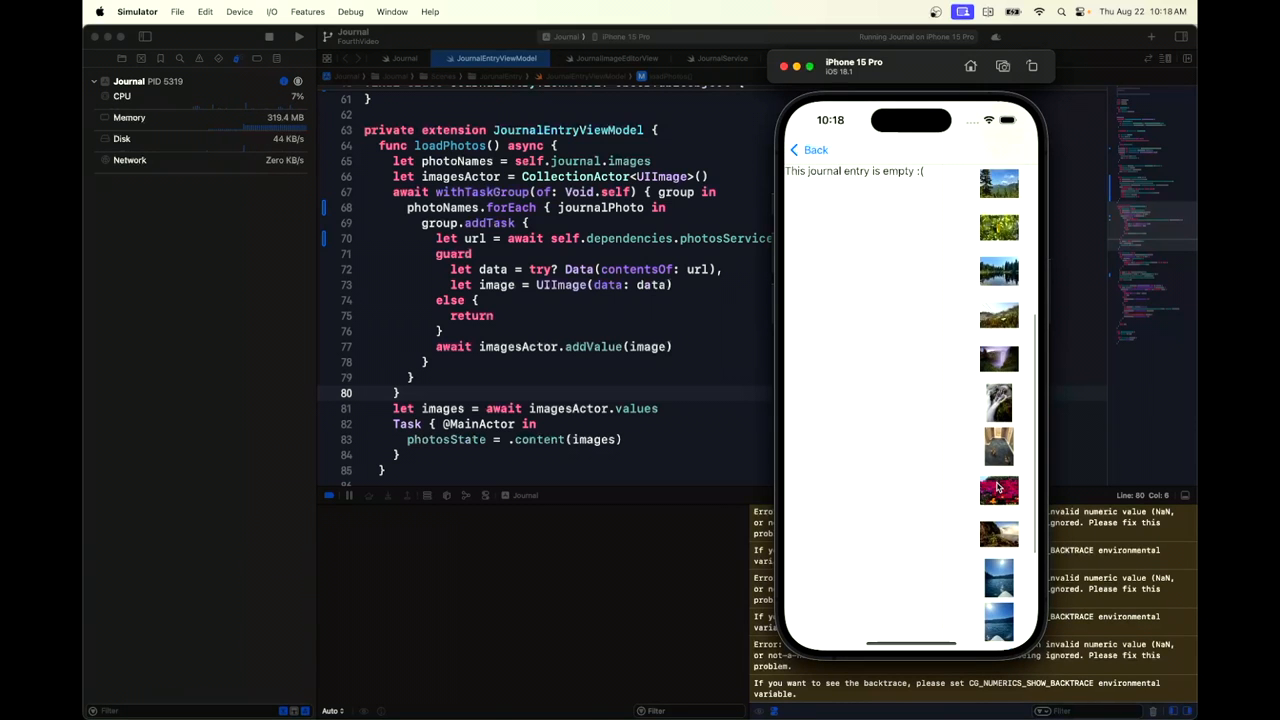
{"action": "scroll", "scroll_direction": "down", "scroll_amount": 3}
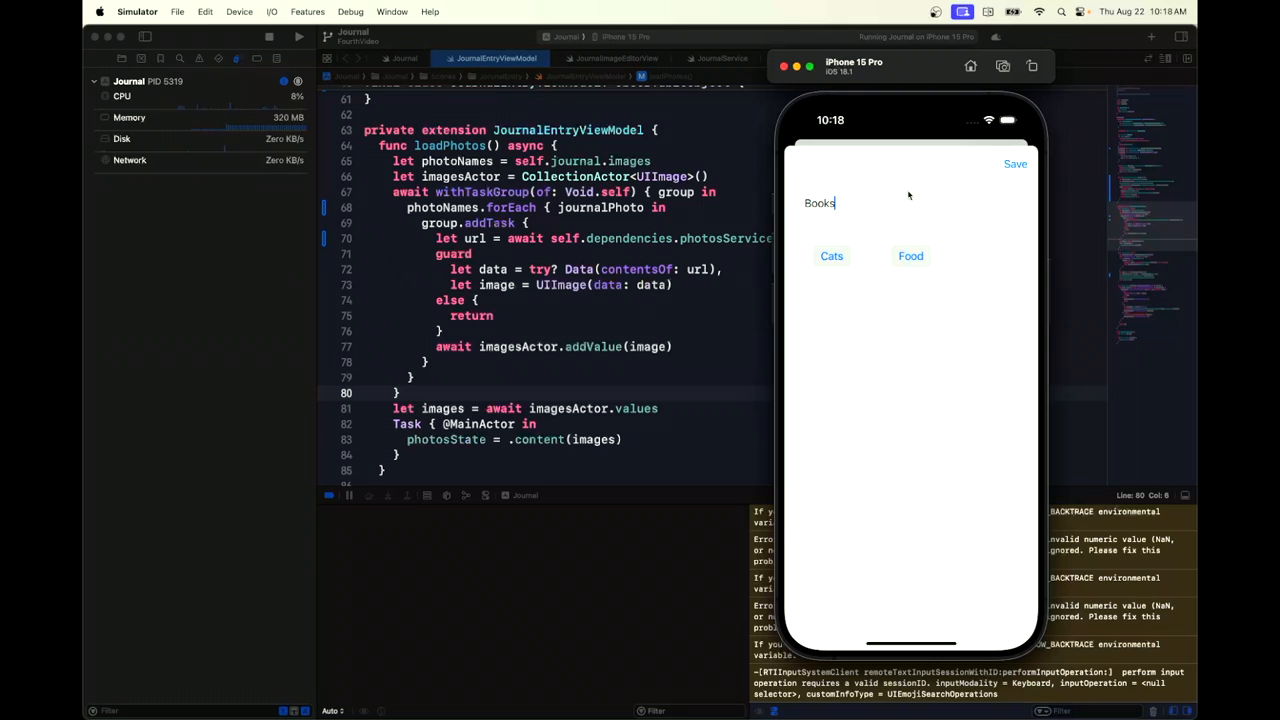
{"action": "left_click", "coordinate": [1016, 164]}
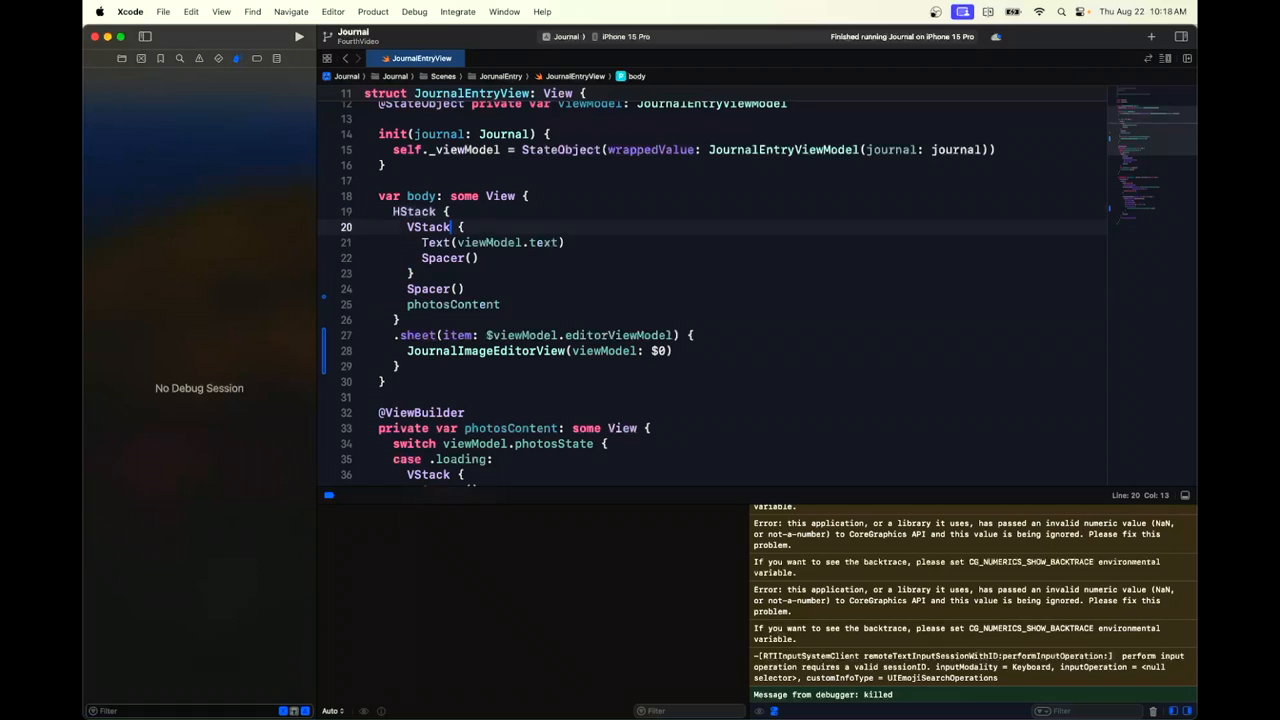
{"action": "key", "text": "Backspace"}
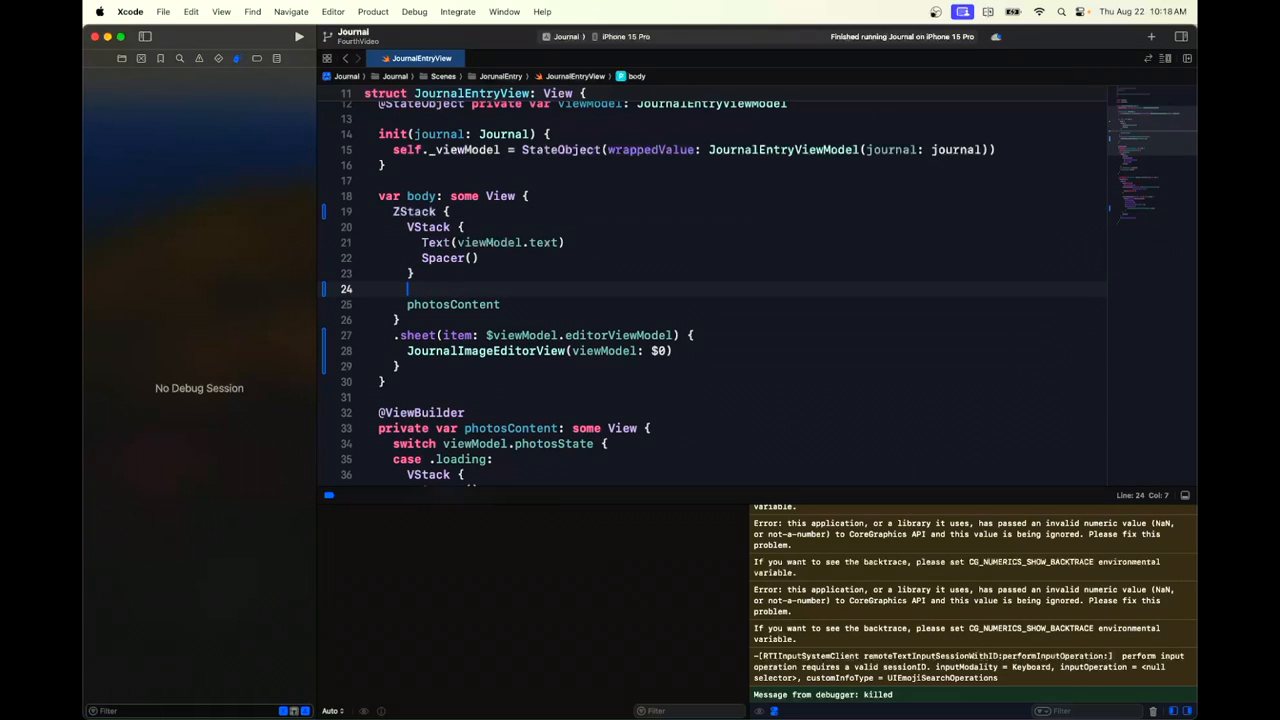
{"action": "type", "text": "if present"}
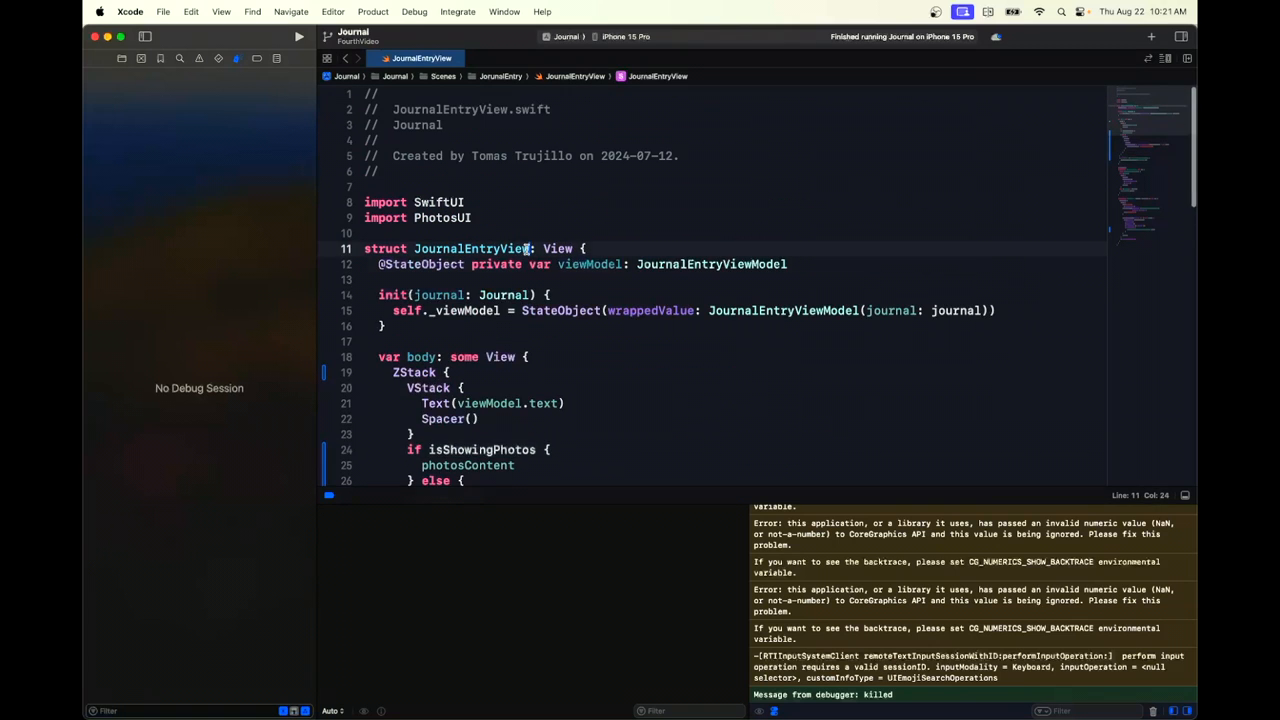
{"action": "type", "text": "@State private var"}
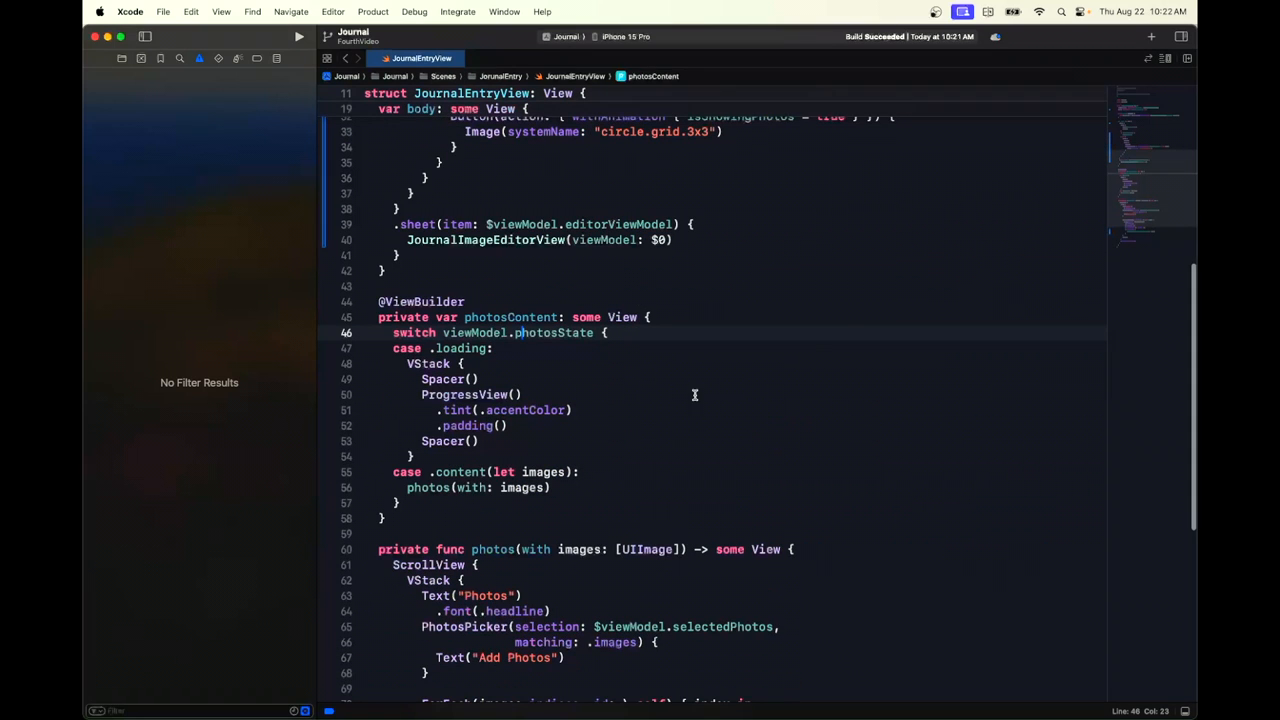
Step: Review the photosContent switch code further down in JournalEntryView
{"action": "left_click", "coordinate": [460, 364]}
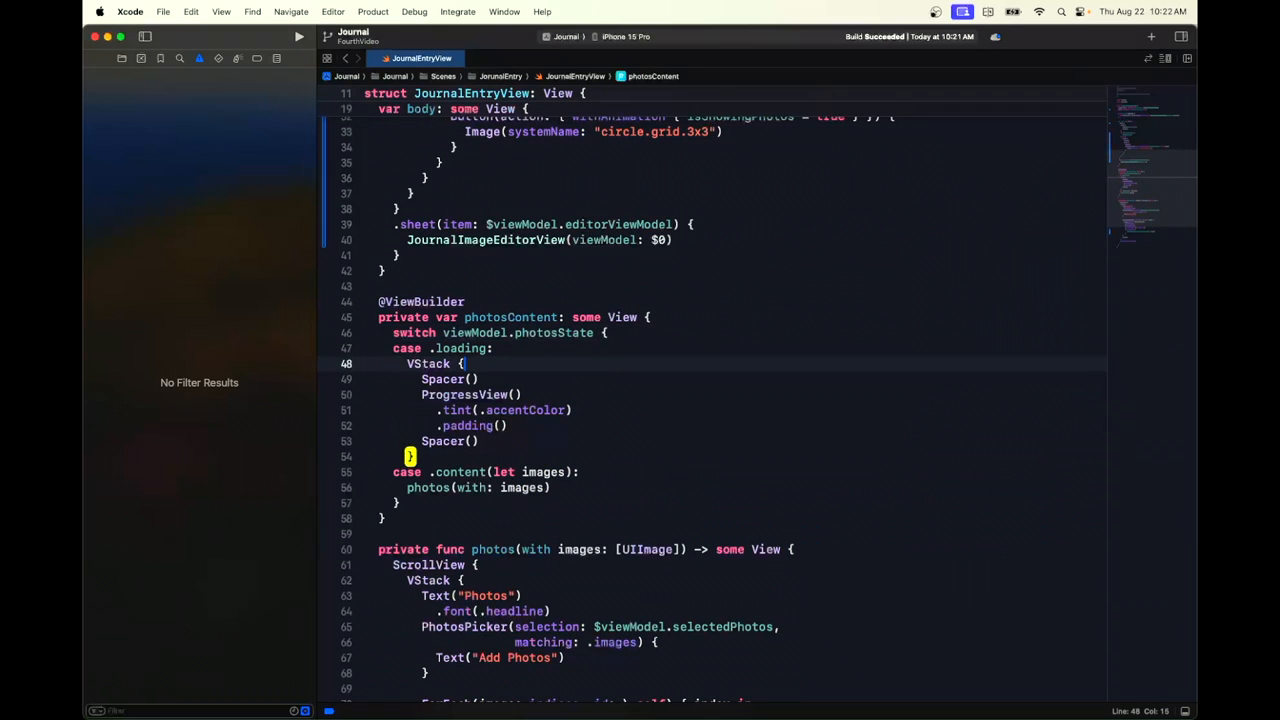
{"action": "scroll", "scroll_direction": "down", "scroll_amount": 3}
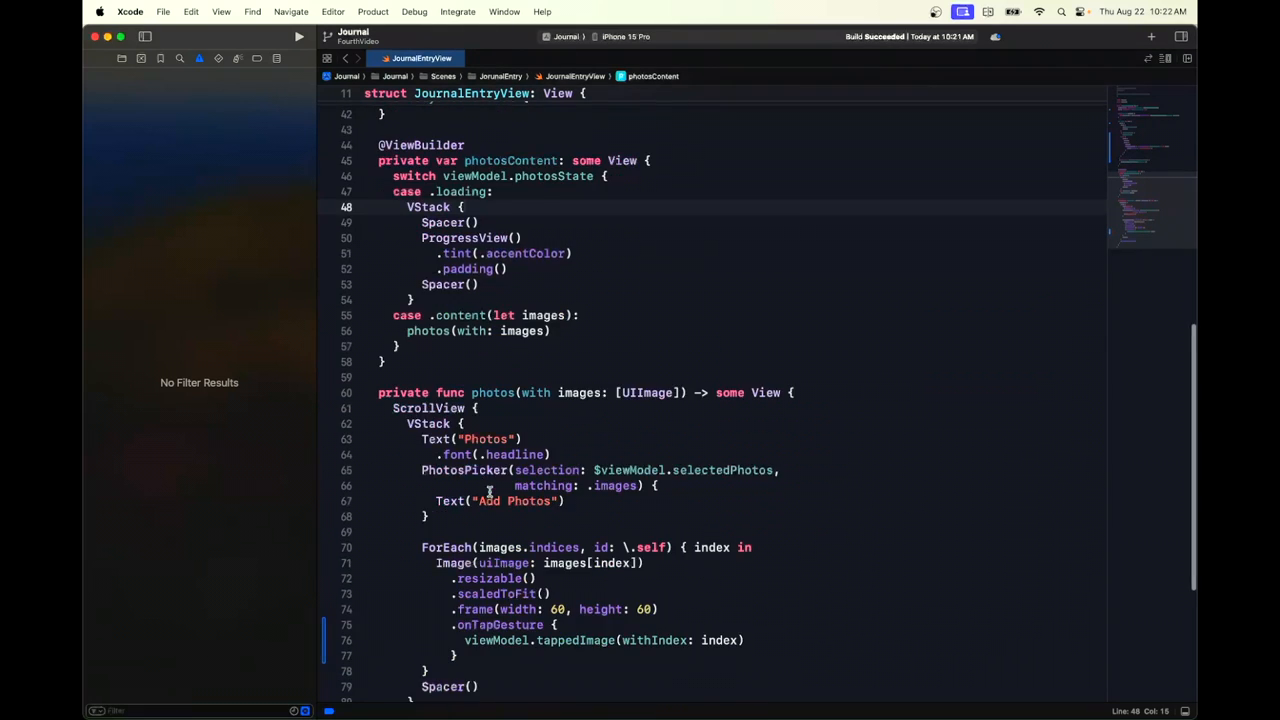
{"action": "scroll", "scroll_direction": "down", "scroll_amount": 3}
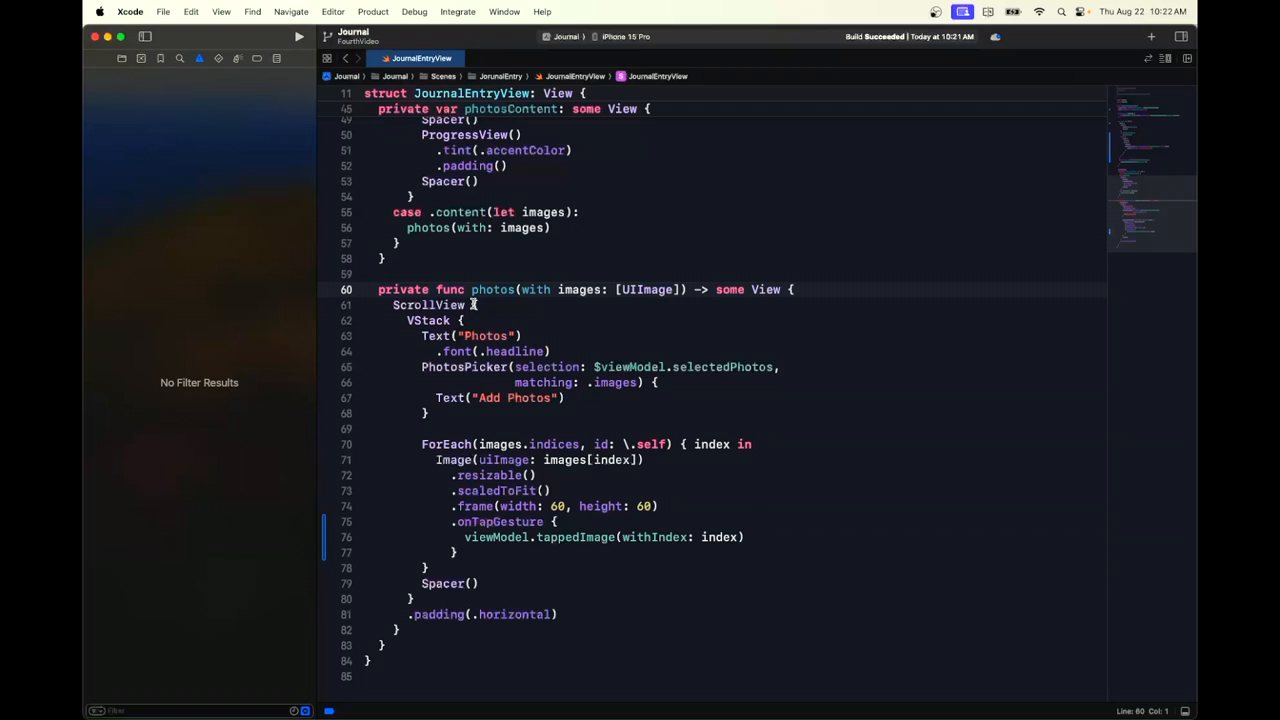
{"action": "scroll", "scroll_direction": "down", "scroll_amount": 3}
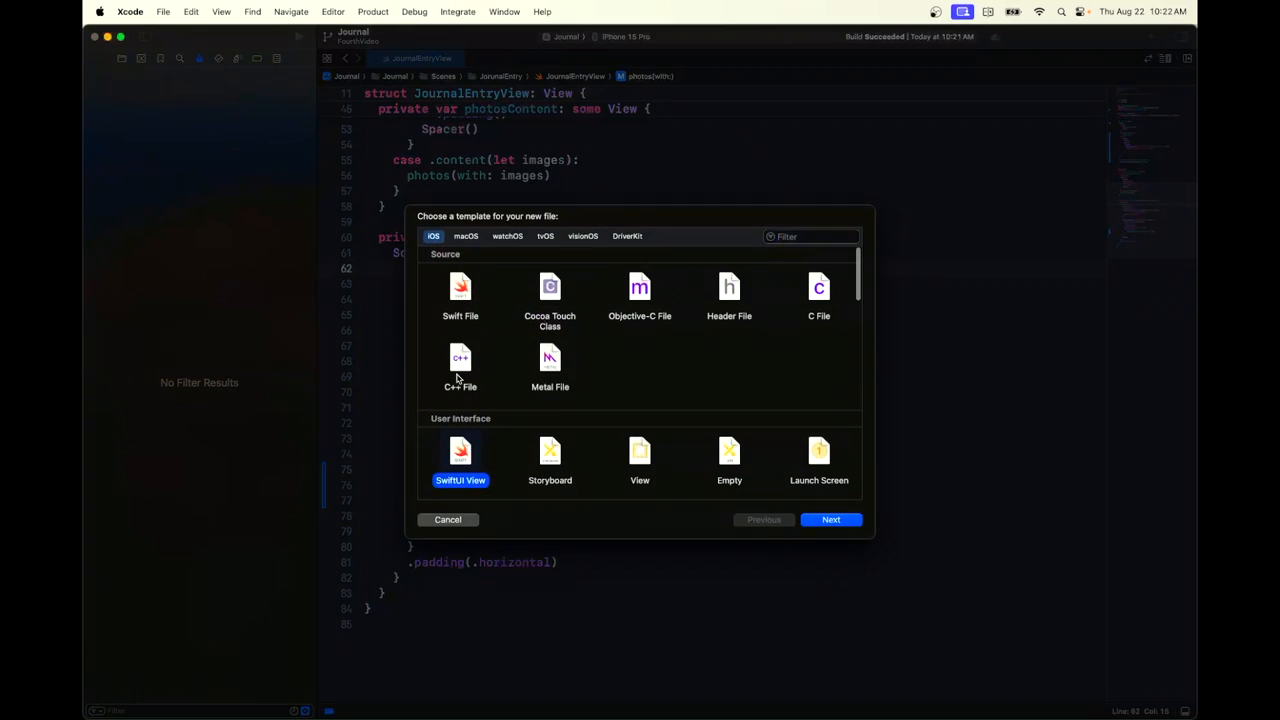
Step: Create a new SwiftUI View file named JournalPhotosContainer
{"action": "left_click", "coordinate": [832, 520]}
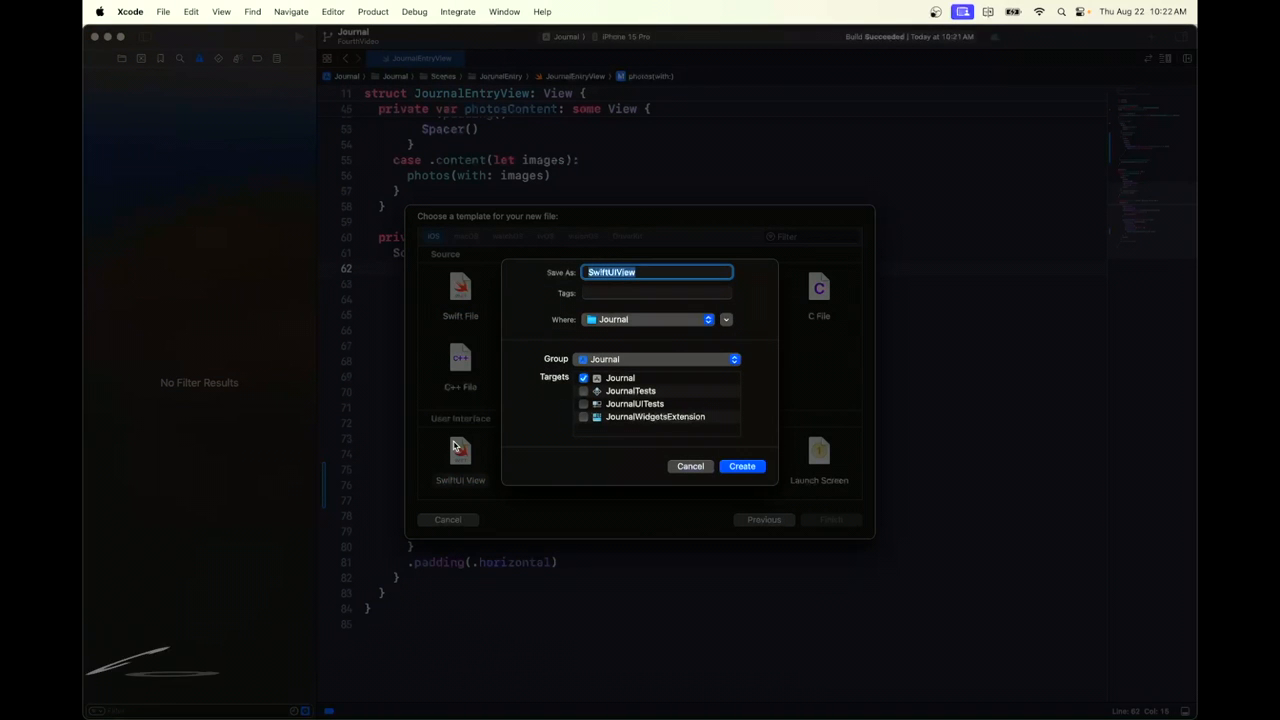
{"action": "type", "text": "JournalPhoto"}
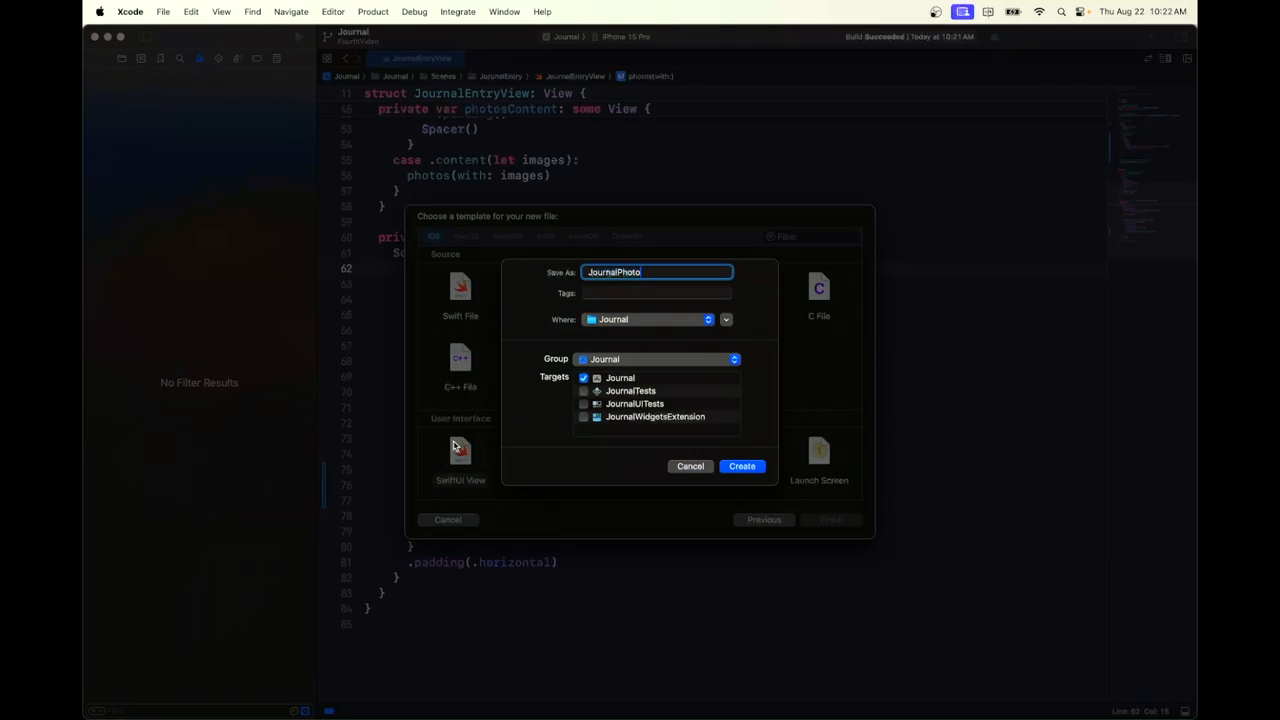
{"action": "left_click", "coordinate": [742, 466]}
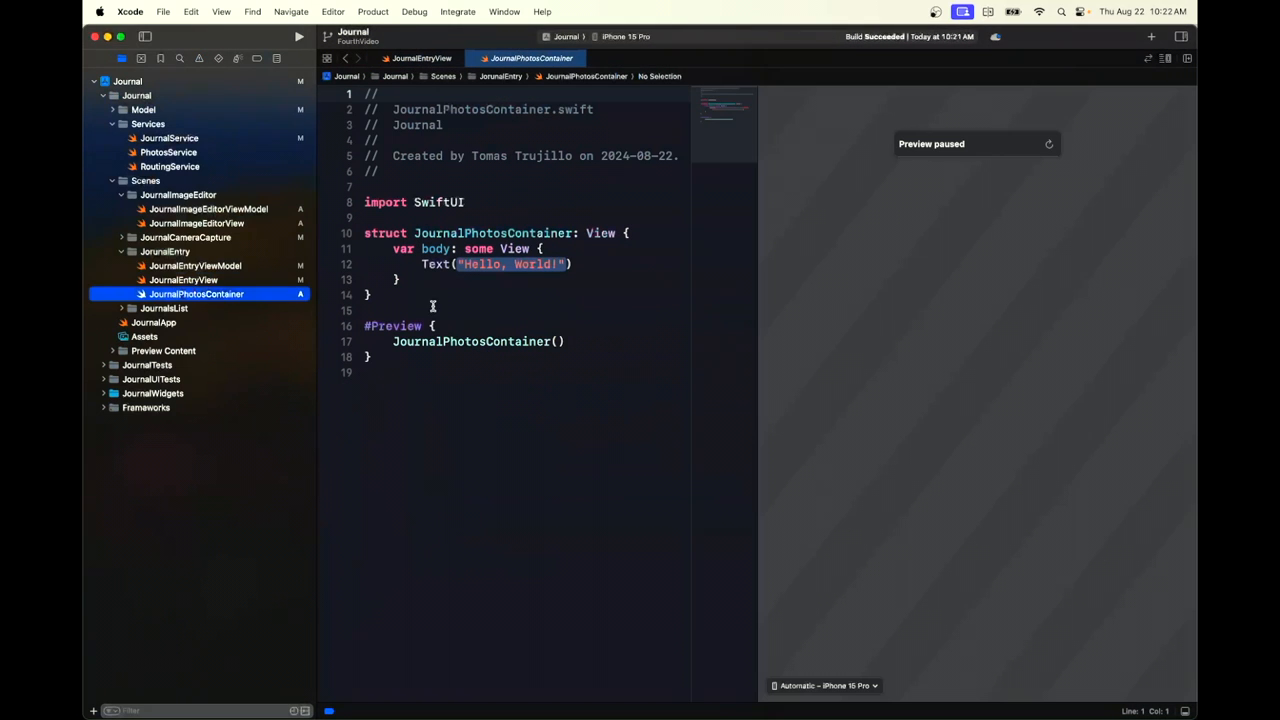
{"action": "mouse_move", "coordinate": [792, 212]}
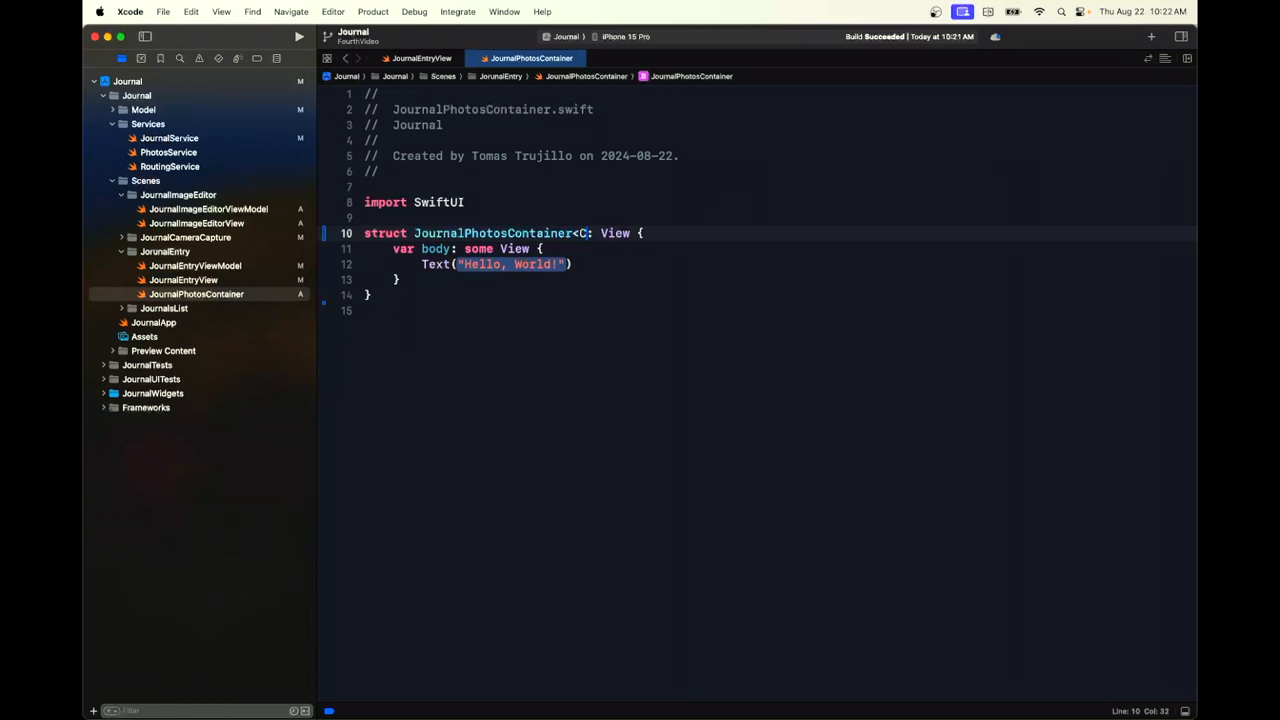
{"action": "type", "text": "ontent: View>"}
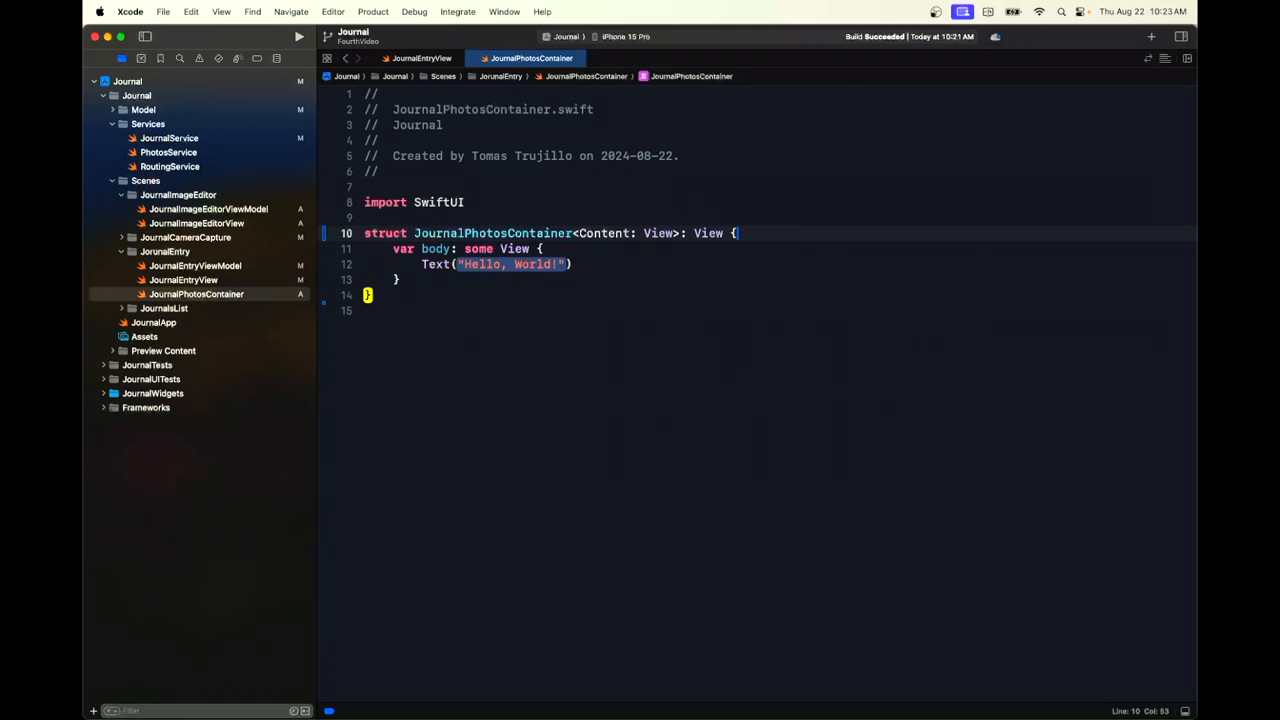
{"action": "key", "text": "Return"}
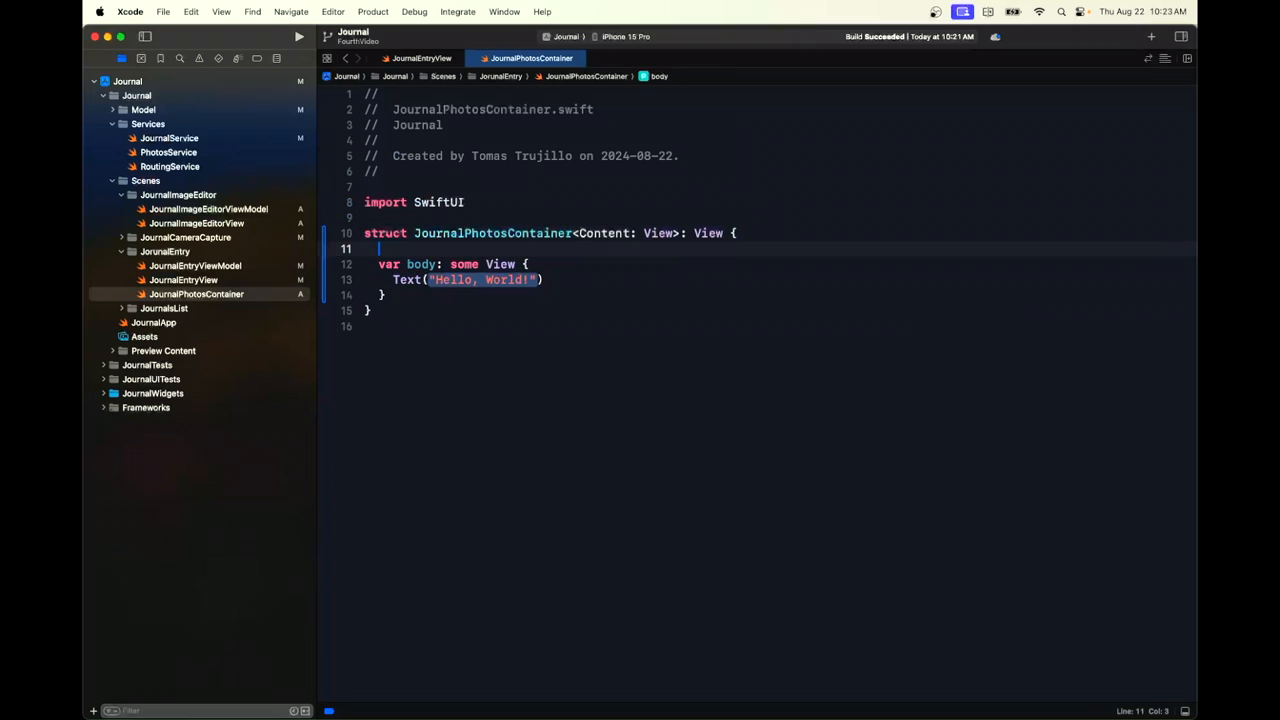
{"action": "type", "text": "@"}
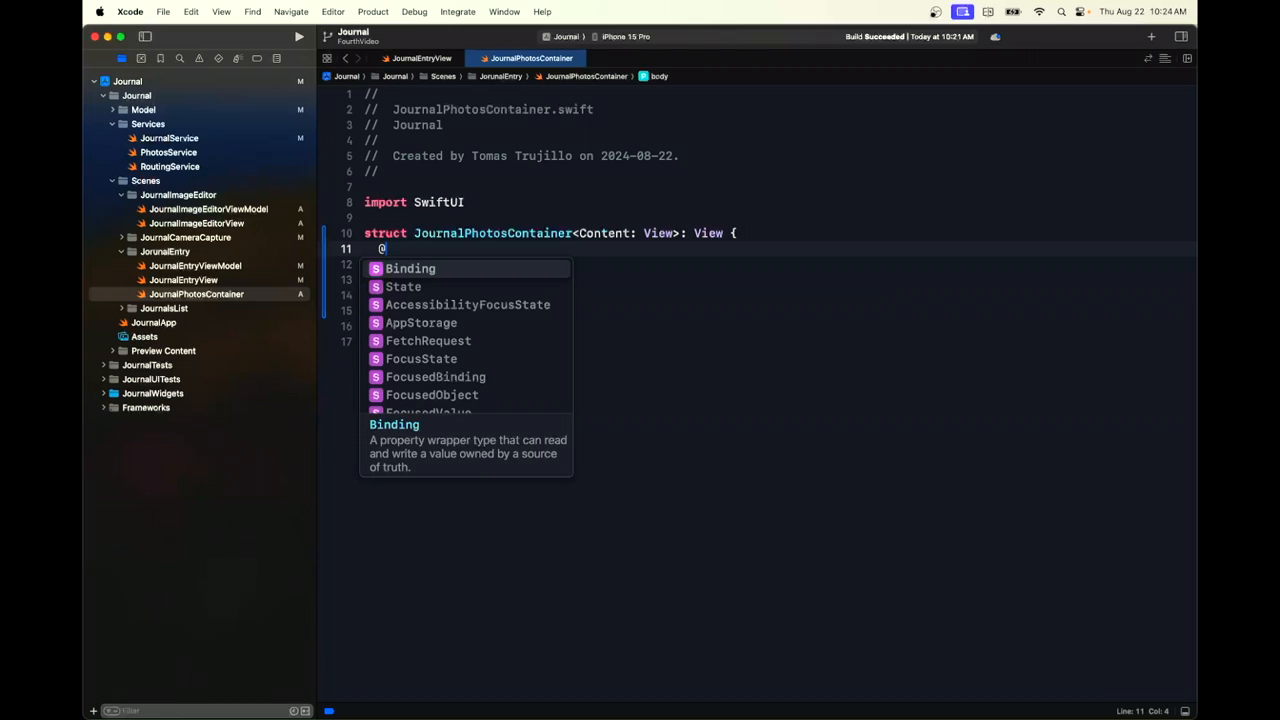
{"action": "type", "text": "ViewBuilder"}
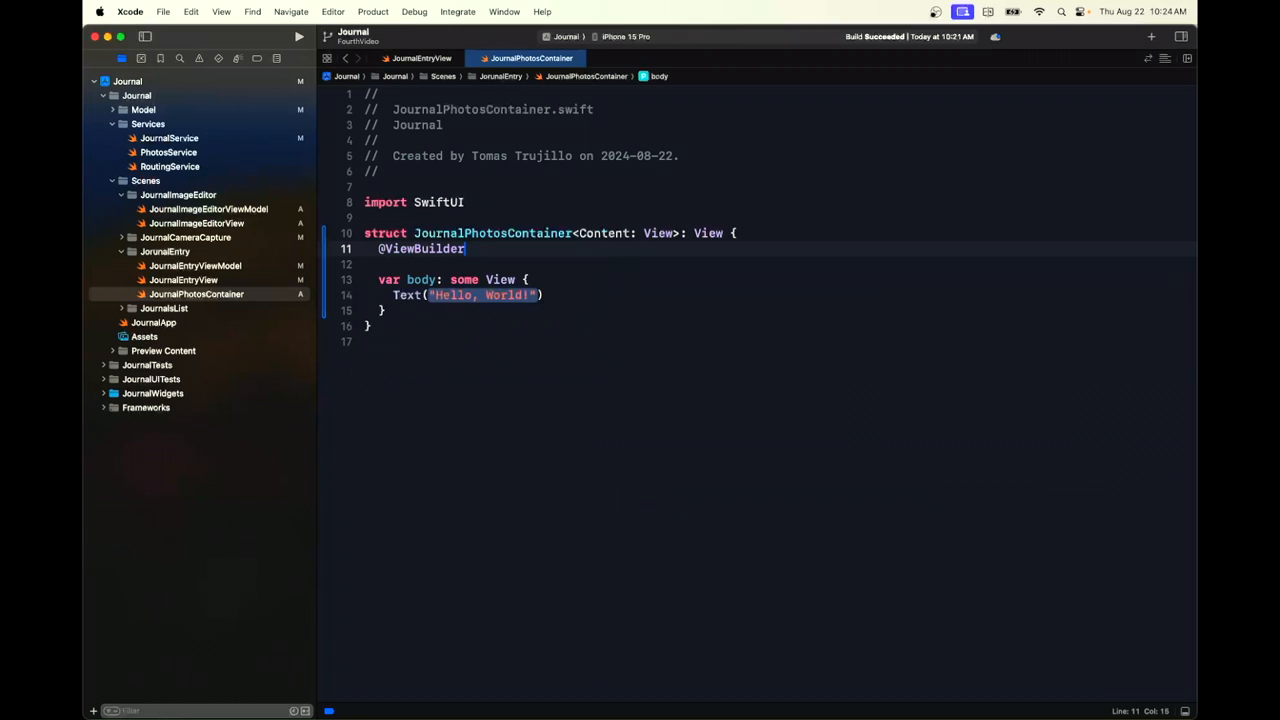
{"action": "type", "text": "var"}
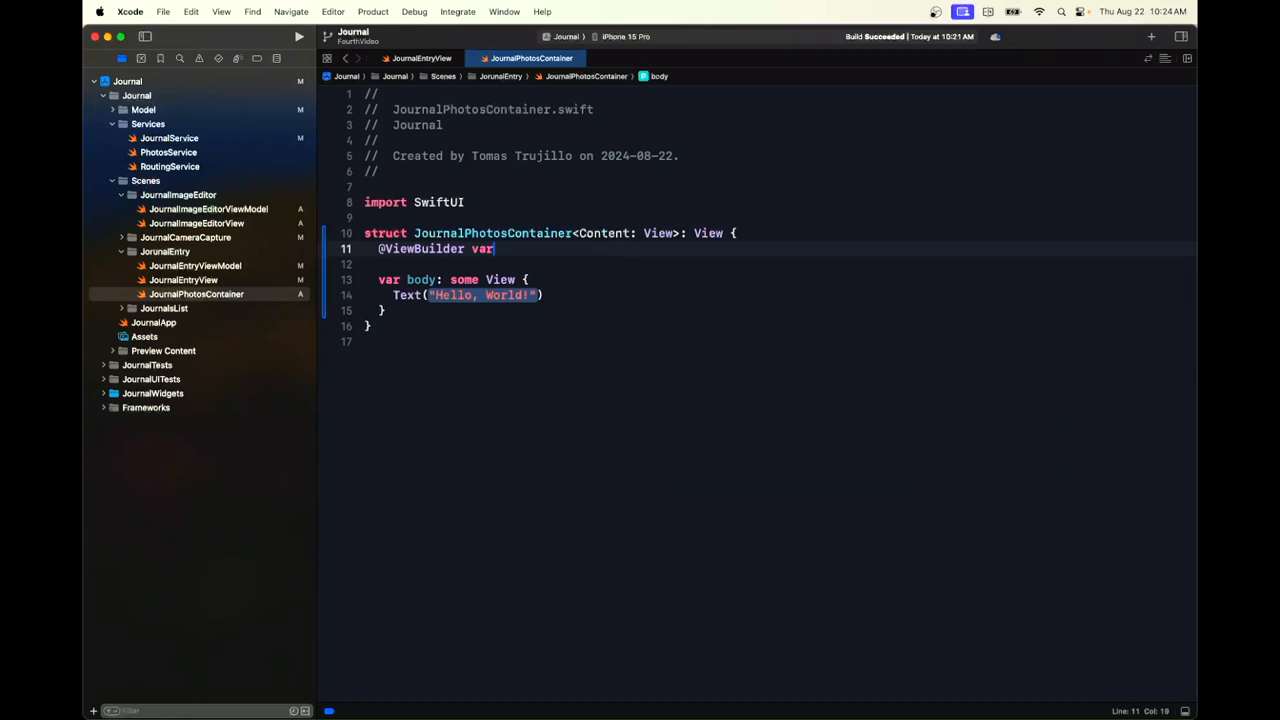
{"action": "type", "text": "content: Content"}
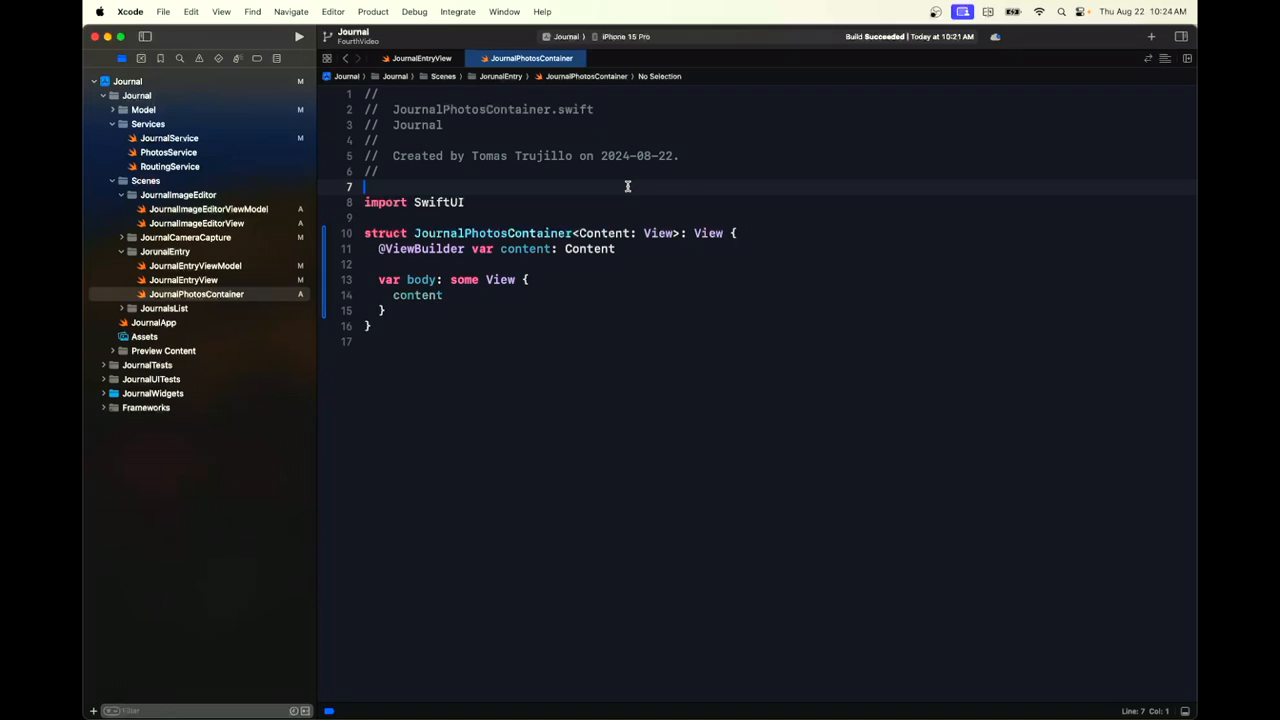
{"action": "mouse_move", "coordinate": [412, 58]}
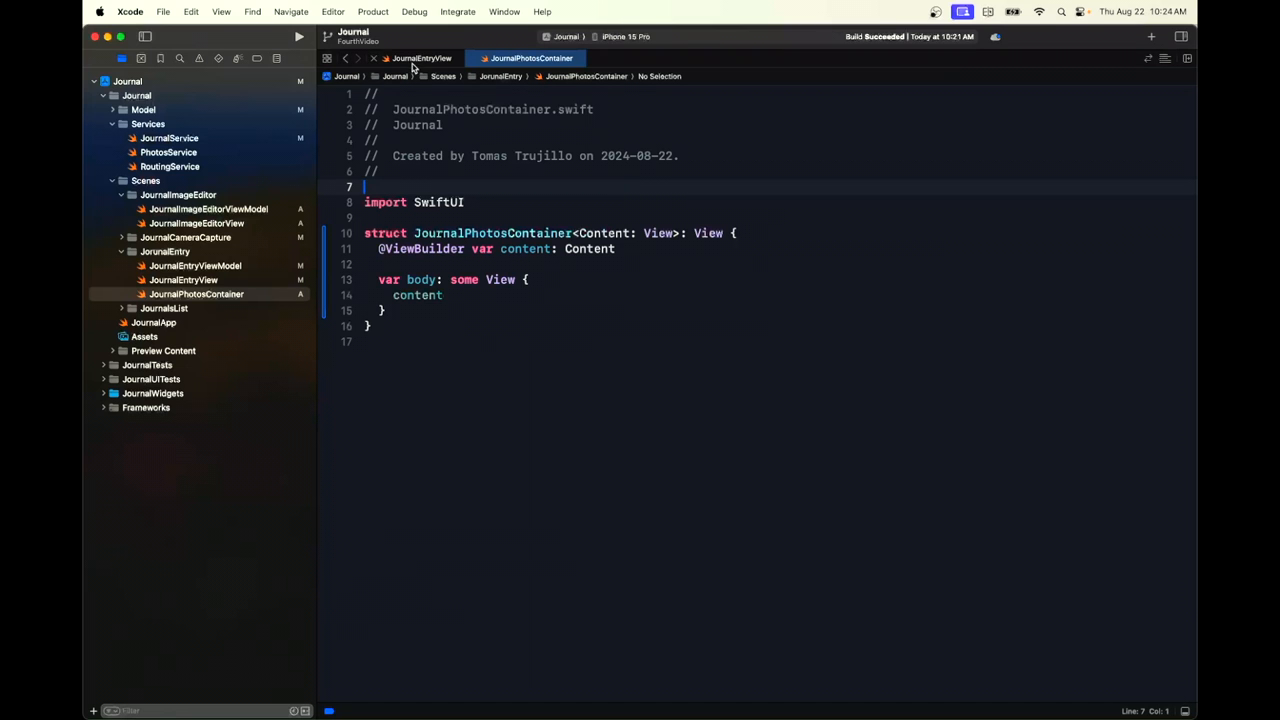
Step: Enclose the photos VStack in JournalEntryView's photos(with:) inside JournalPhotosContainer { … }
{"action": "left_click", "coordinate": [420, 56]}
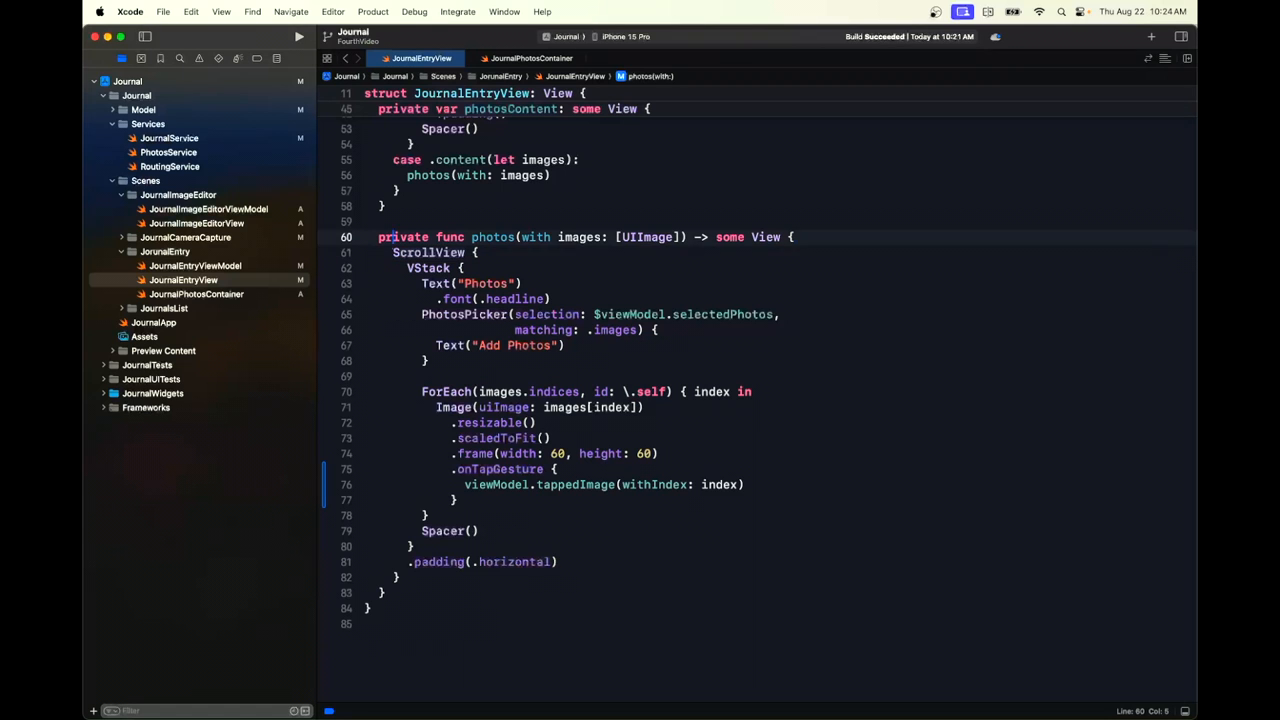
{"action": "type", "text": "JournalPhotosContainer {"}
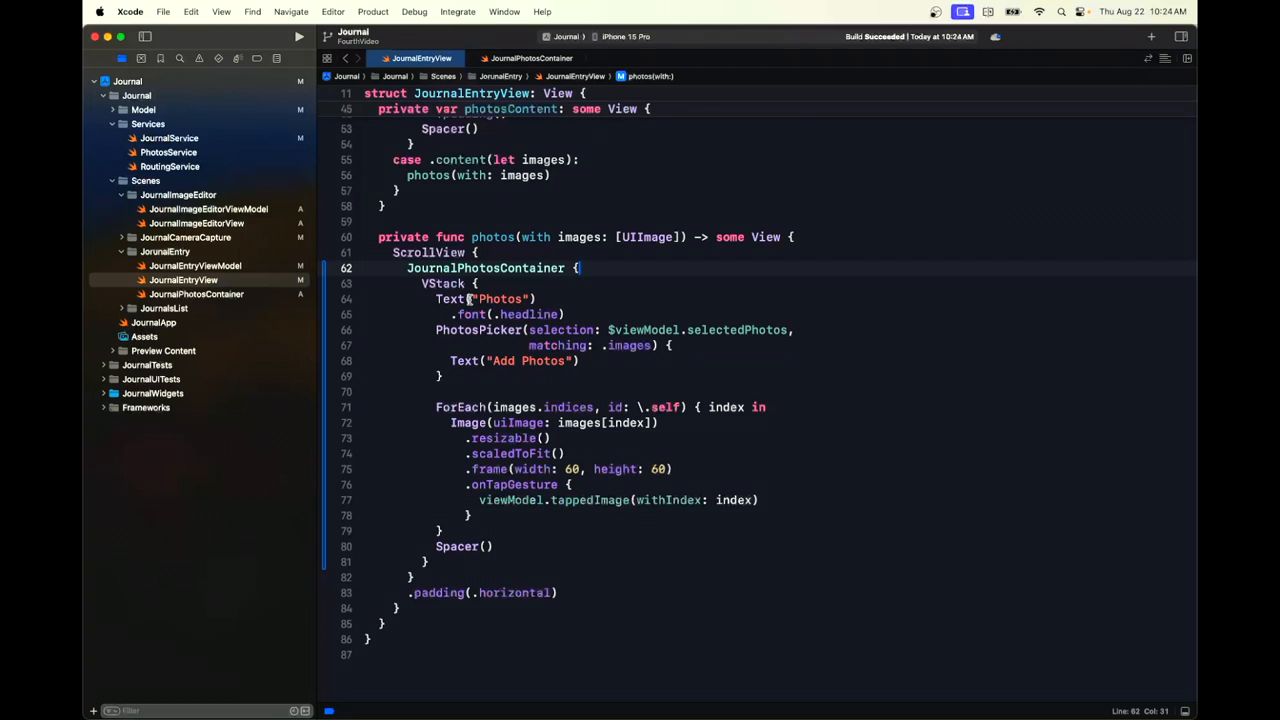
{"action": "left_click", "coordinate": [532, 56]}
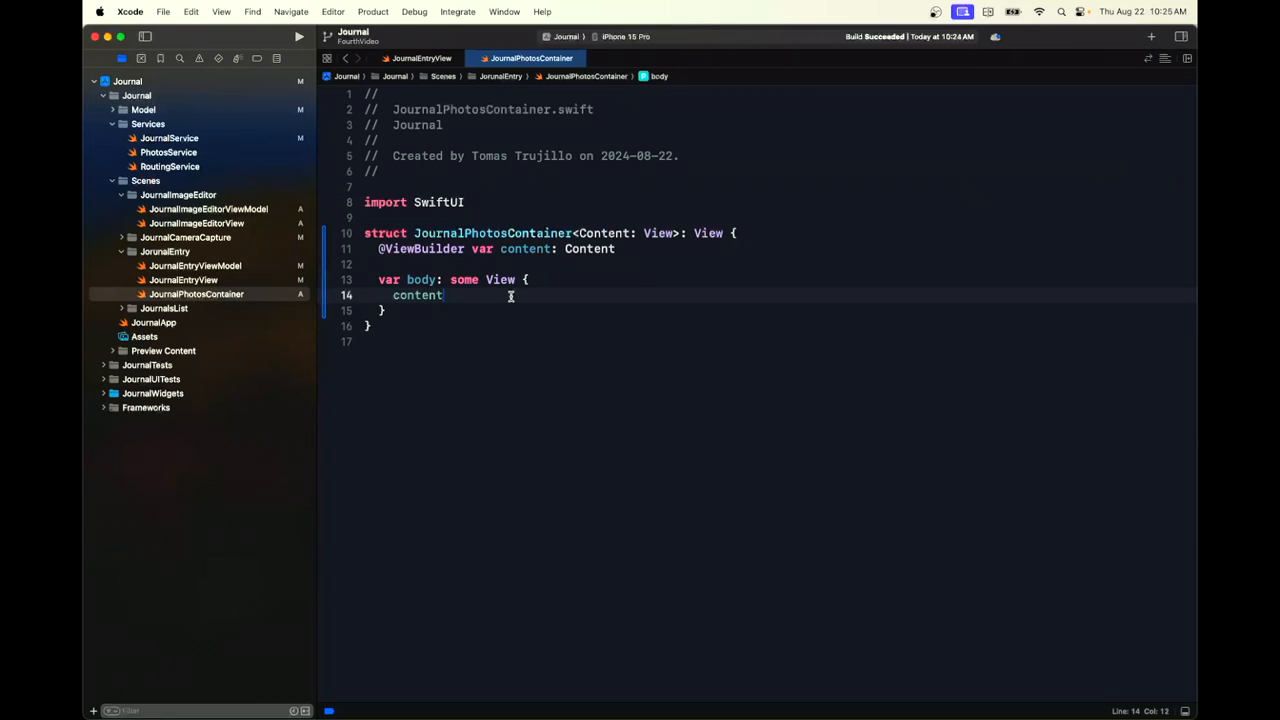
Step: Replace the body placeholder with ForEach(subviews: content) emitting each subview
{"action": "double_click", "coordinate": [416, 296]}
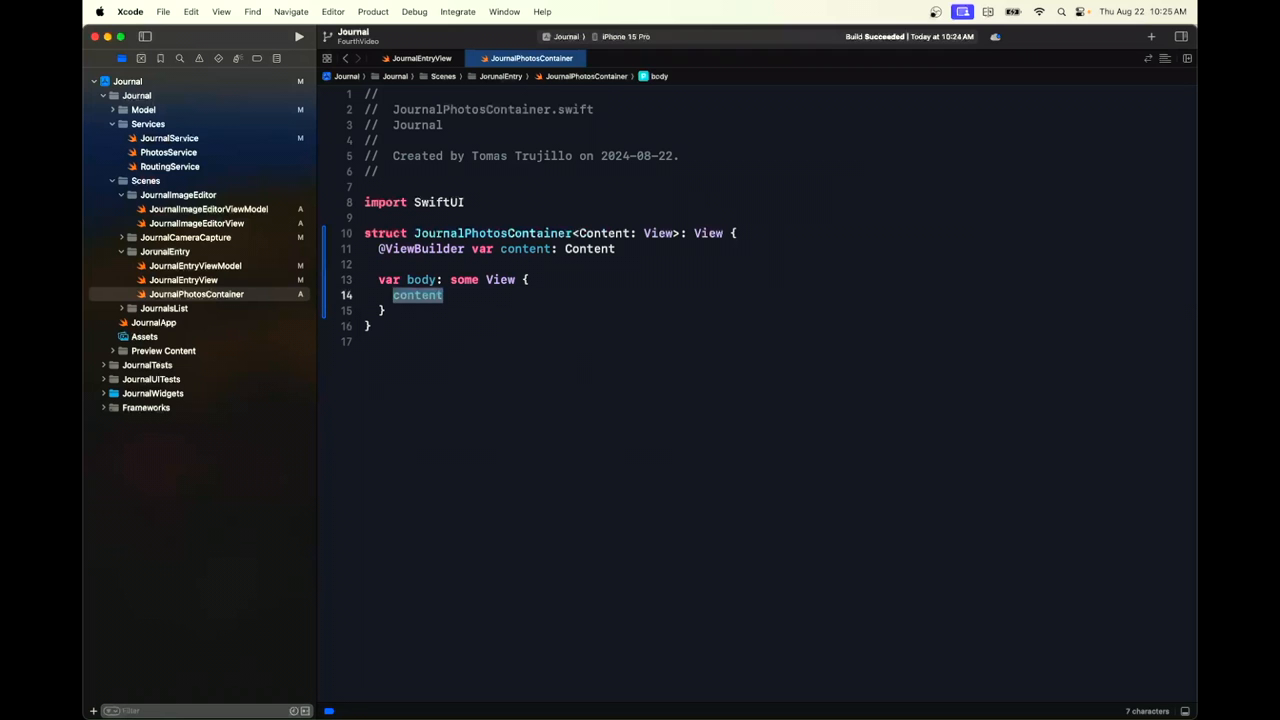
{"action": "type", "text": "ForEach(subviews: V,"}
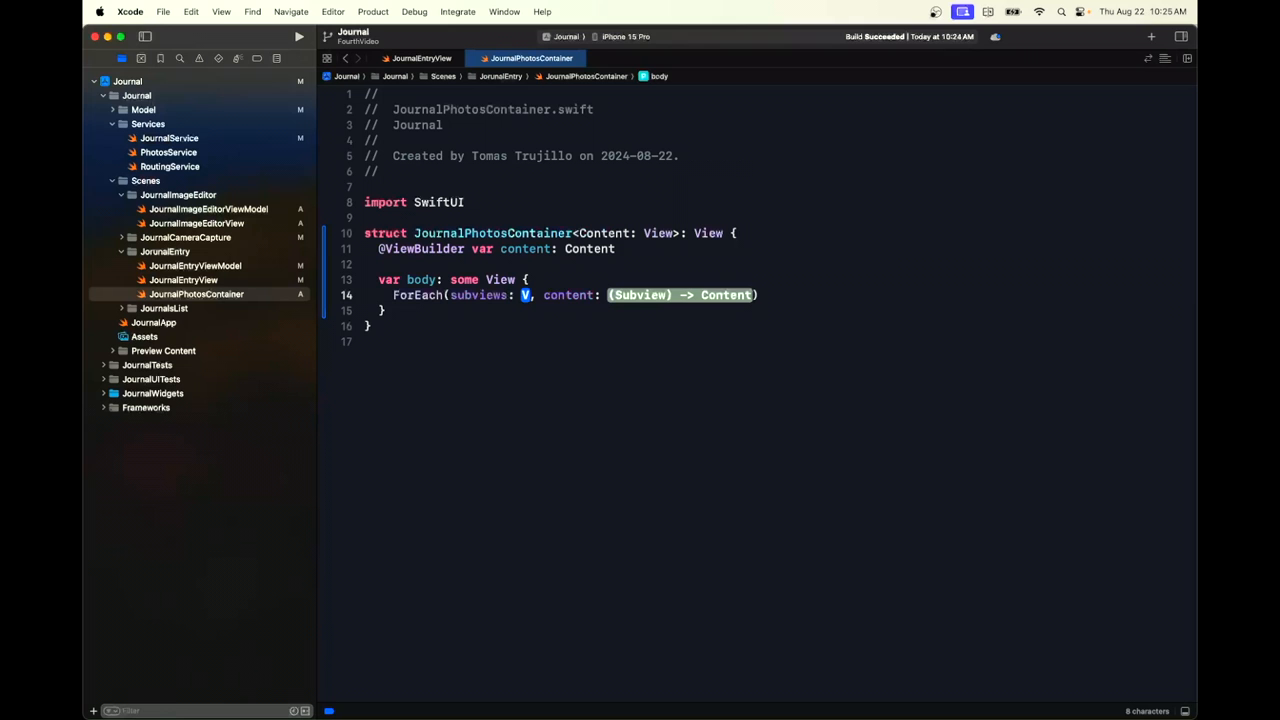
{"action": "type", "text": "con"}
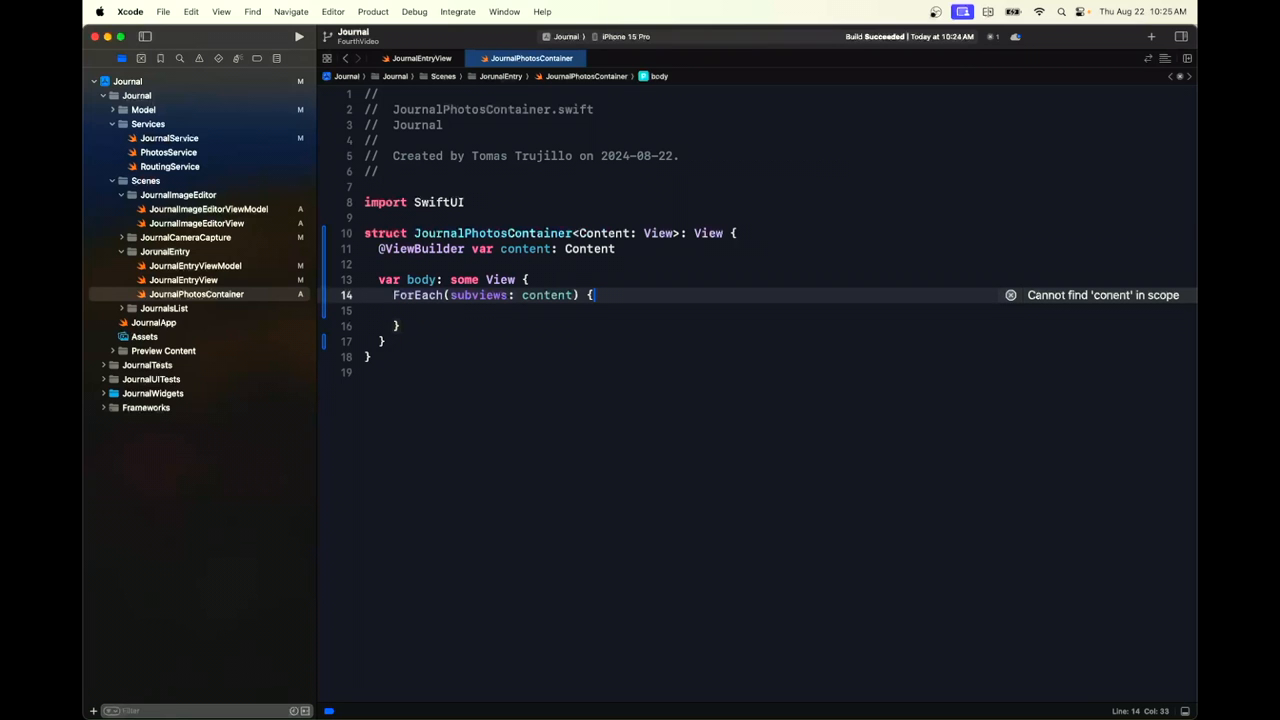
{"action": "type", "text": "subViews"}
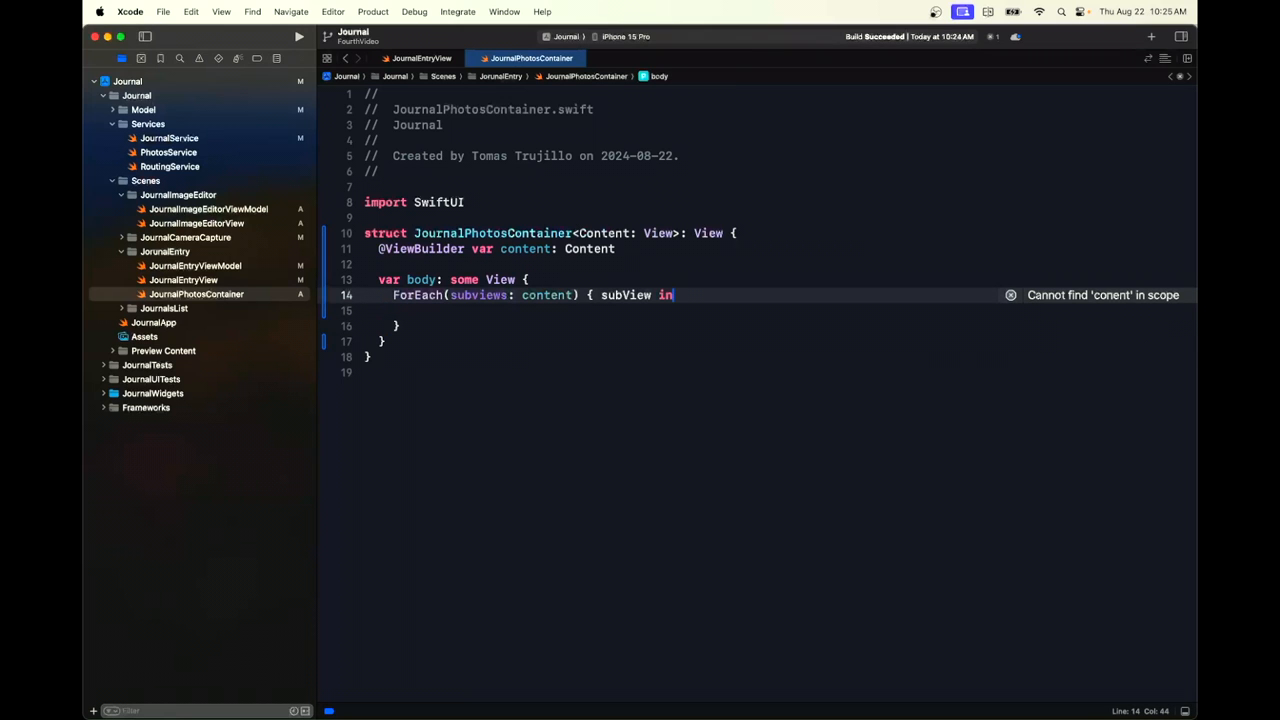
{"action": "key", "text": "return"}
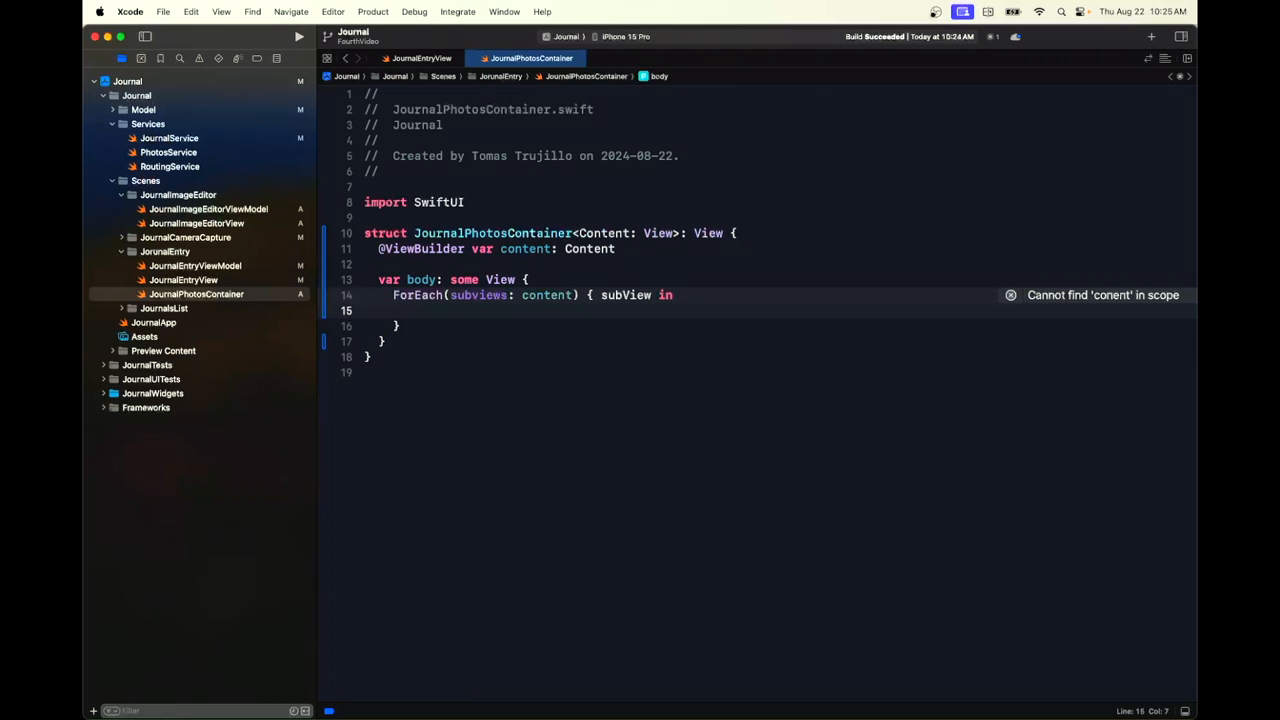
{"action": "type", "text": "subView"}
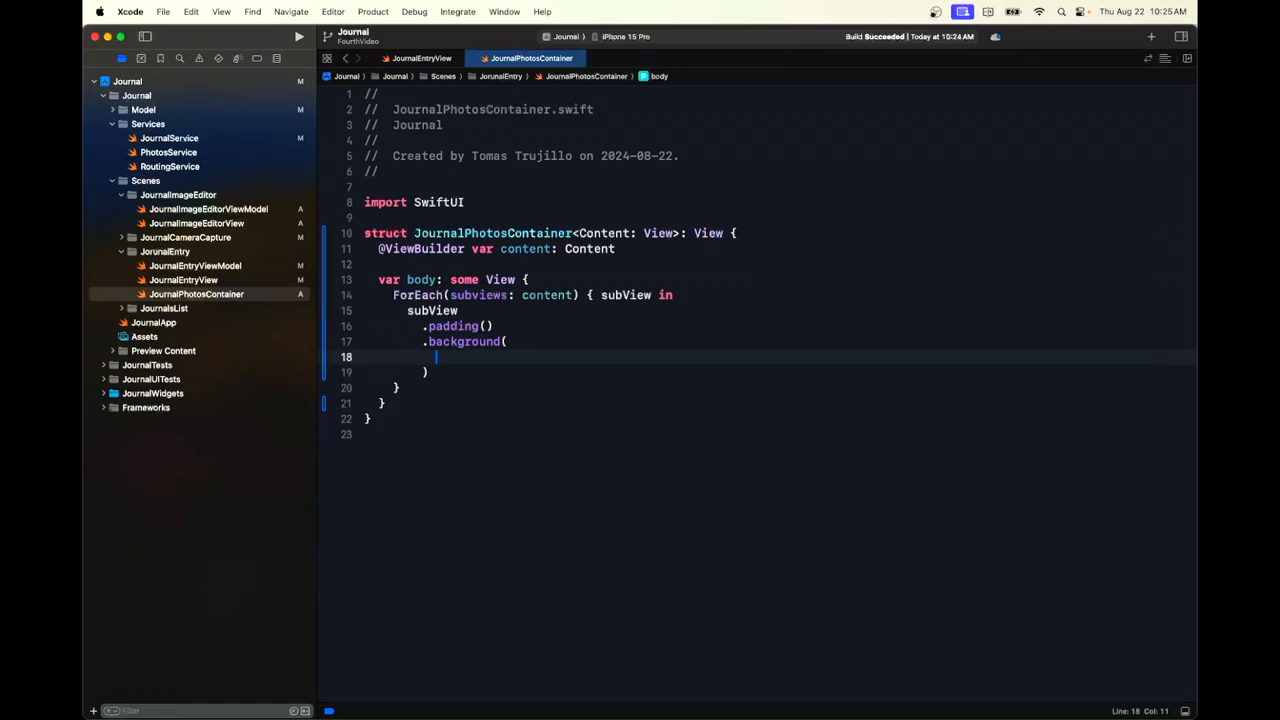
Step: Pad each subview over a black RoundedRectangle(cornerRadius: 8) rotated by randomRotation in -45...45 degrees
{"action": "type", "text": "RoundedRectangle("}
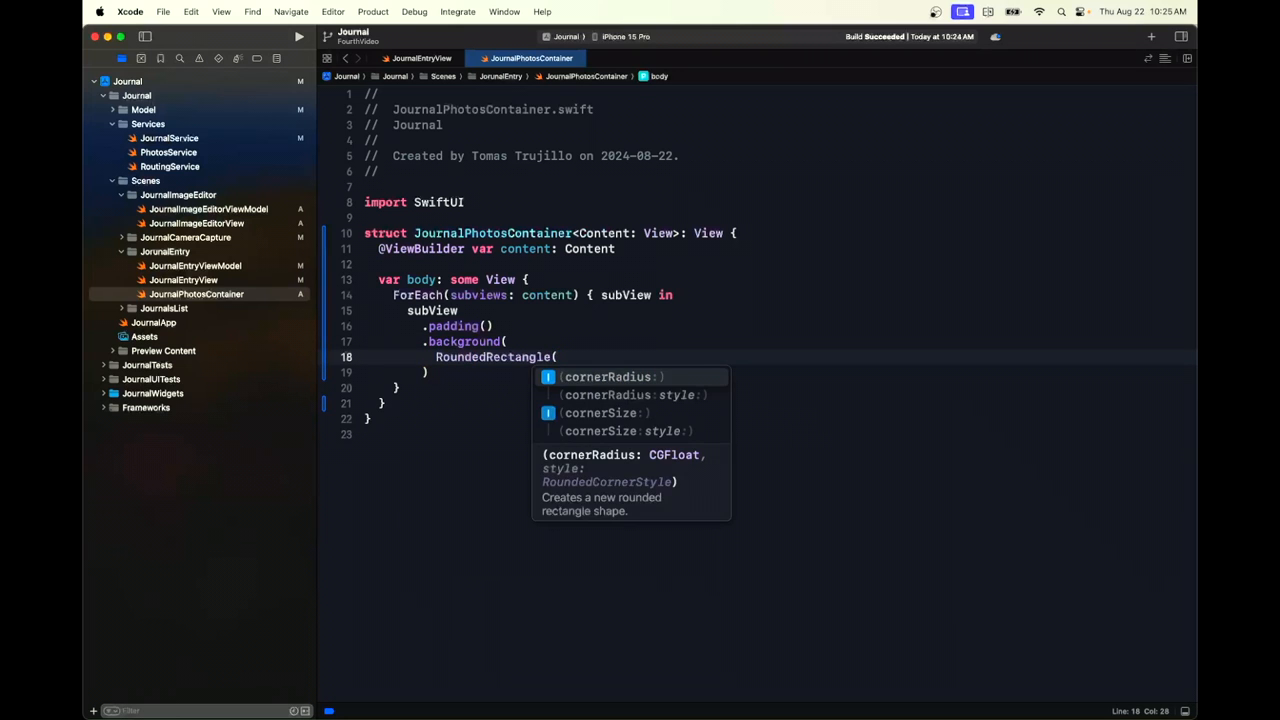
{"action": "type", "text": "cornerRadius: 8"}
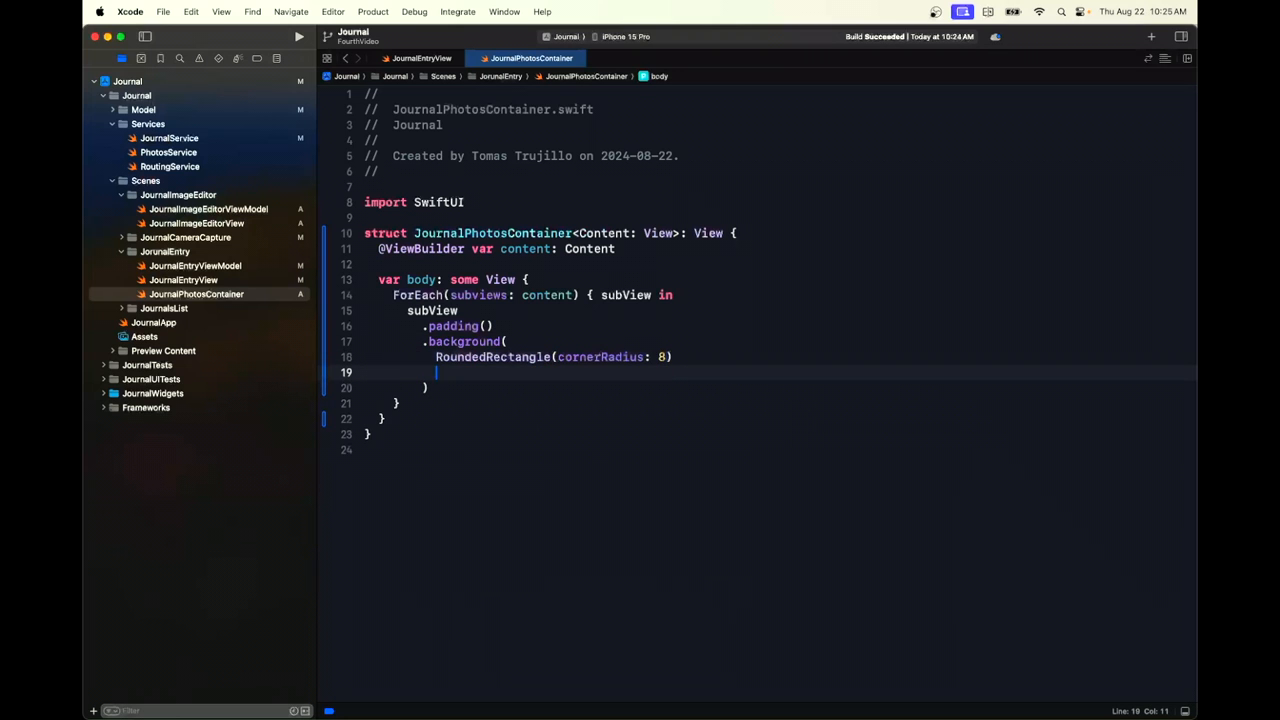
{"action": "type", "text": ".fill(Color.black)"}
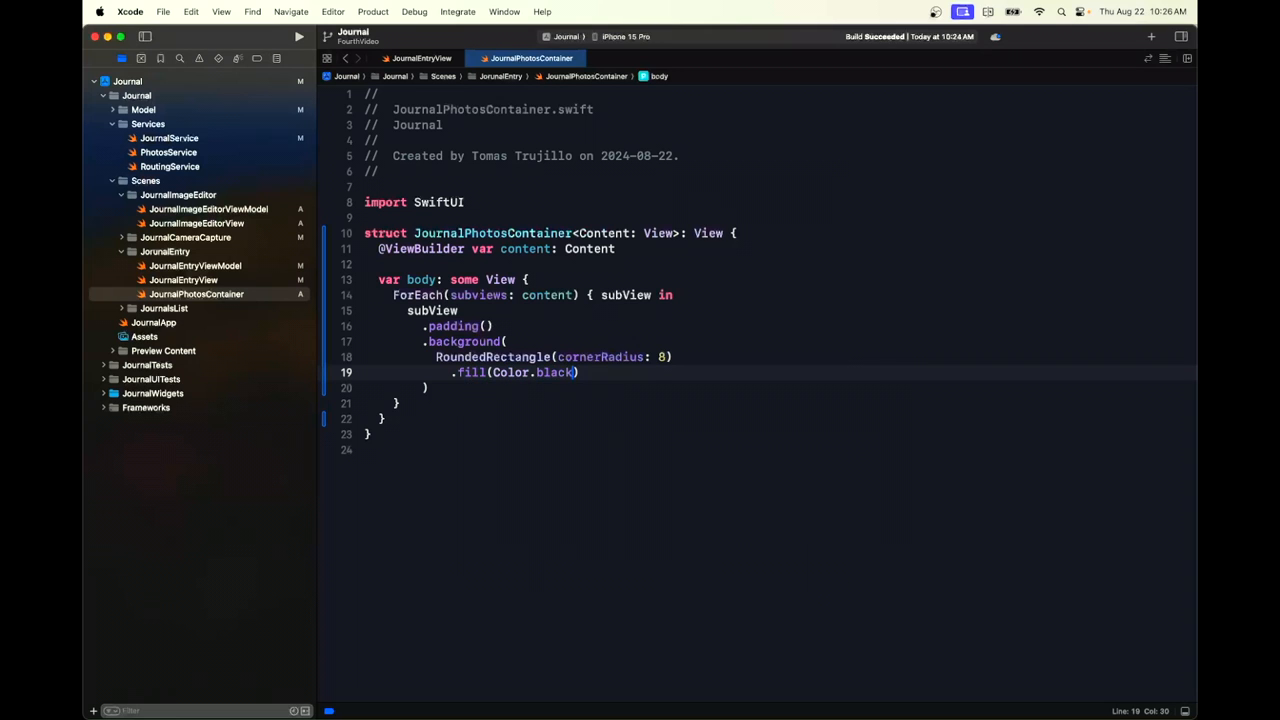
{"action": "type", "text": ".rotationEffect(."}
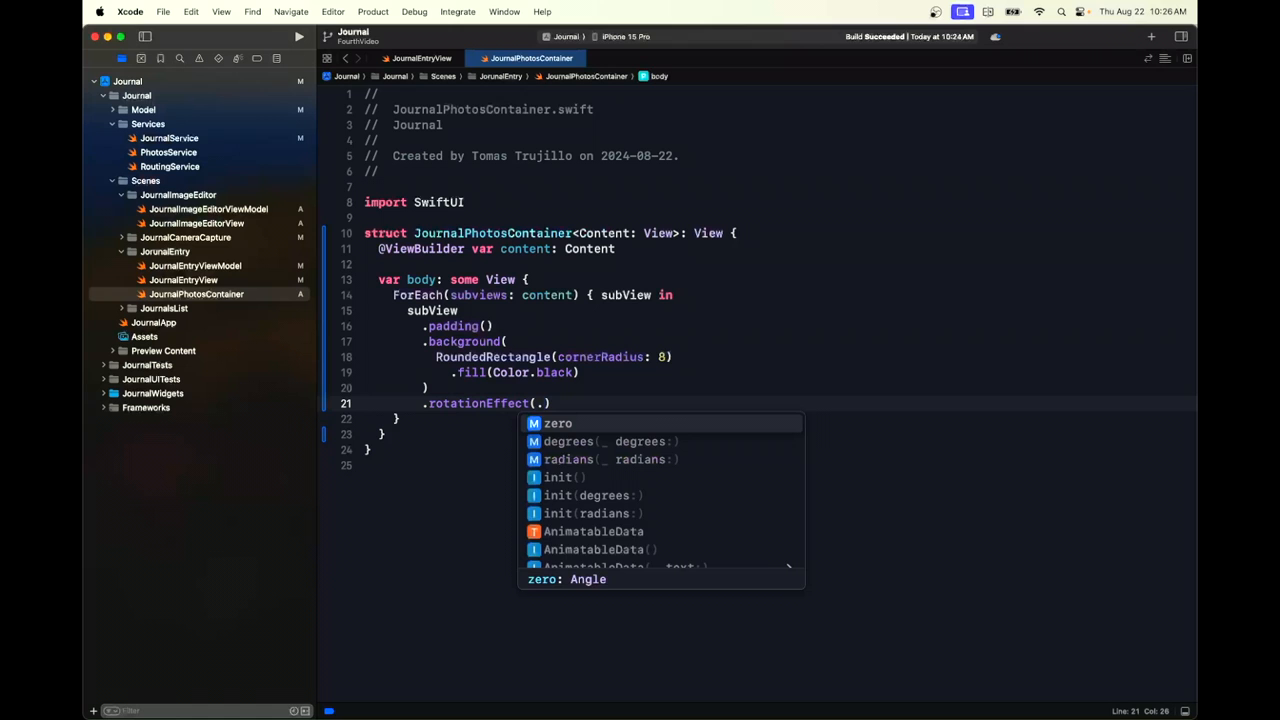
{"action": "type", "text": "degrees(randomRotation"}
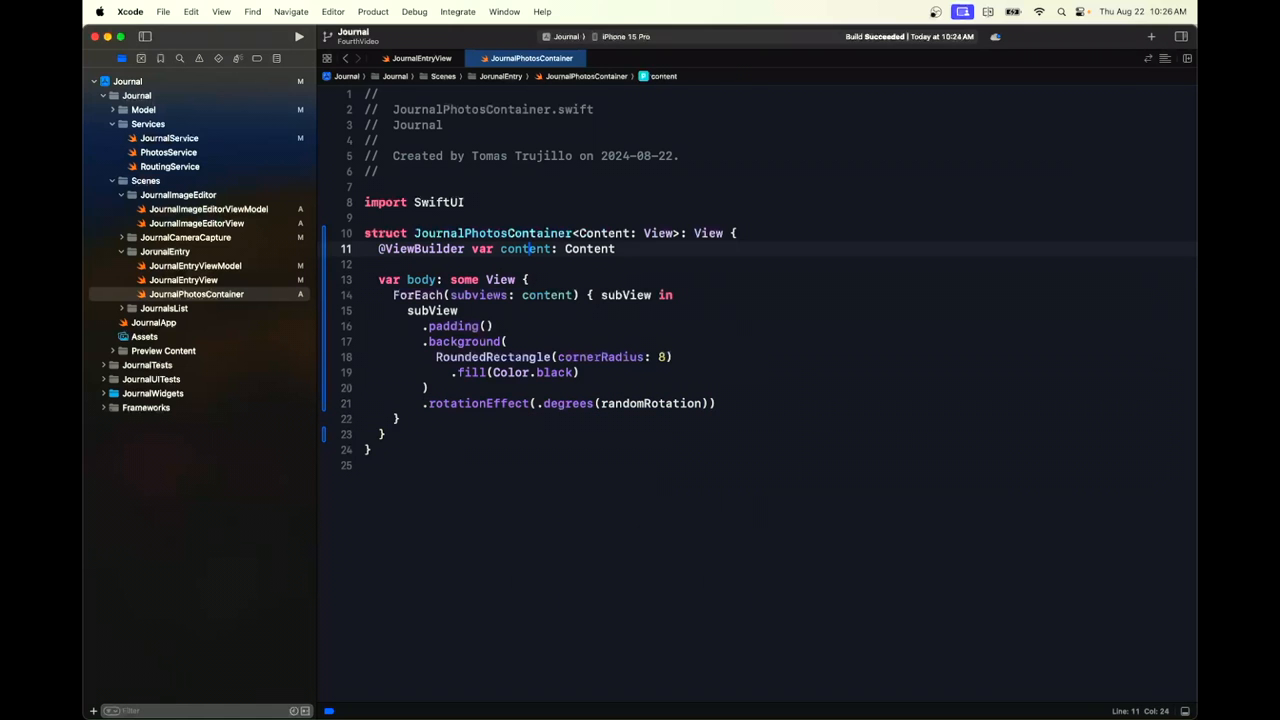
{"action": "type", "text": "private var randomRotation: Double {"}
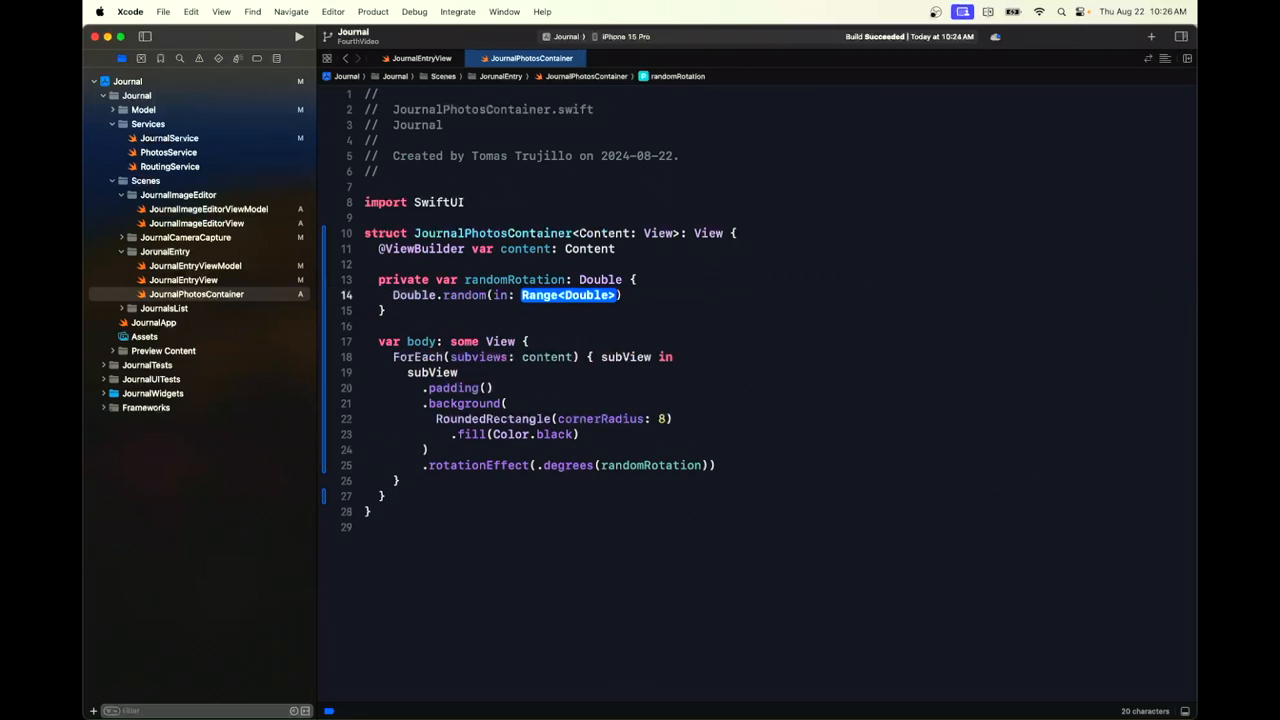
{"action": "type", "text": "-45 ... 45"}
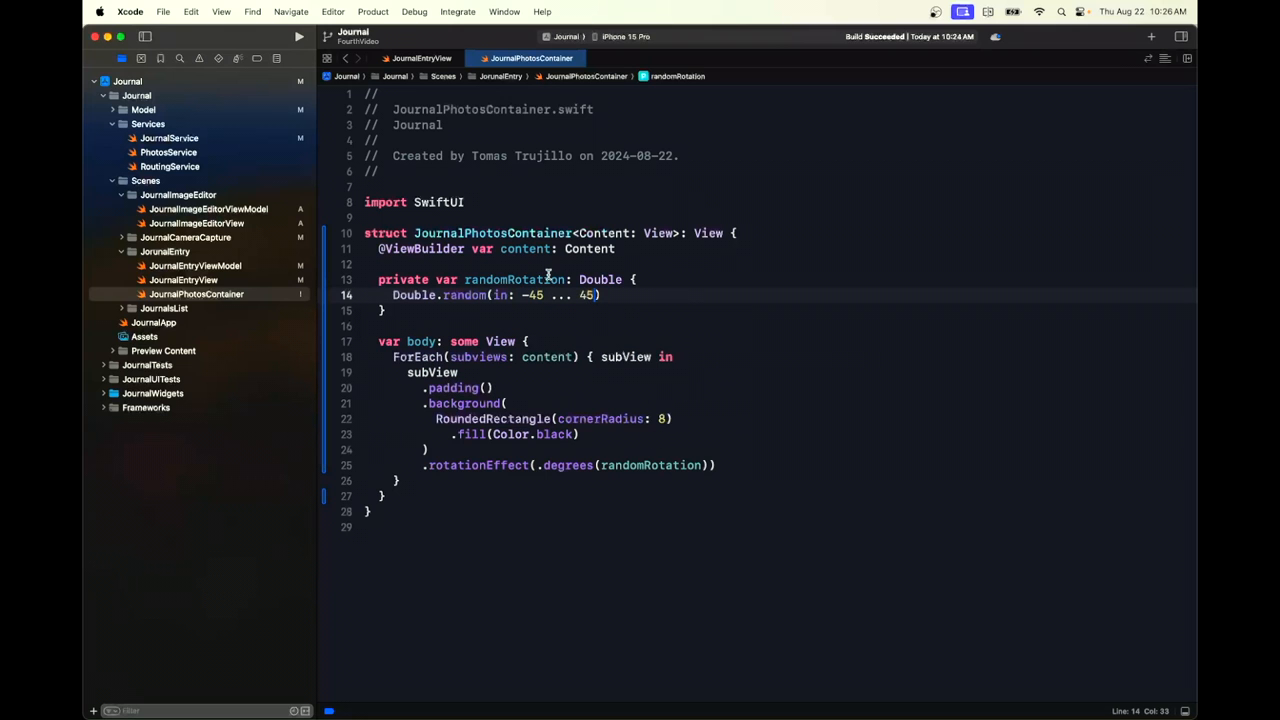
{"action": "mouse_move", "coordinate": [492, 192]}
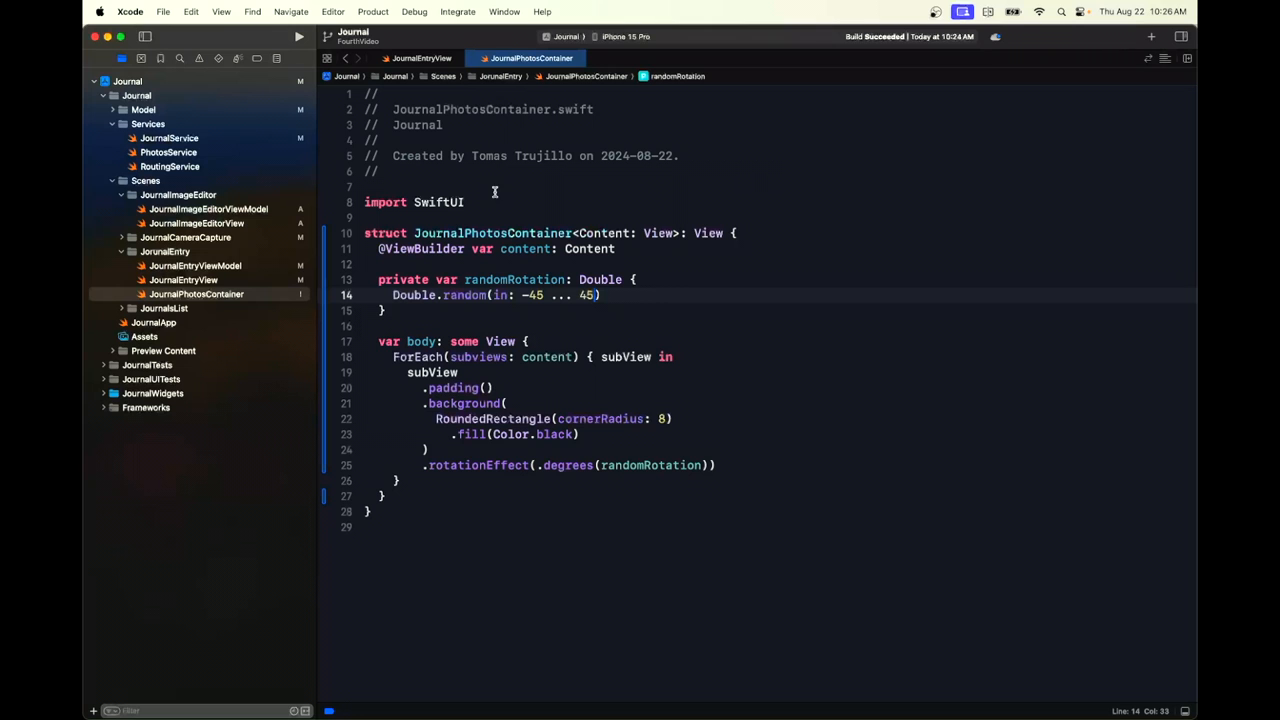
Step: Wrap the ForEach in a three-column flexible LazyVGrid (min 100, max 300) and rerun the app
{"action": "key", "text": "cmd+r"}
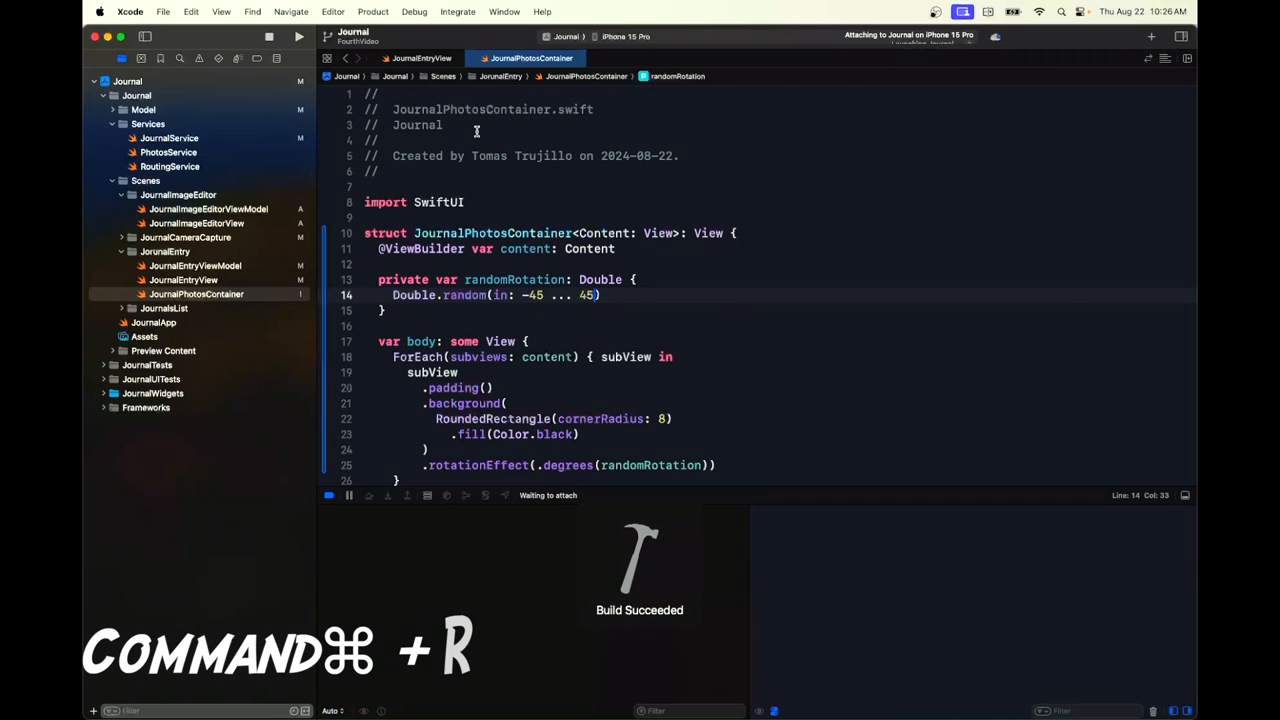
{"action": "key", "text": "cmd+r"}
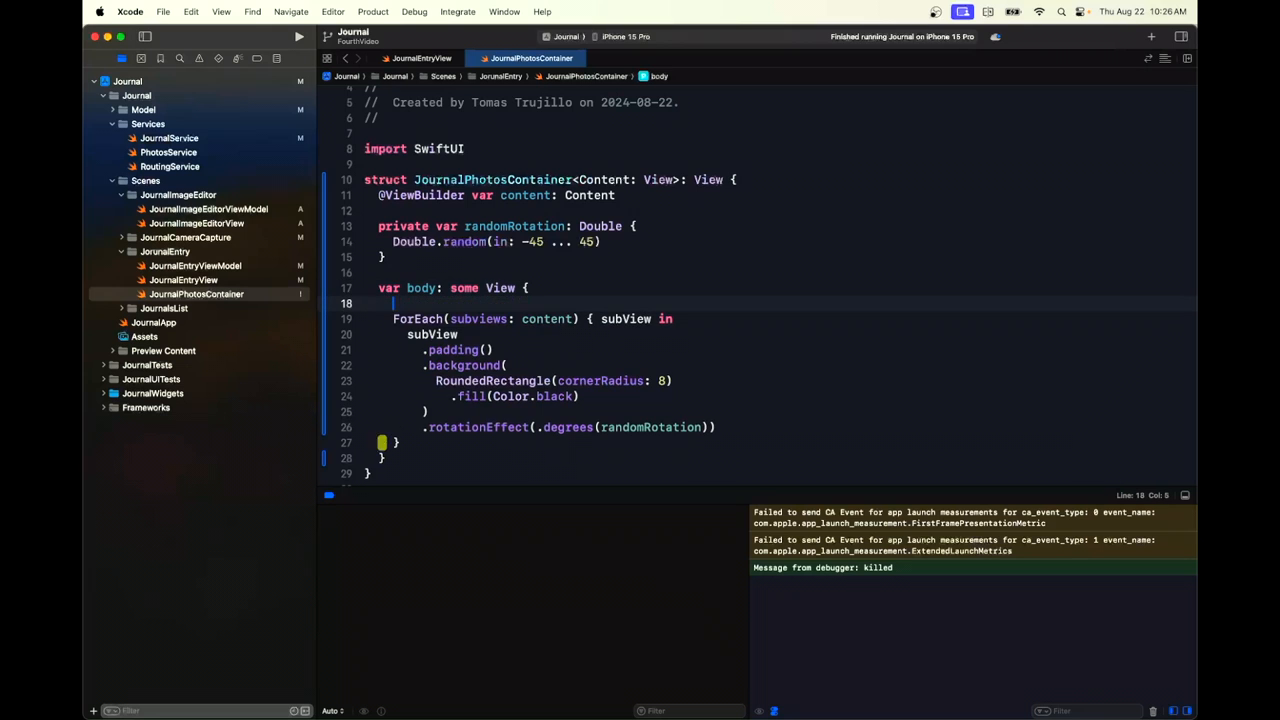
{"action": "type", "text": "LazyVGrid(columns: .init(repeating: .init(.fli), count: Int), content: () -> View"}
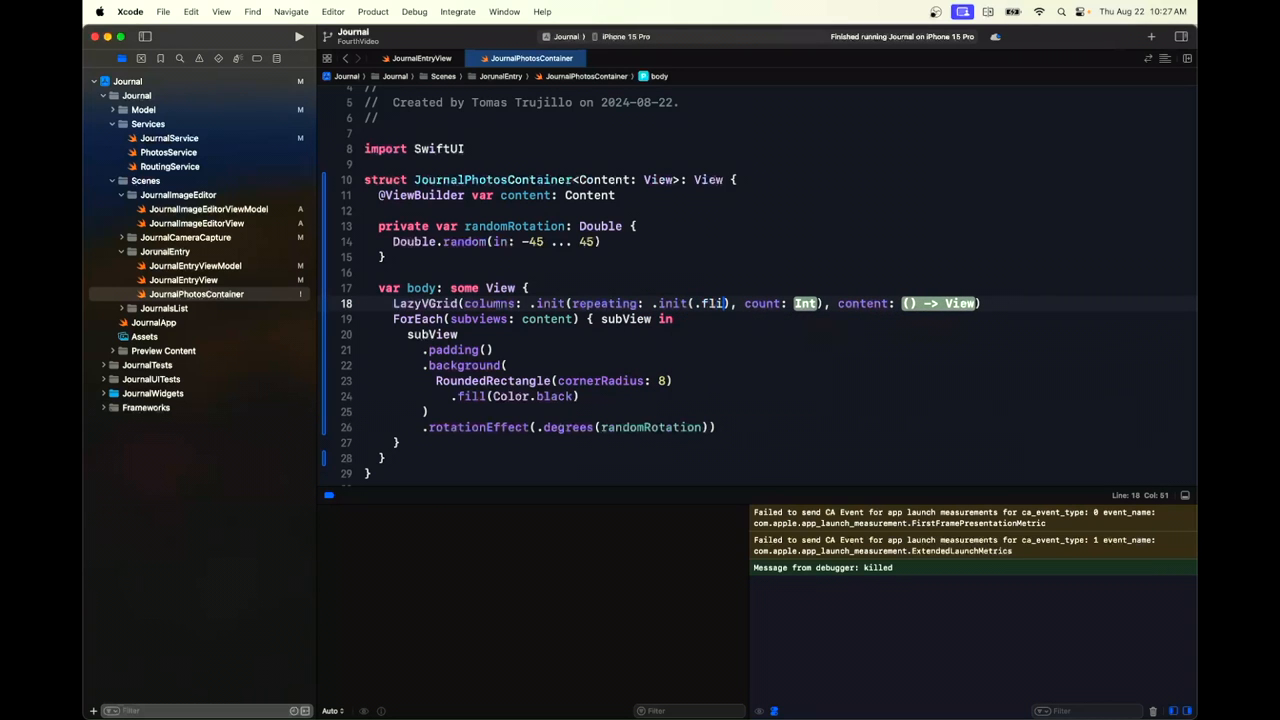
{"action": "key", "text": "backspace"}
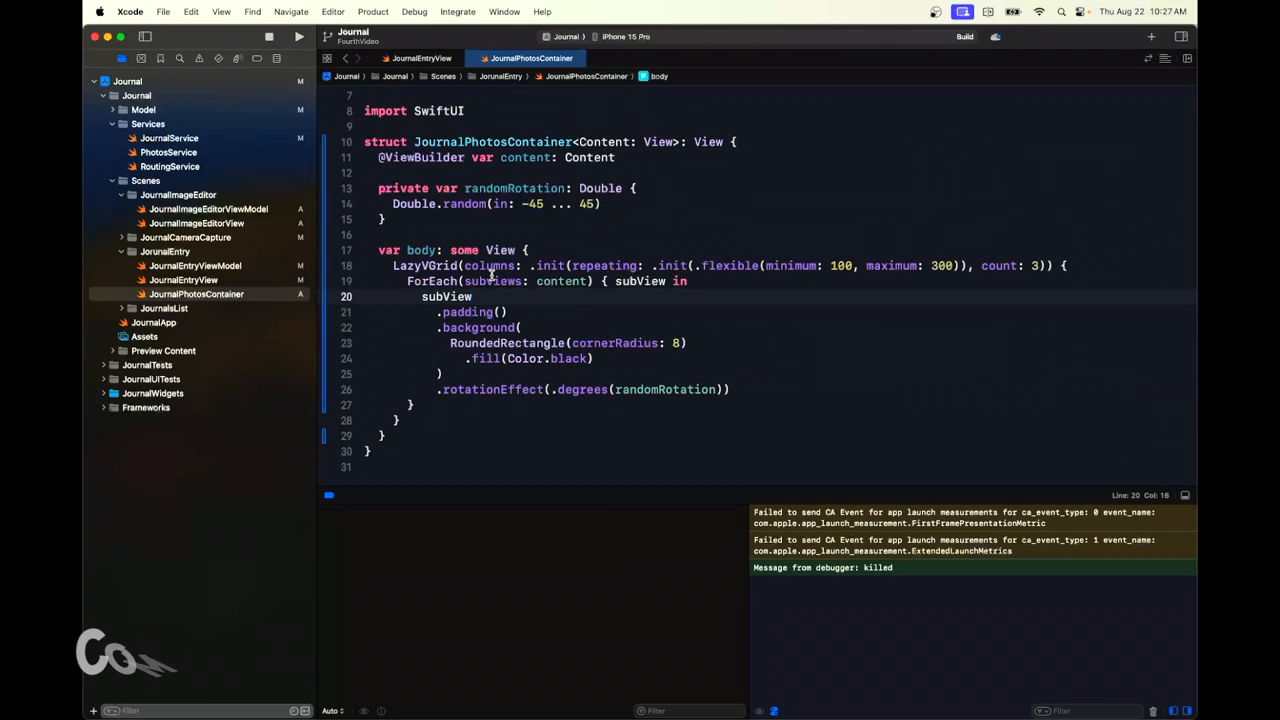
{"action": "key", "text": "cmd+r"}
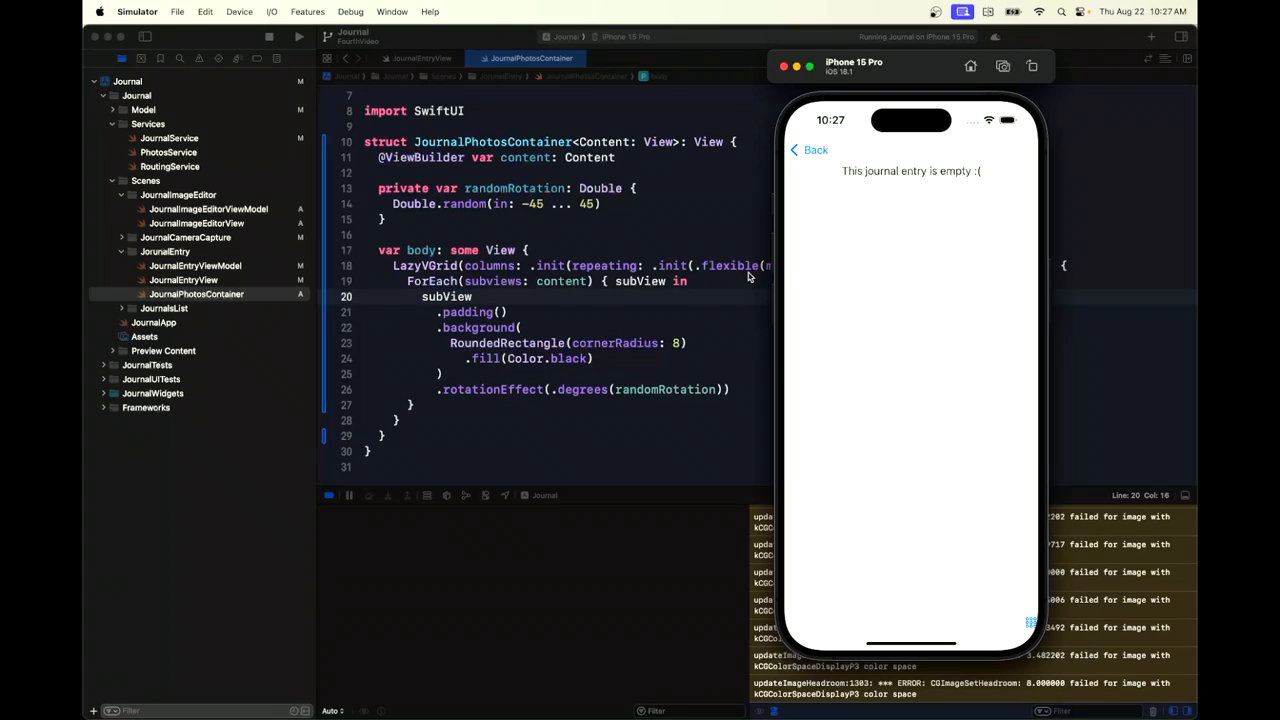
{"action": "mouse_move", "coordinate": [1030, 630]}
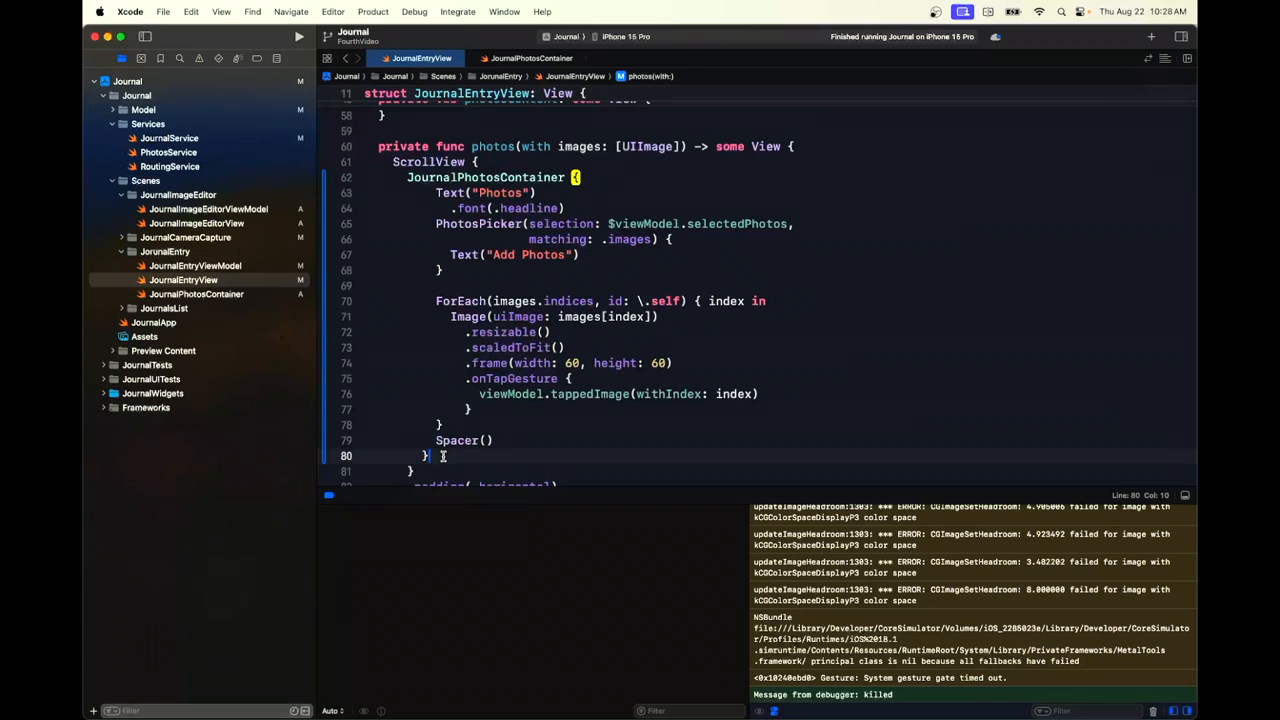
Step: Drop the Spacer below the photo loop, rerun, and view the entry's tilted photo grid
{"action": "key", "text": "backspace"}
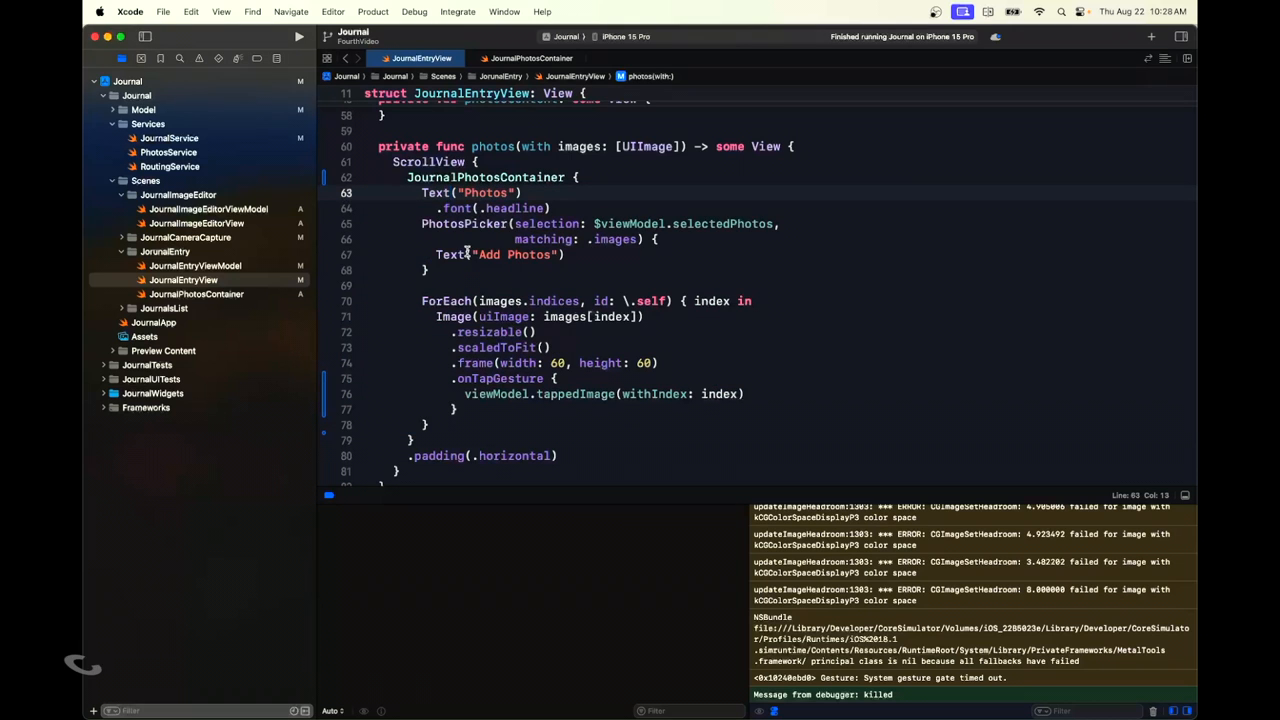
{"action": "key", "text": "cmd+r"}
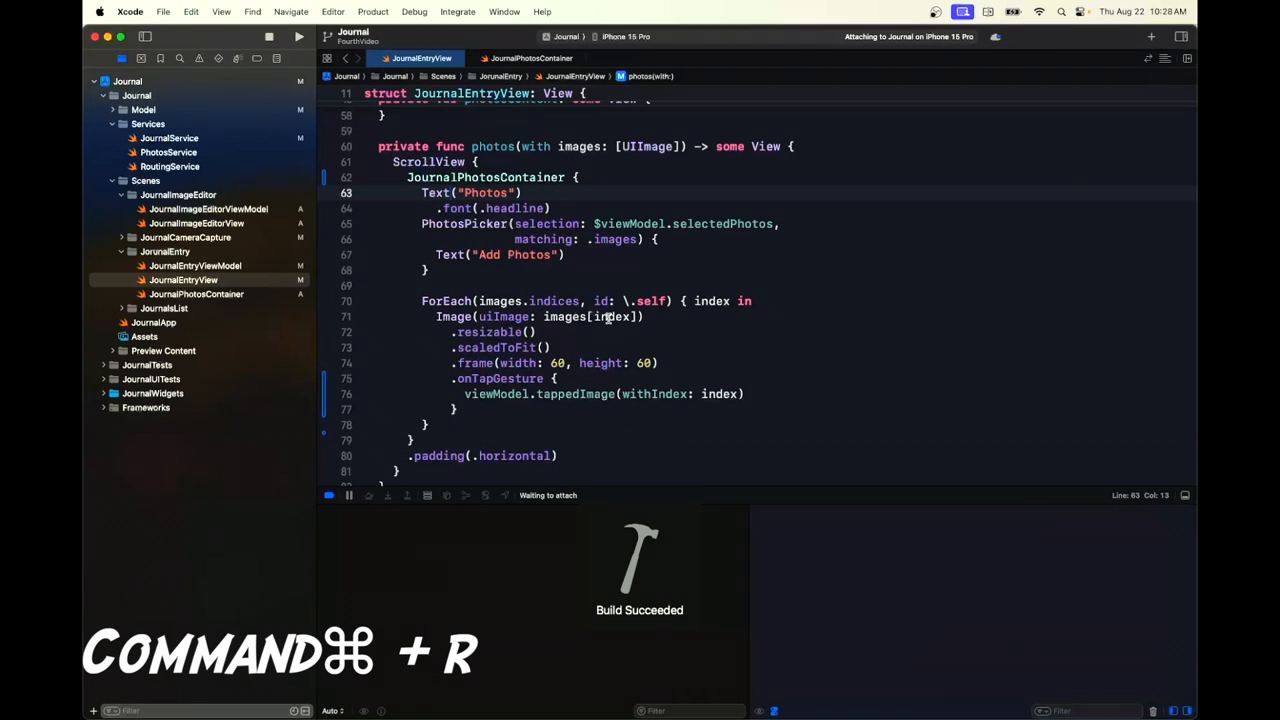
{"action": "key", "text": "cmd+r"}
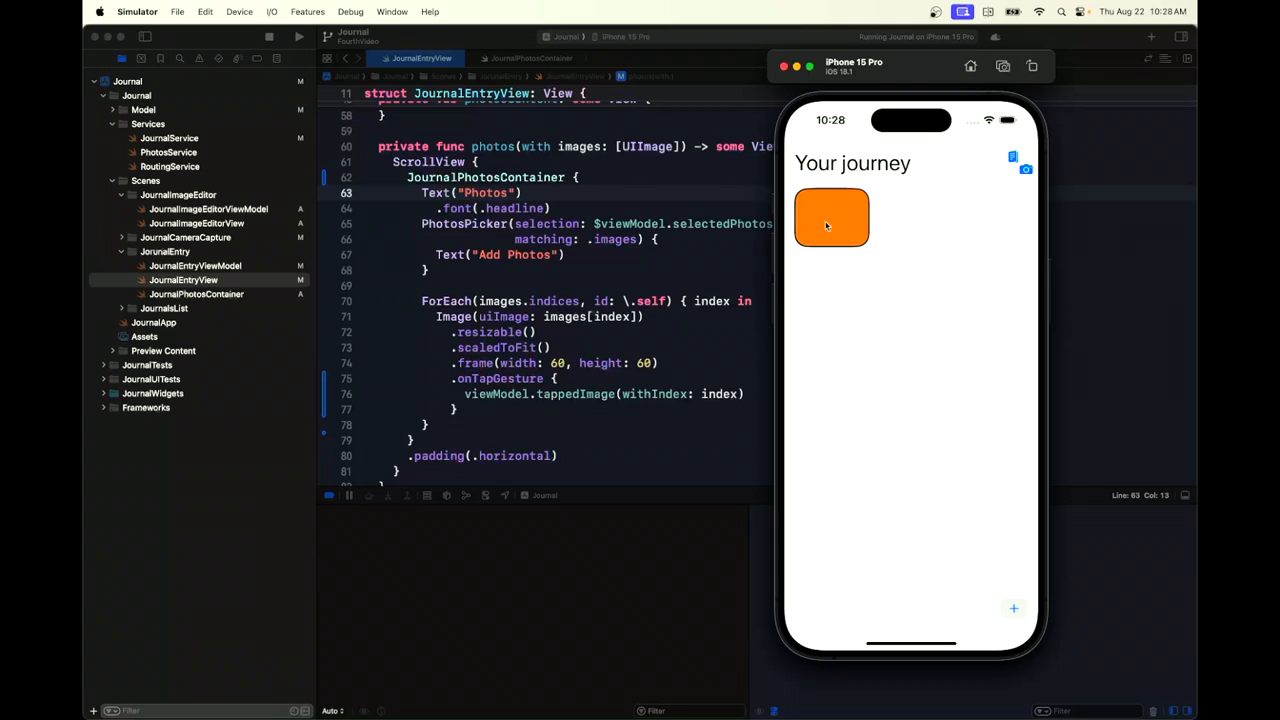
{"action": "left_click", "coordinate": [832, 216]}
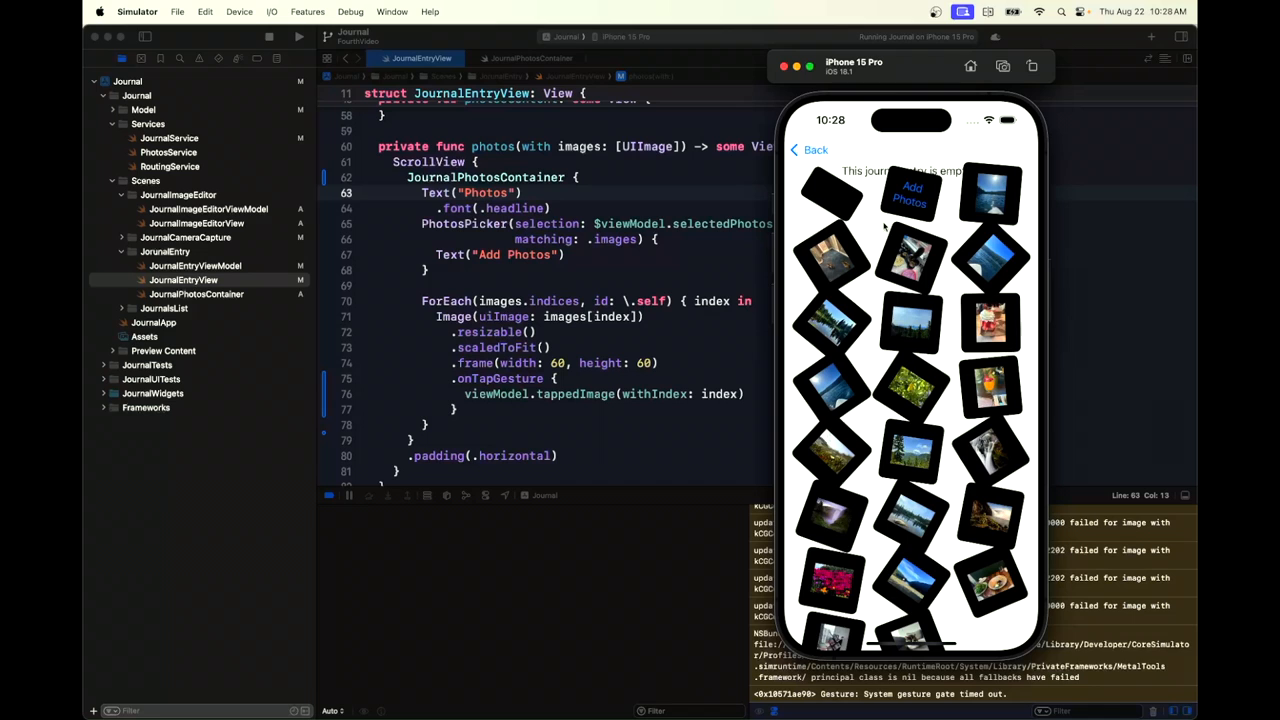
{"action": "mouse_move", "coordinate": [856, 212]}
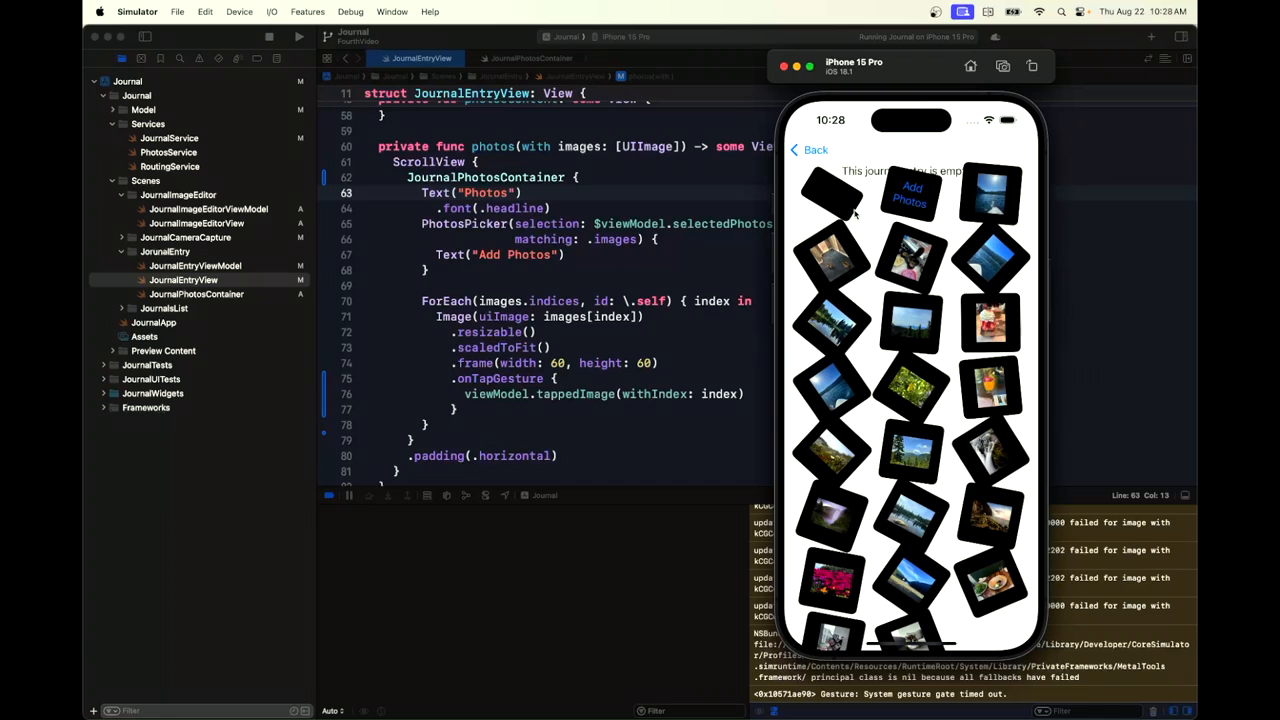
{"action": "mouse_move", "coordinate": [840, 210]}
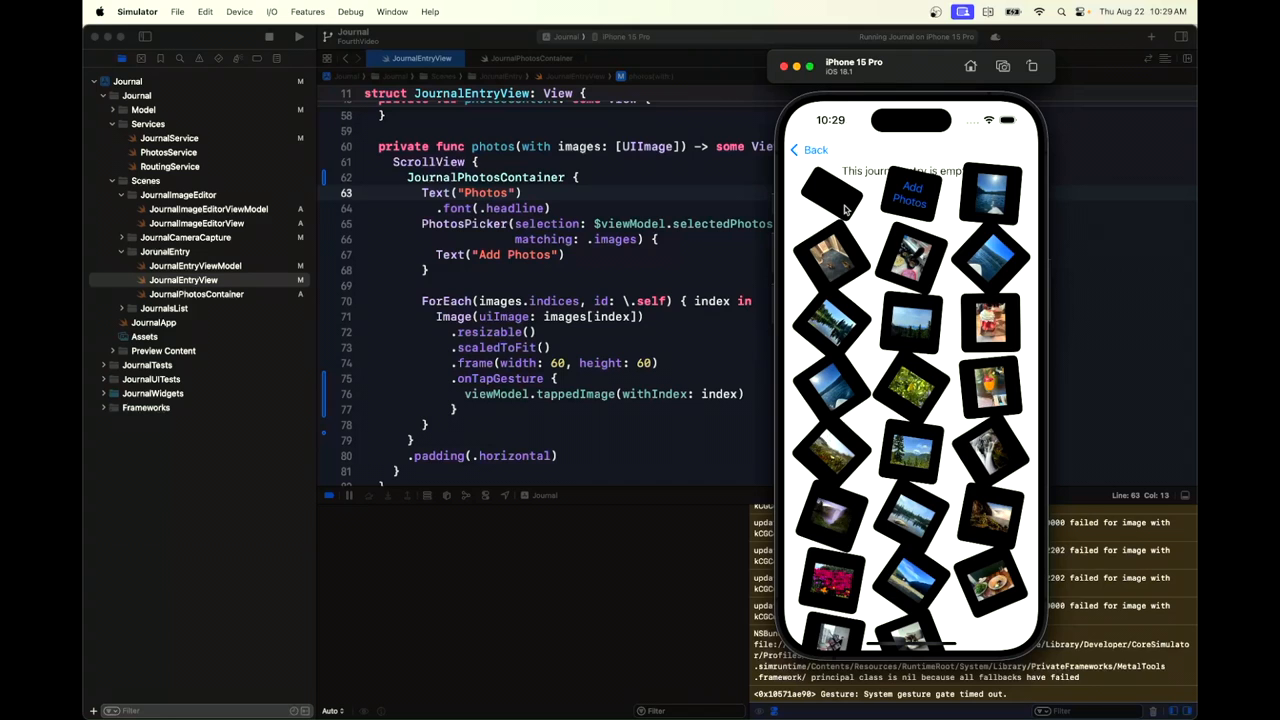
{"action": "mouse_move", "coordinate": [848, 210]}
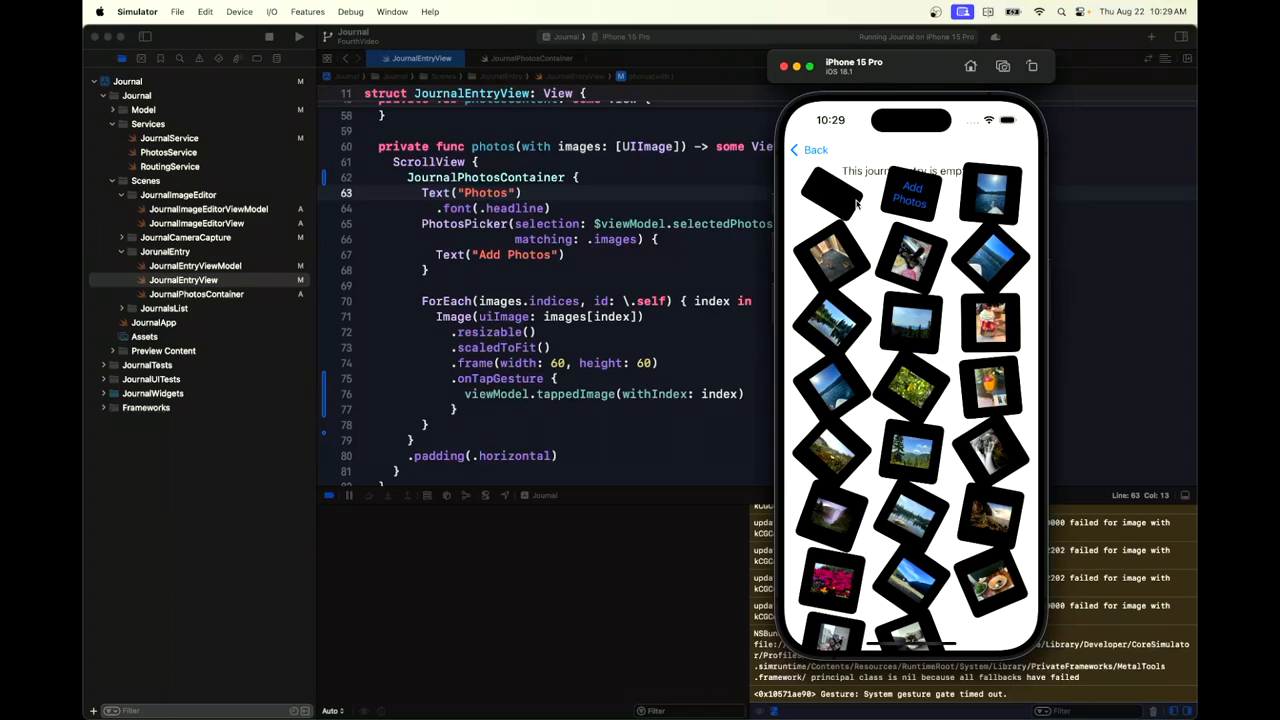
{"action": "mouse_move", "coordinate": [852, 204]}
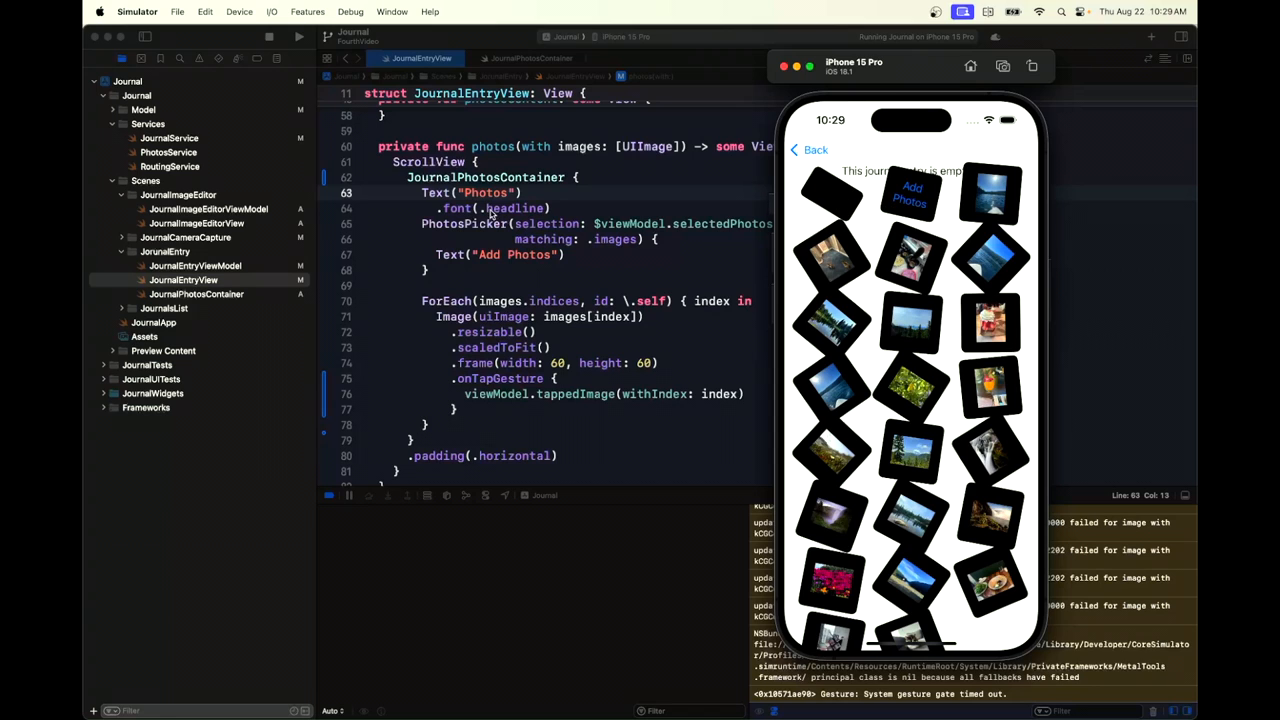
{"action": "mouse_move", "coordinate": [500, 264]}
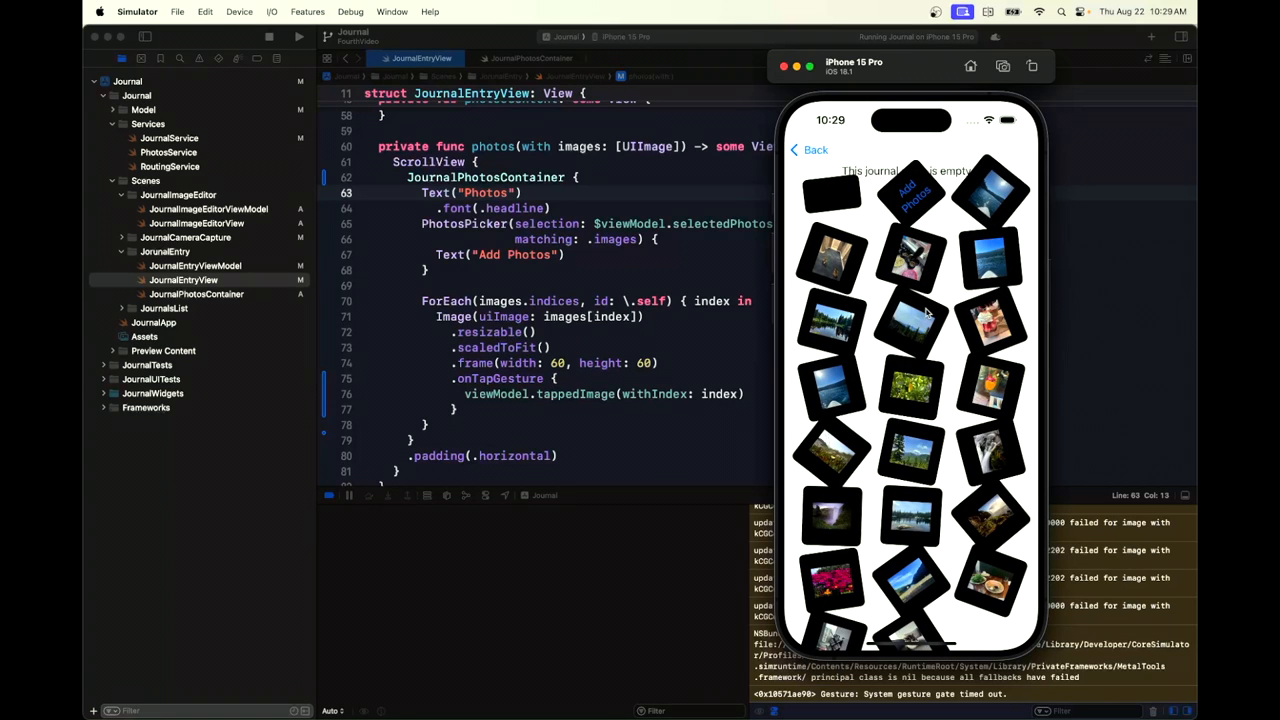
{"action": "mouse_move", "coordinate": [752, 252]}
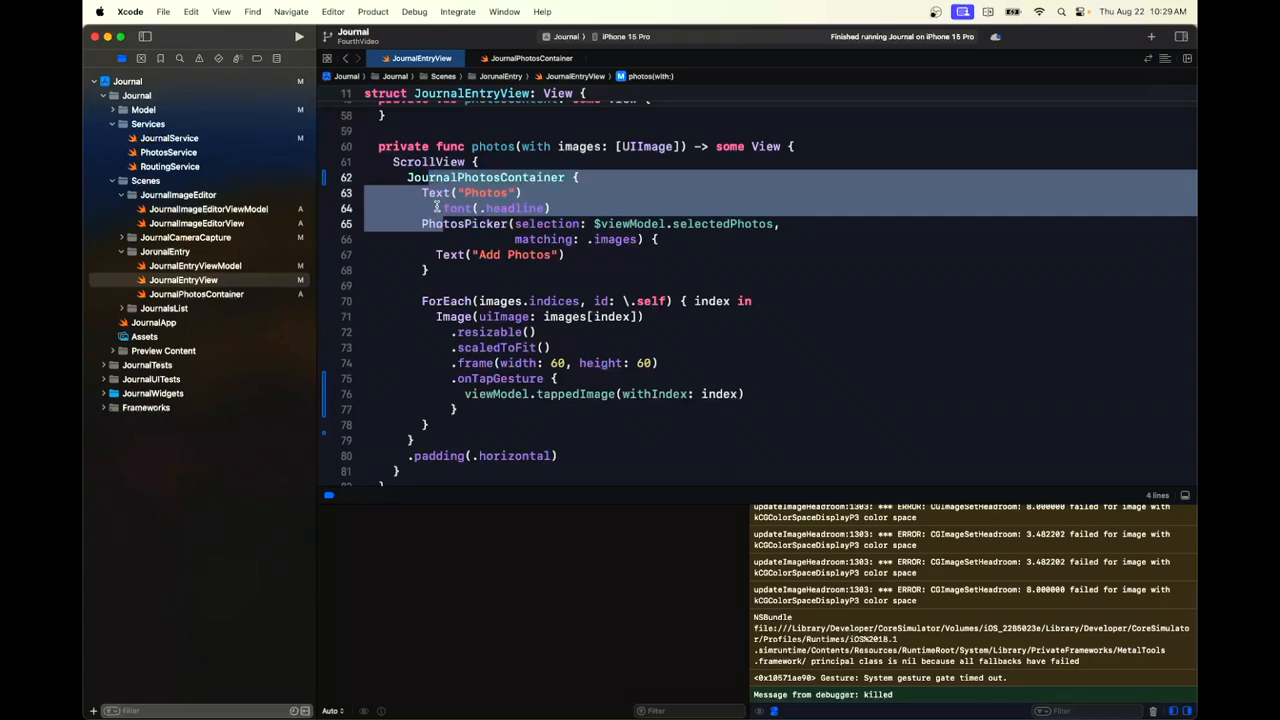
Step: Return to JournalPhotosContainer.swift and narrow the random rotation range to -25...25
{"action": "left_click", "coordinate": [582, 208]}
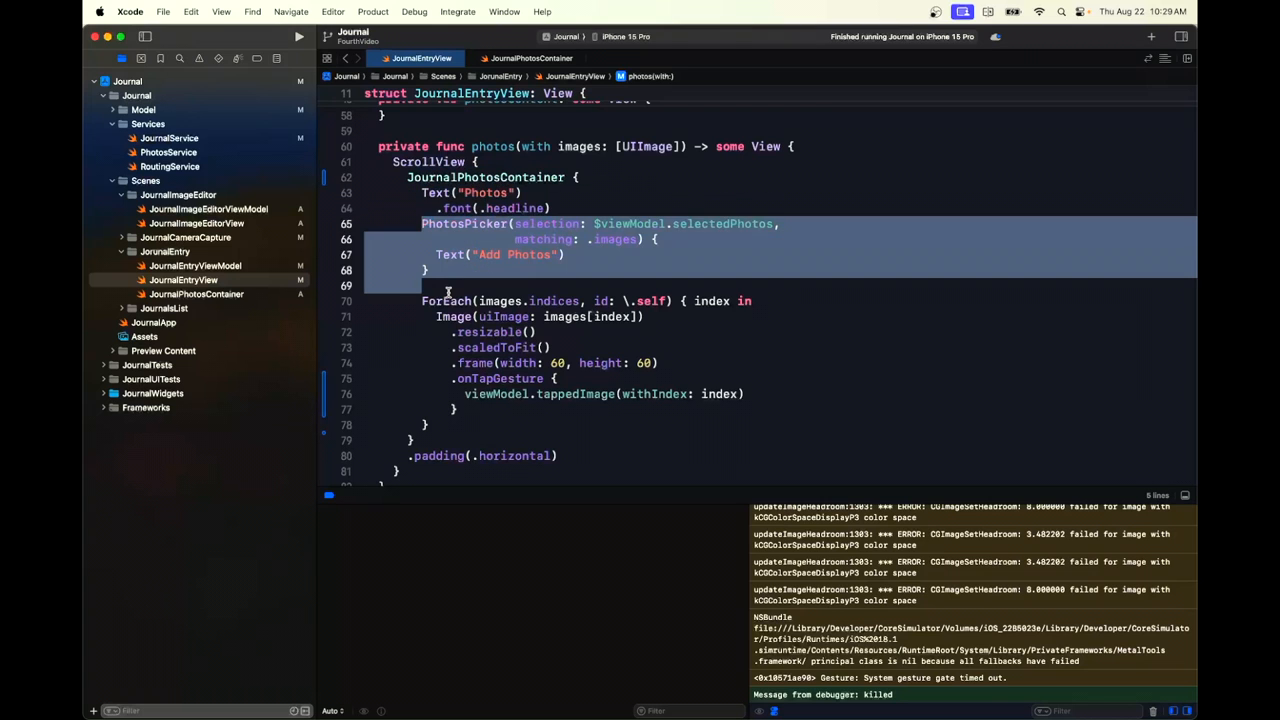
{"action": "left_click", "coordinate": [532, 58]}
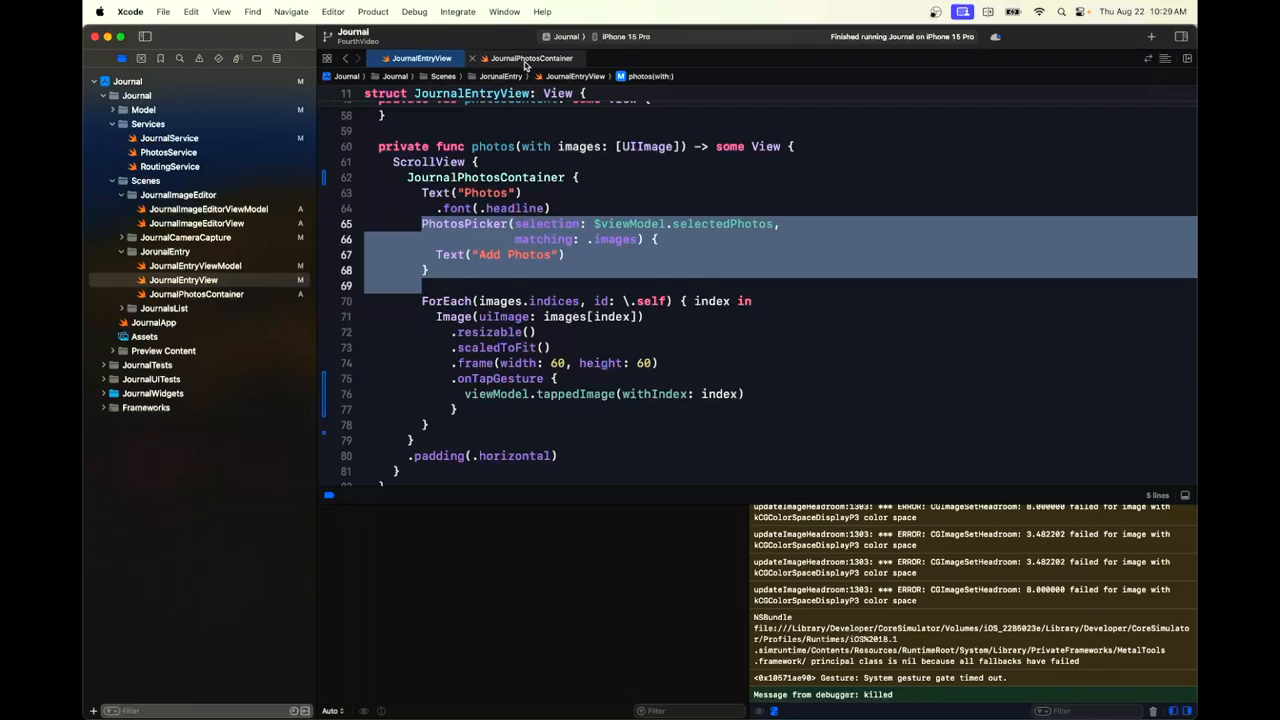
{"action": "left_click", "coordinate": [532, 56]}
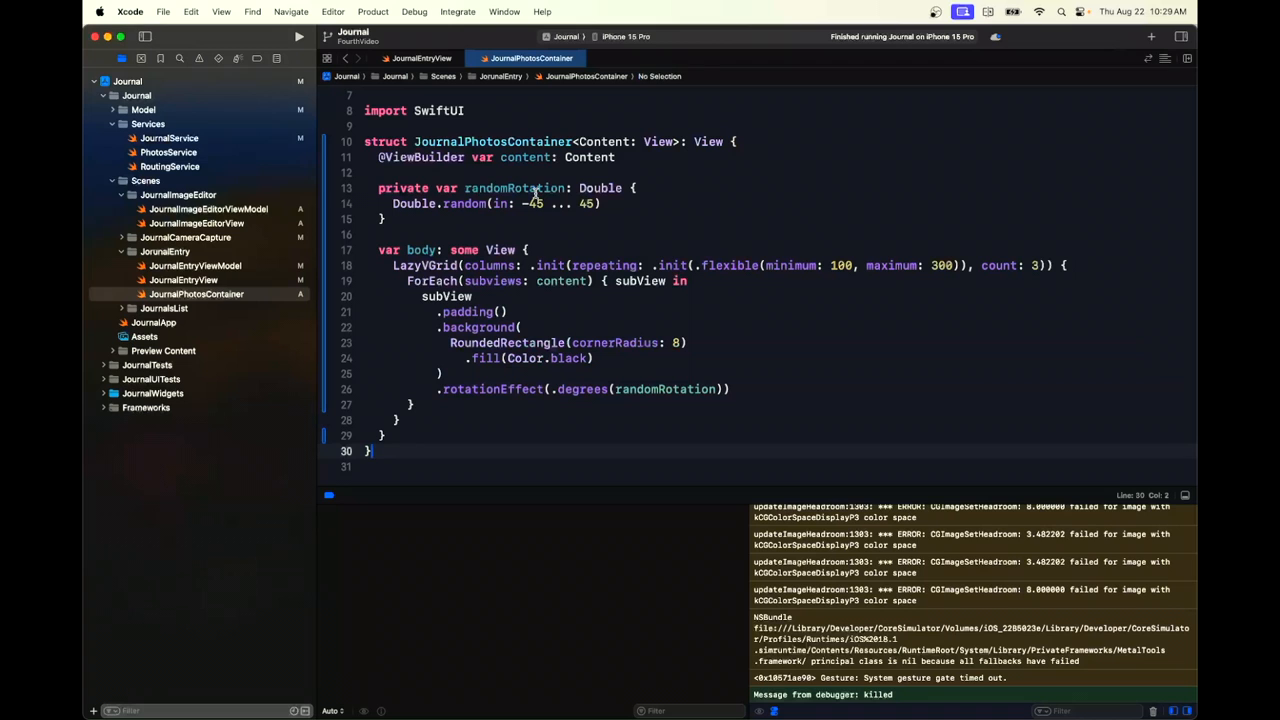
{"action": "left_click", "coordinate": [536, 204]}
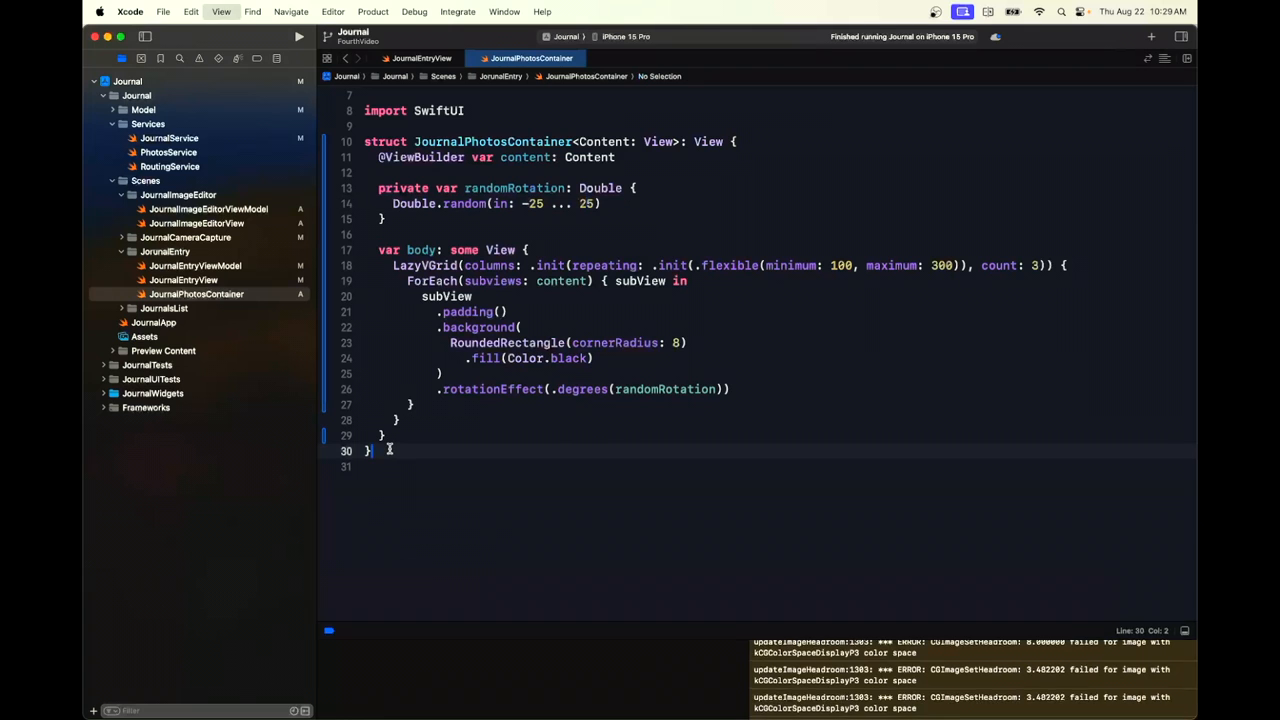
{"action": "type", "text": "ext"}
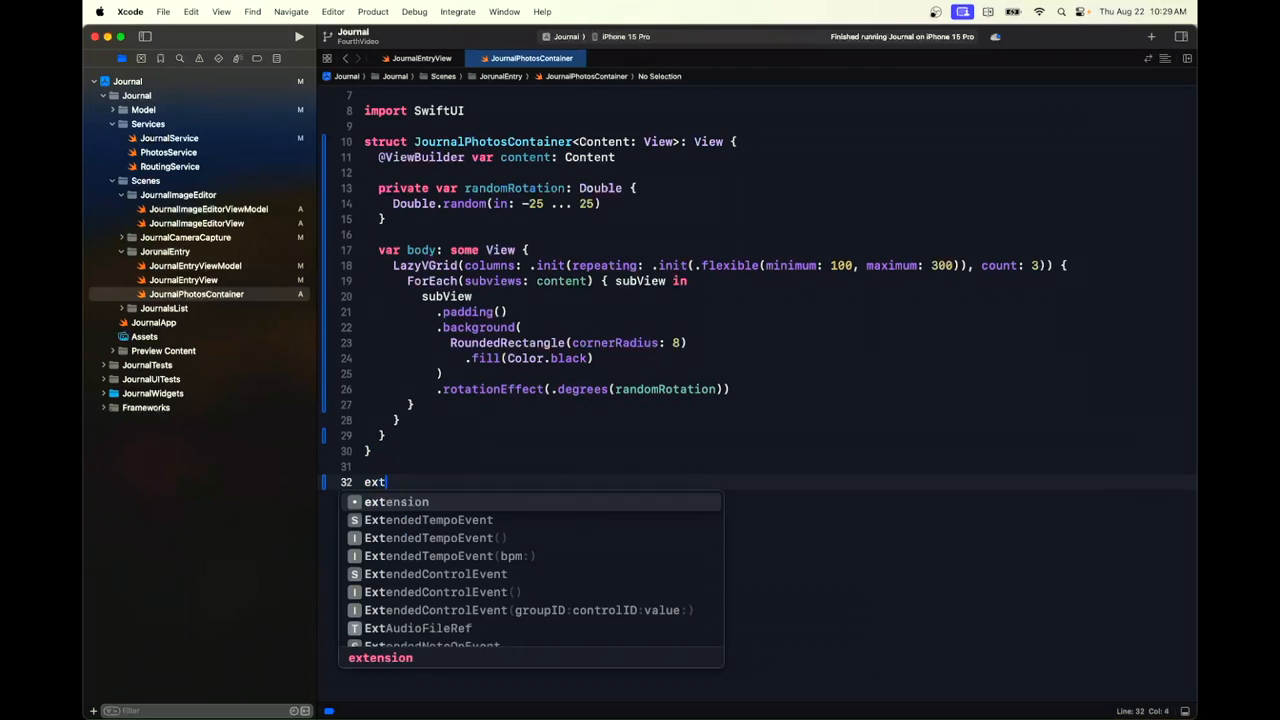
{"action": "type", "text": "ension ContainerValues {"}
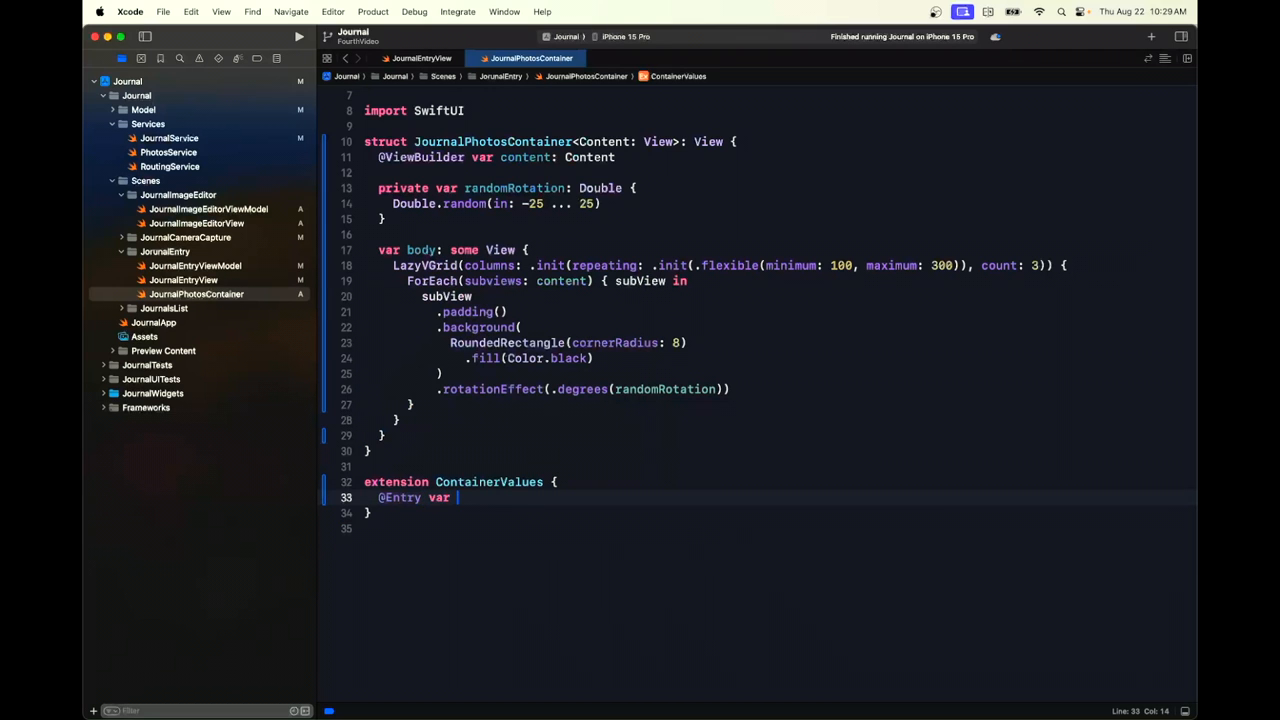
{"action": "type", "text": "isJournalPhot"}
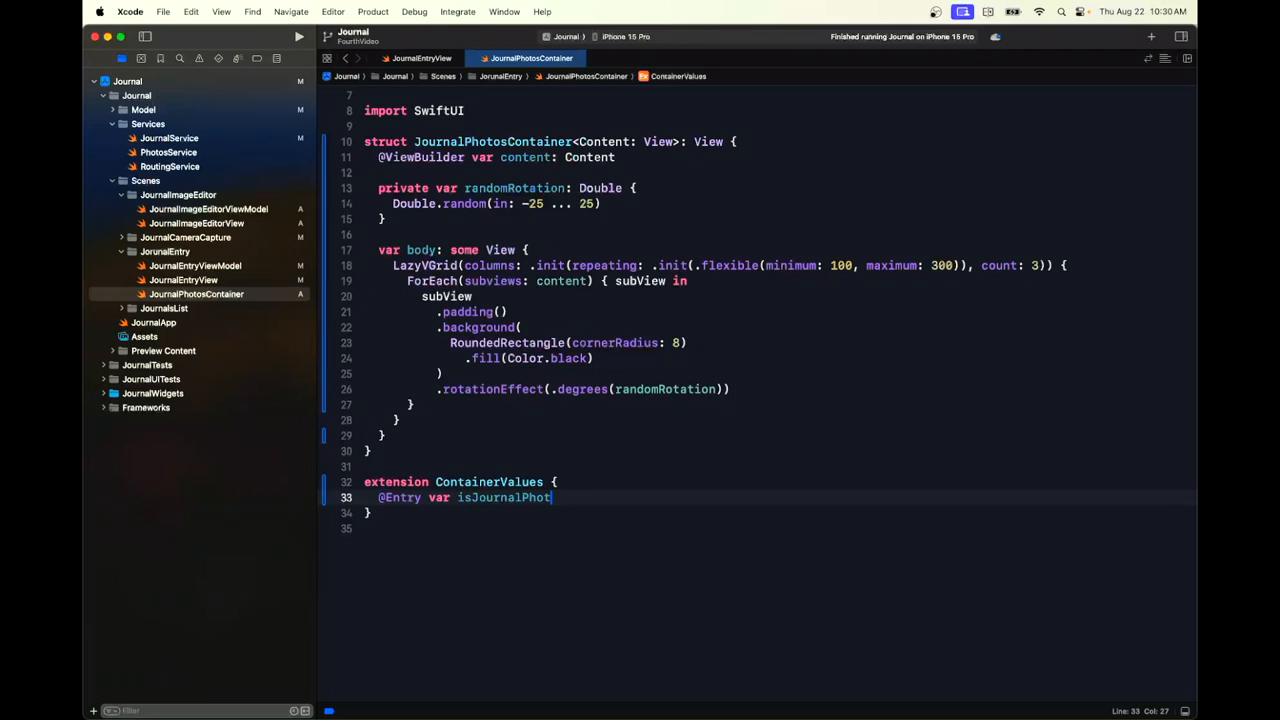
{"action": "type", "text": "o: Bool ="}
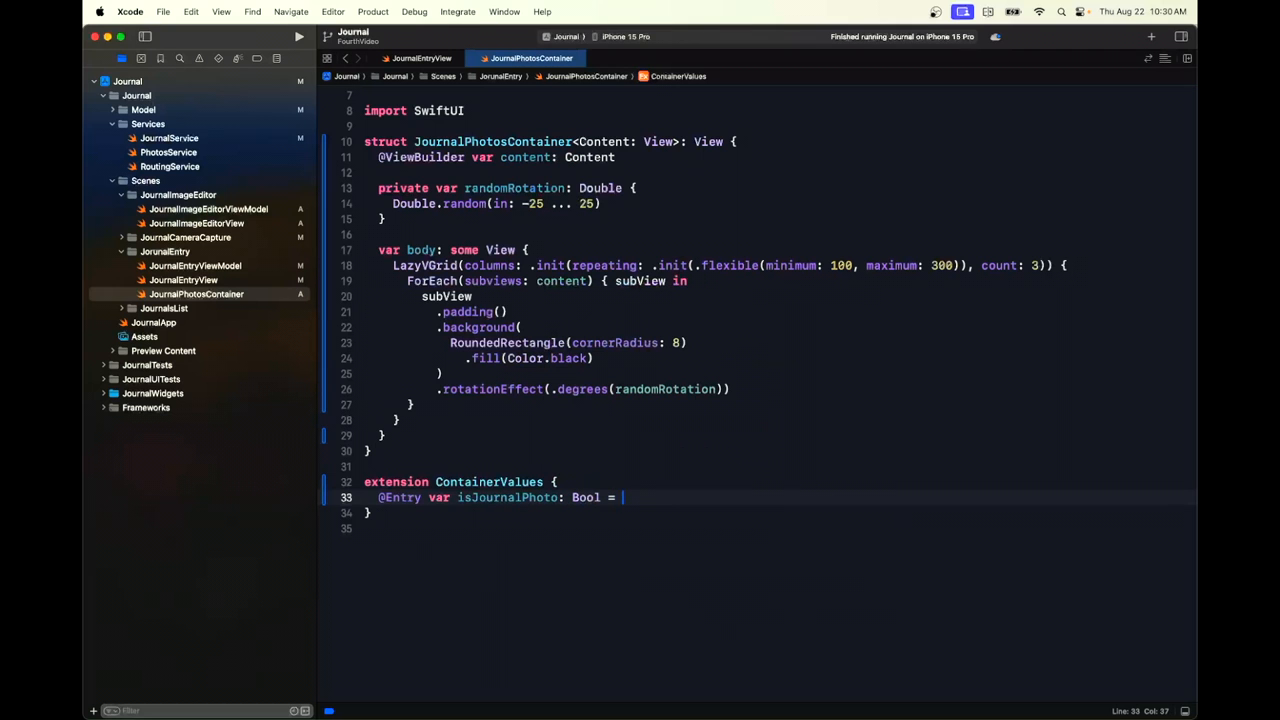
Step: Add a View extension markViewAsJournalPhoto() setting containerValue \.isJournalPhoto to true
{"action": "type", "text": "exe"}
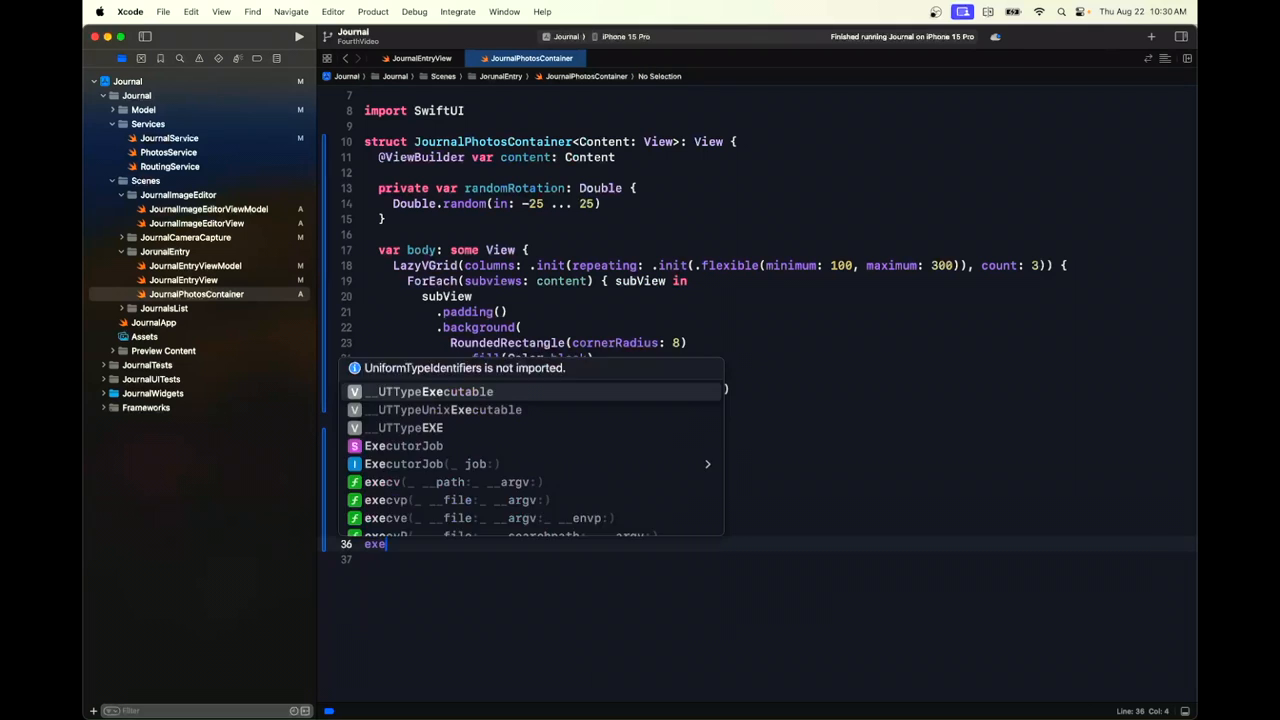
{"action": "type", "text": "xtension View {"}
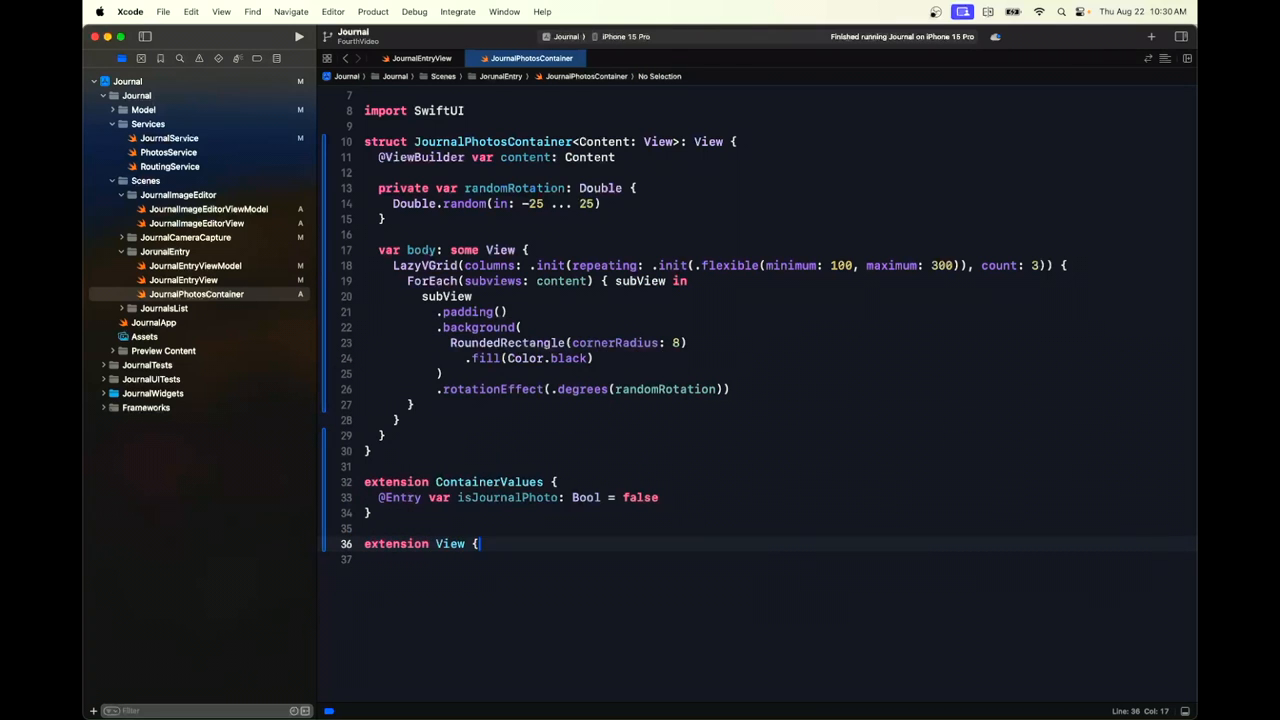
{"action": "type", "text": "func"}
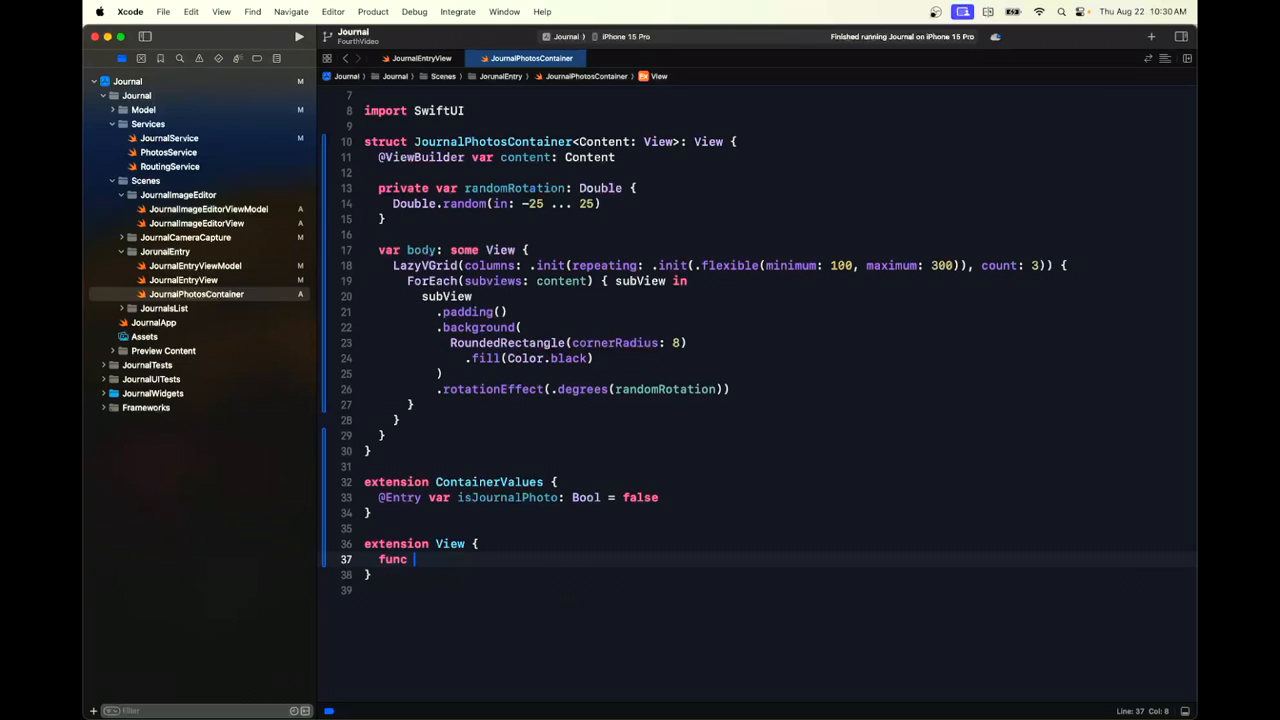
{"action": "type", "text": "markViewA"}
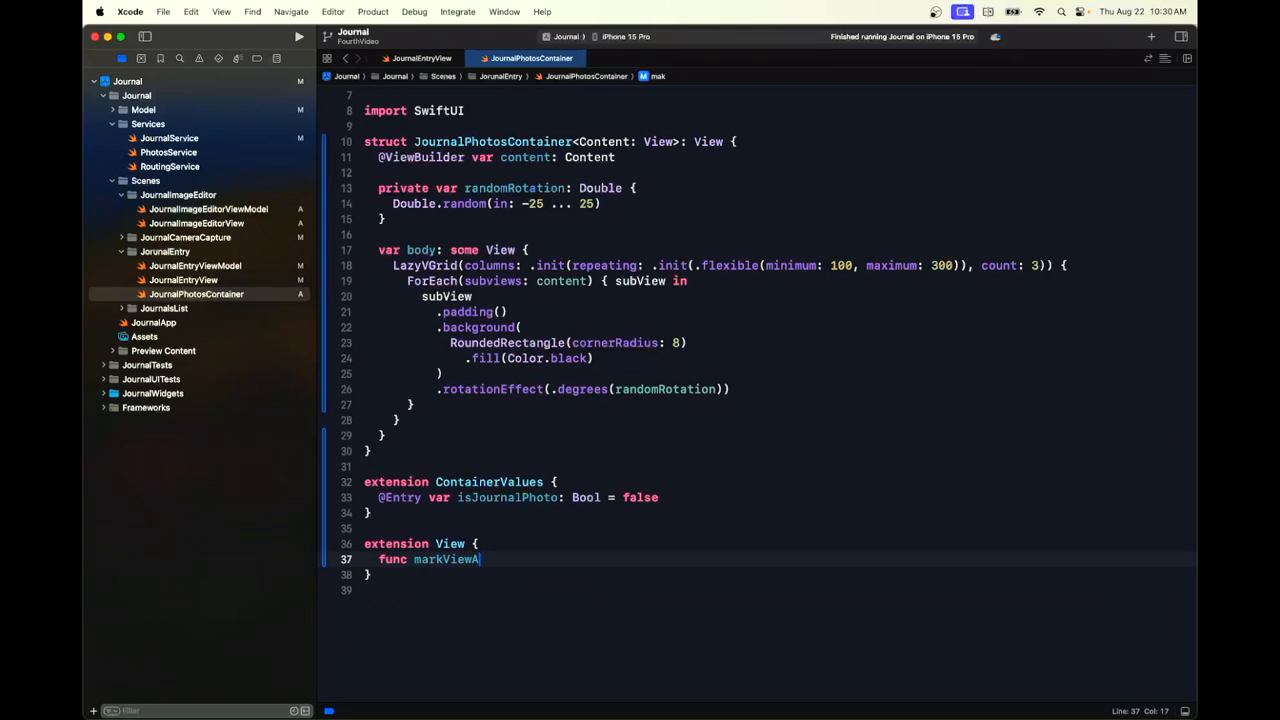
{"action": "type", "text": "sJournalPhoto"}
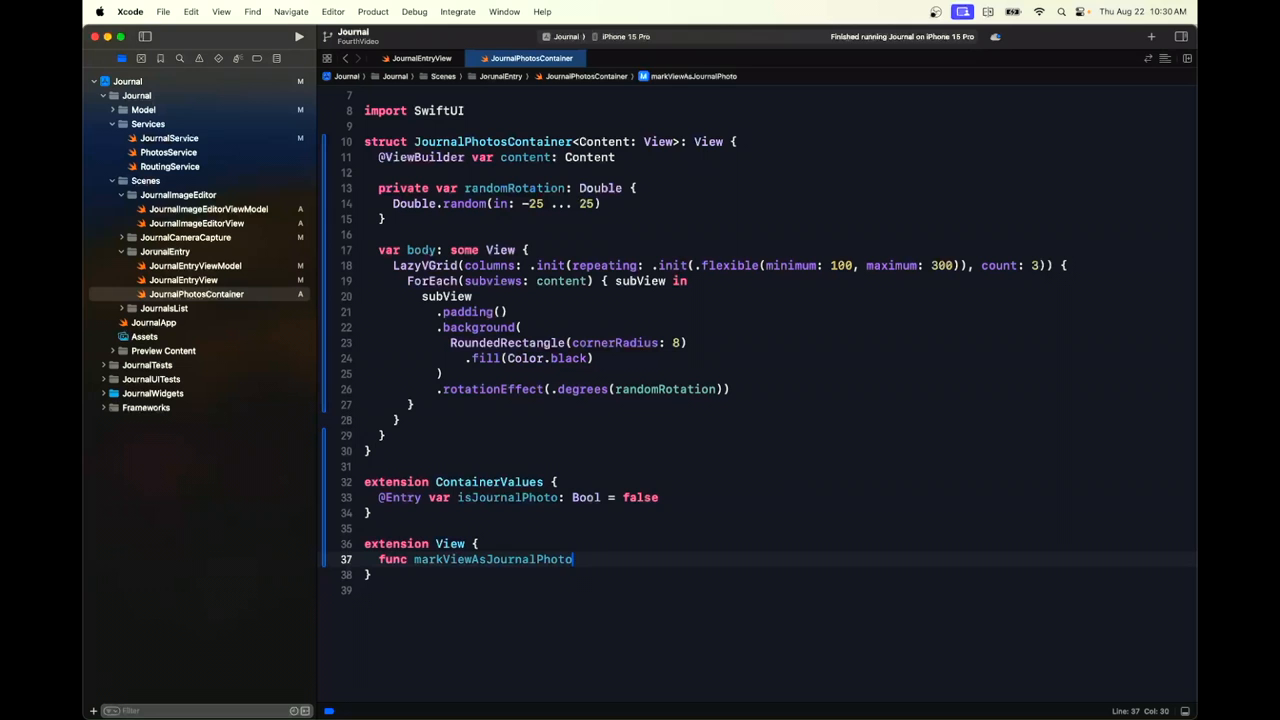
{"action": "type", "text": "() -> some View {"}
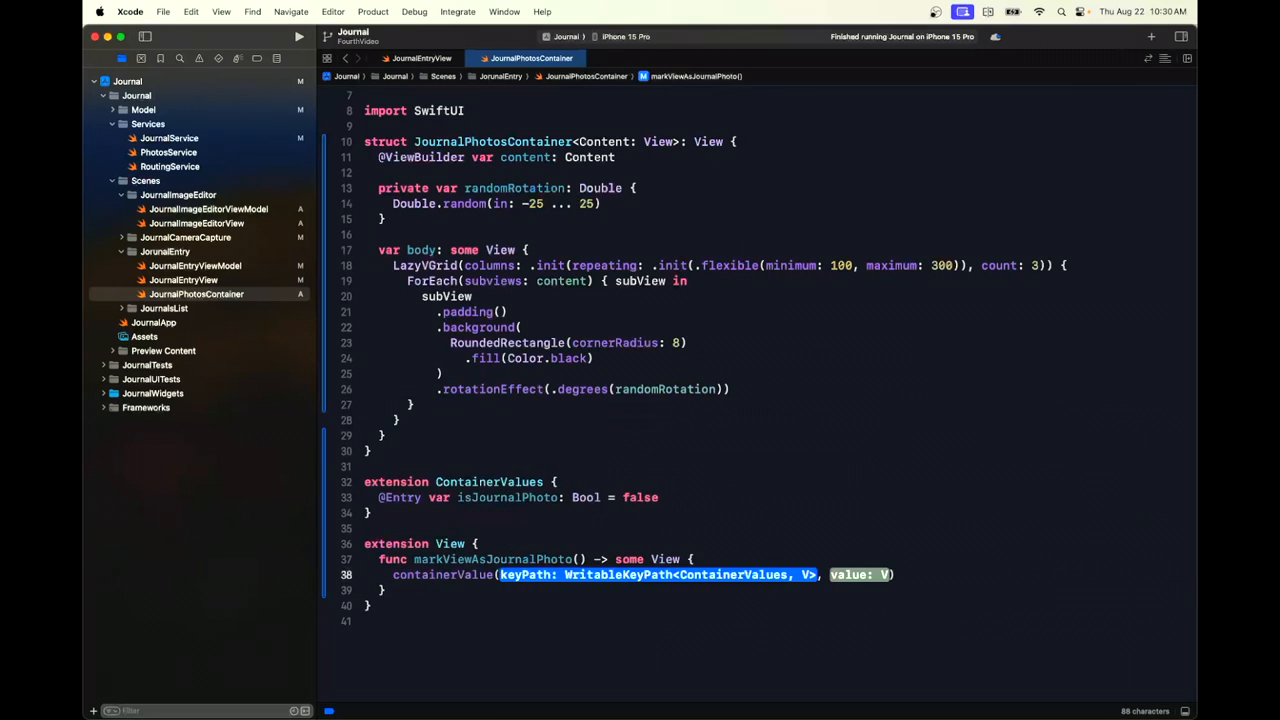
{"action": "type", "text": "\\.isJournalPhoto, true"}
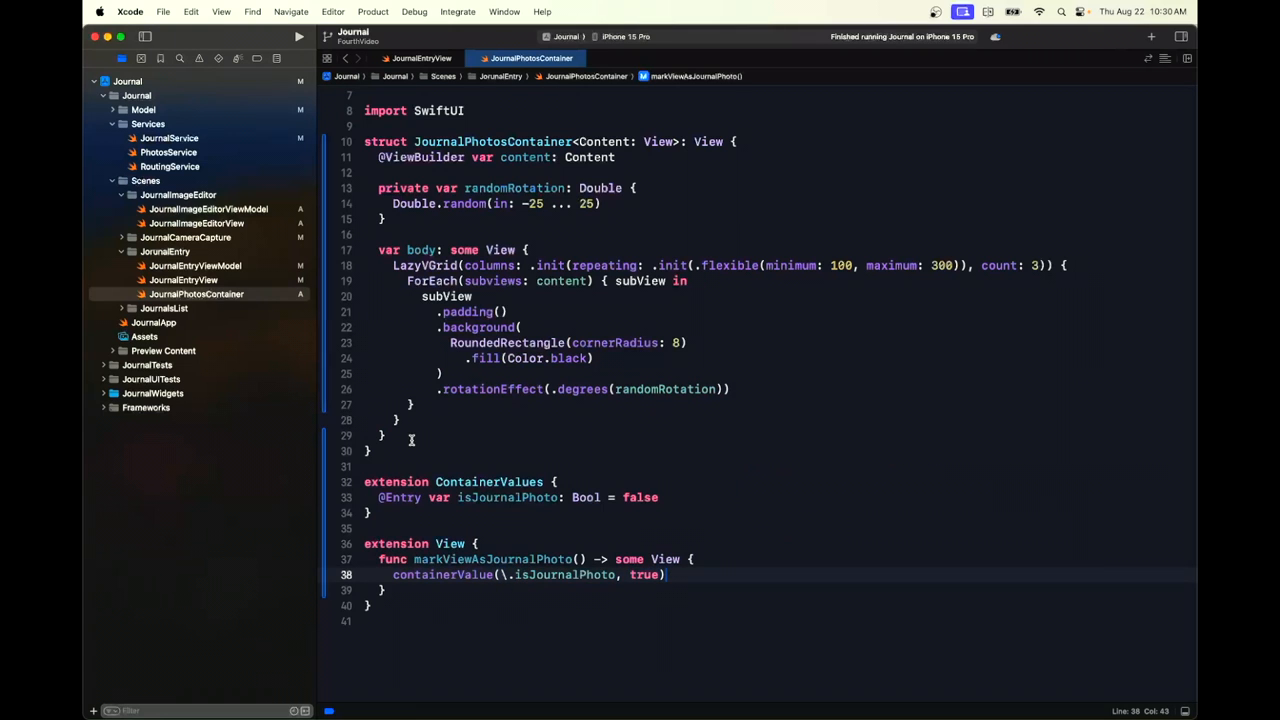
{"action": "mouse_move", "coordinate": [488, 478]}
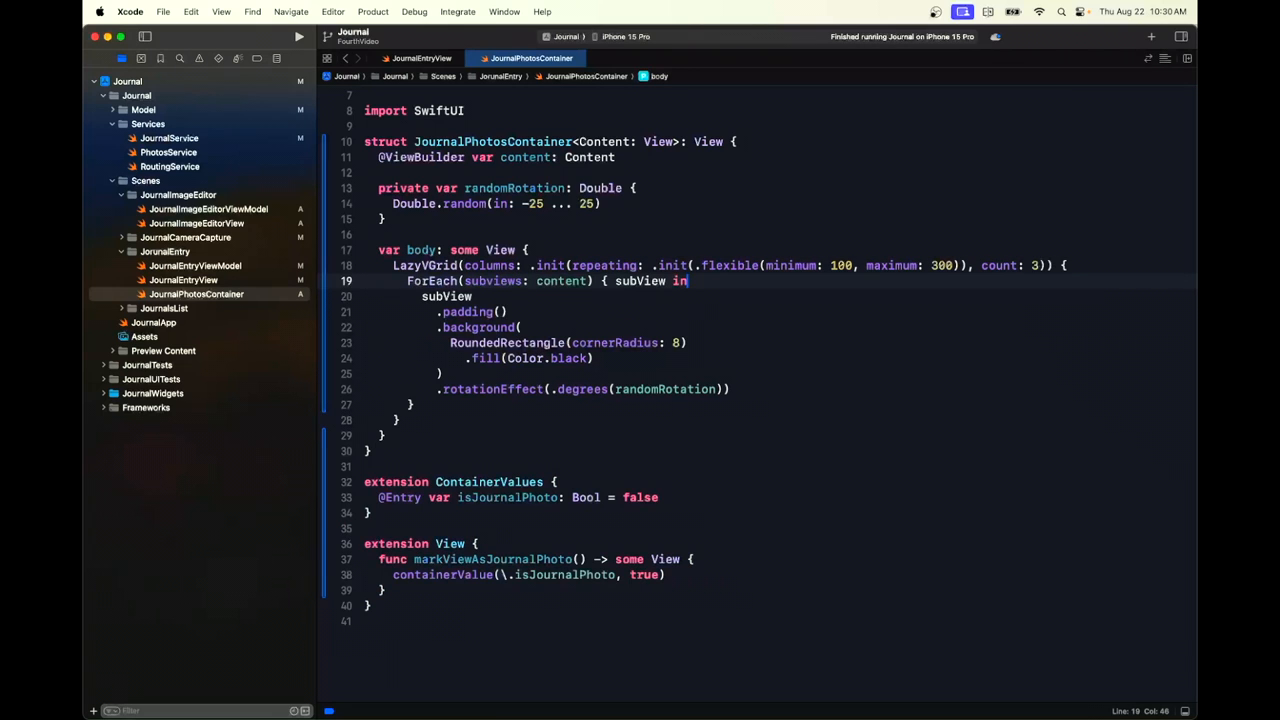
Step: Wrap the styled subView in if subView.containerValues.isJournalPhoto { … } else { subView }
{"action": "type", "text": "if"}
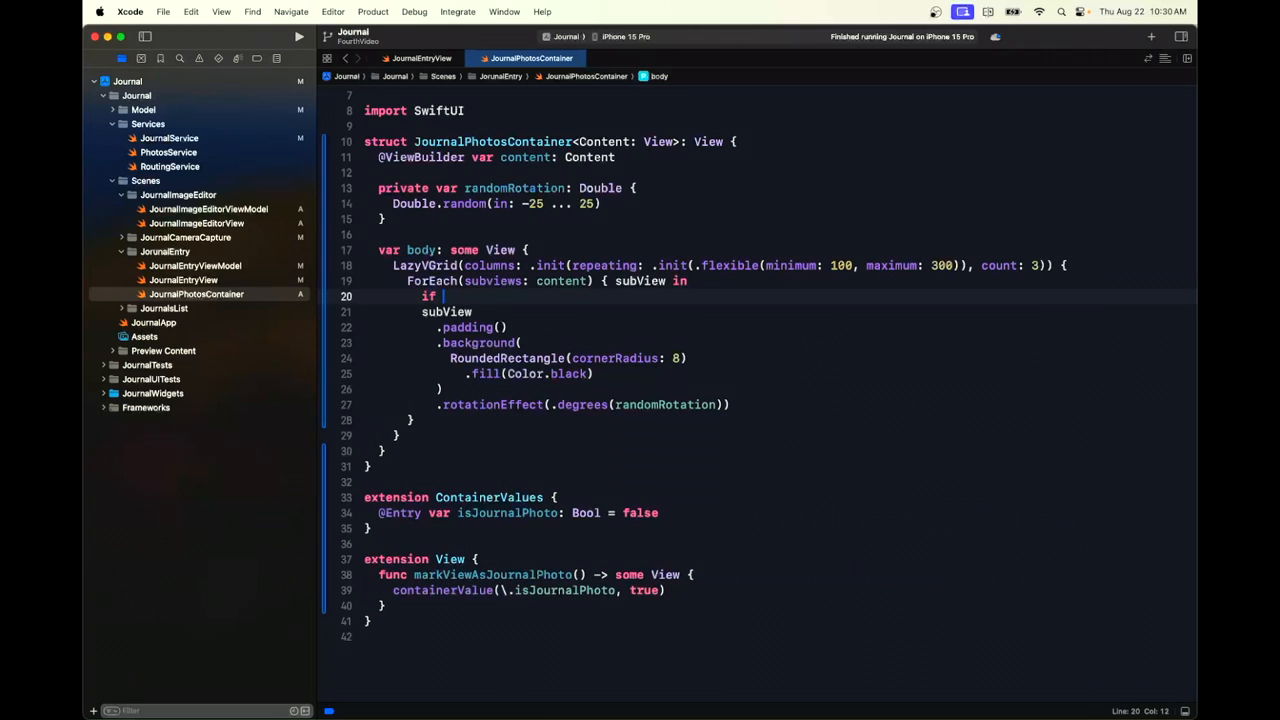
{"action": "type", "text": "subView.containerValues"}
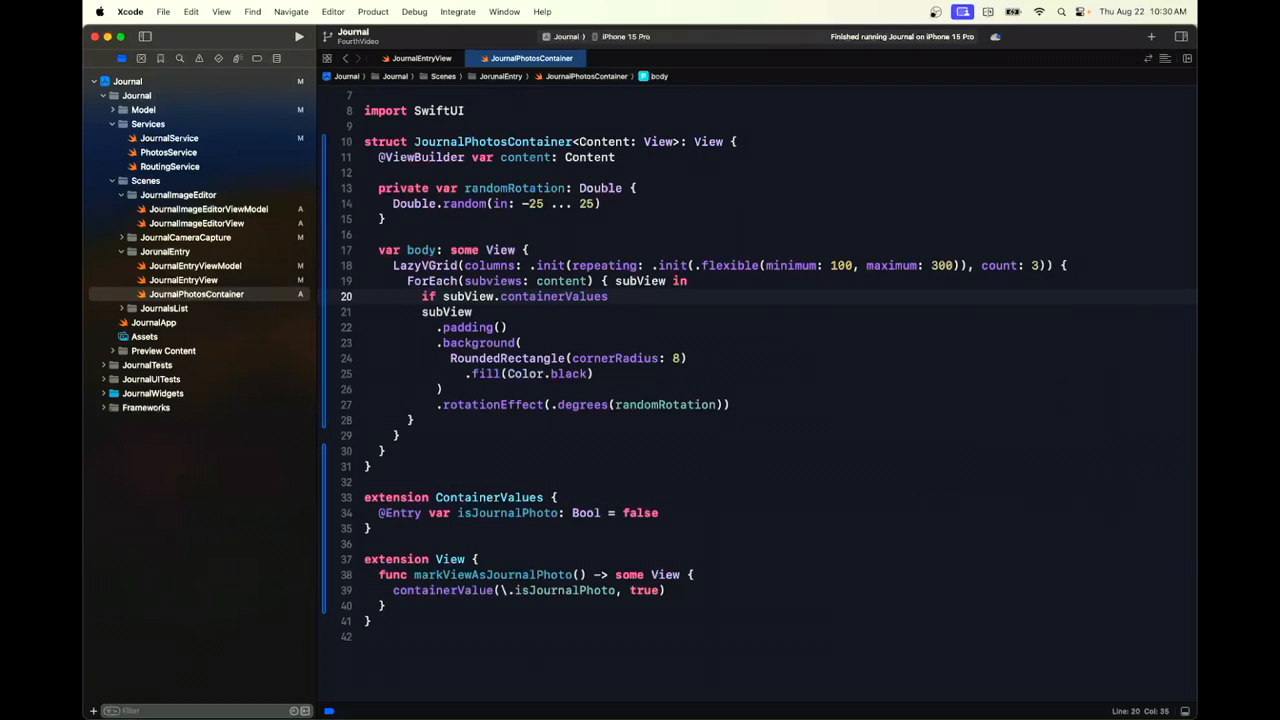
{"action": "type", "text": ".isJournalPhoto {"}
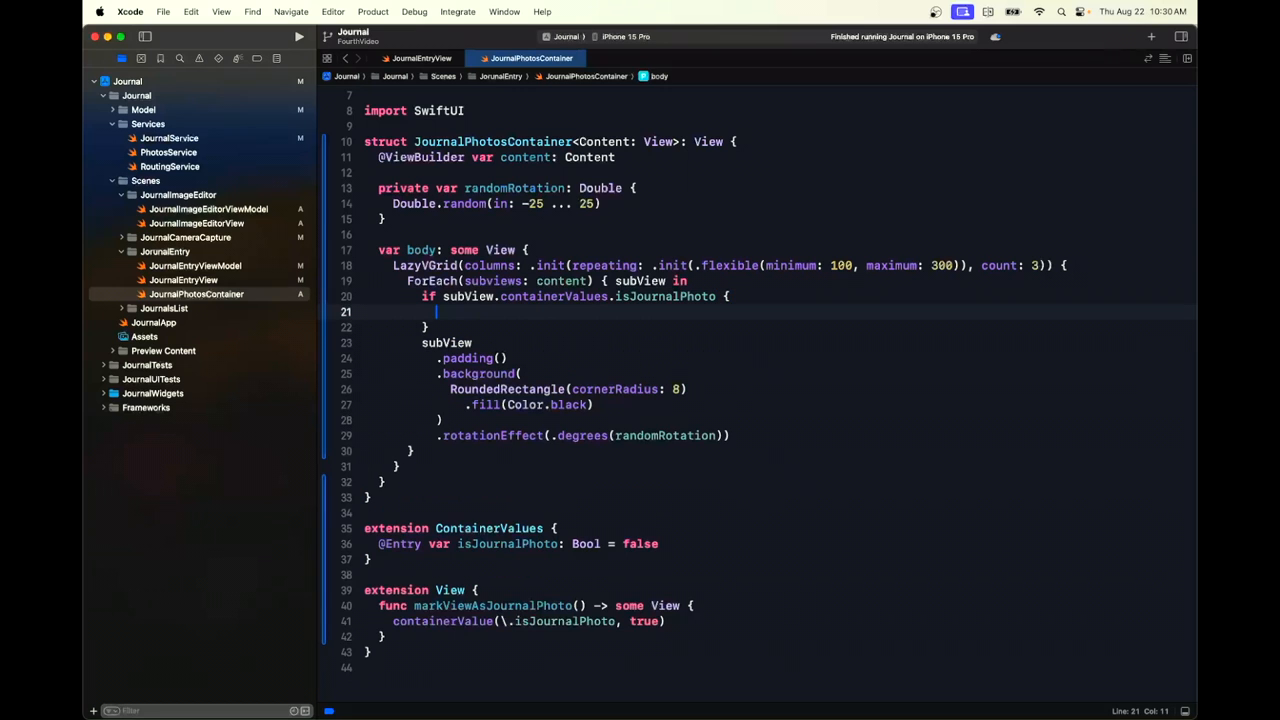
{"action": "left_click_drag", "start_coordinate": [422, 342], "coordinate": [440, 420]}
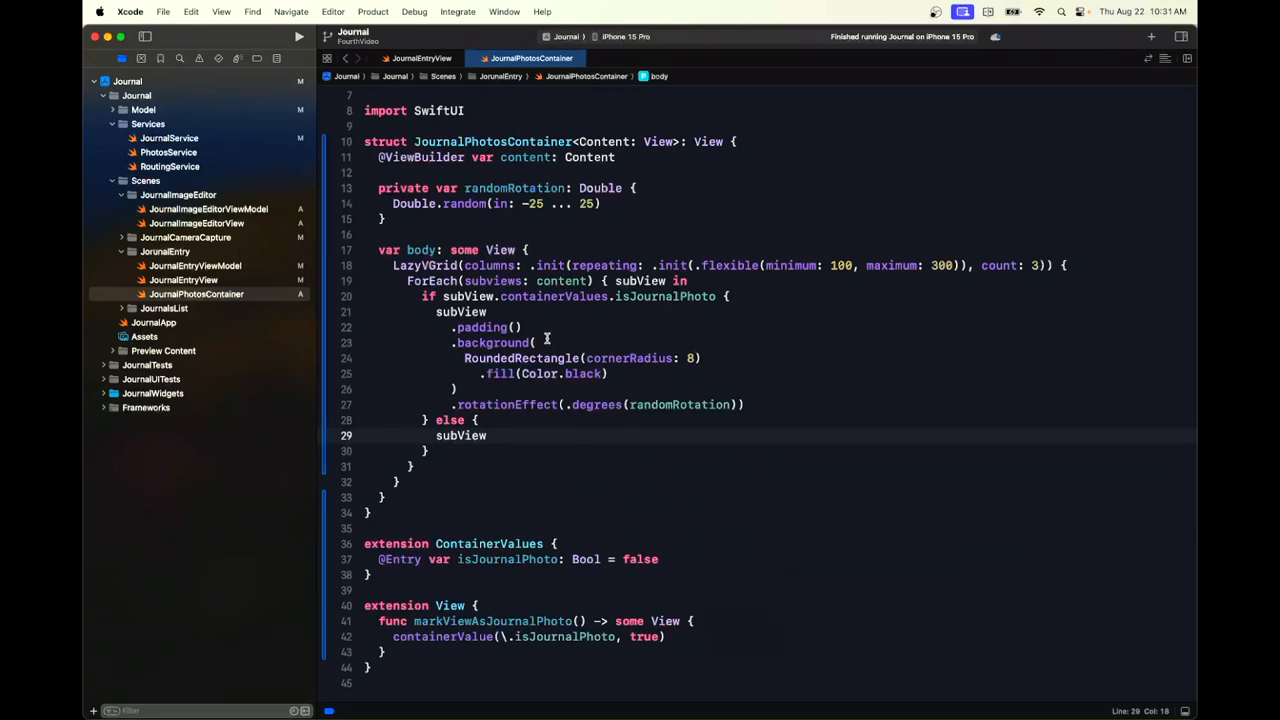
Step: Add .markViewAsJournalPhoto() after the image's onTapGesture in JournalEntryView.swift
{"action": "left_click", "coordinate": [420, 56]}
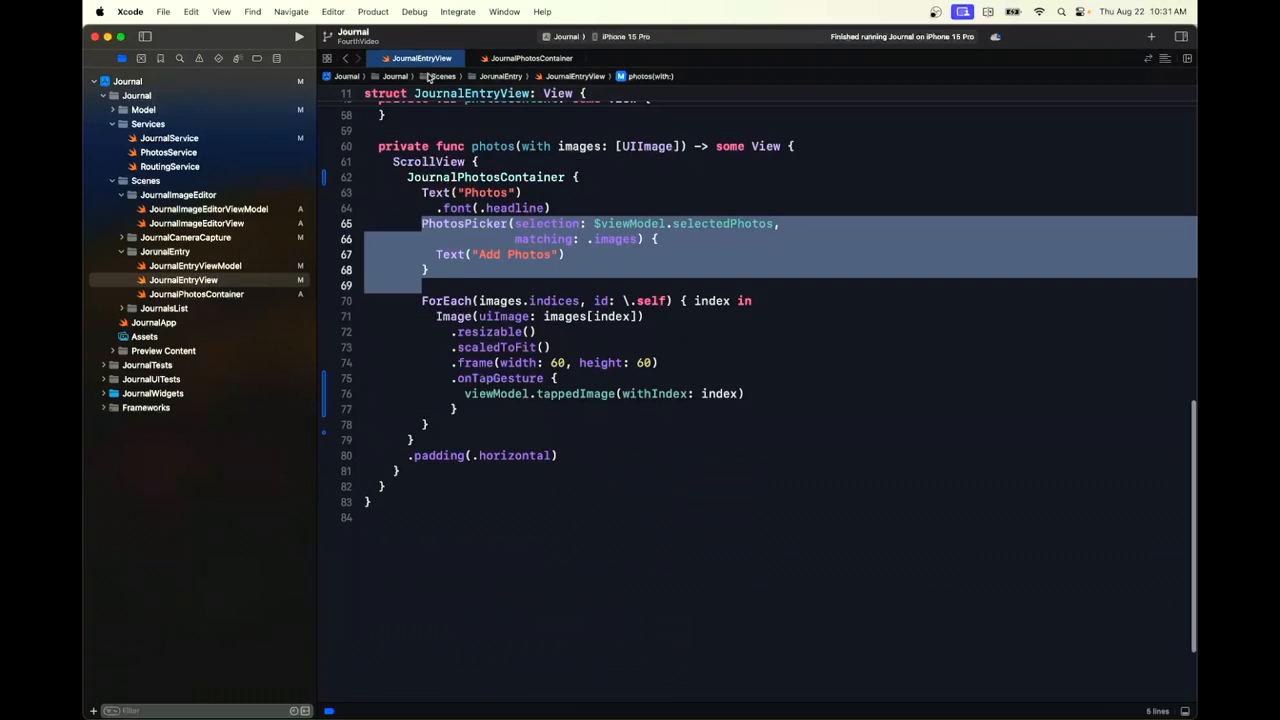
{"action": "left_click", "coordinate": [422, 316]}
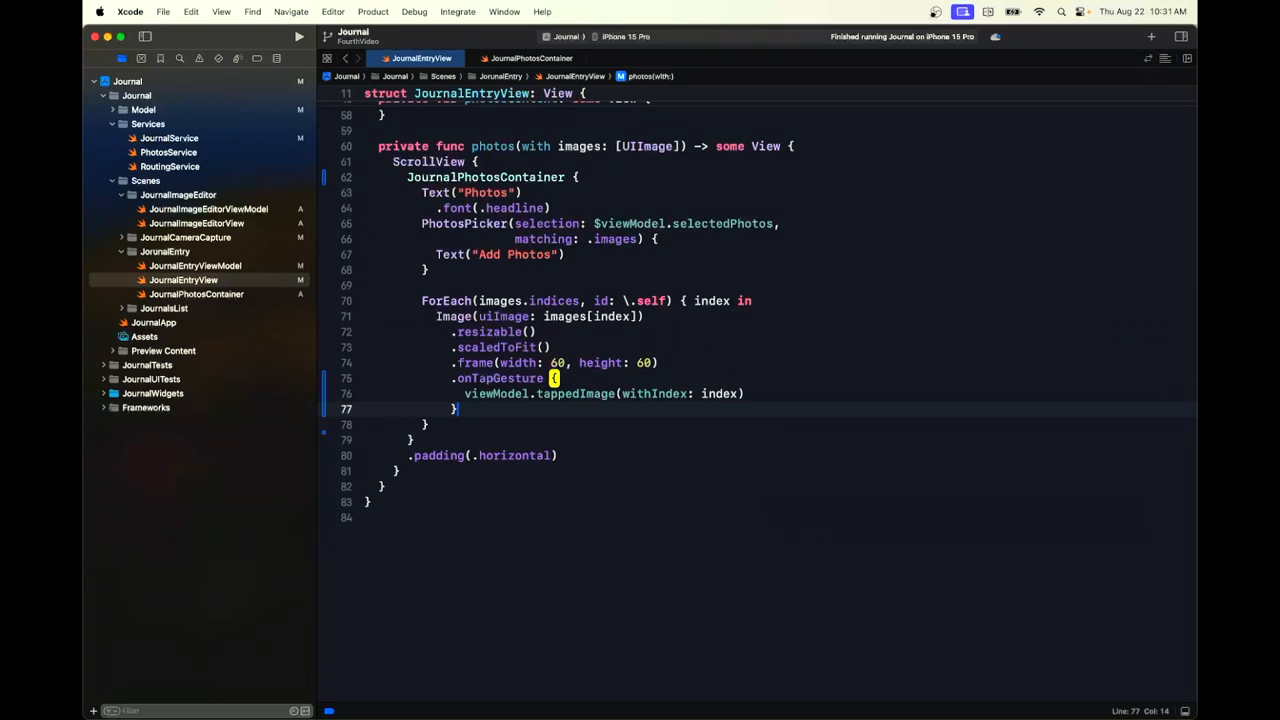
{"action": "type", "text": ".markViewAsJournalPhoto("}
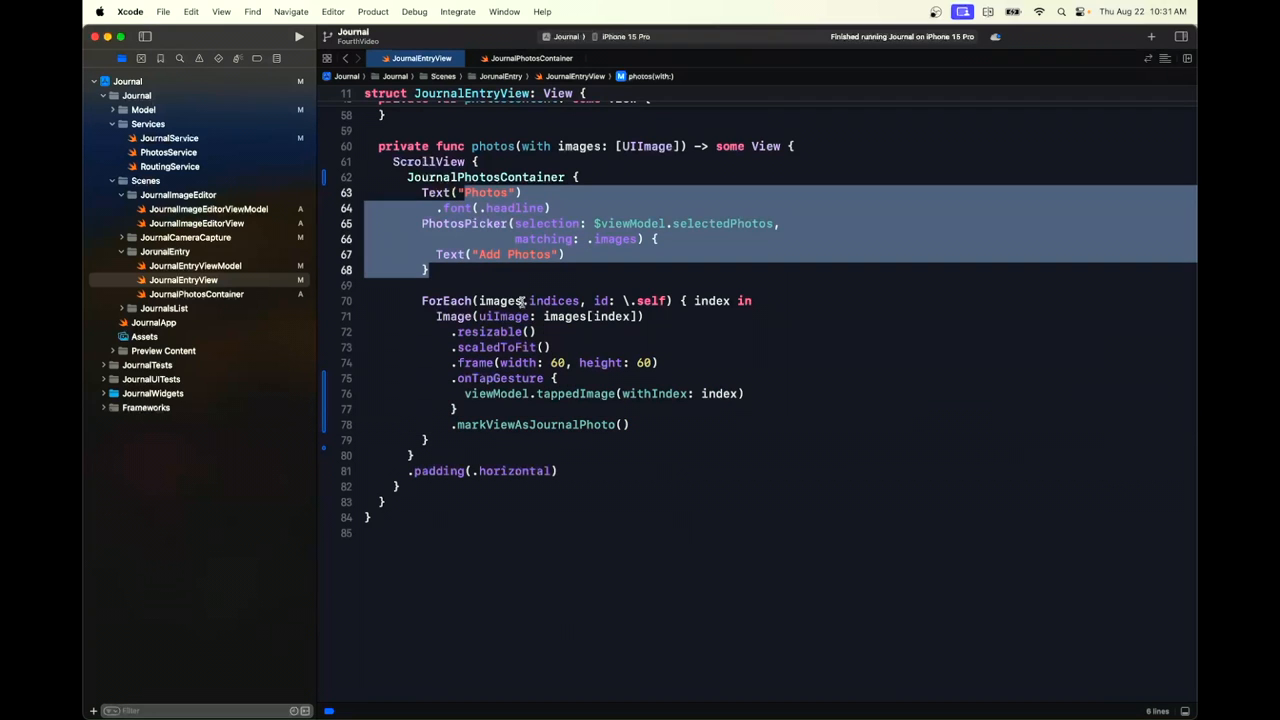
{"action": "double_click", "coordinate": [524, 424]}
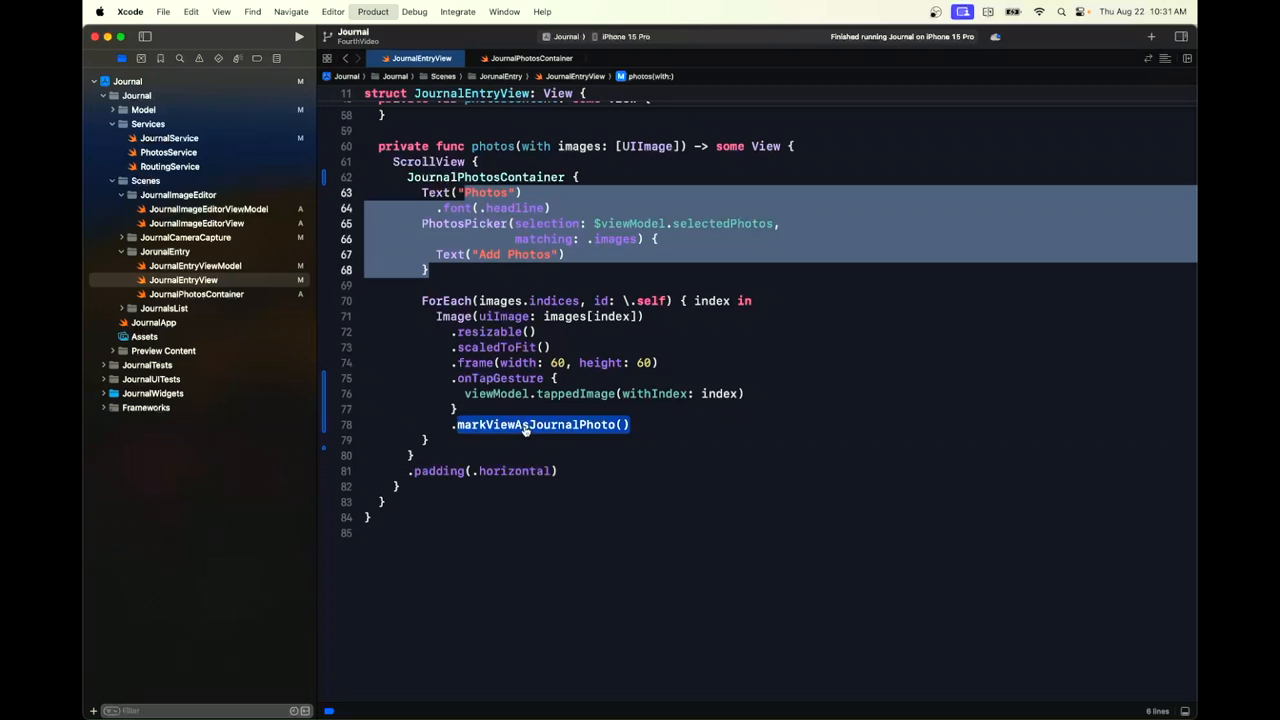
Step: Build and run the Journal app so only the photos appear framed and tilted
{"action": "key", "text": "cmd+r"}
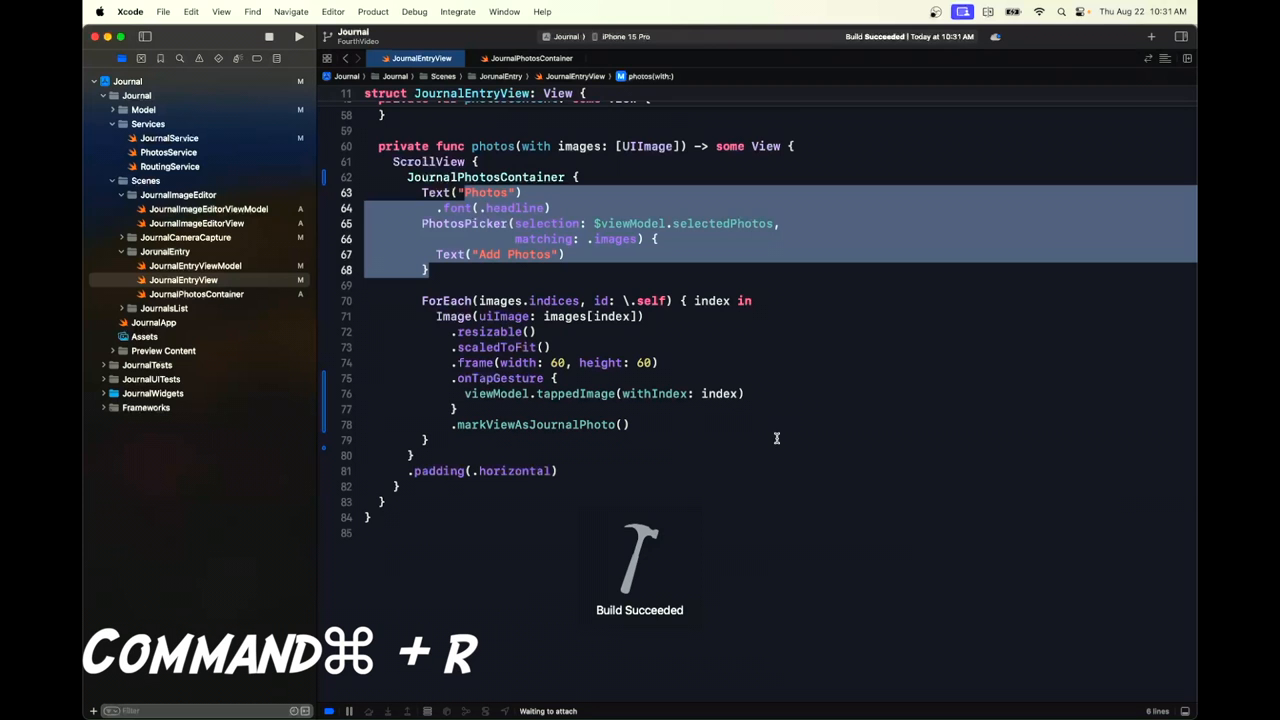
{"action": "key", "text": "cmd+r"}
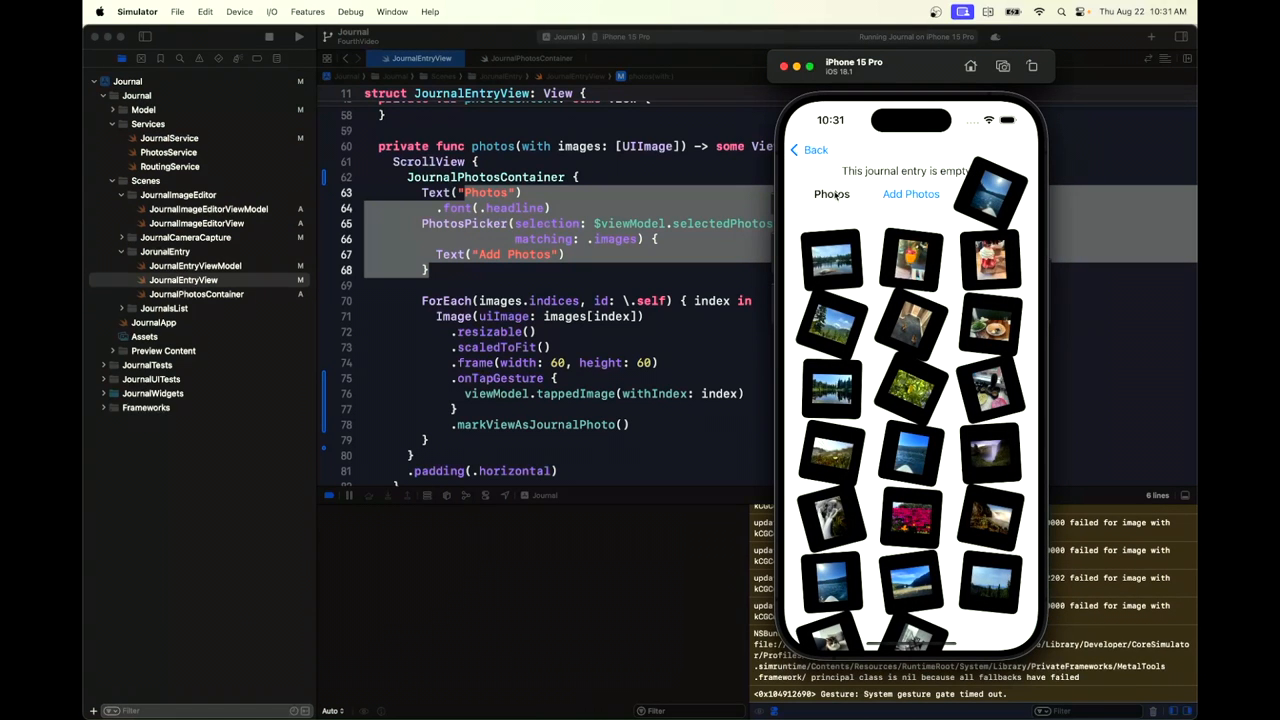
{"action": "mouse_move", "coordinate": [904, 200]}
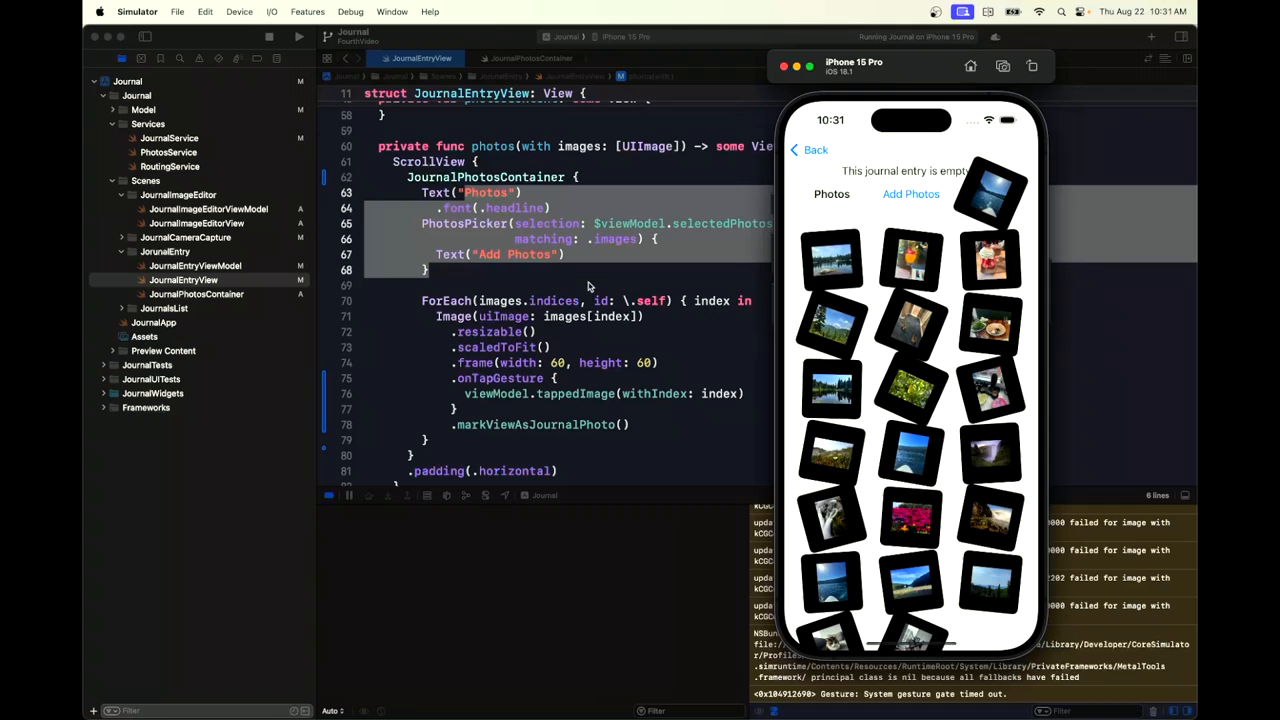
{"action": "mouse_move", "coordinate": [400, 198]}
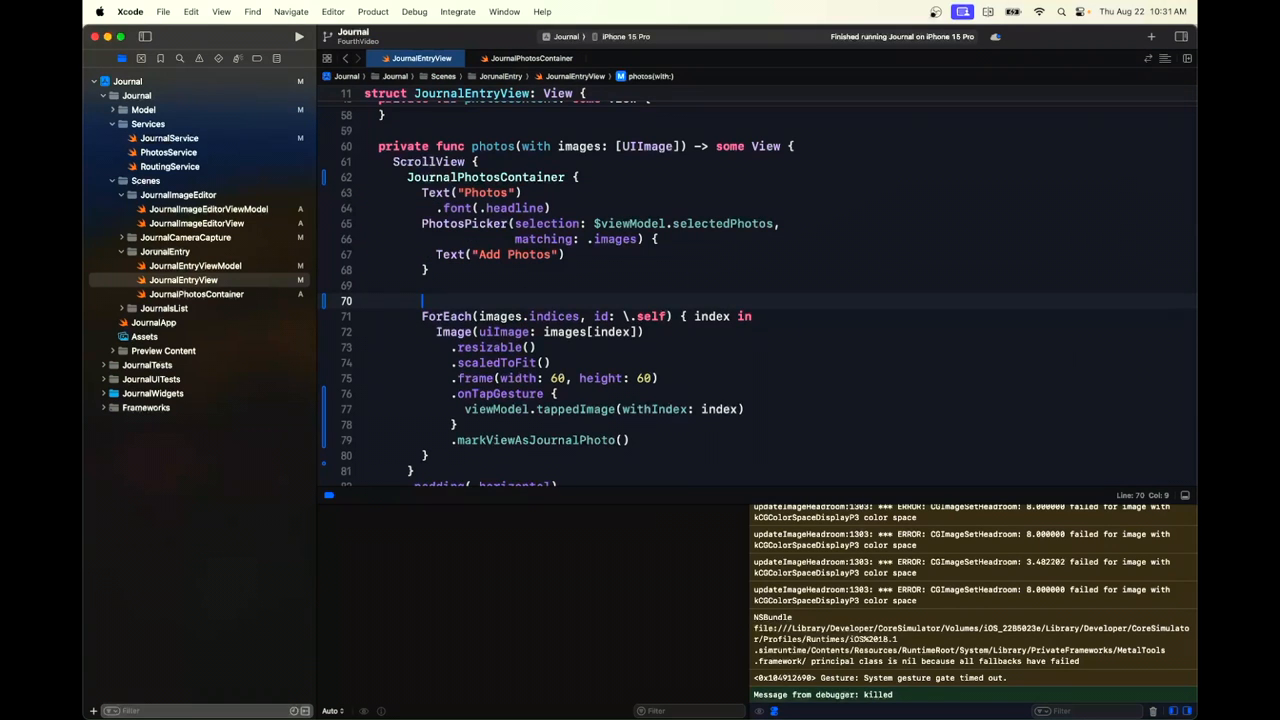
{"action": "type", "text": "Section"}
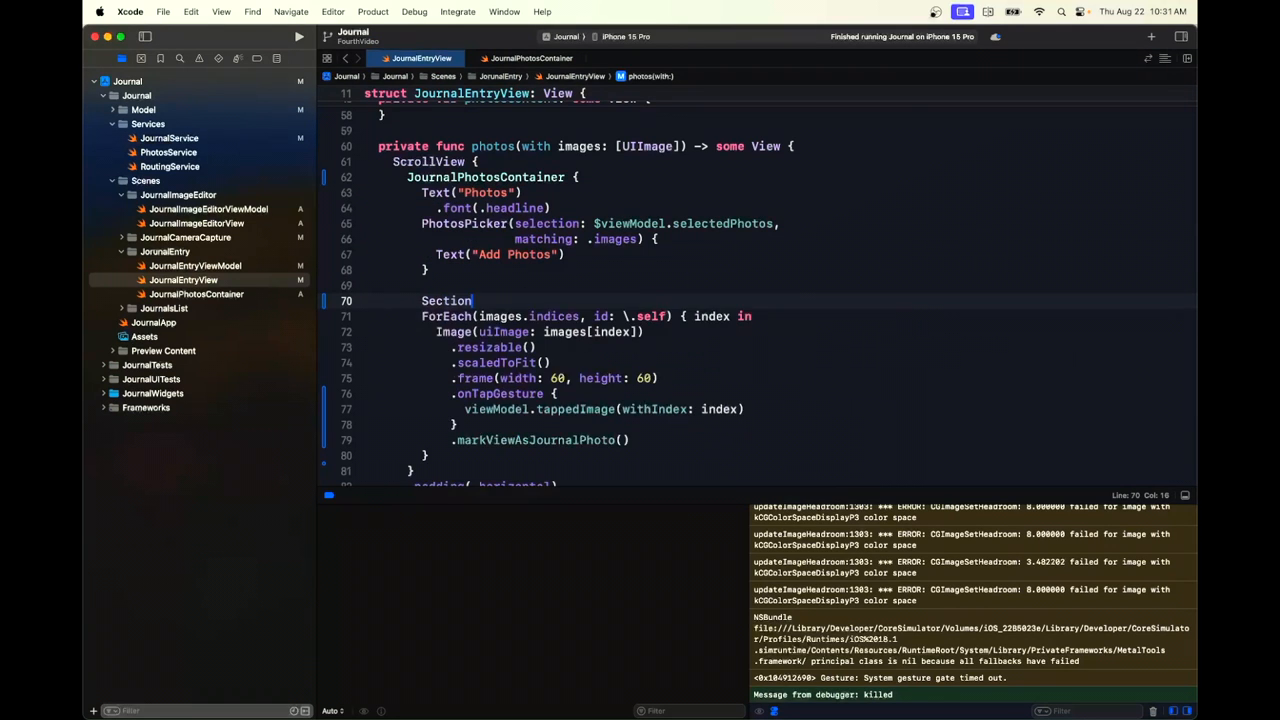
{"action": "key", "text": "Backspace"}
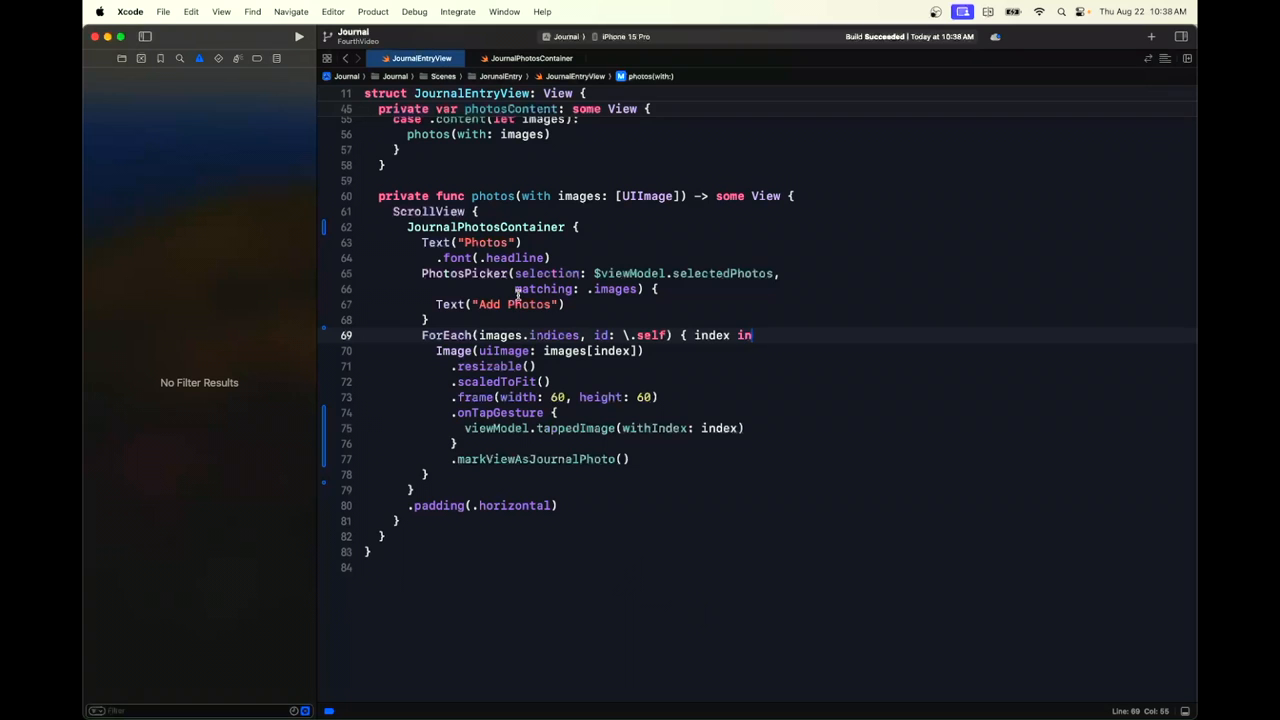
{"action": "mouse_move", "coordinate": [620, 198]}
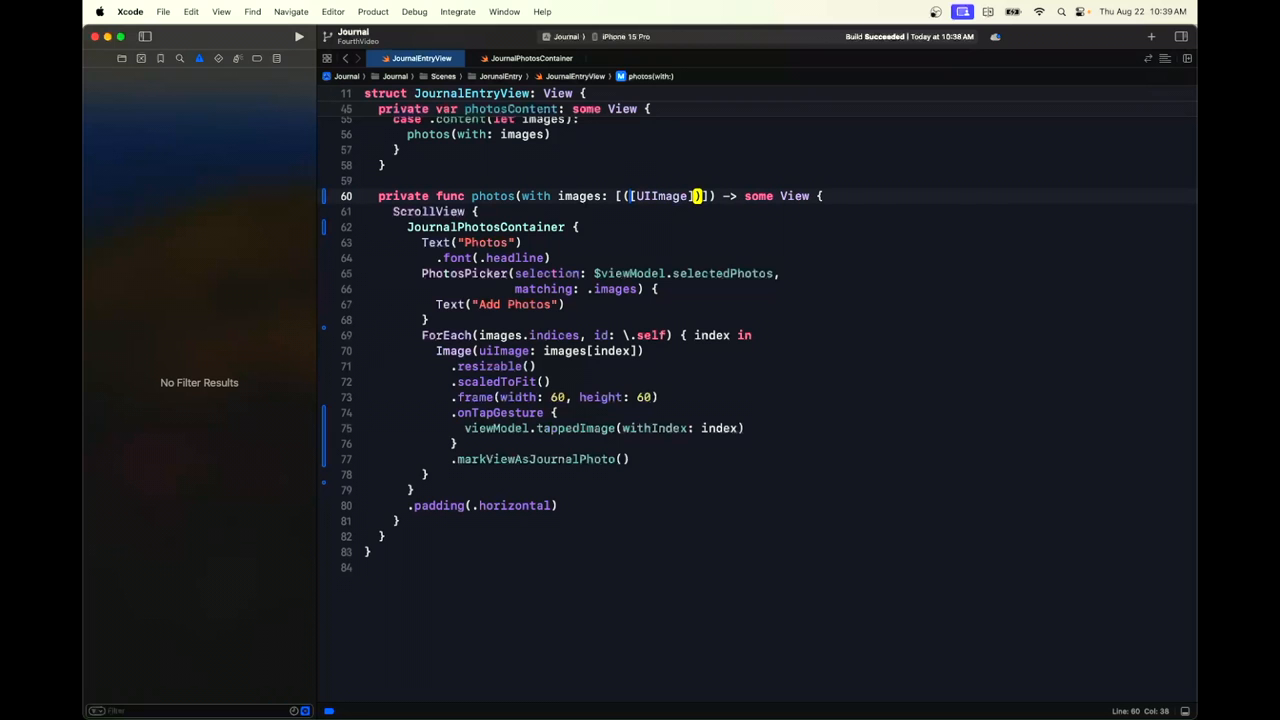
Step: Change the photos parameter to imagesWithCategory: [(String?, [(UIImage, JournalImage)])]
{"action": "type", "text": "String?,"}
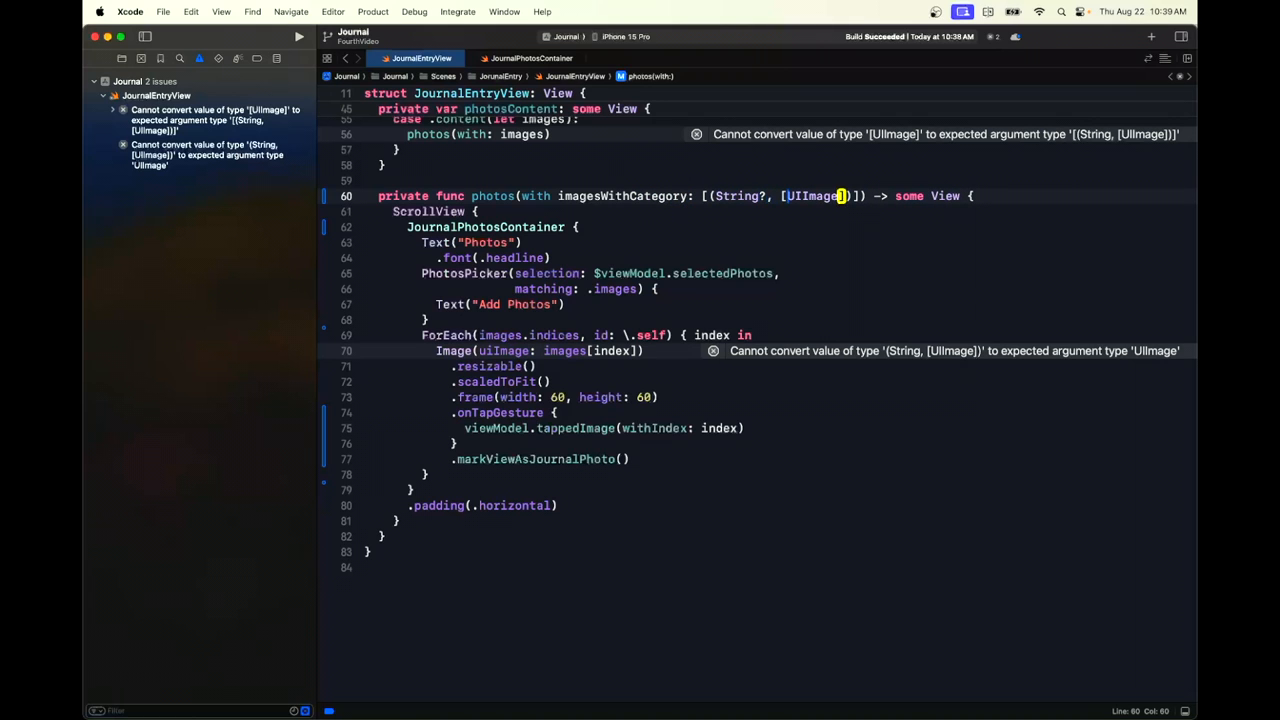
{"action": "double_click", "coordinate": [812, 196]}
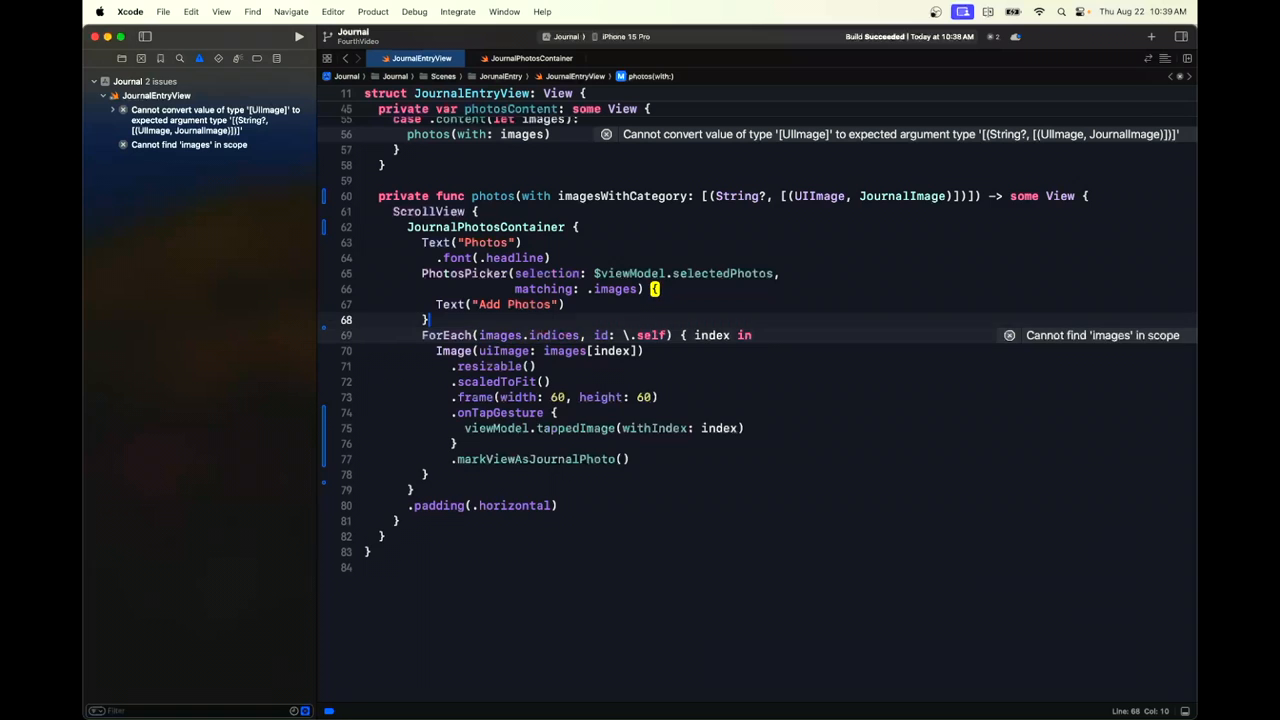
Step: Wrap the image grid in ForEach(imagesWithCategory, id: \.0) containing a Section per category
{"action": "type", "text": "ForEach"}
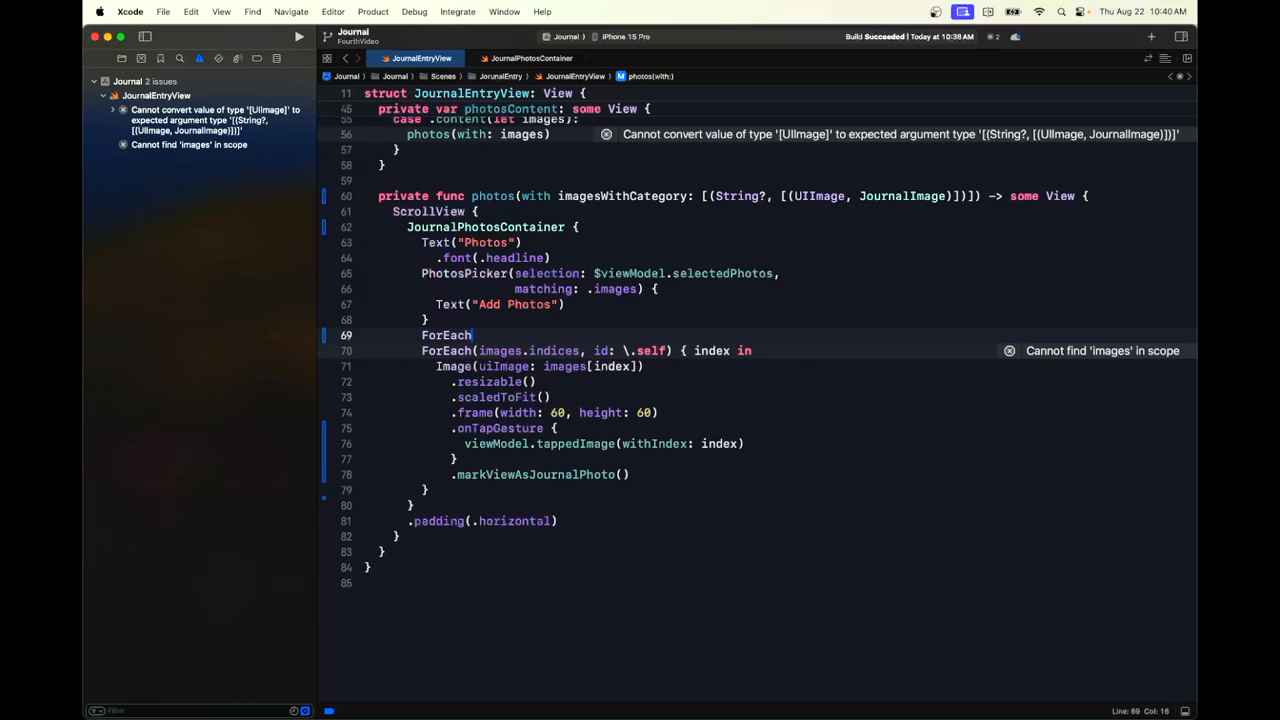
{"action": "type", "text": "(imagesWithCategory, id"}
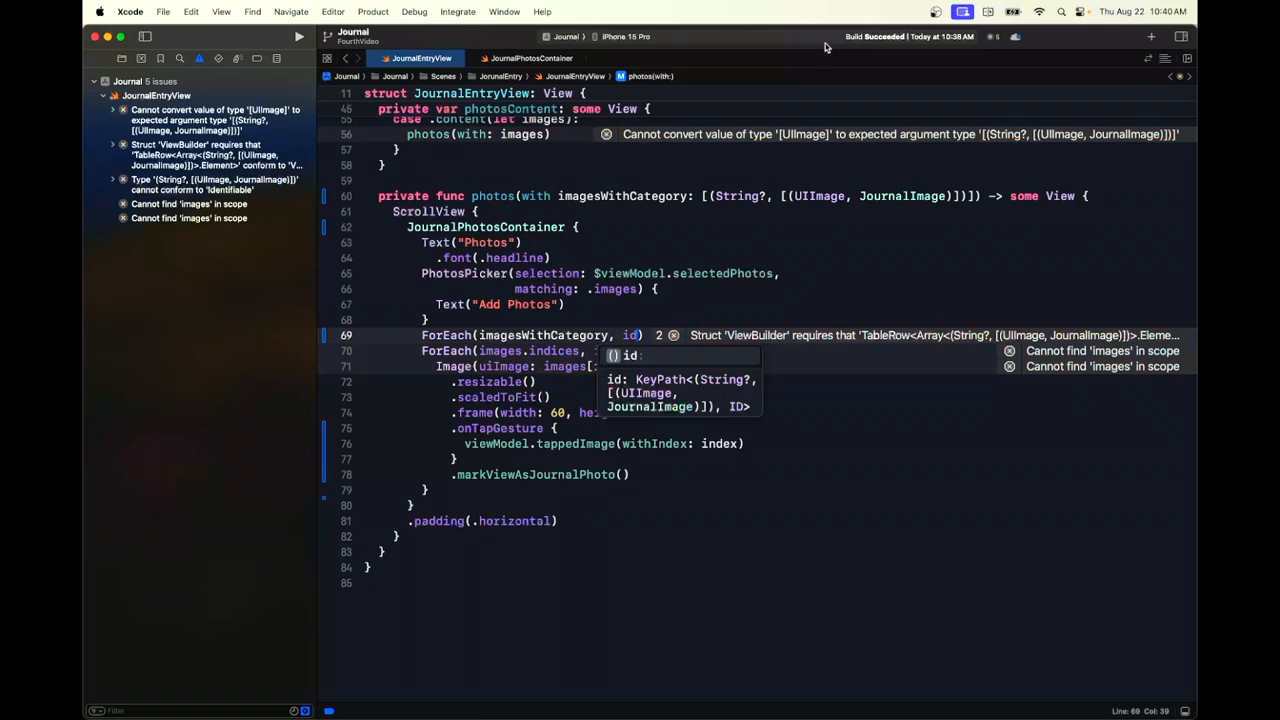
{"action": "mouse_move", "coordinate": [718, 228]}
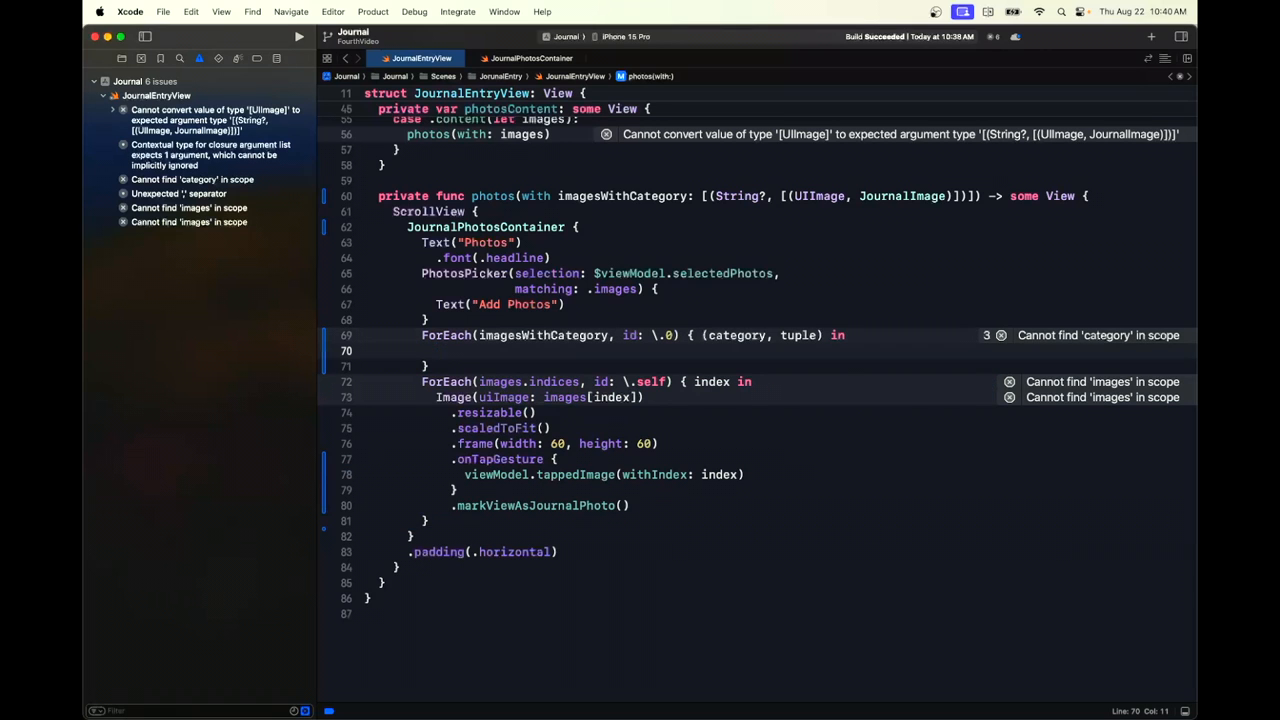
{"action": "type", "text": "SEc"}
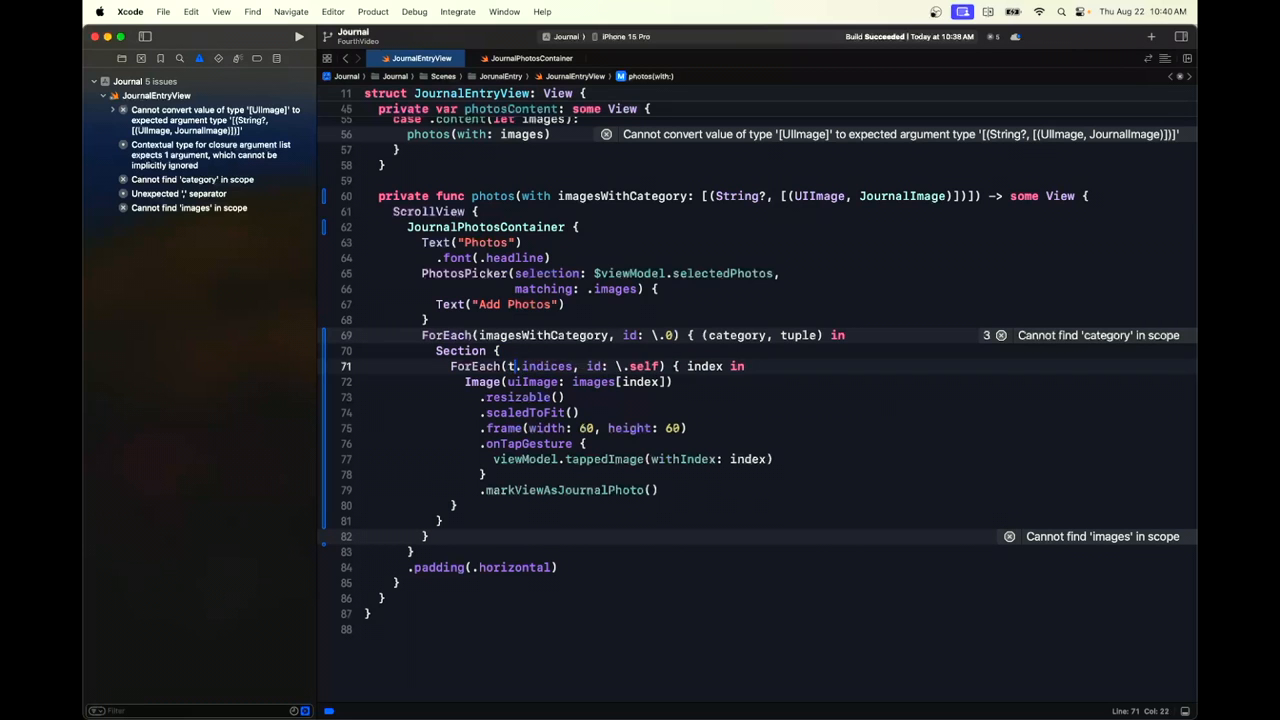
Step: Iterate tuple.indices, destructure (image, journalImage) and call tappedImage(withJournalImage:)
{"action": "type", "text": "uple"}
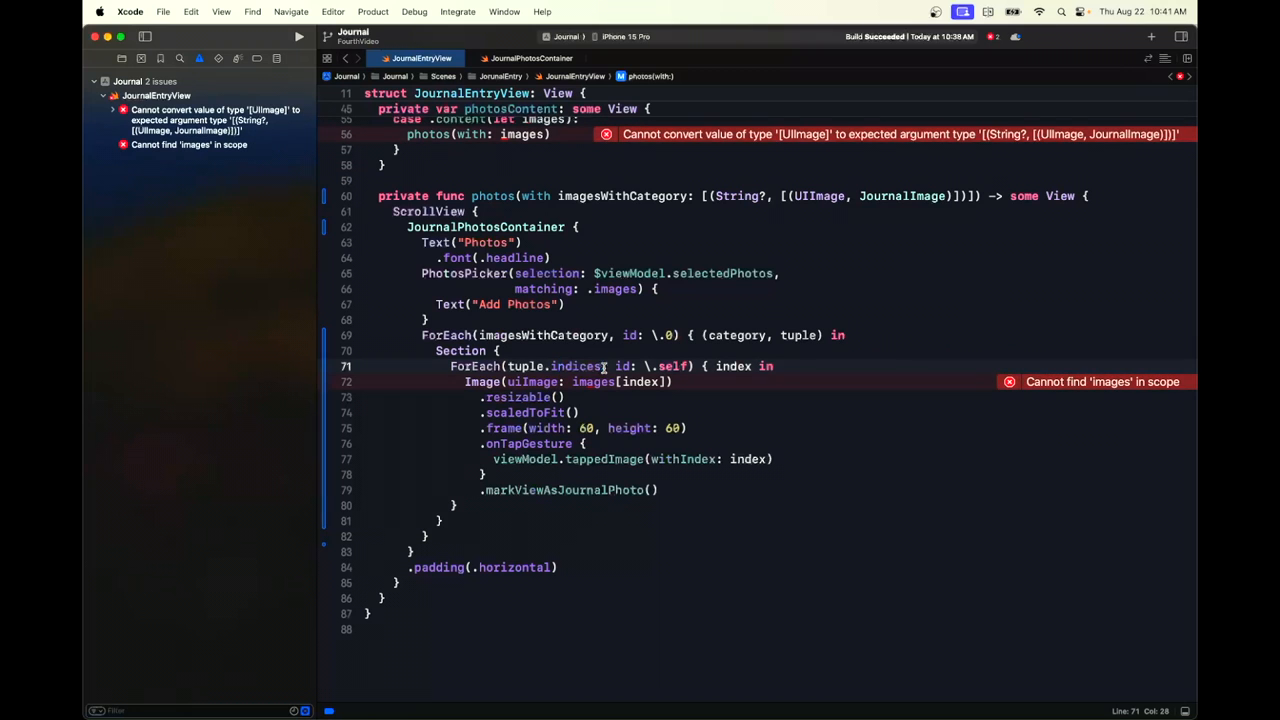
{"action": "type", "text": "let (image,"}
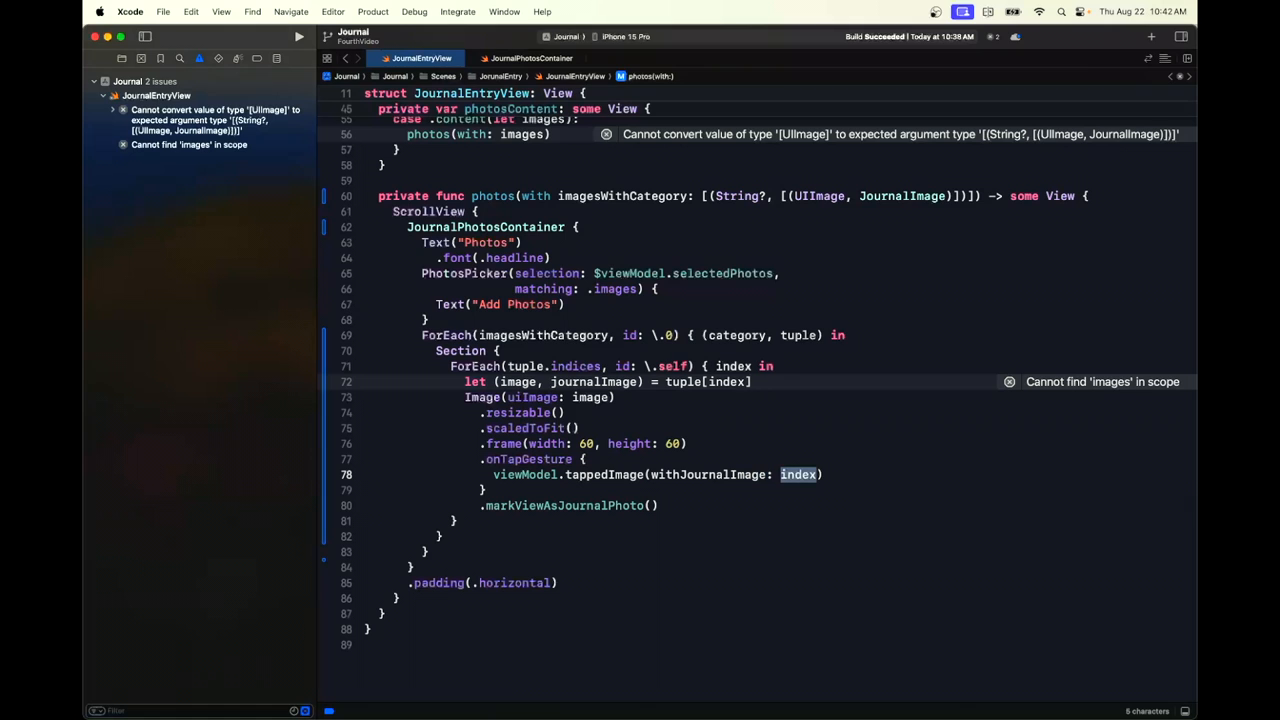
{"action": "type", "text": "journ"}
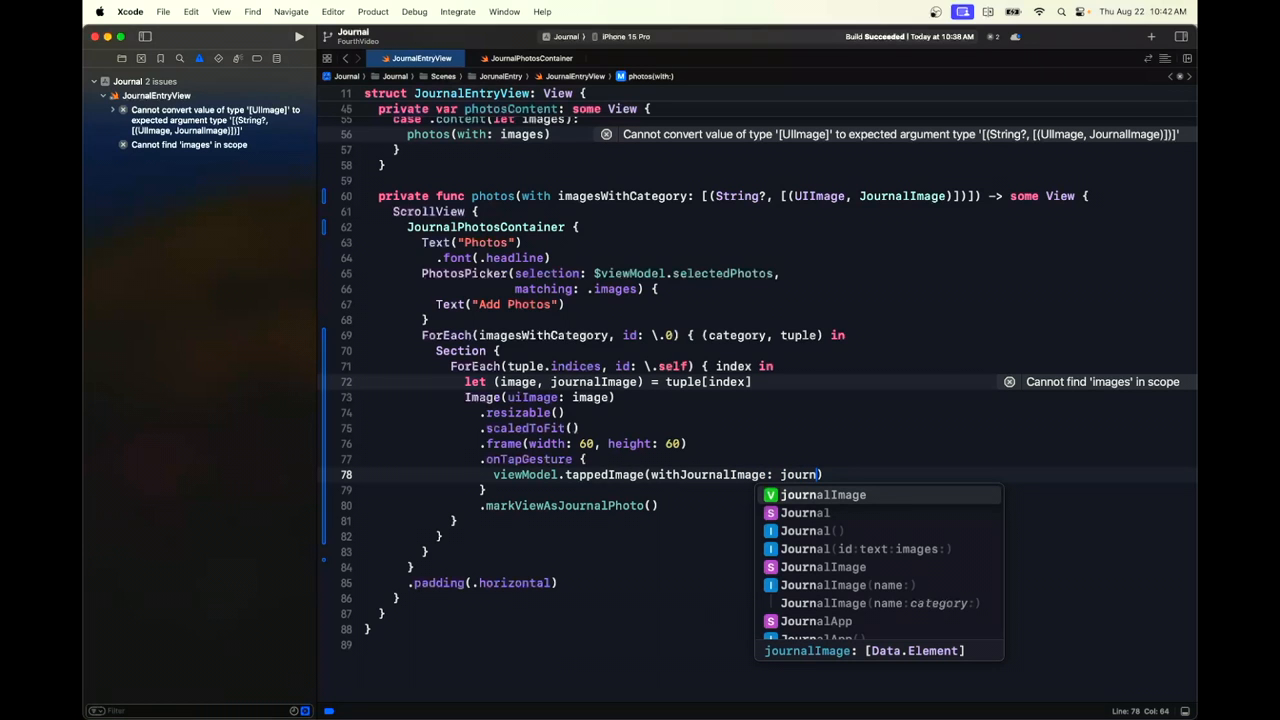
{"action": "key", "text": "return"}
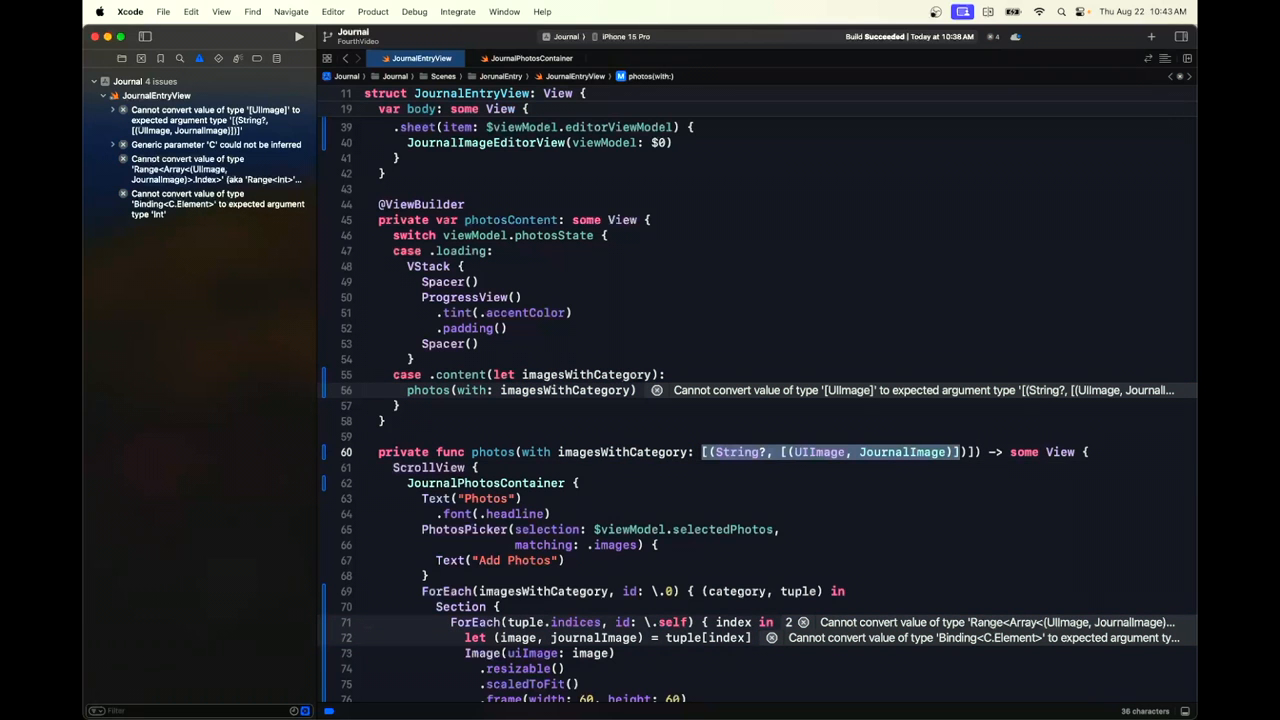
Step: Inspect loadPhotos and its images variable in JournalEntryViewModel.swift, scrolling to the file's end
{"action": "left_click", "coordinate": [530, 56]}
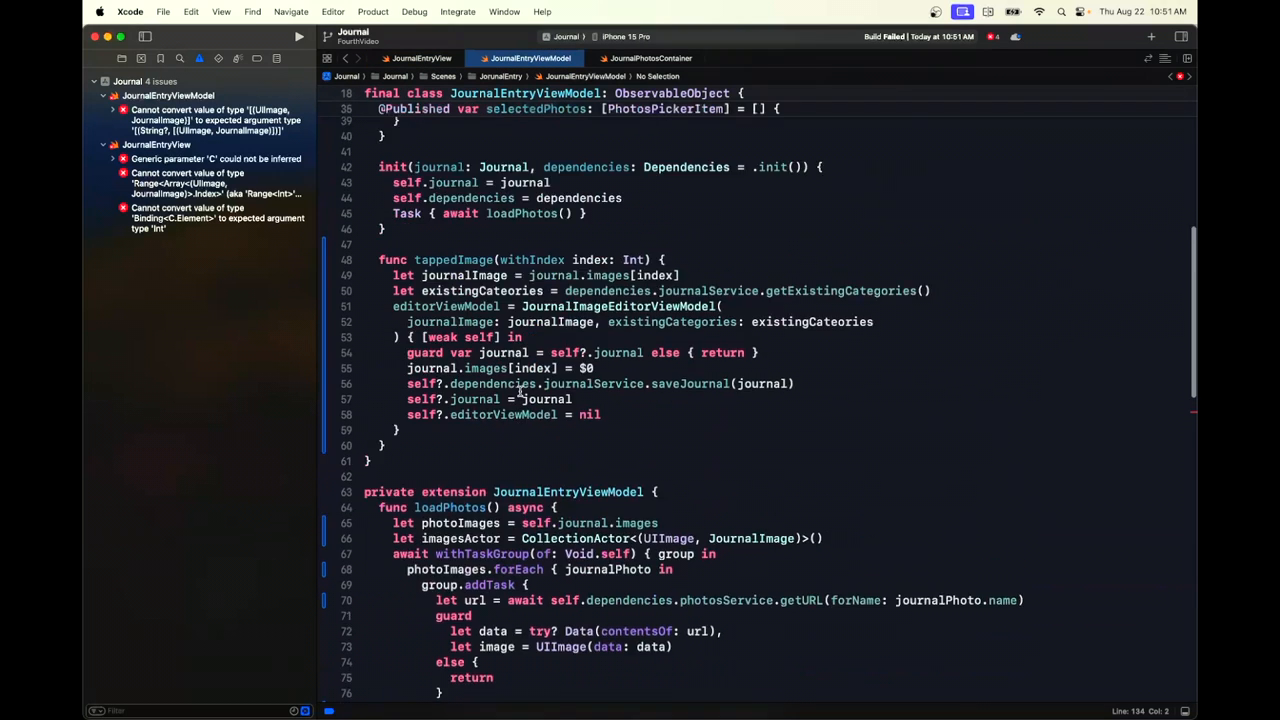
{"action": "scroll", "scroll_direction": "down", "scroll_amount": 3}
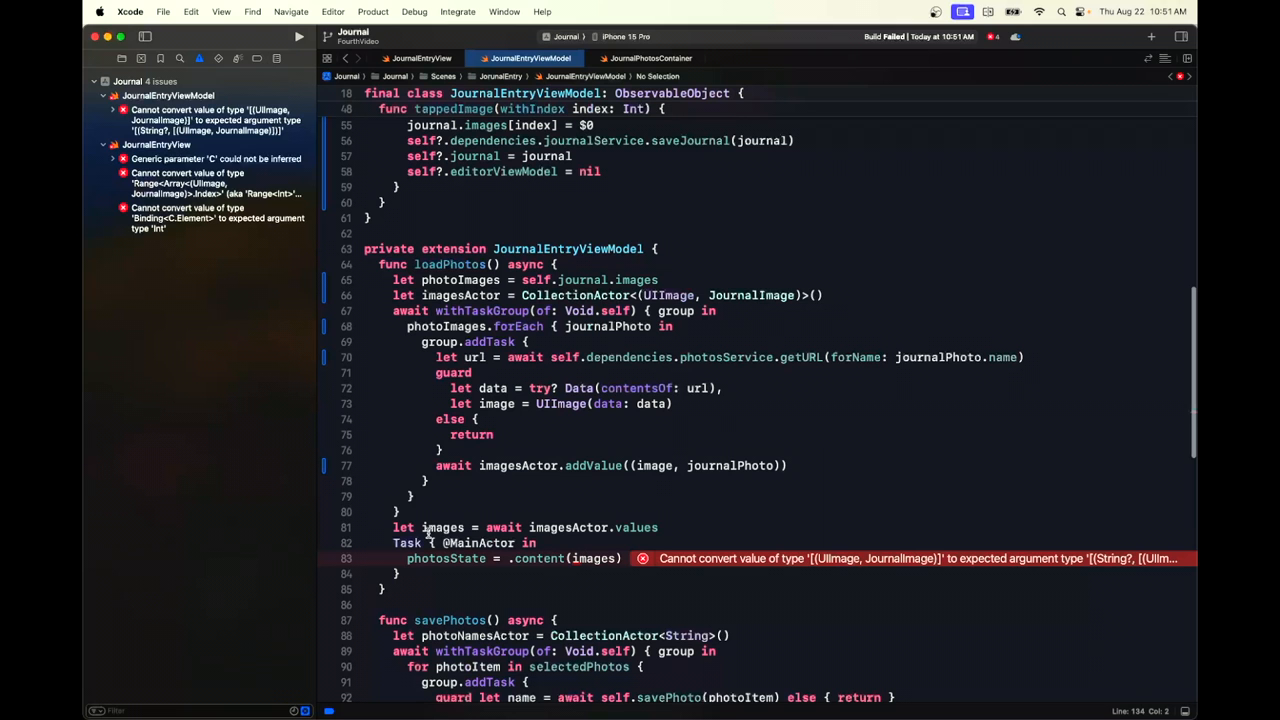
{"action": "double_click", "coordinate": [442, 528]}
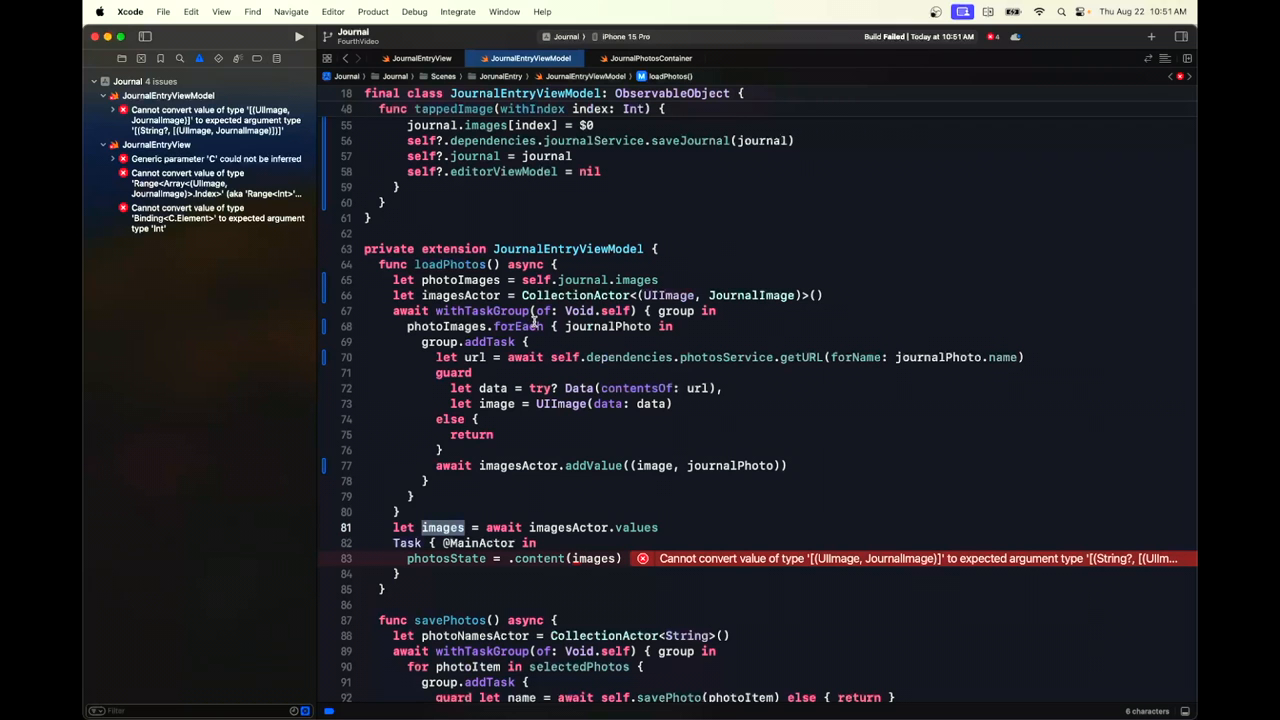
{"action": "scroll", "scroll_direction": "down", "scroll_amount": 3}
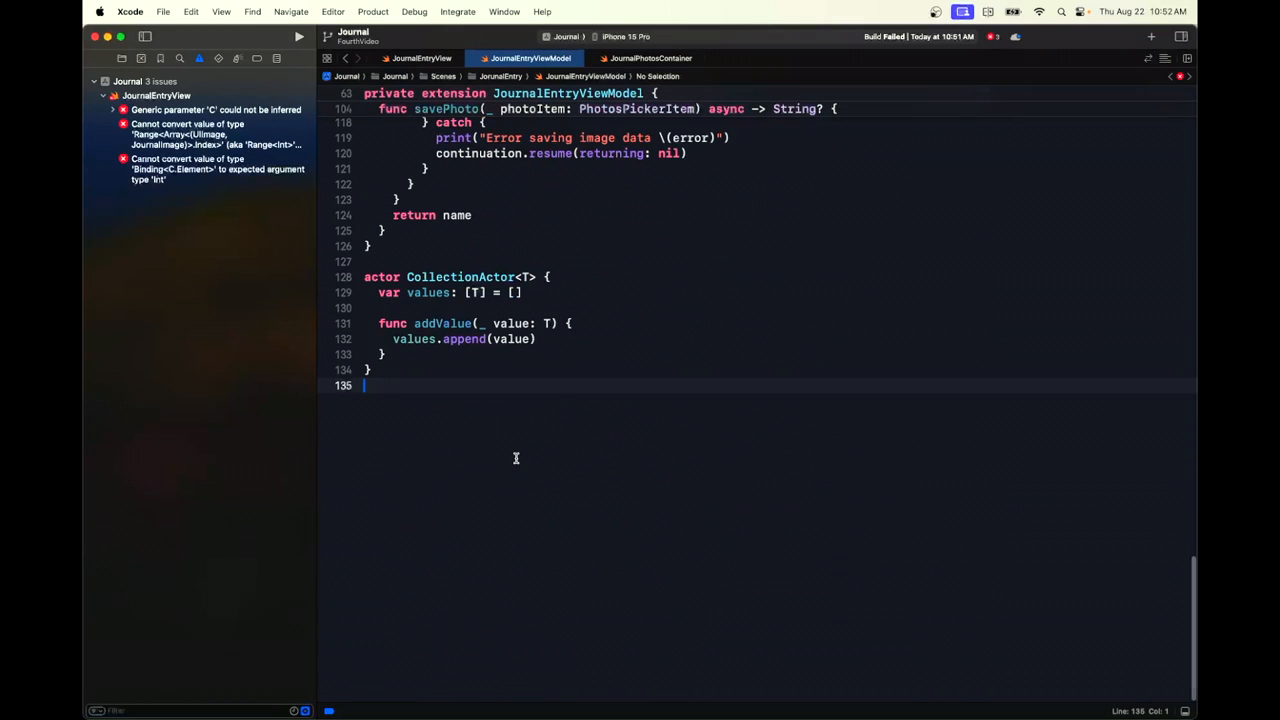
Step: Declare extension Array with func groupBy<Value: Equatable & Hashable>(keyPath: KeyPath<Element...)
{"action": "type", "text": "extension Array"}
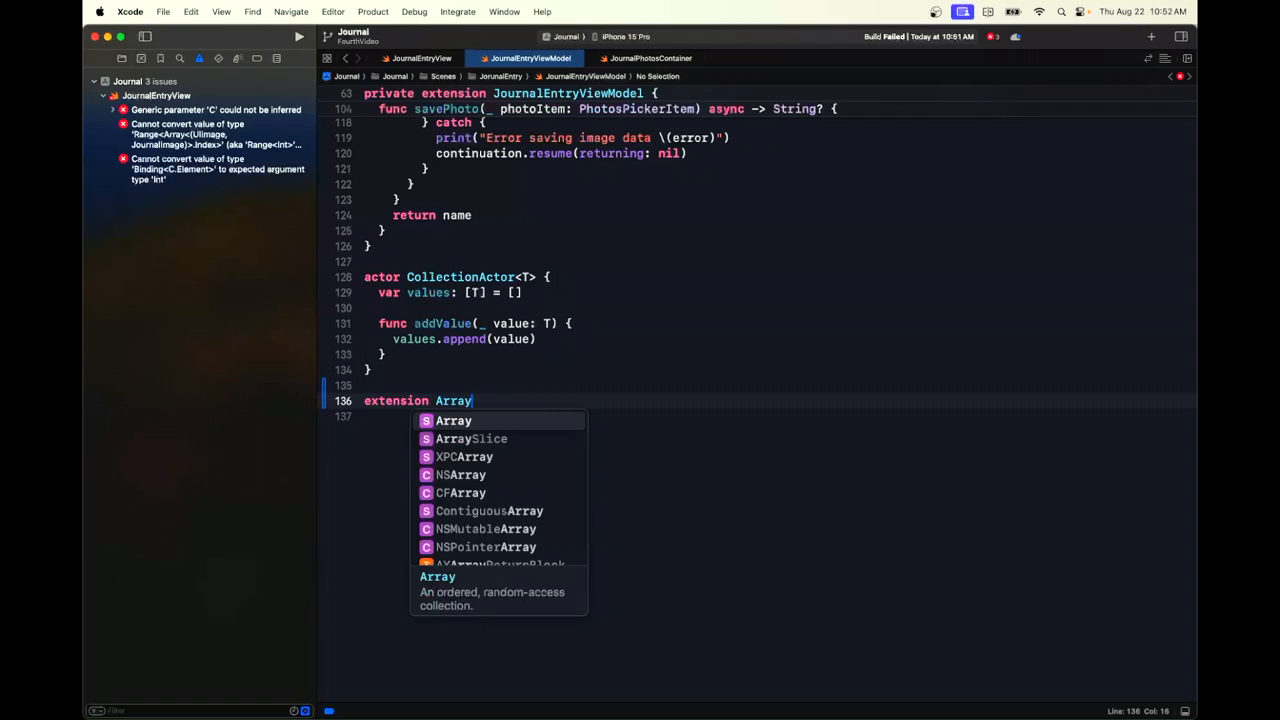
{"action": "type", "text": "{"}
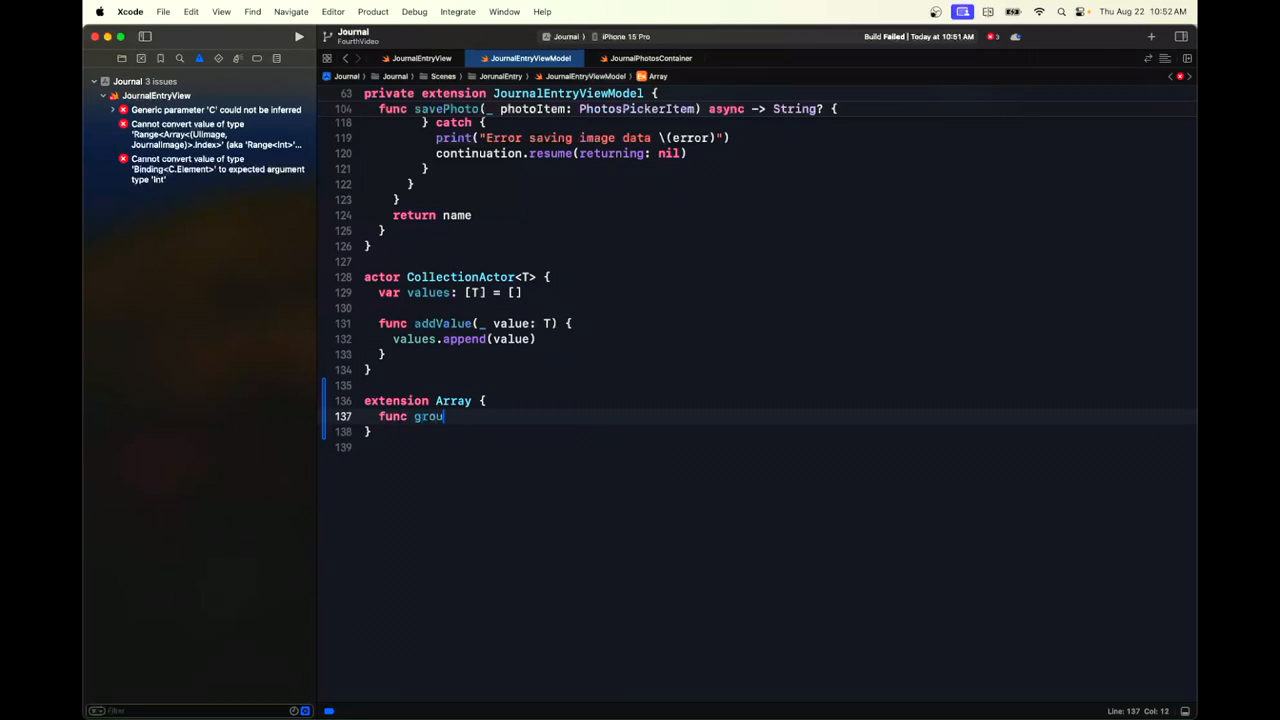
{"action": "type", "text": "pBy<"}
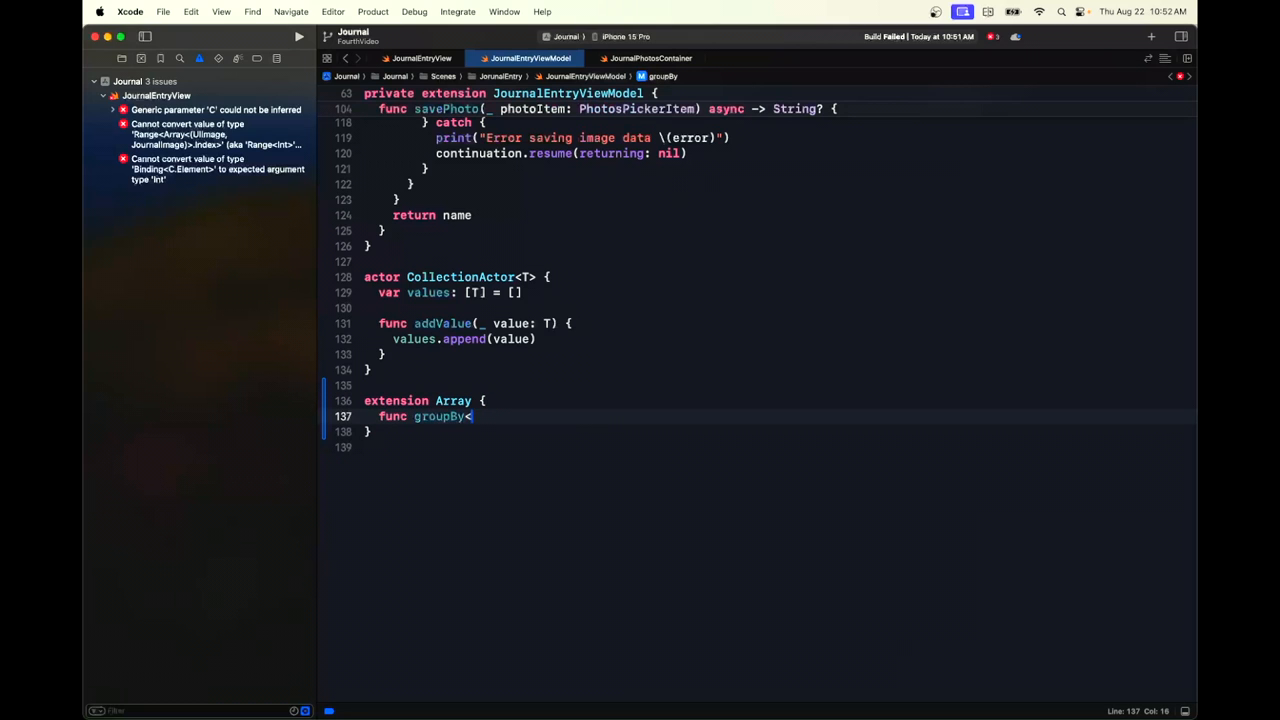
{"action": "type", "text": "Value:"}
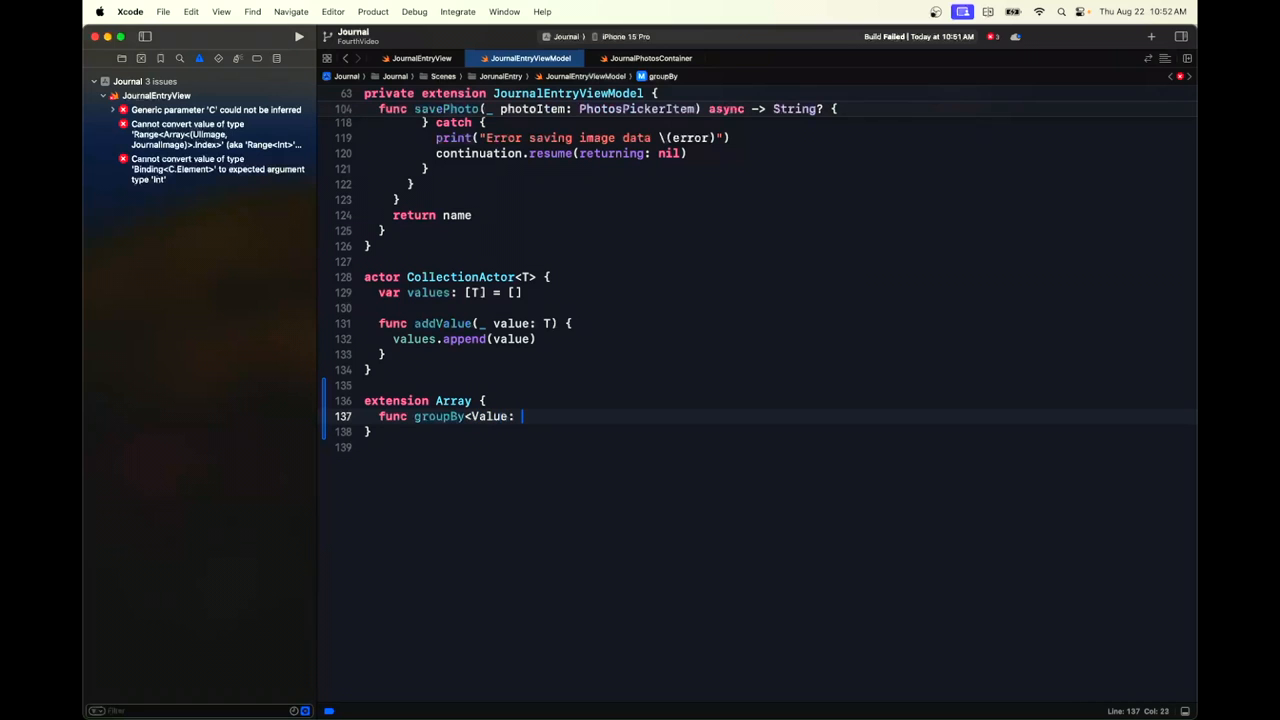
{"action": "type", "text": "Equatable & Hashable"}
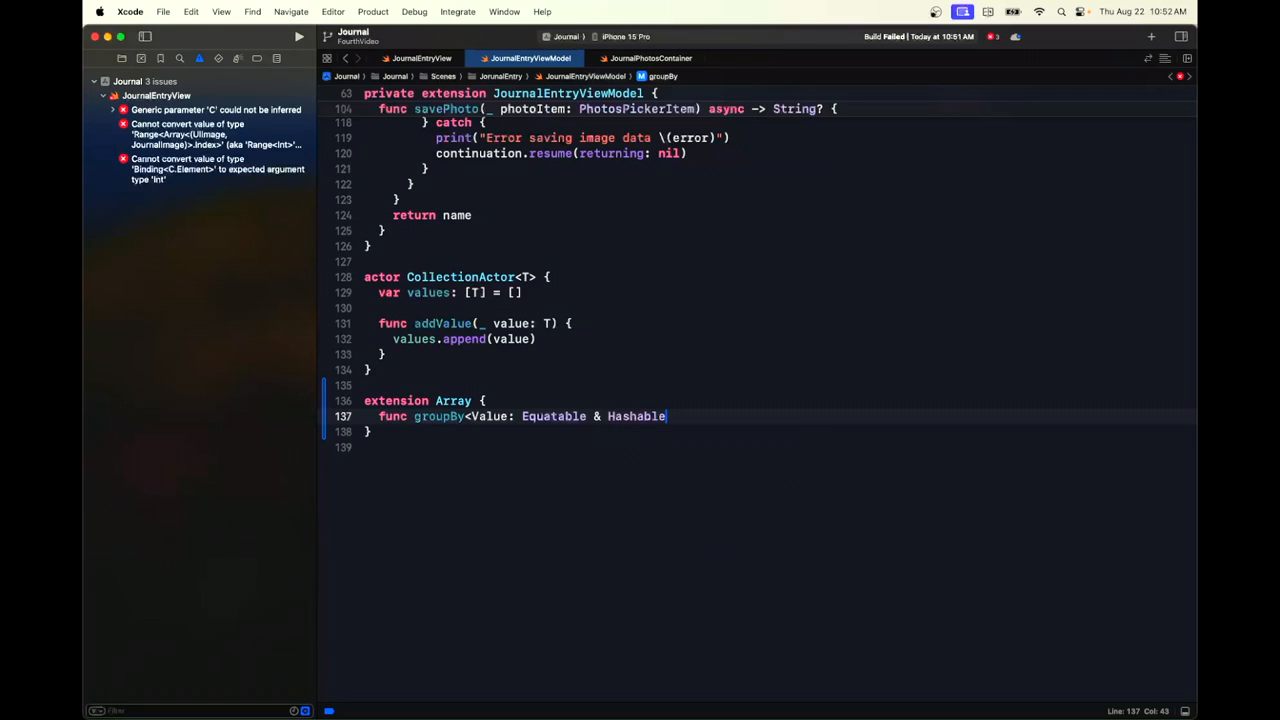
{"action": "type", "text": ">"}
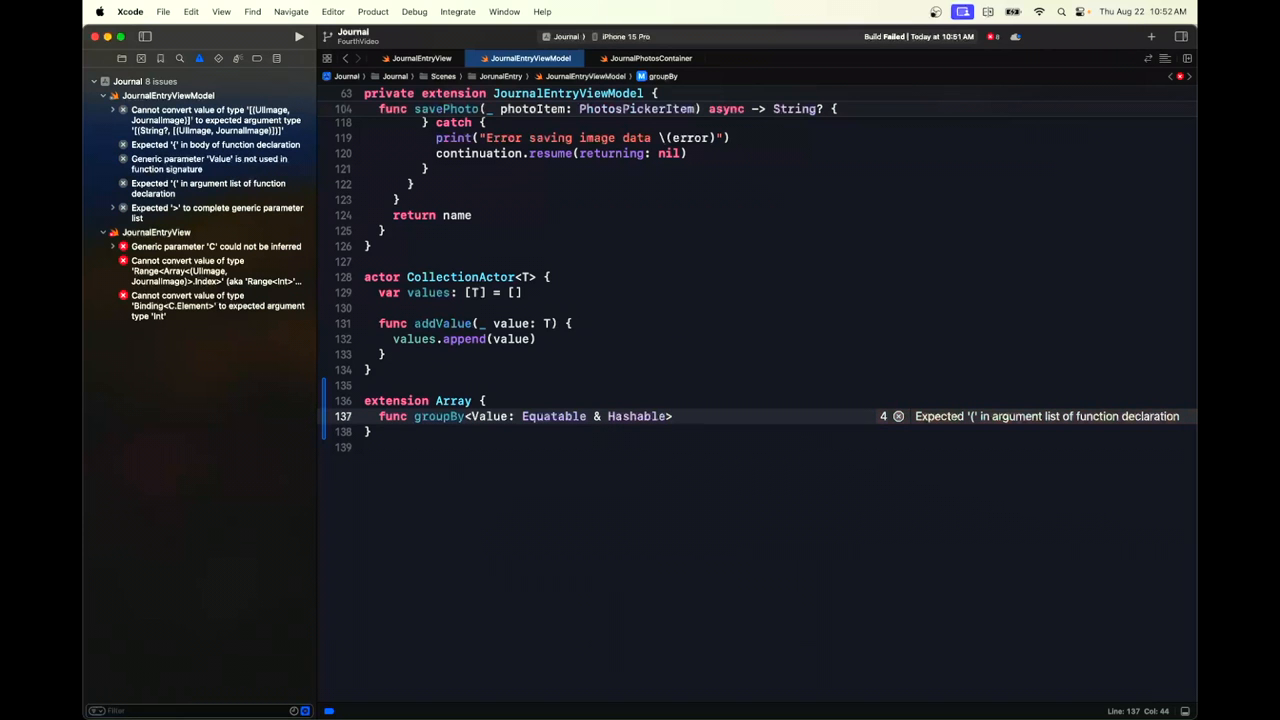
{"action": "type", "text": "()"}
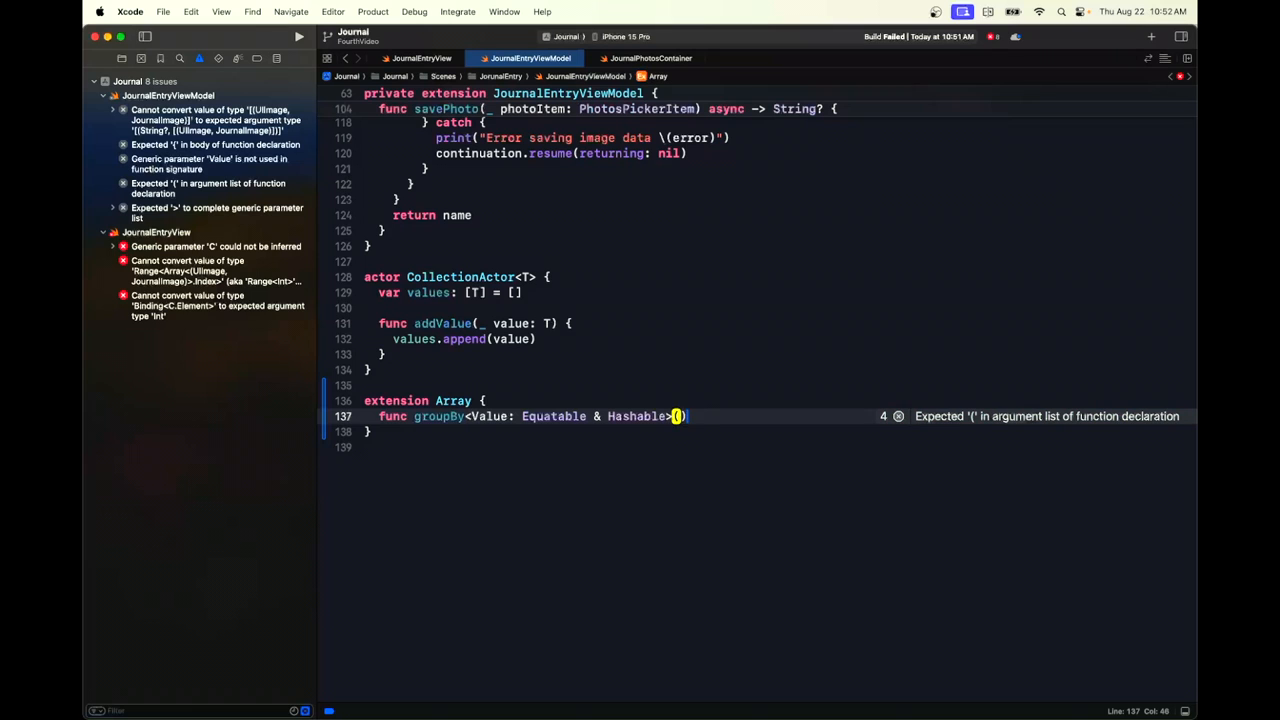
{"action": "type", "text": "keyPath: KeyPath<Ele"}
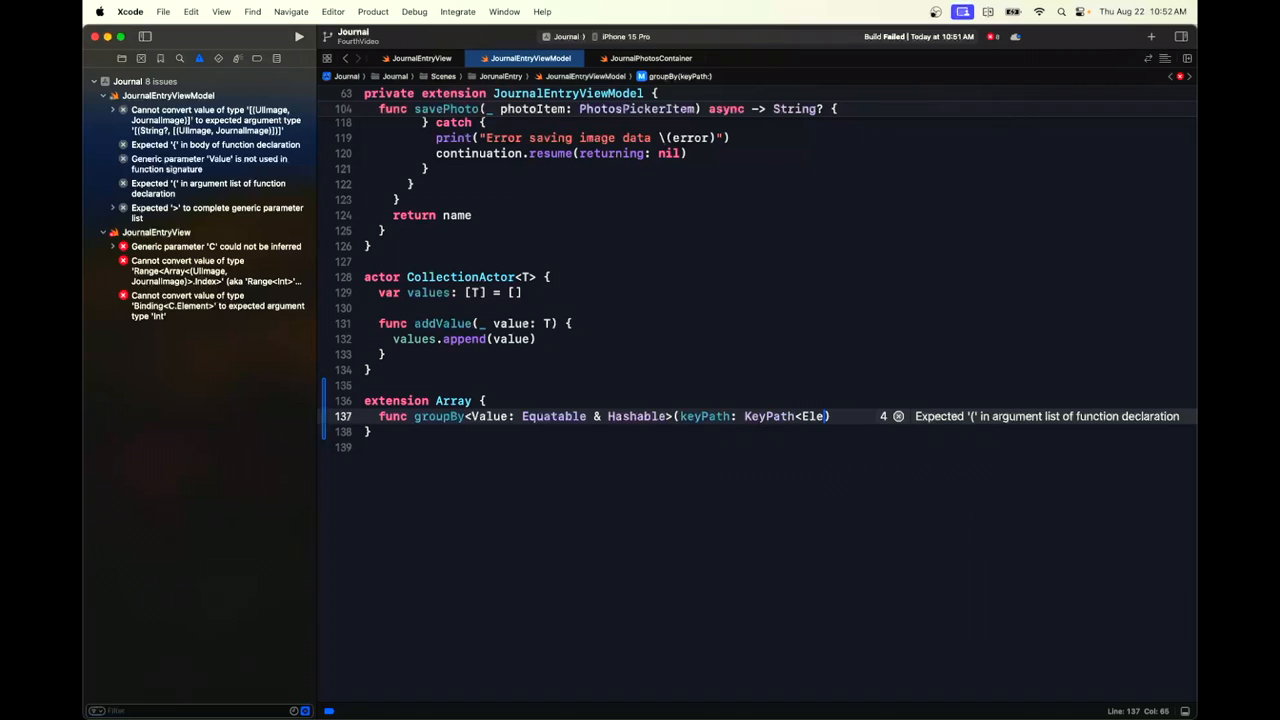
{"action": "type", "text": "ment"}
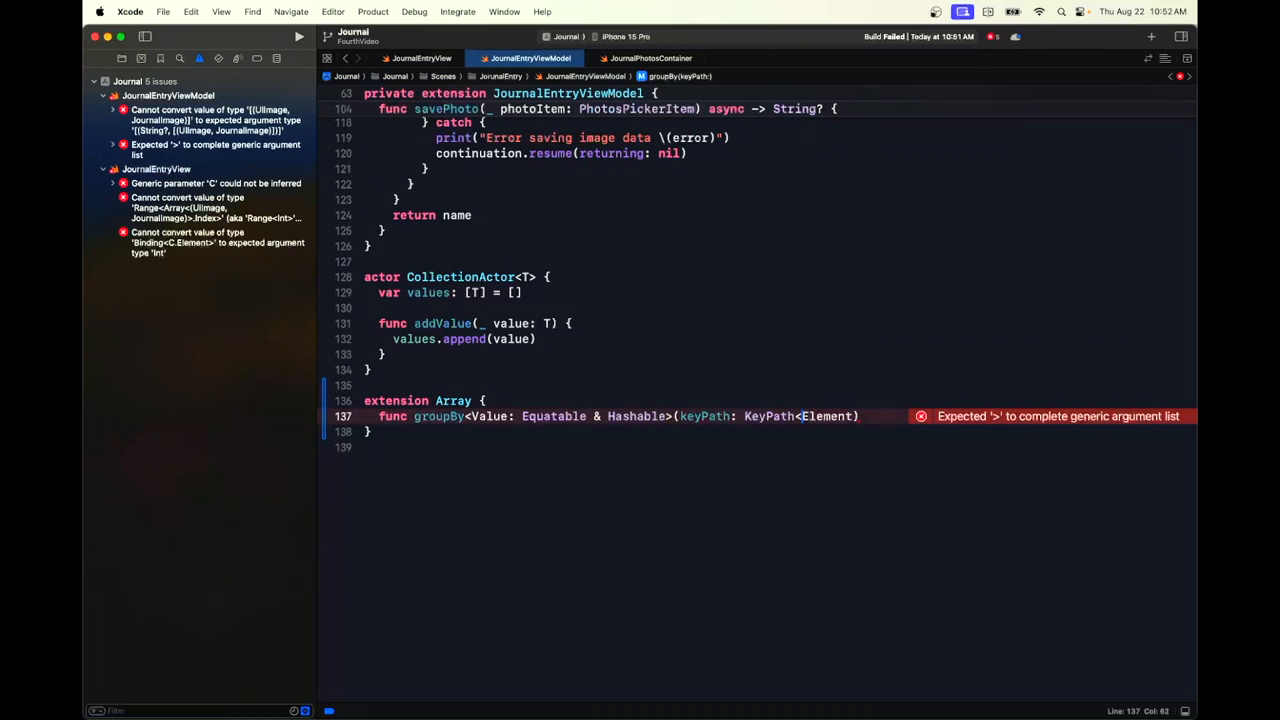
Step: Complete the signature as KeyPath<Element, Value>) -> [(Value, [Element])]
{"action": "left_click", "coordinate": [820, 416]}
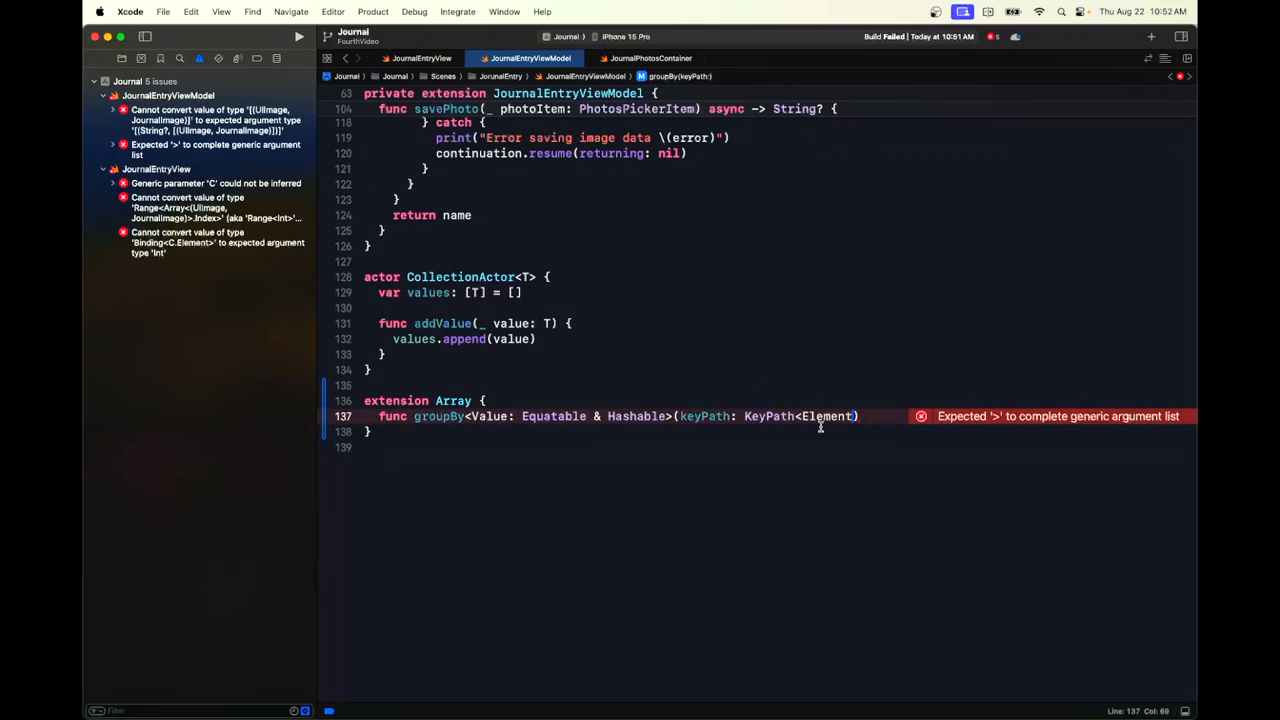
{"action": "type", "text": ","}
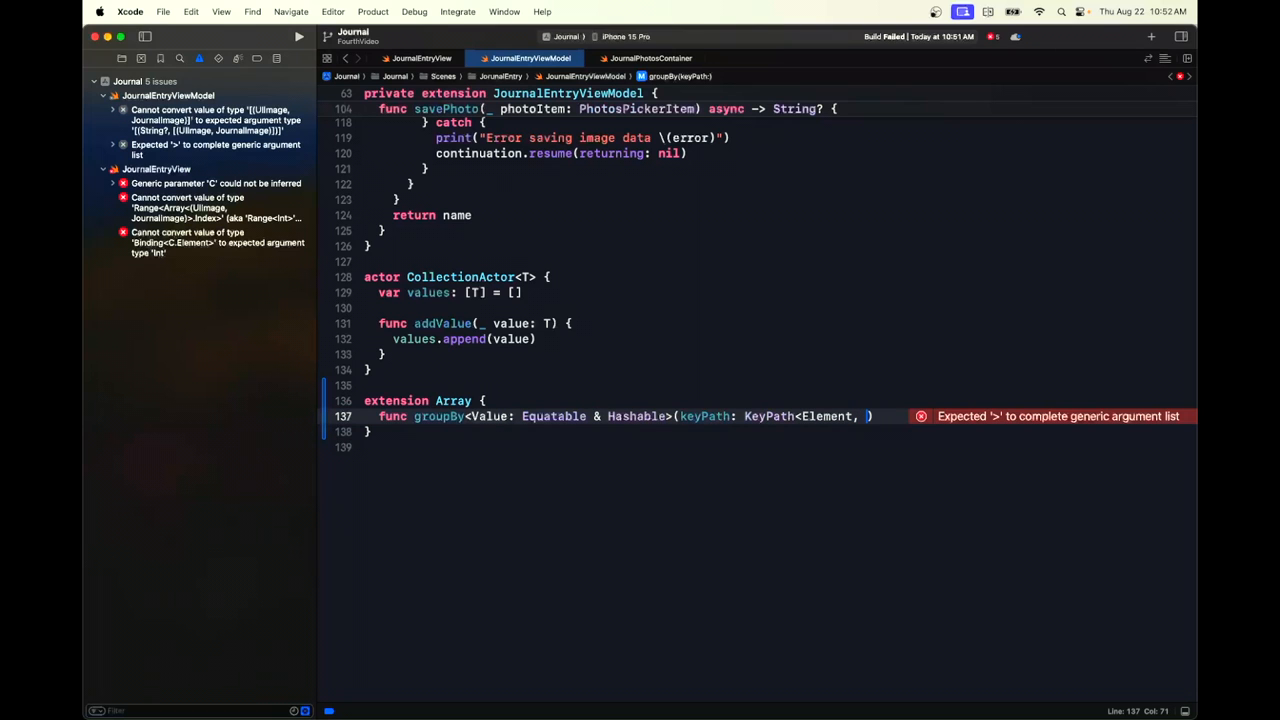
{"action": "type", "text": "Value"}
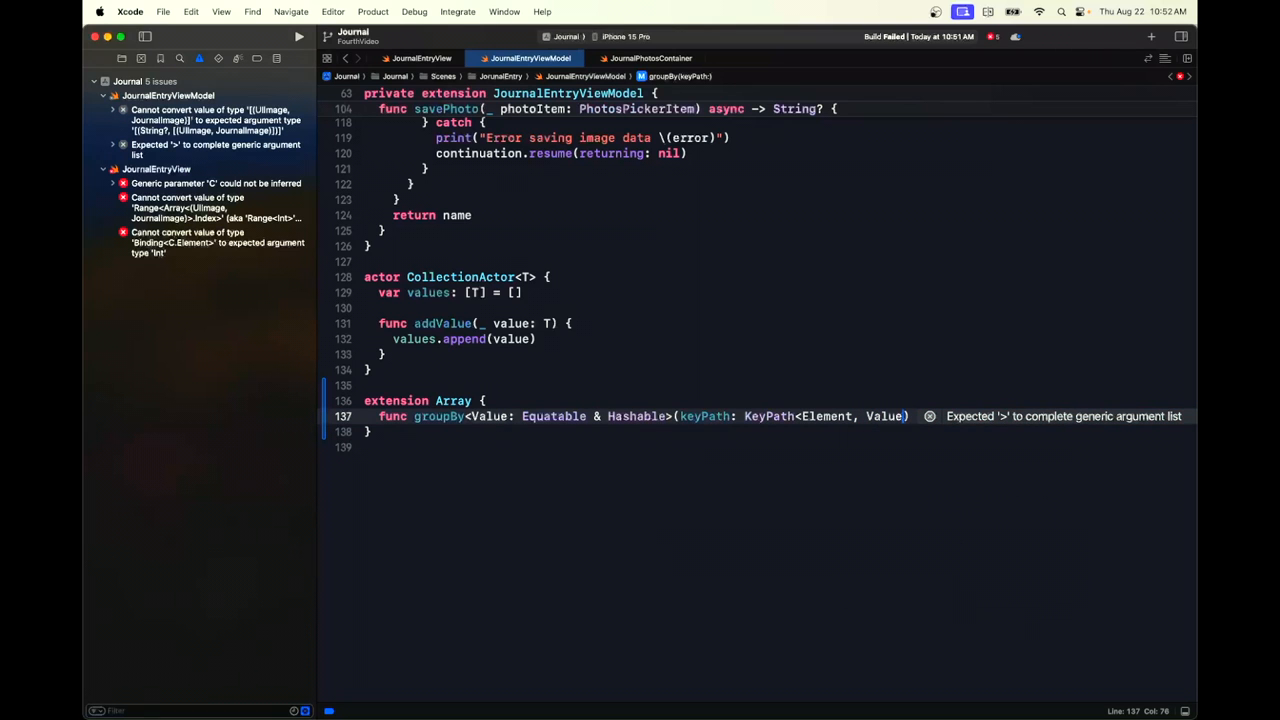
{"action": "type", "text": ">"}
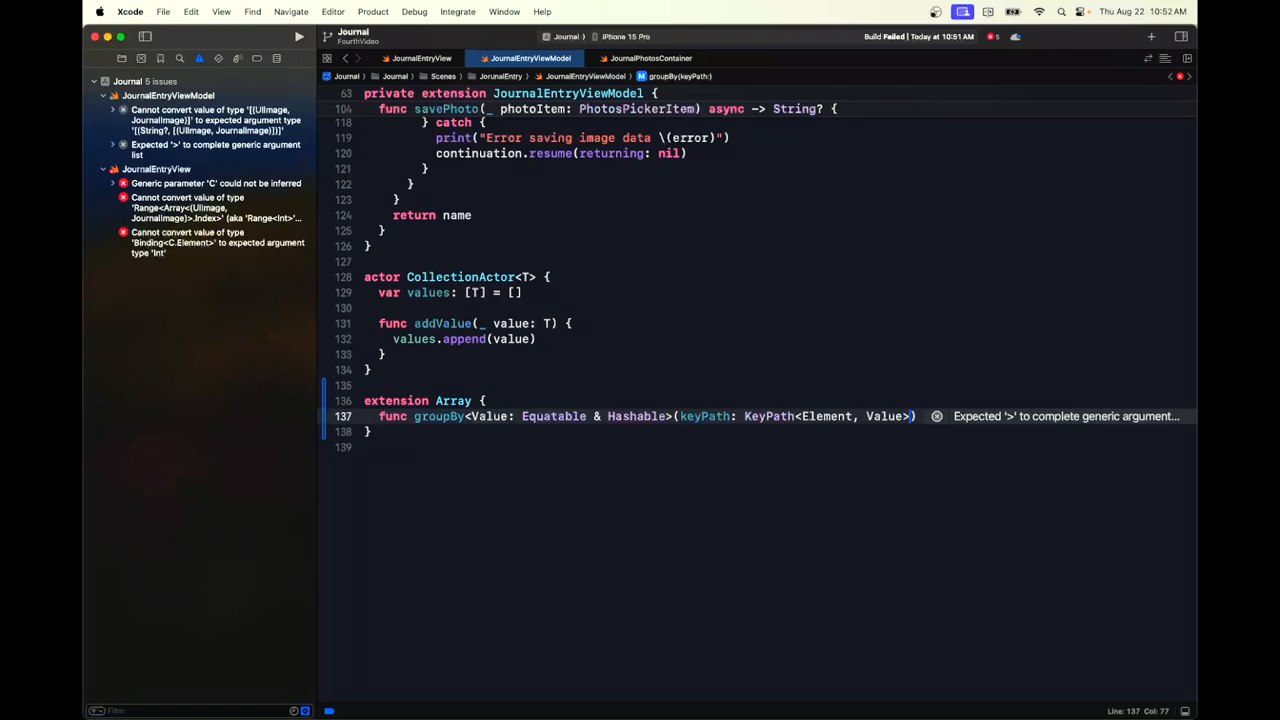
{"action": "type", "text": "-> ["}
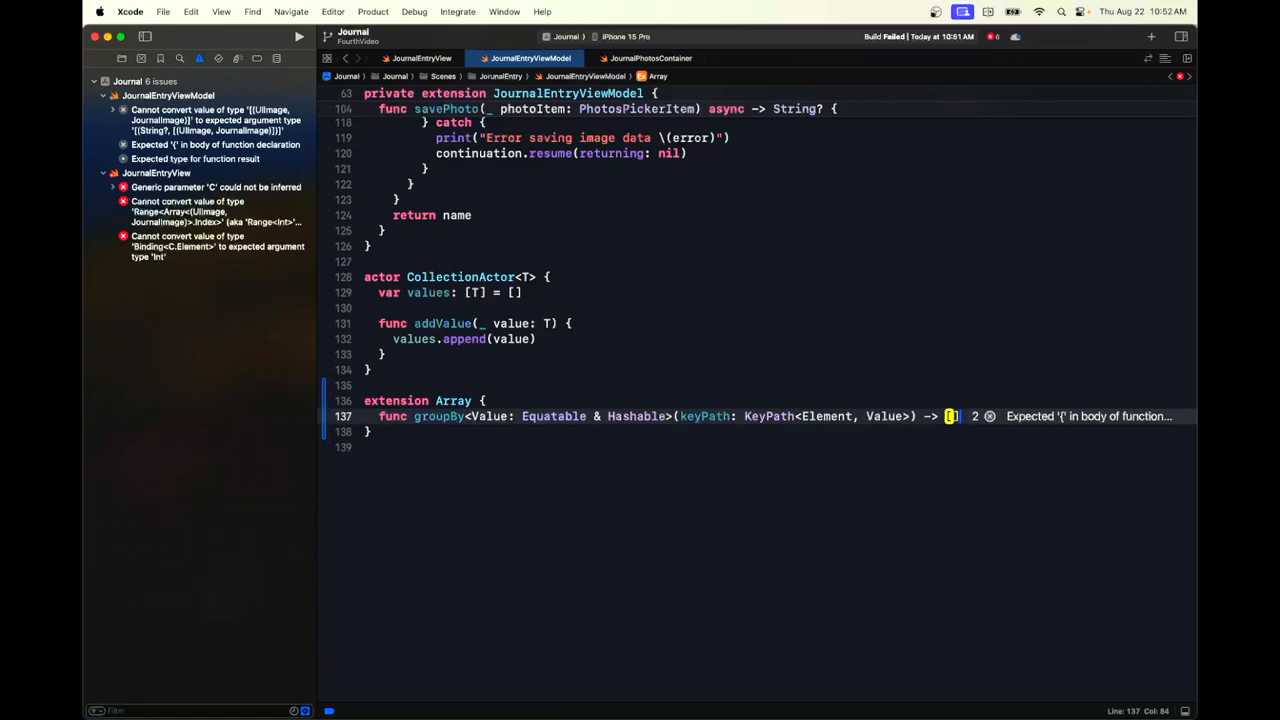
{"action": "type", "text": "()"}
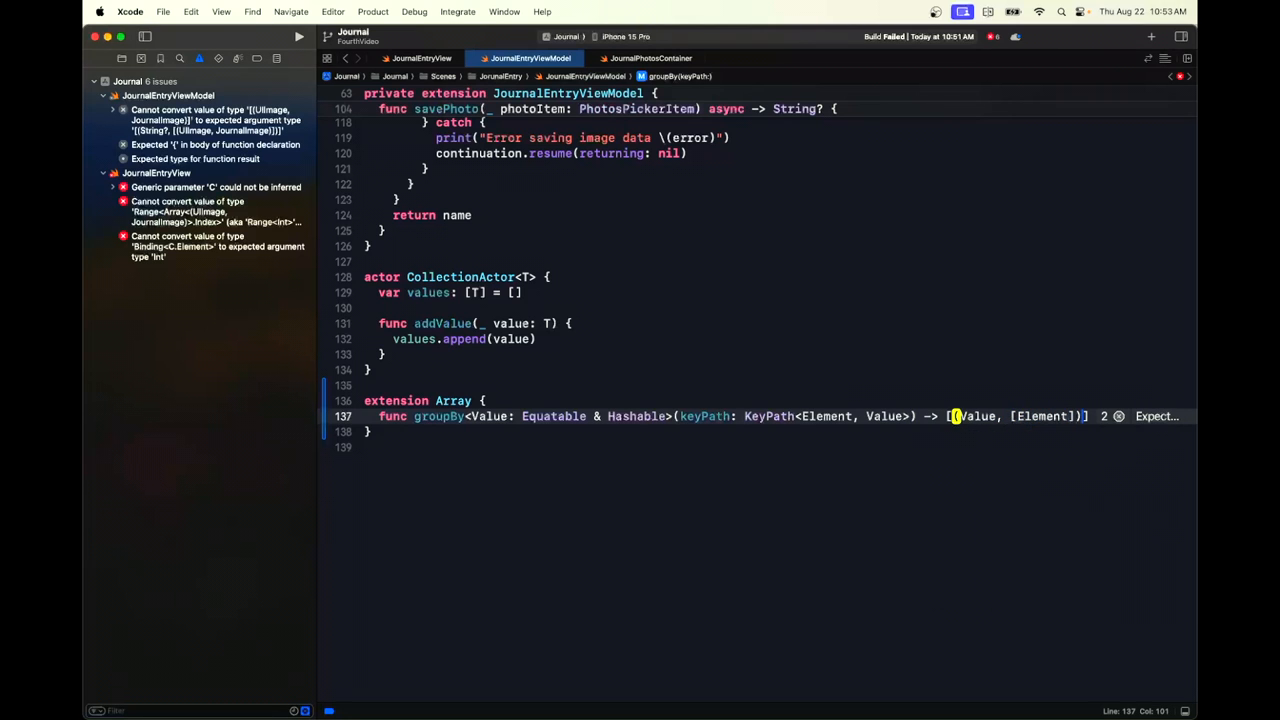
Step: Declare var groups: [Value: [Element]] = [:] and return groups.map { key, value in (key, value) }
{"action": "type", "text": "{"}
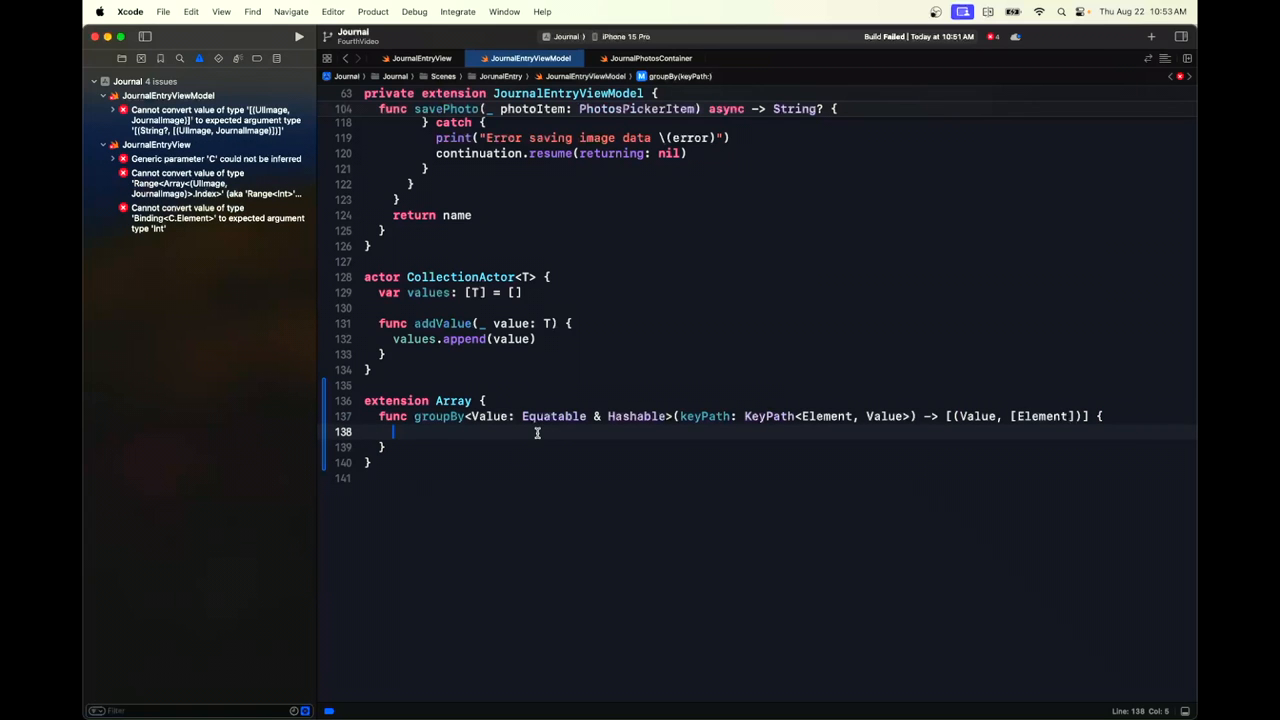
{"action": "type", "text": "var groups: [Va"}
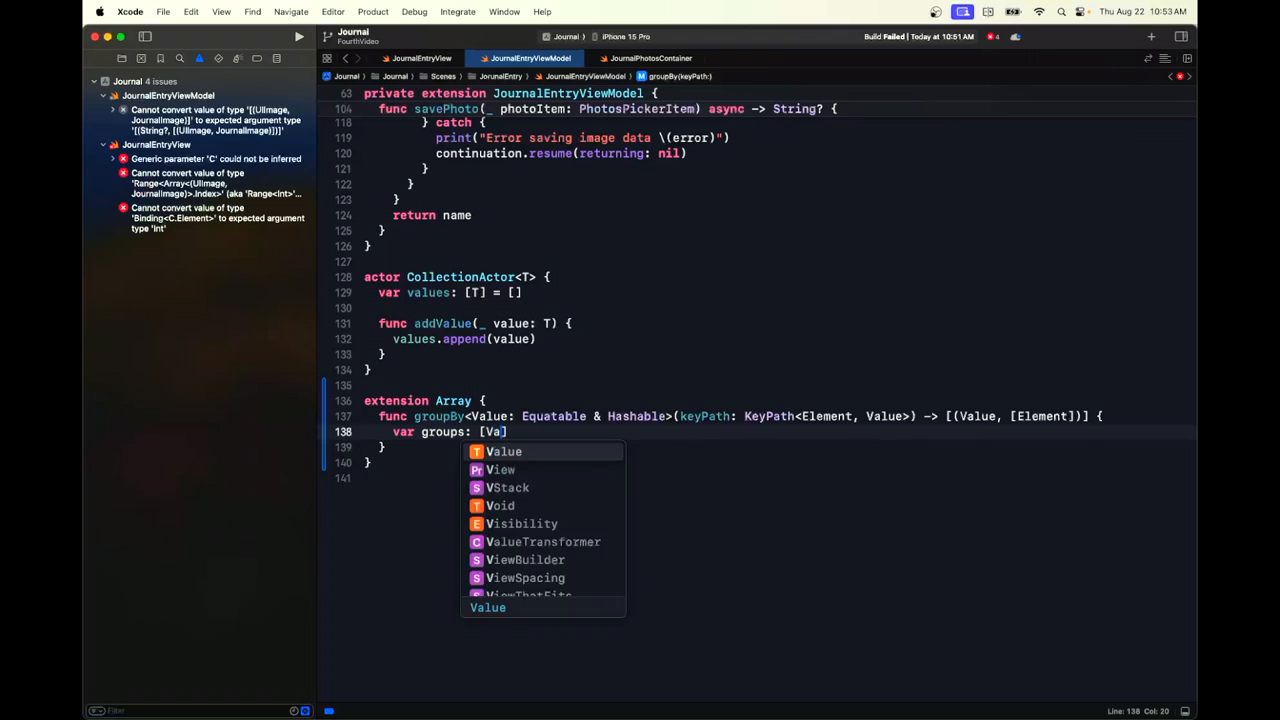
{"action": "type", "text": "Ele"}
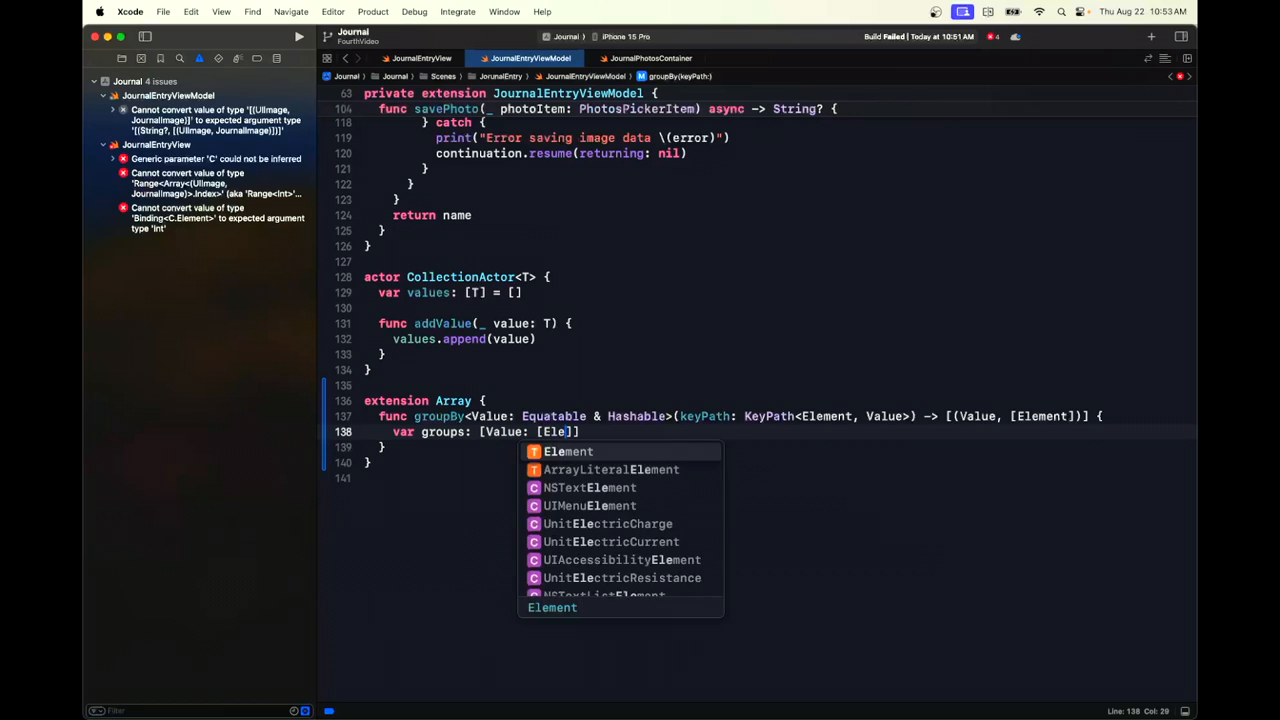
{"action": "type", "text": "return groups"}
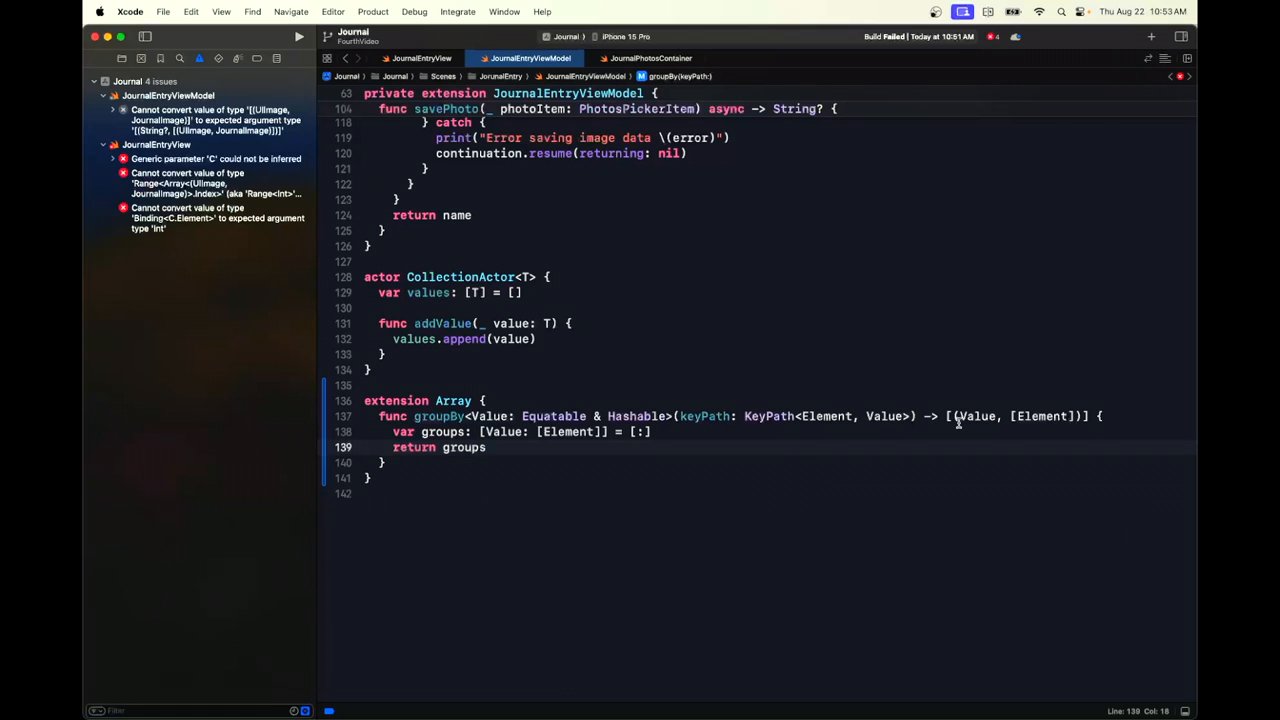
{"action": "type", "text": ".map { key, value"}
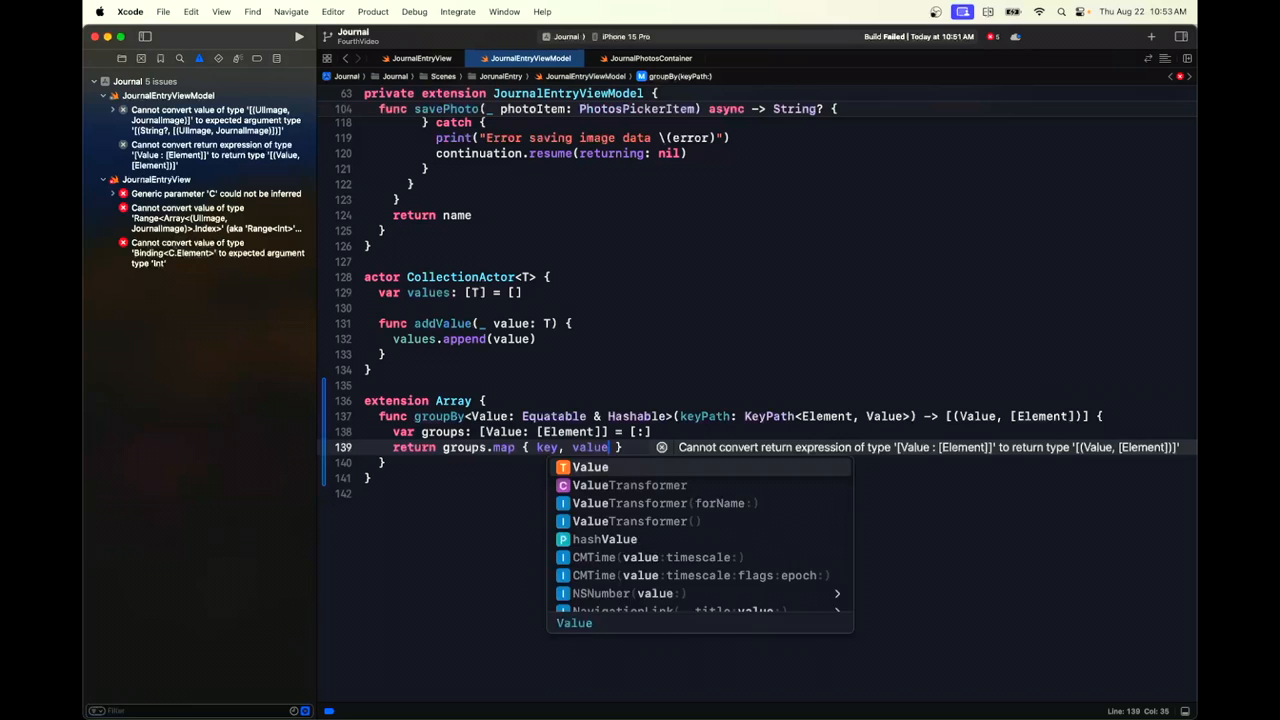
{"action": "type", "text": "in (keym"}
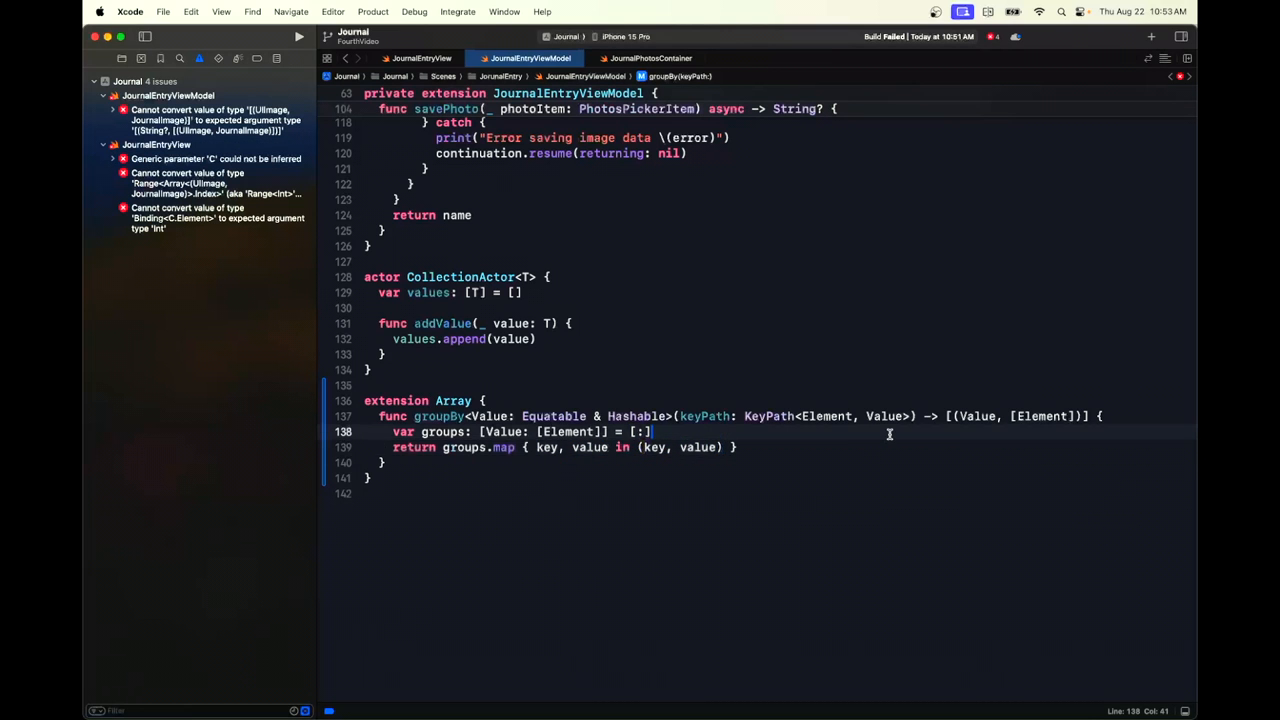
Step: Loop over self appending each element to groups[element[keyPath: keyPath]]
{"action": "type", "text": "for element in self {"}
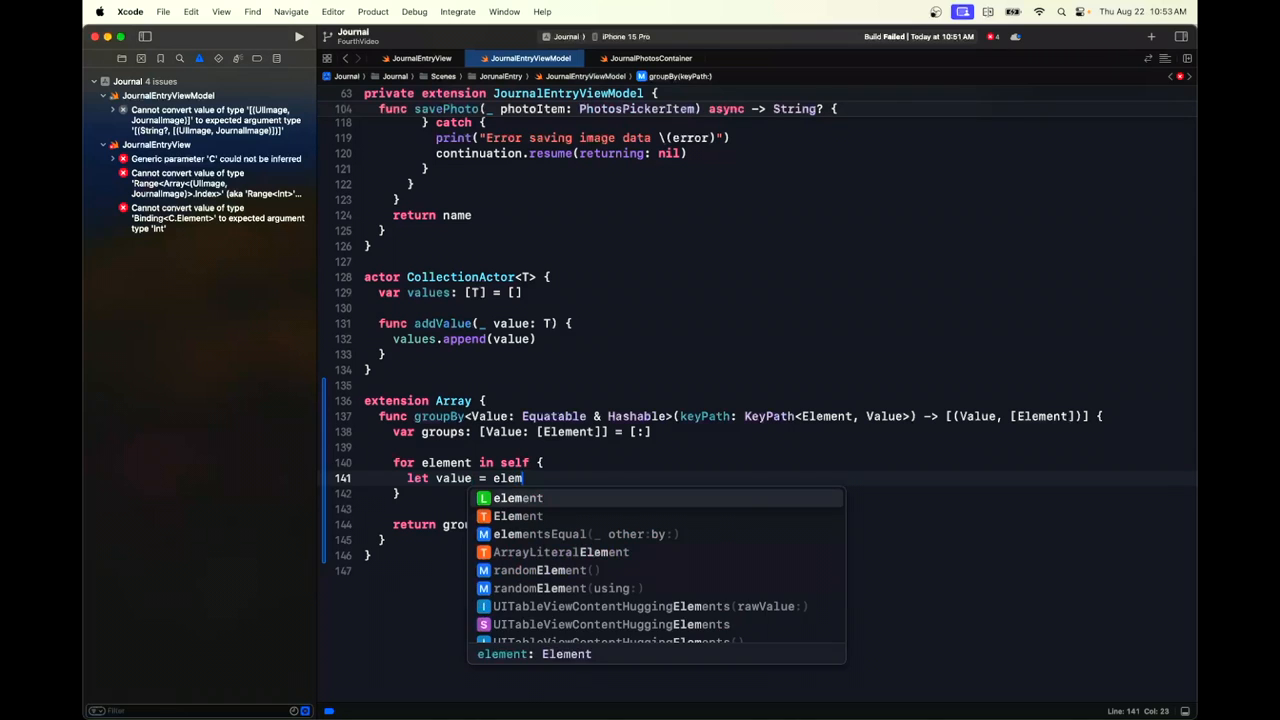
{"action": "type", "text": "[keyPath: KeyPath<Element, Value>"}
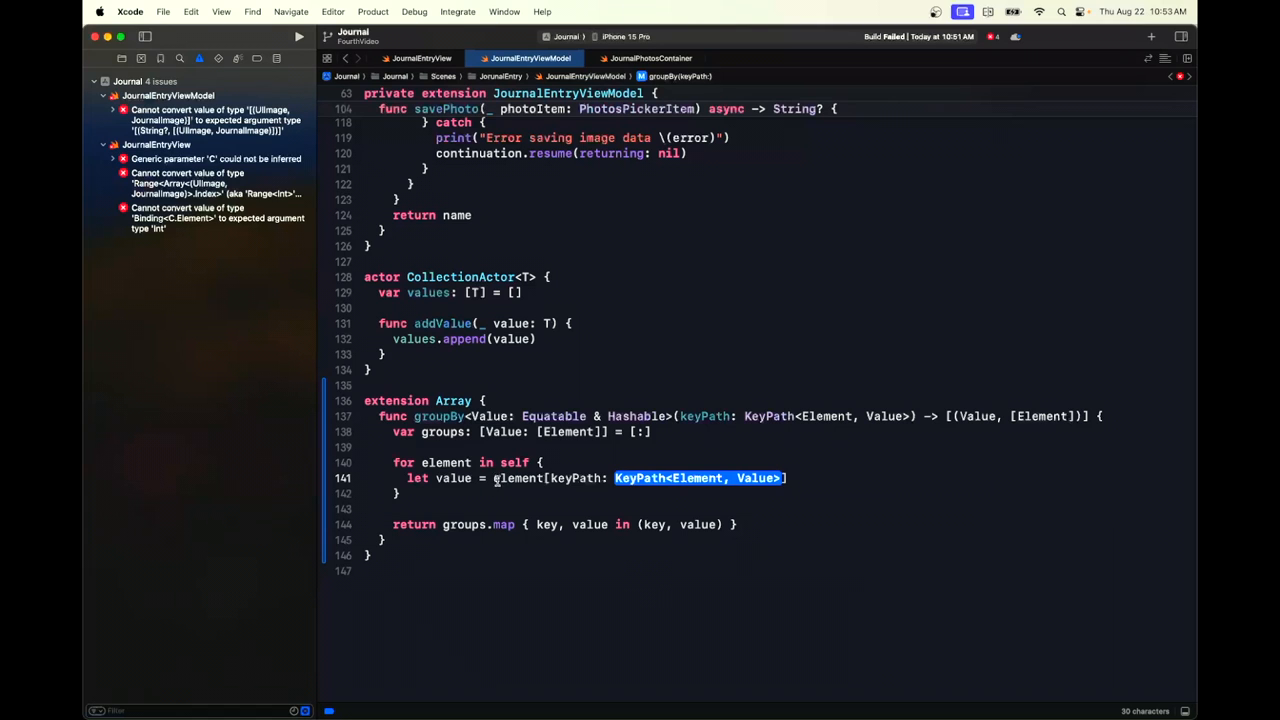
{"action": "type", "text": "k"}
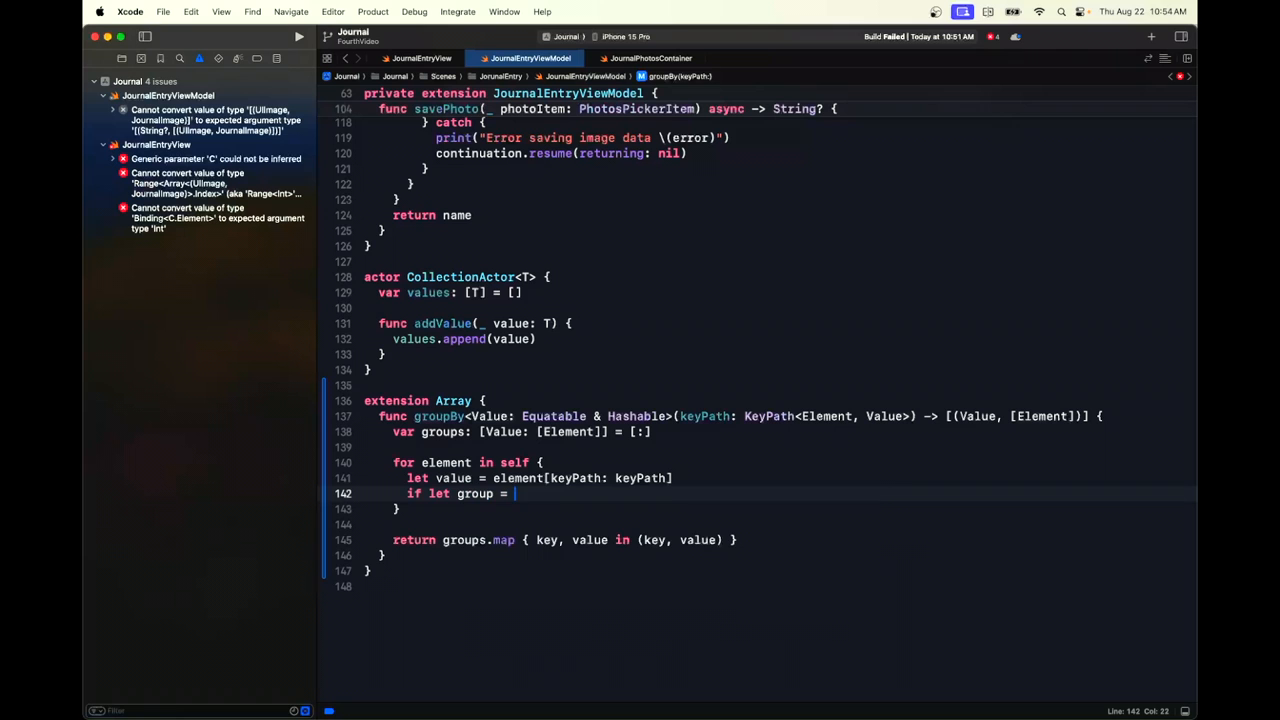
{"action": "type", "text": "groups[value] {"}
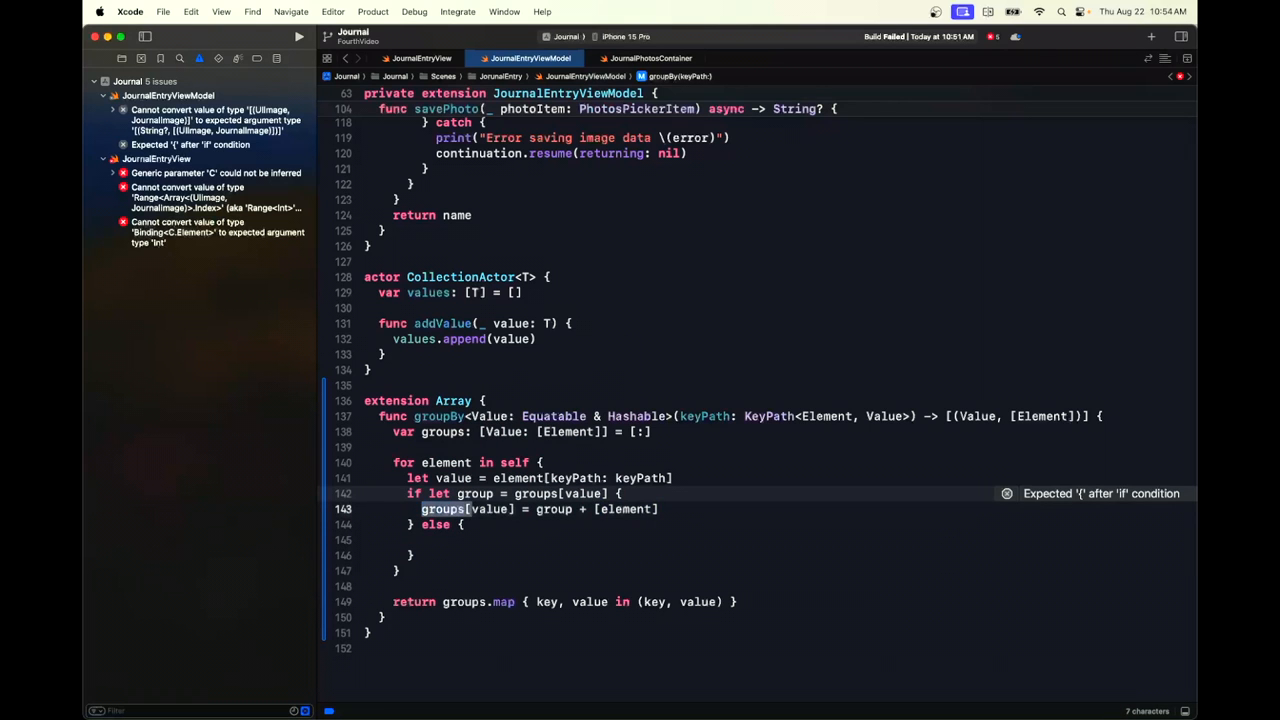
{"action": "type", "text": "groups[value] + ["}
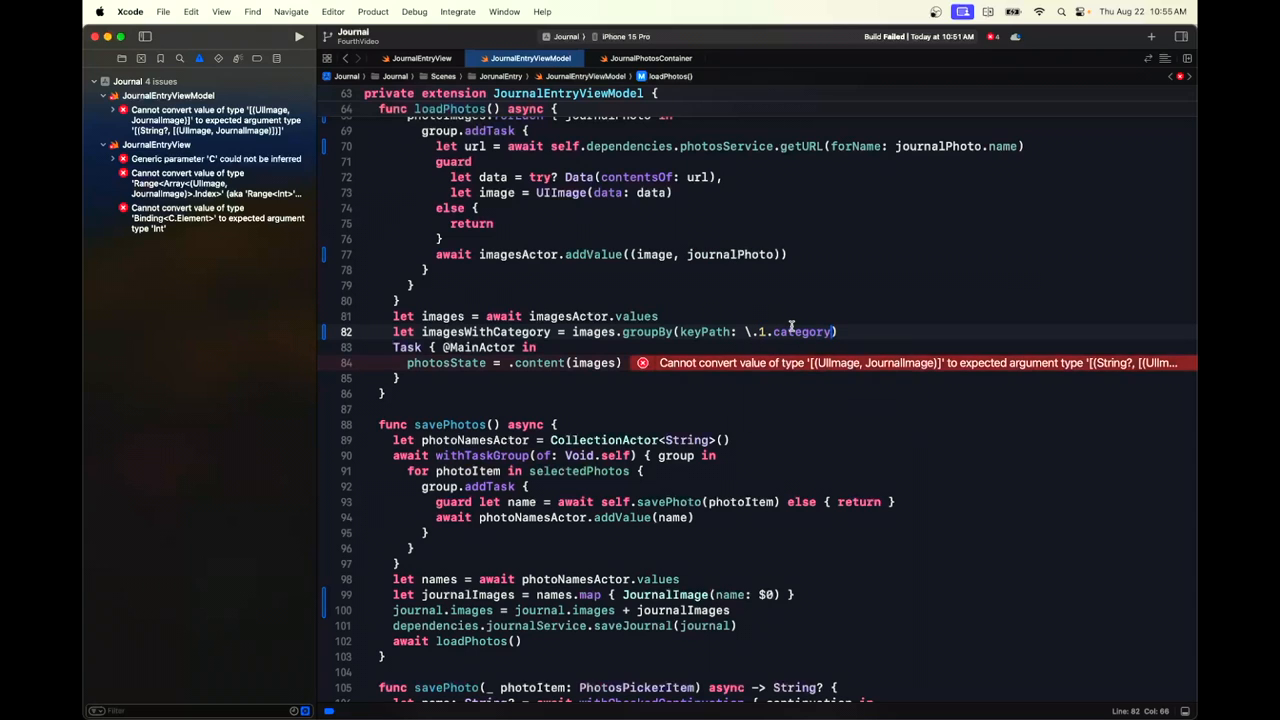
{"action": "mouse_move", "coordinate": [590, 344]}
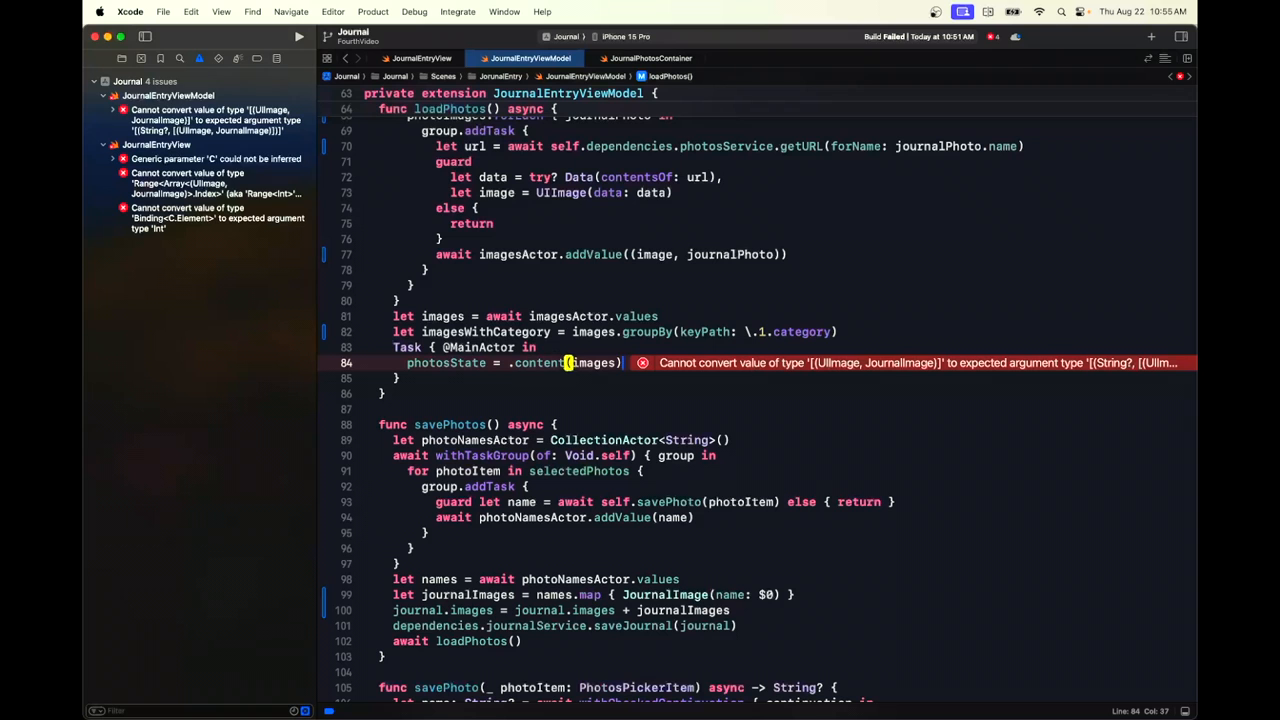
Step: Set photosState = .content(imagesWithCategory.map { ($0.0, $0.1) }) in loadPhotos
{"action": "type", "text": "imagesWithCategory"}
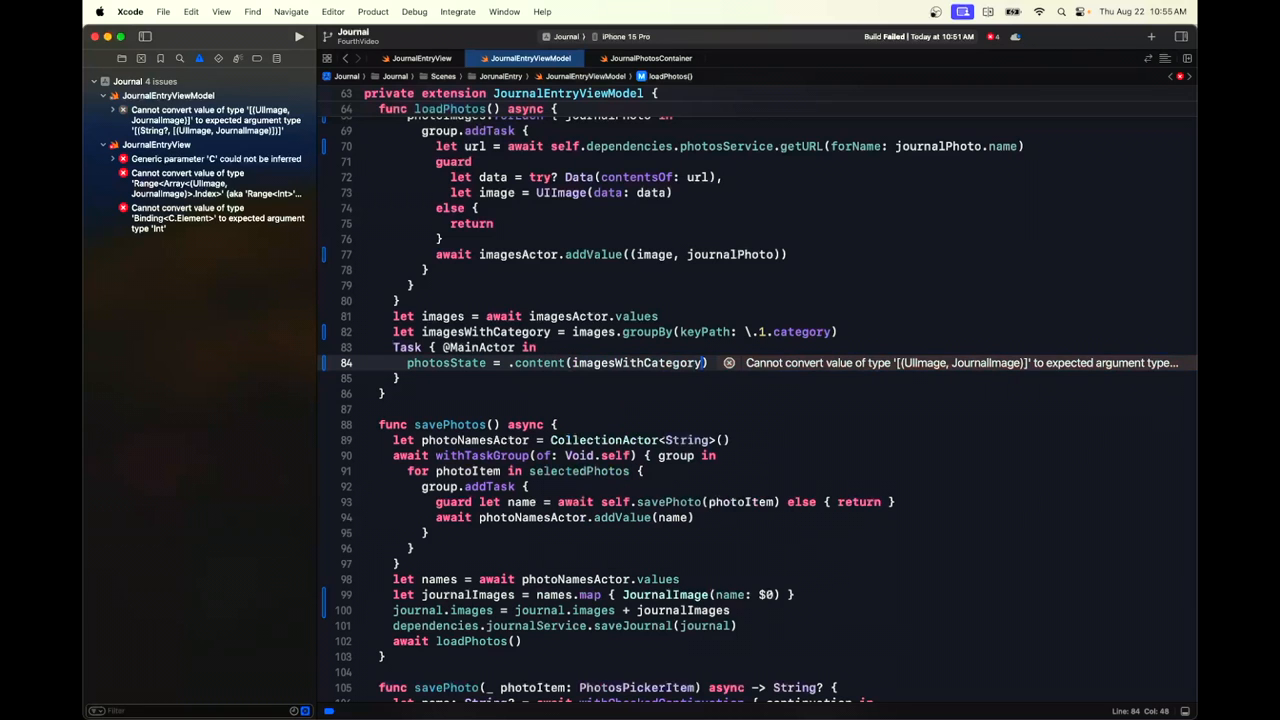
{"action": "type", "text": ".map { }"}
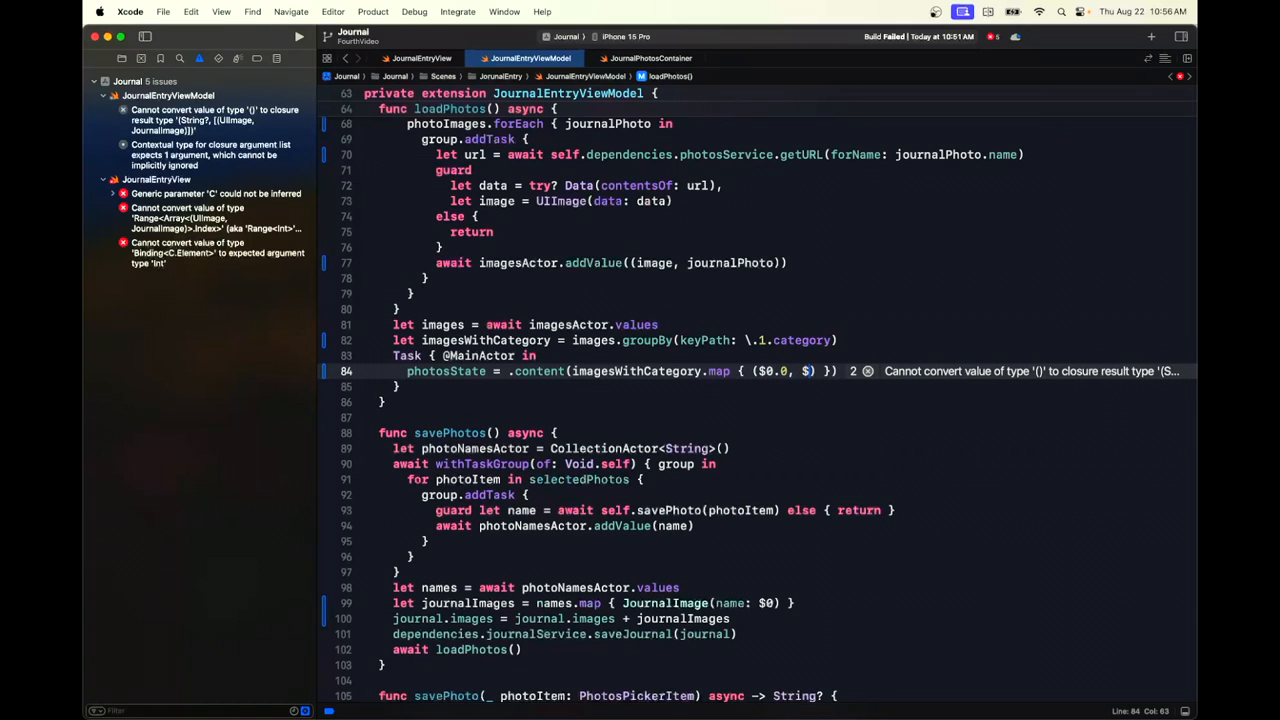
{"action": "type", "text": ".1"}
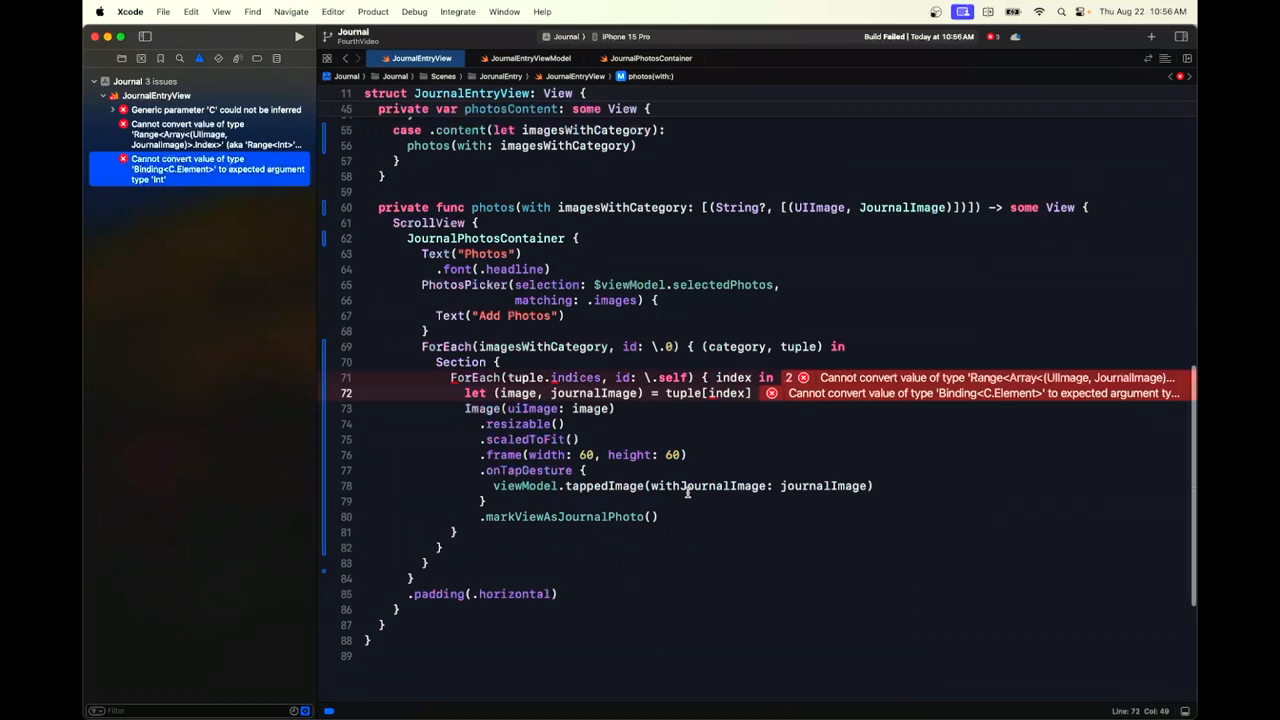
Step: Make tappedImage take a JournalImage and guard-find its index where $0.name == journalImage.name
{"action": "left_click", "coordinate": [530, 56]}
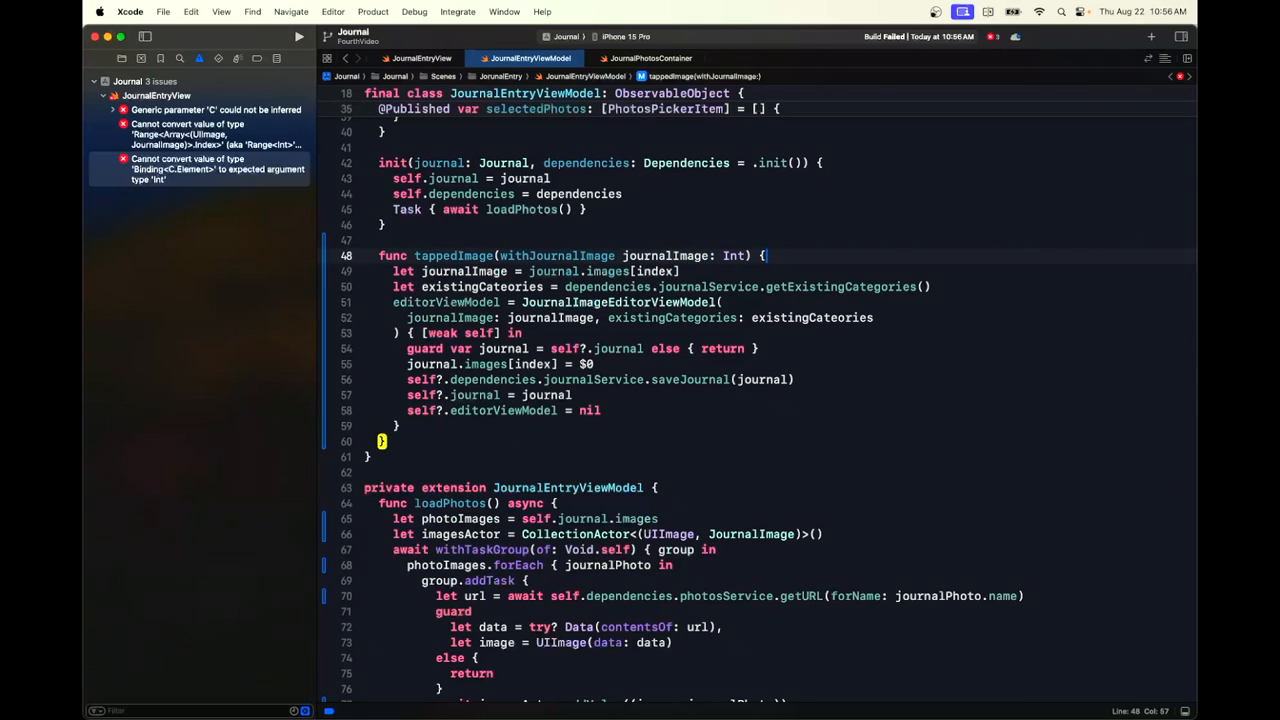
{"action": "type", "text": "JournalImage"}
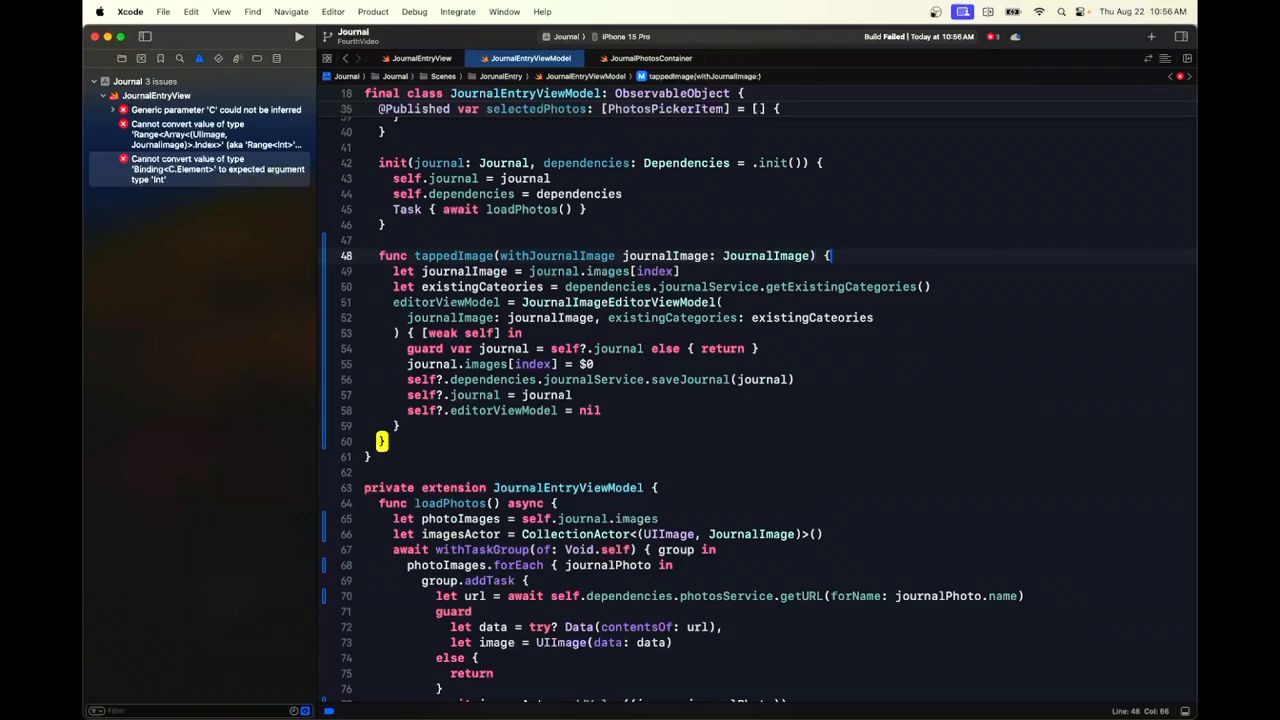
{"action": "type", "text": "guard"}
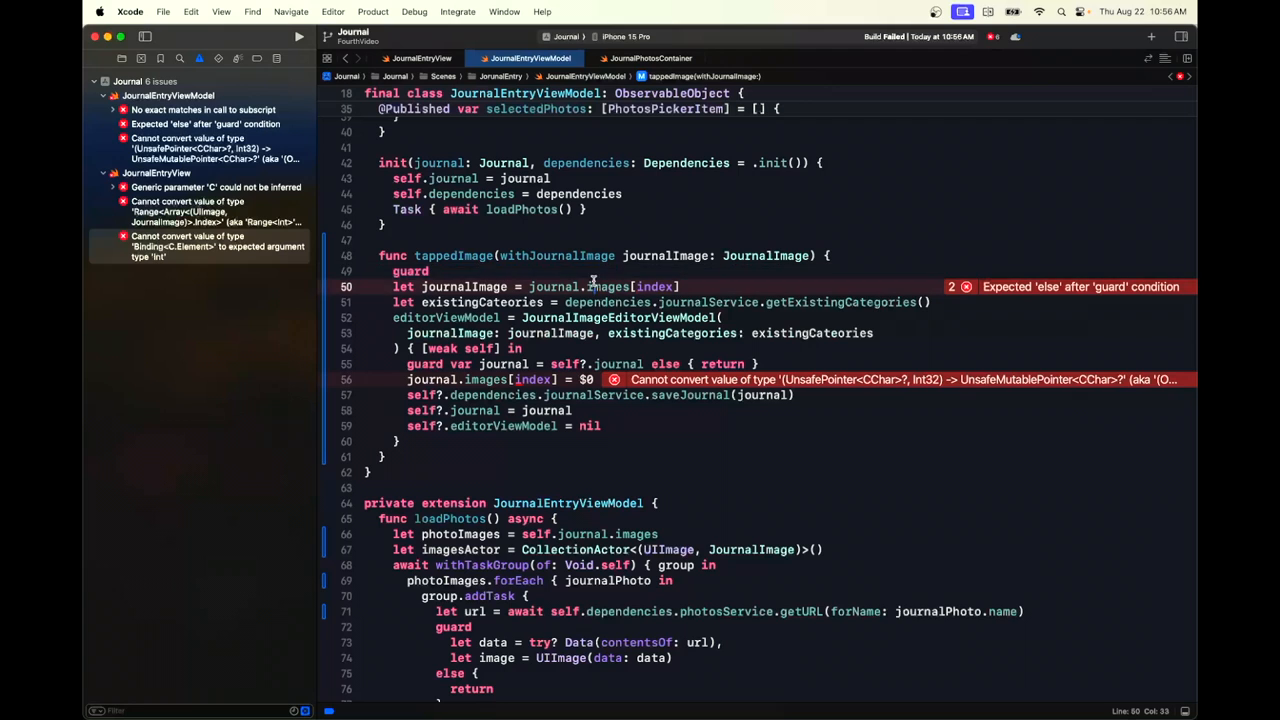
{"action": "type", "text": "let ined"}
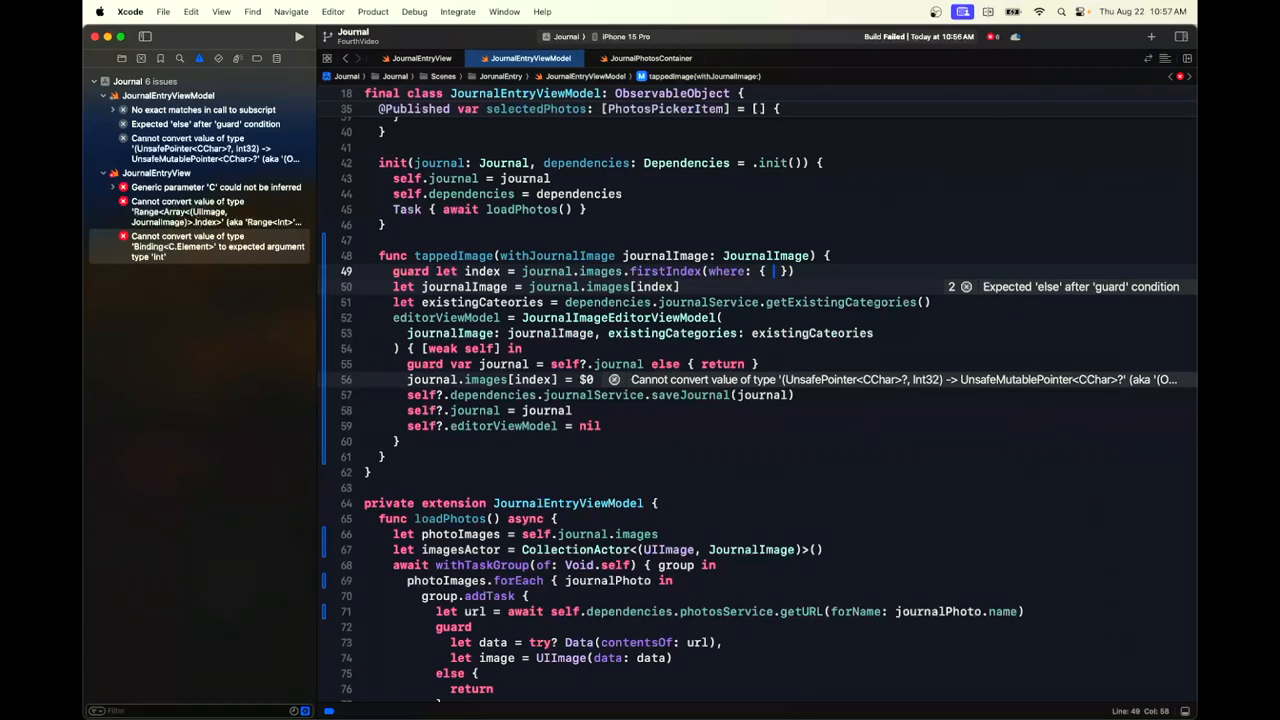
{"action": "type", "text": "$0.name"}
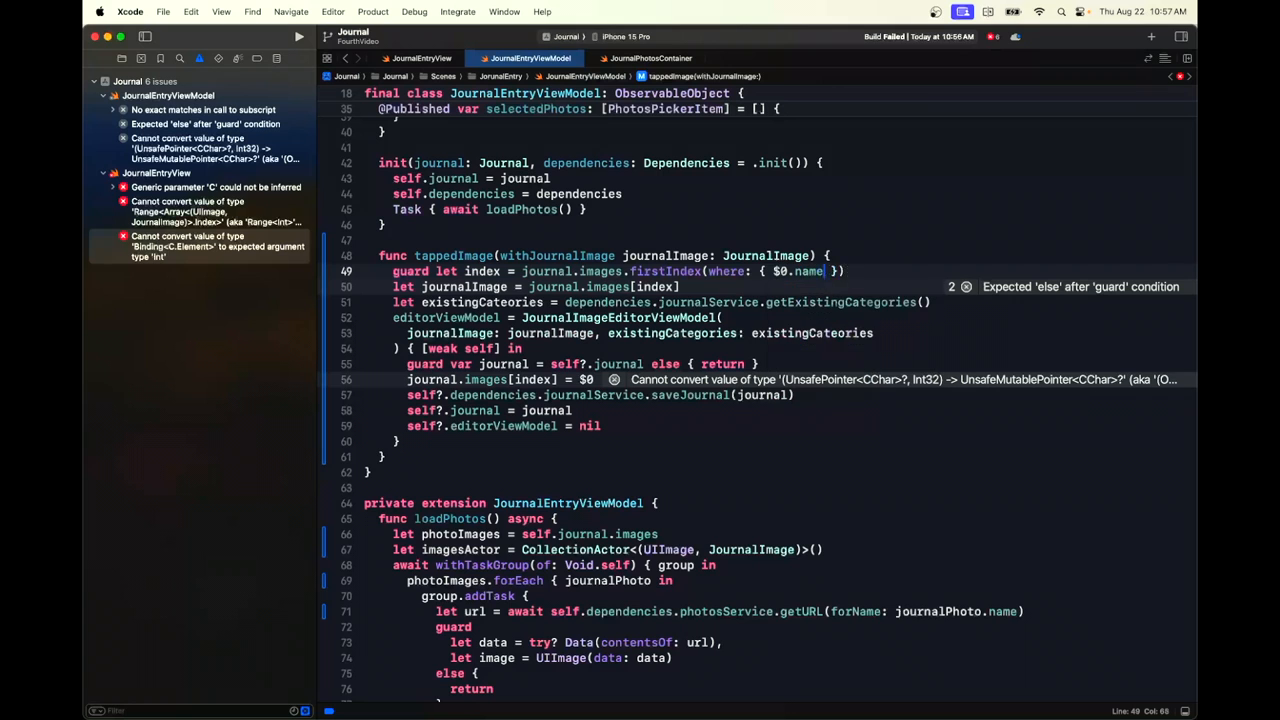
{"action": "type", "text": "== journalImage.n"}
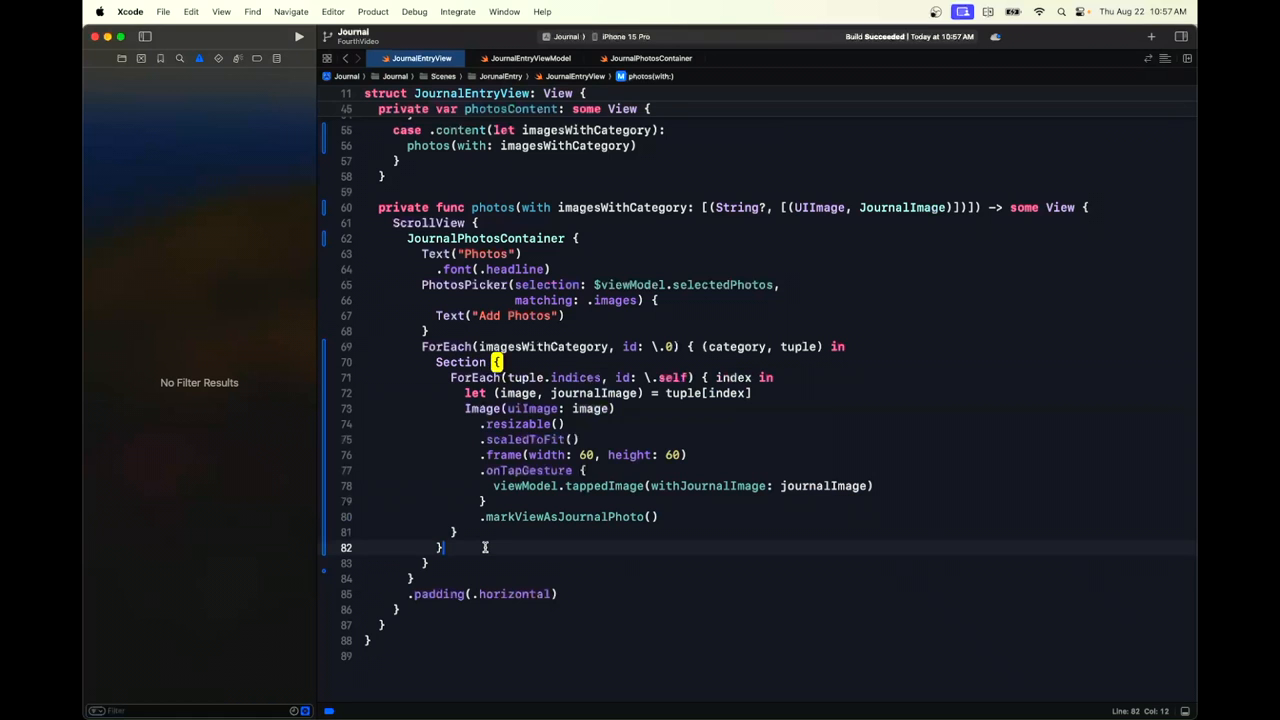
Step: Add header: { Text(category ?? "No Category").font(.title2) } to each Section and build
{"action": "type", "text": "header:"}
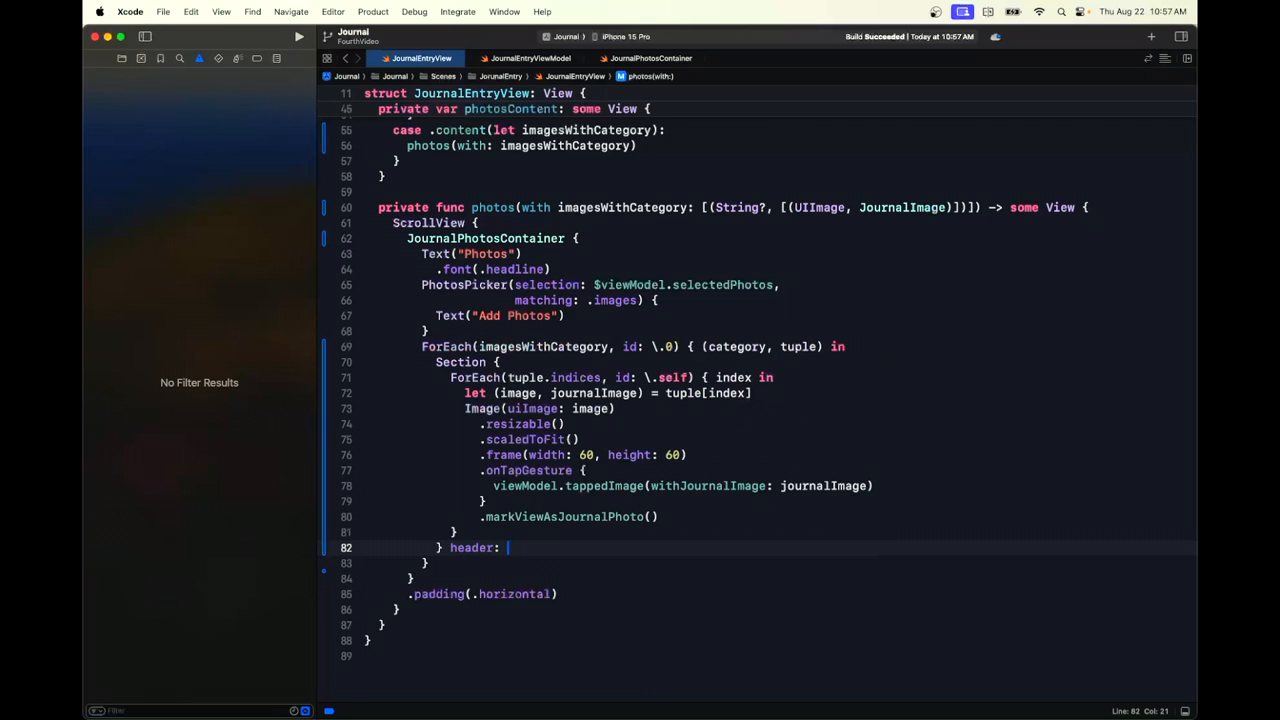
{"action": "type", "text": "{"}
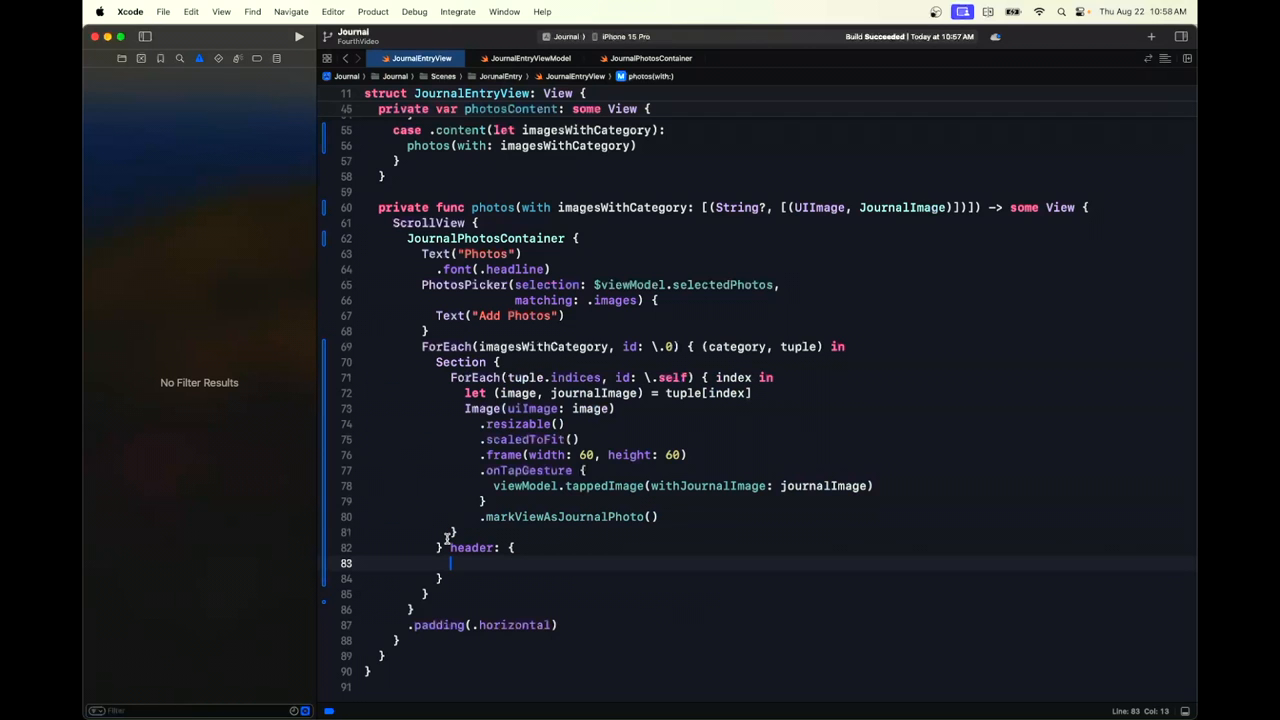
{"action": "type", "text": "Text("}
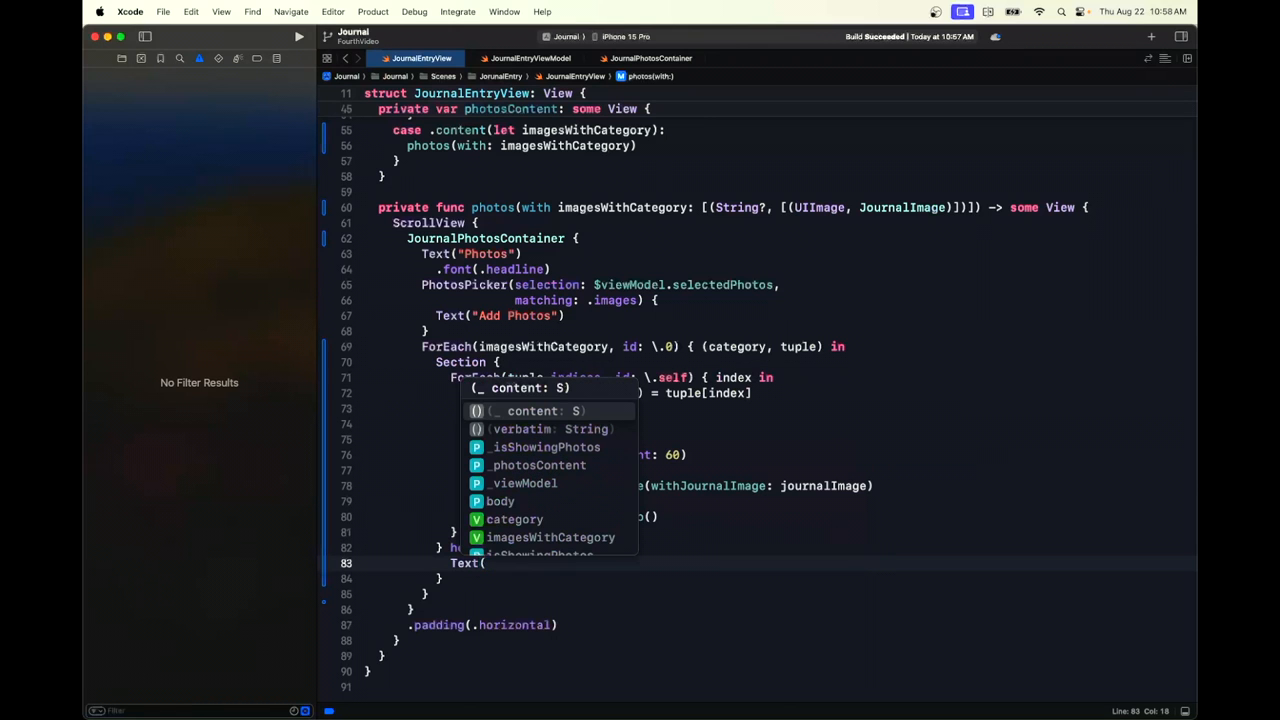
{"action": "type", "text": "category)"}
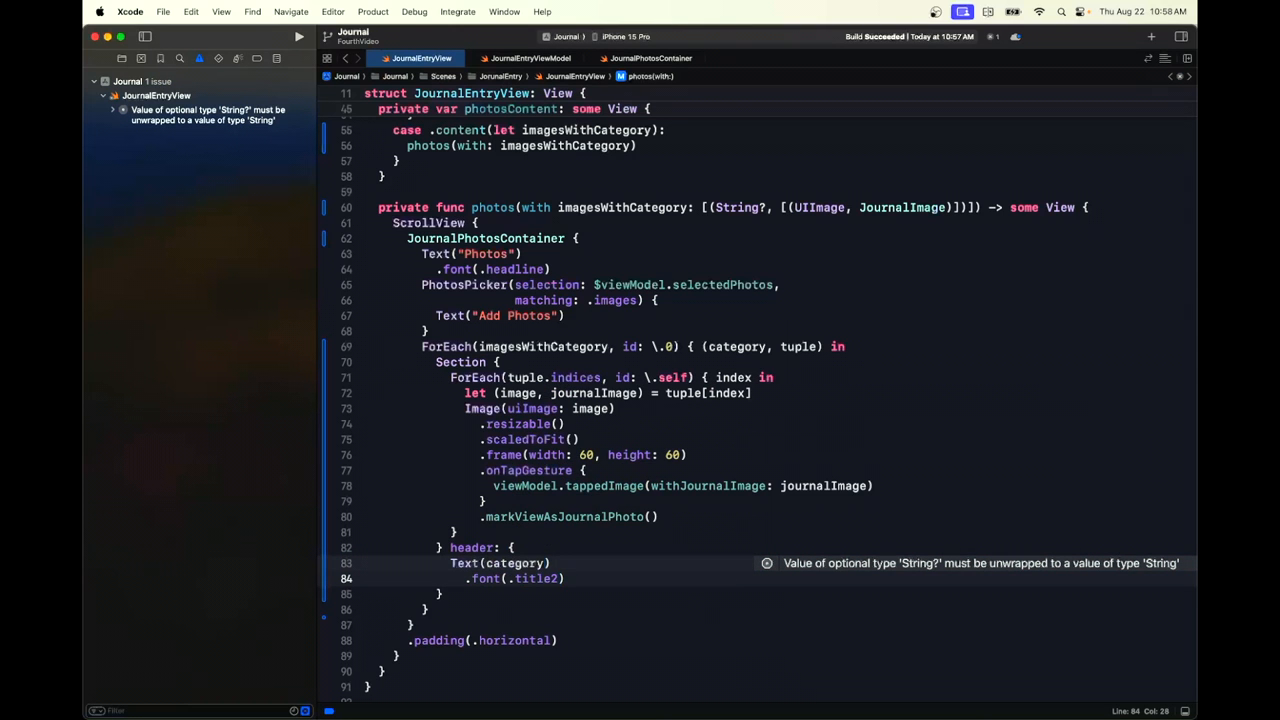
{"action": "type", "text": "\""}
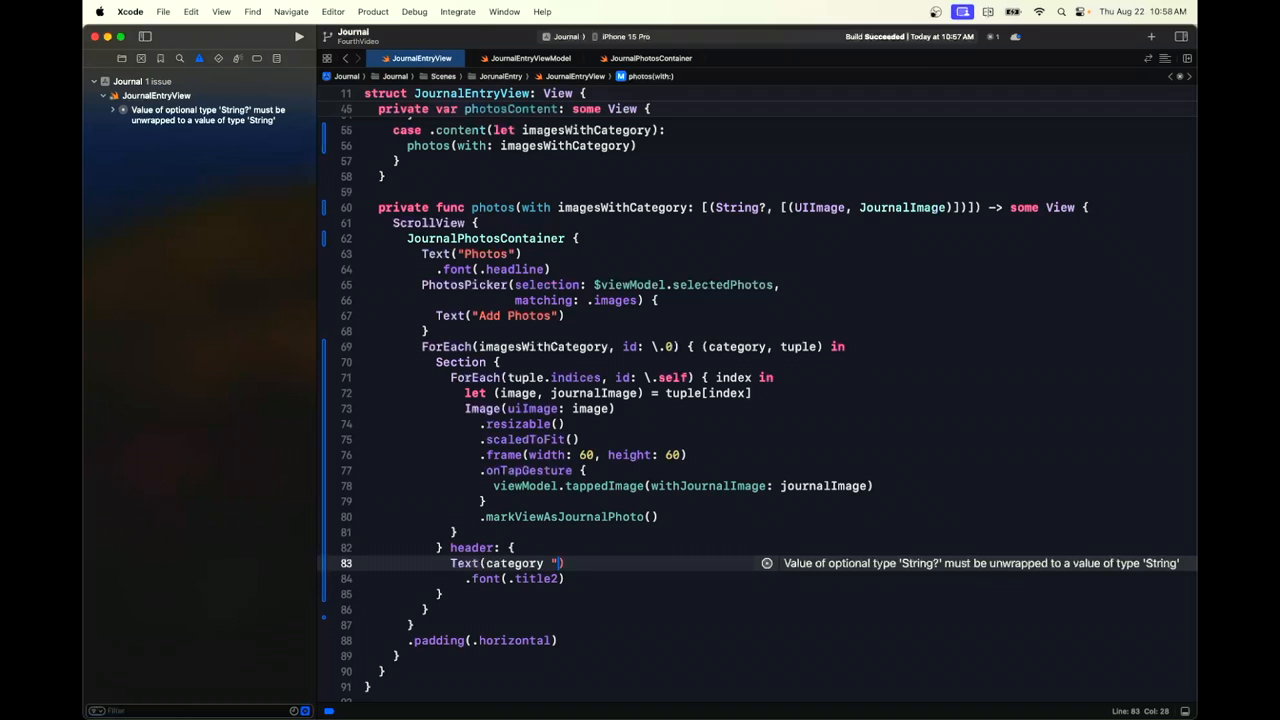
{"action": "type", "text": "?? \"No Category"}
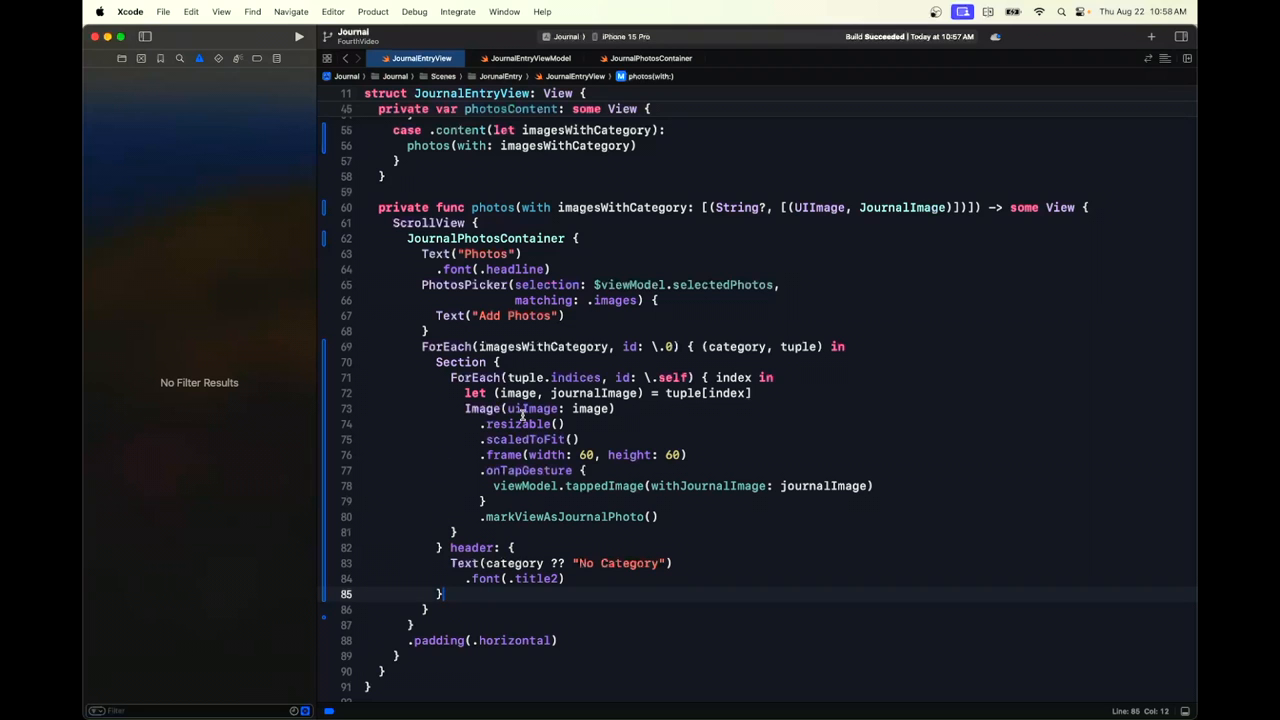
{"action": "left_click", "coordinate": [300, 36]}
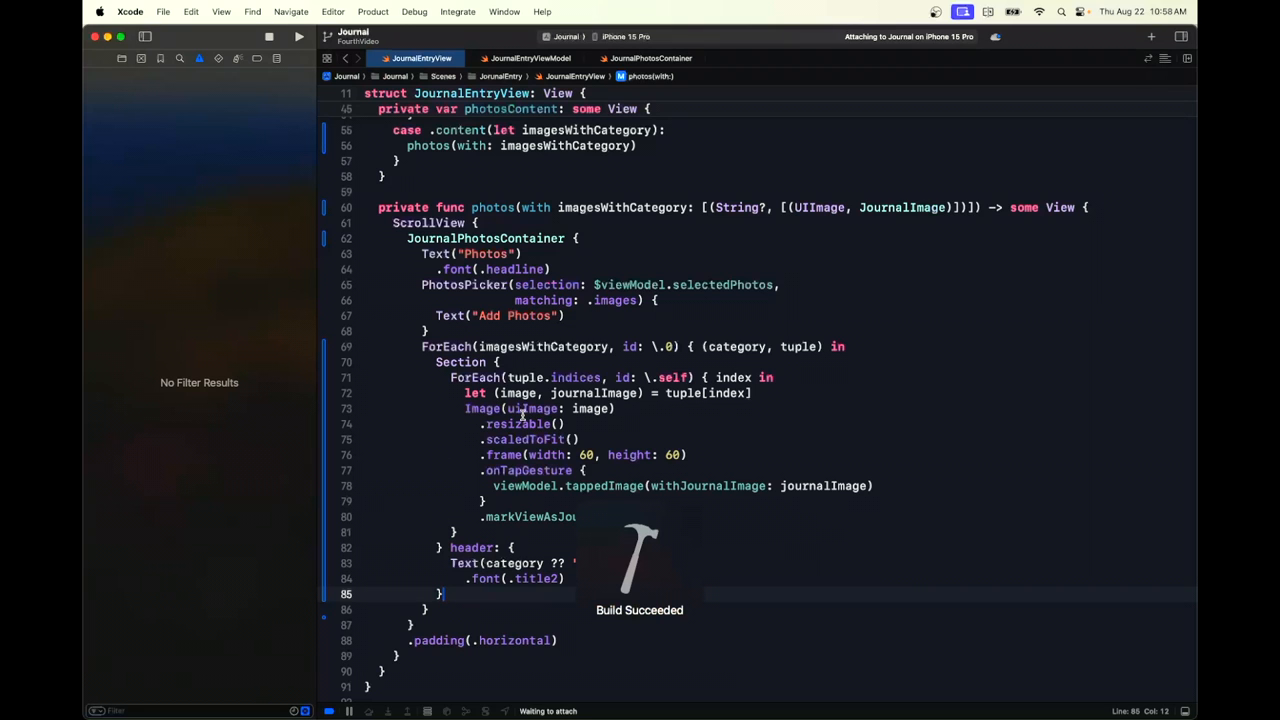
{"action": "key", "text": "cmd+r"}
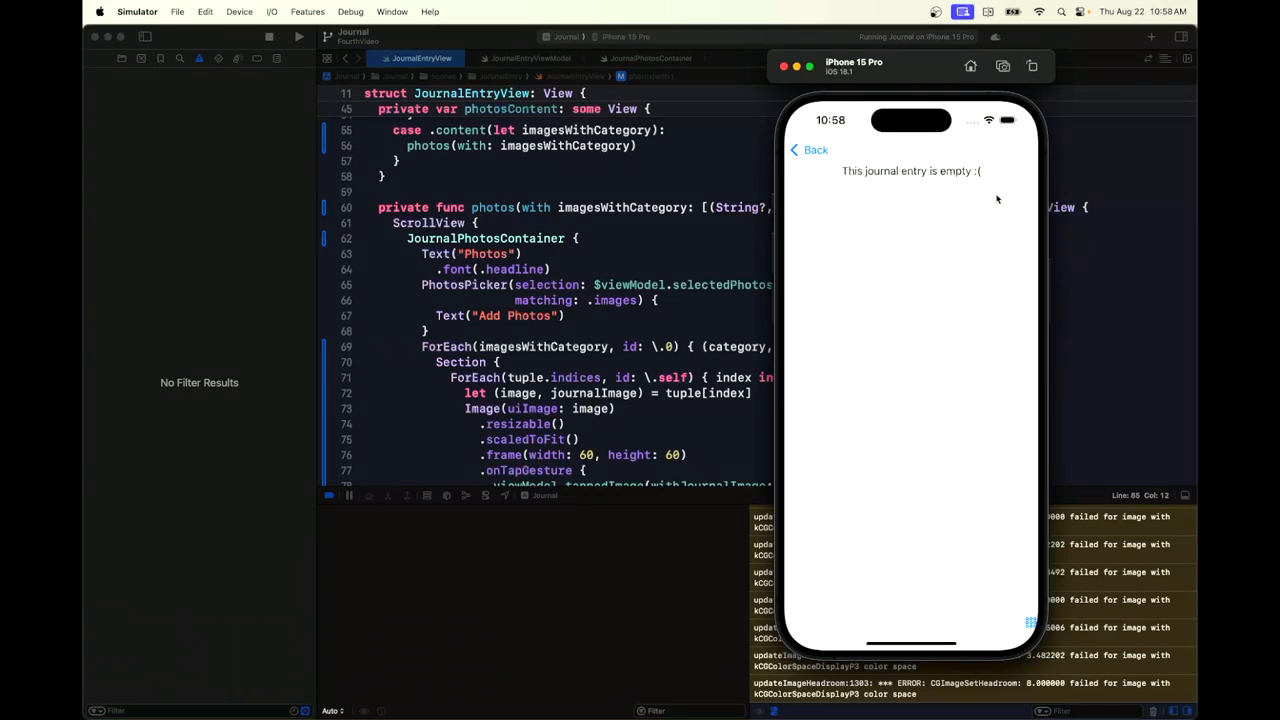
{"action": "left_click", "coordinate": [910, 180]}
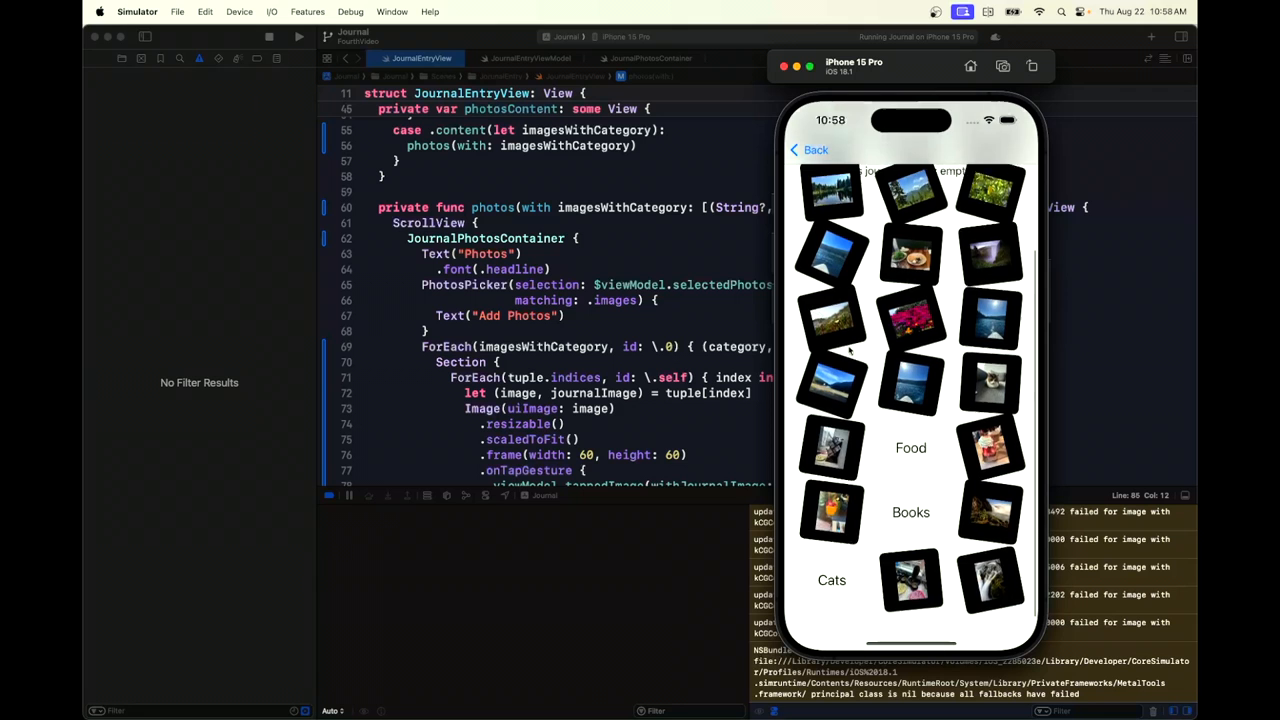
{"action": "scroll", "scroll_direction": "down", "scroll_amount": 3}
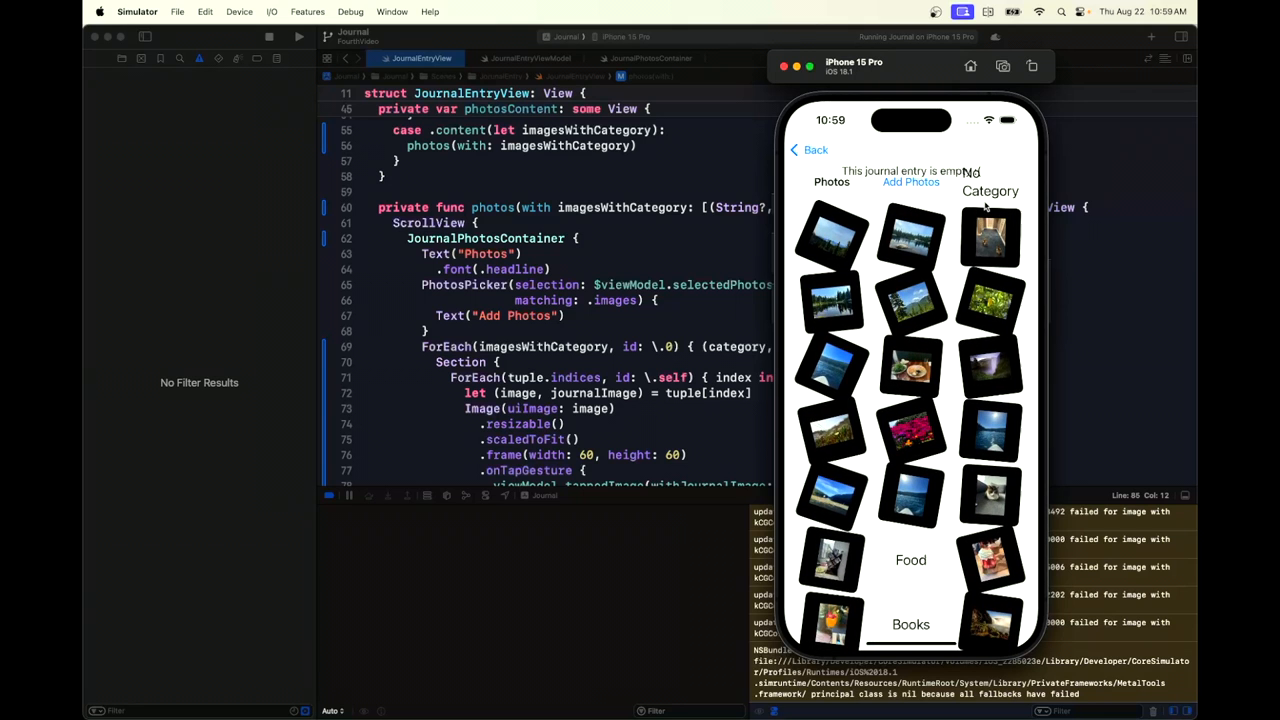
{"action": "mouse_move", "coordinate": [716, 332]}
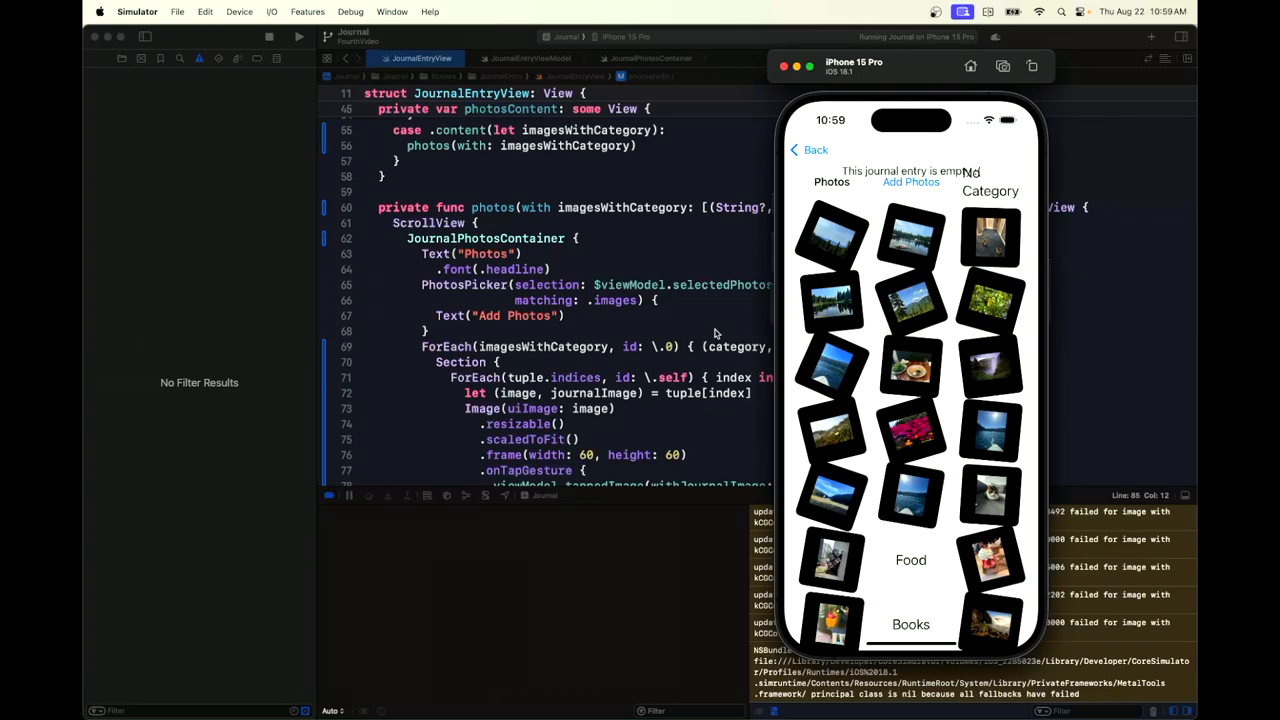
{"action": "scroll", "scroll_direction": "down", "scroll_amount": 3}
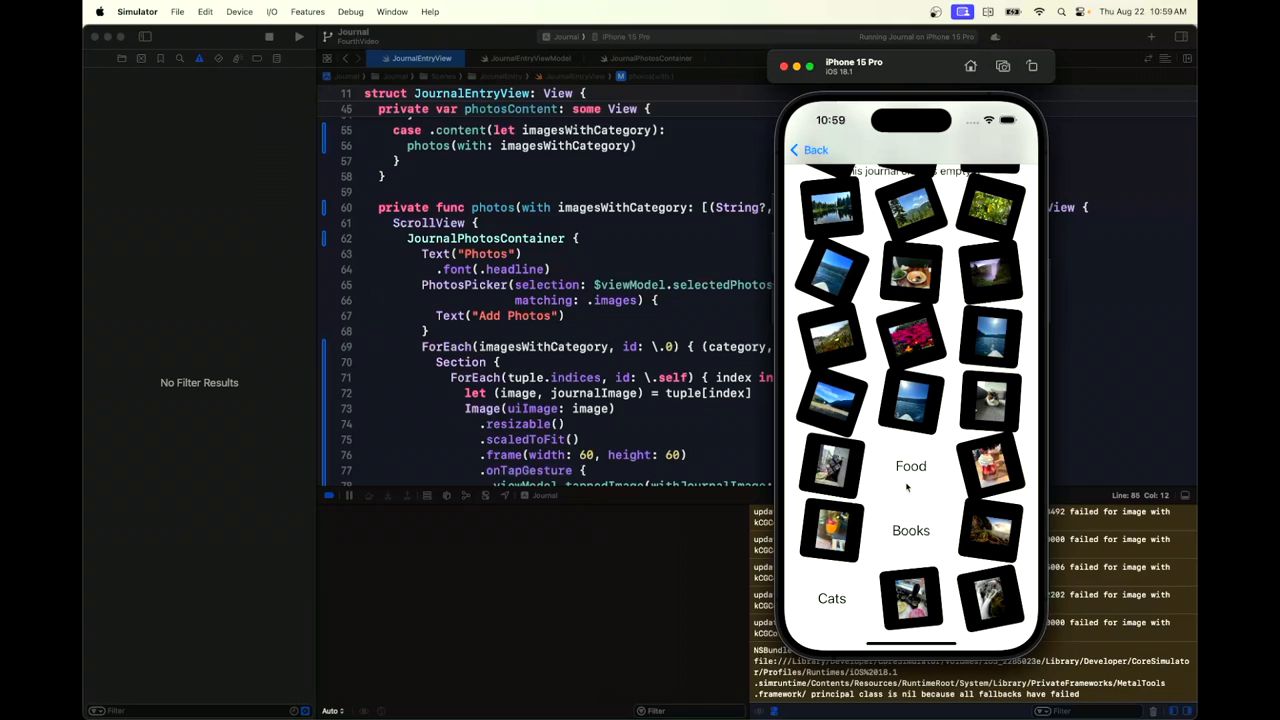
{"action": "mouse_move", "coordinate": [916, 490]}
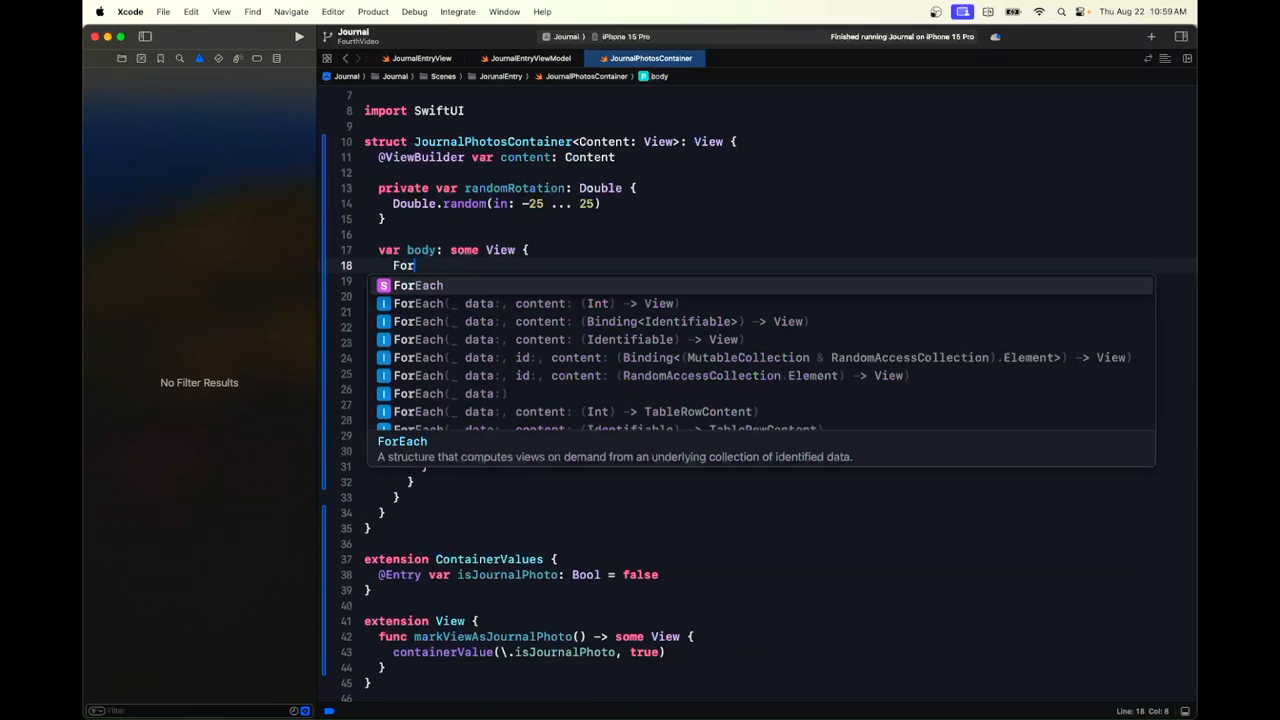
Step: Wrap the photo grid body in ForEach(sections: content) { section in
{"action": "type", "text": "(sections:"}
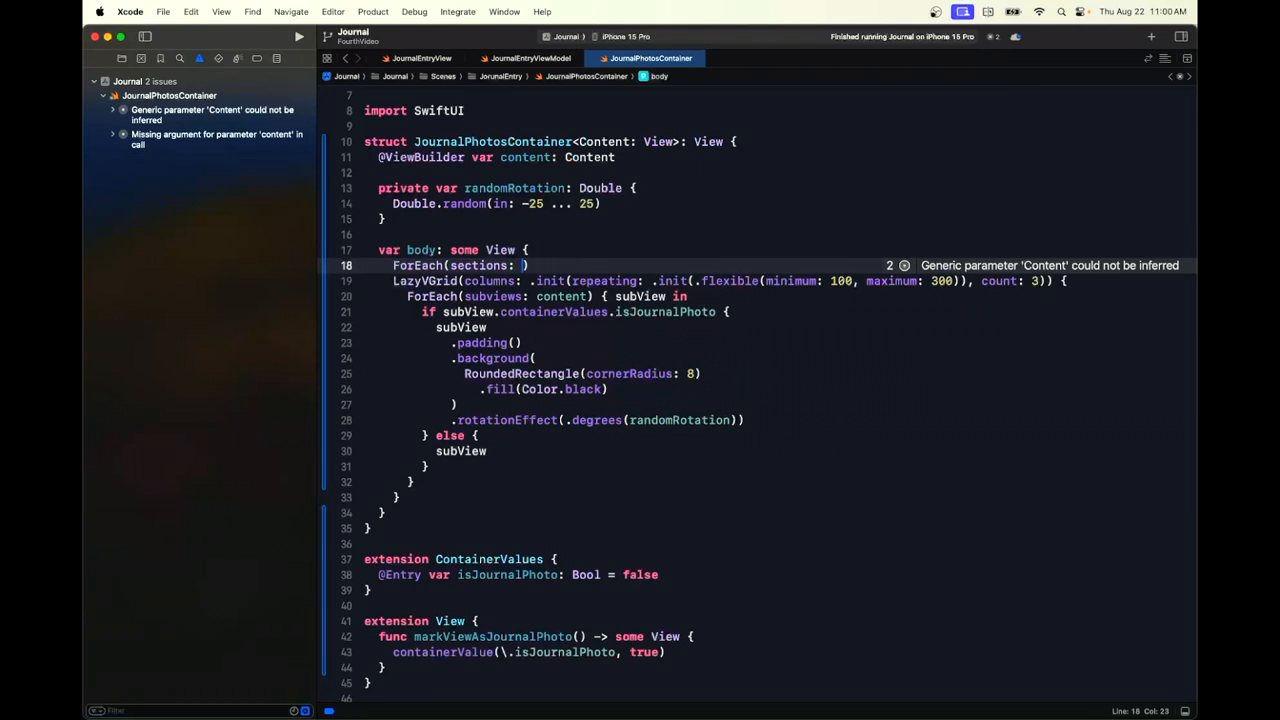
{"action": "type", "text": "content) {"}
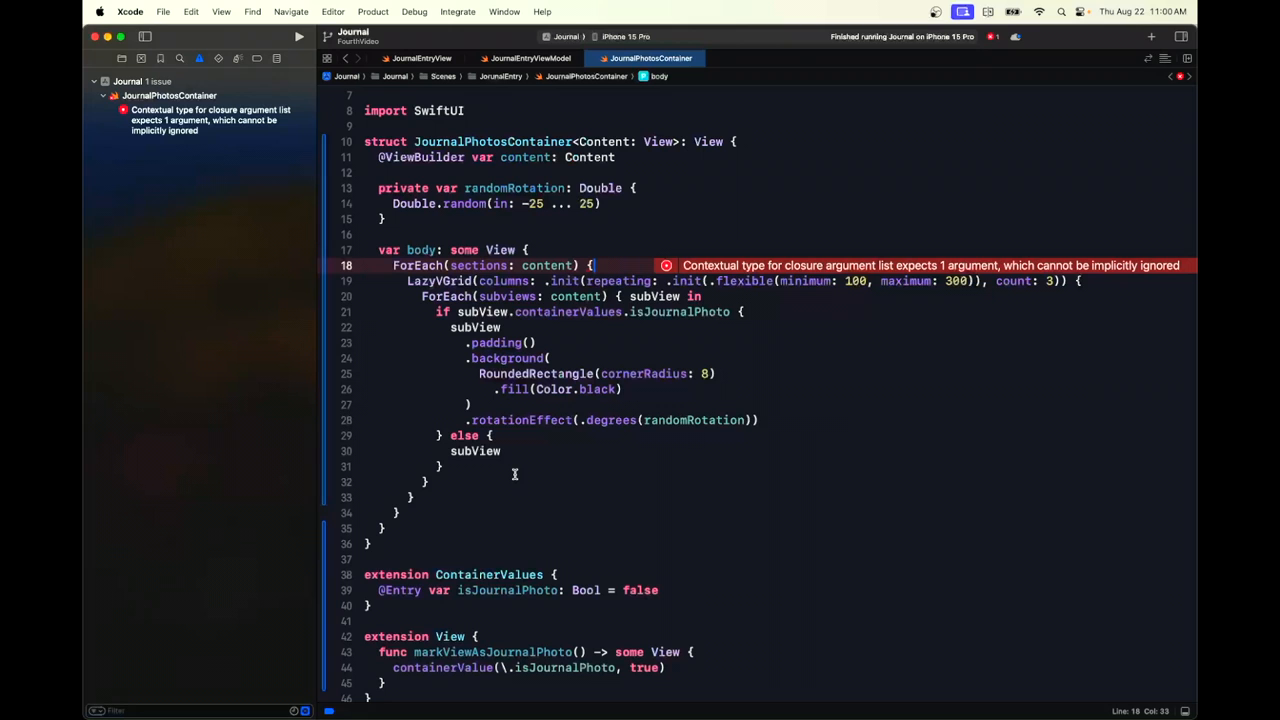
{"action": "type", "text": "section in"}
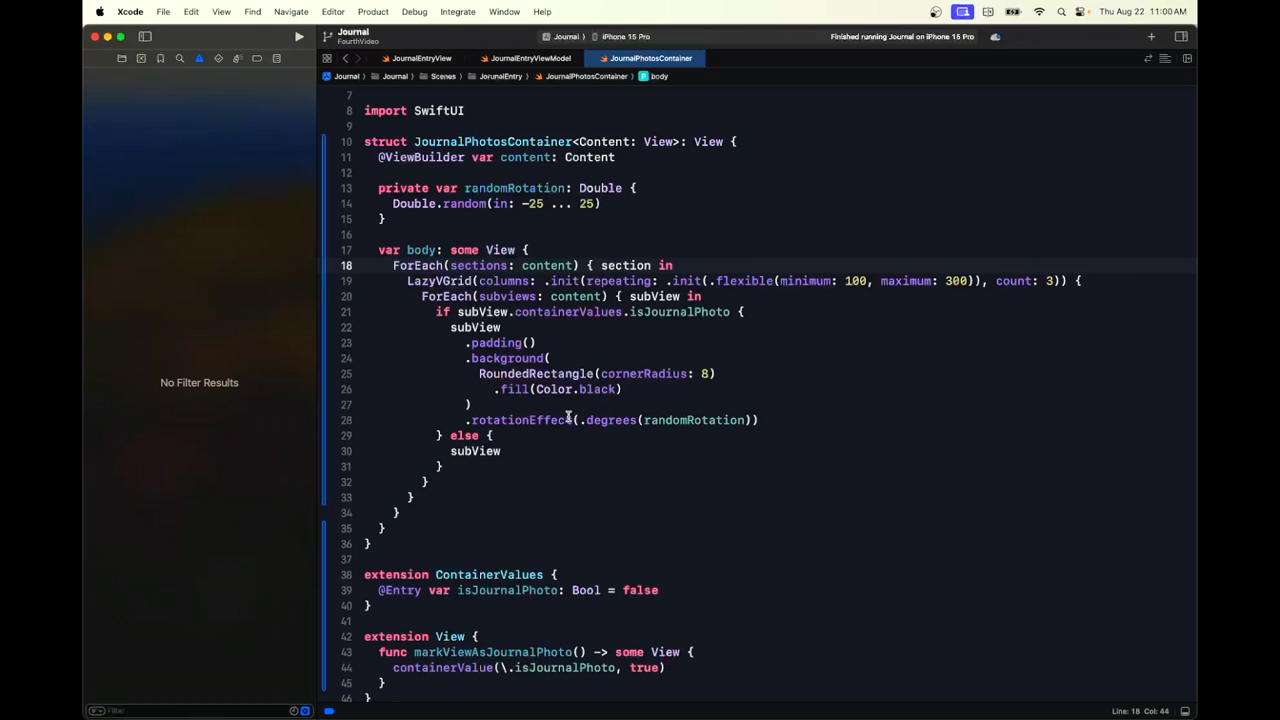
{"action": "key", "text": "Return"}
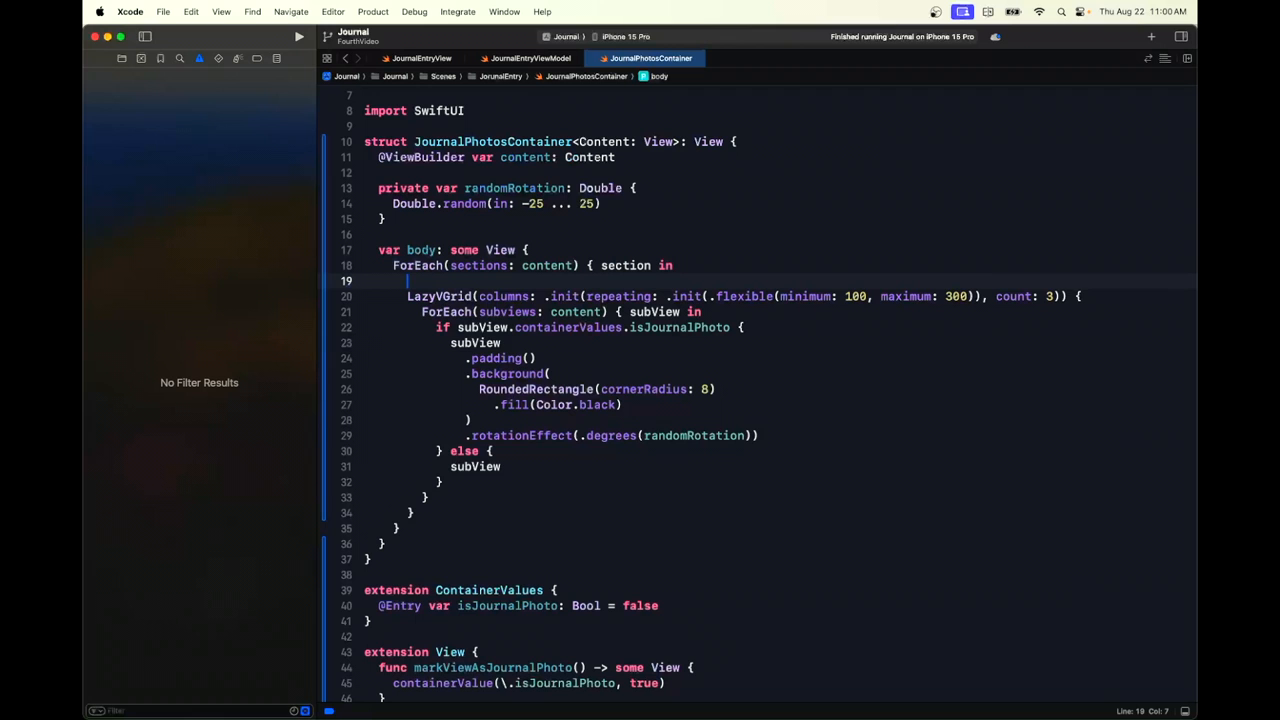
Step: Show section.header only when it is non-empty via if !section.header.isEmpty
{"action": "type", "text": "if l"}
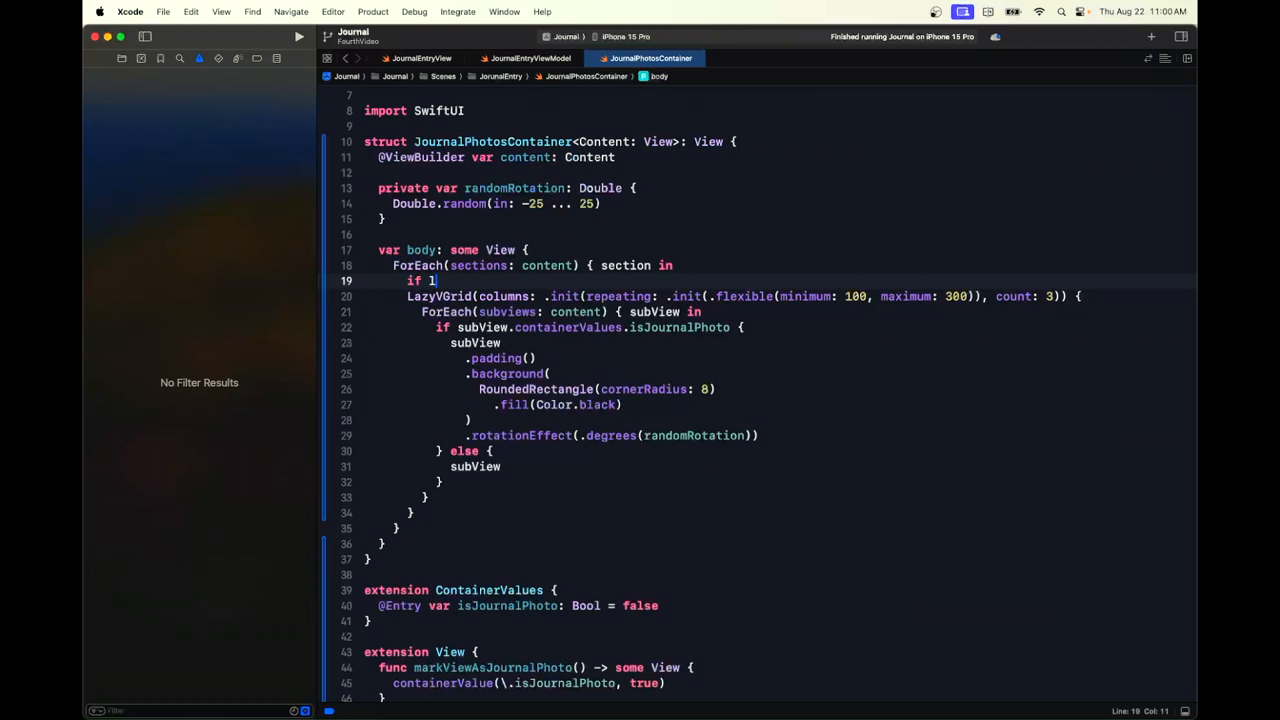
{"action": "type", "text": "ection.header.isEmpty {"}
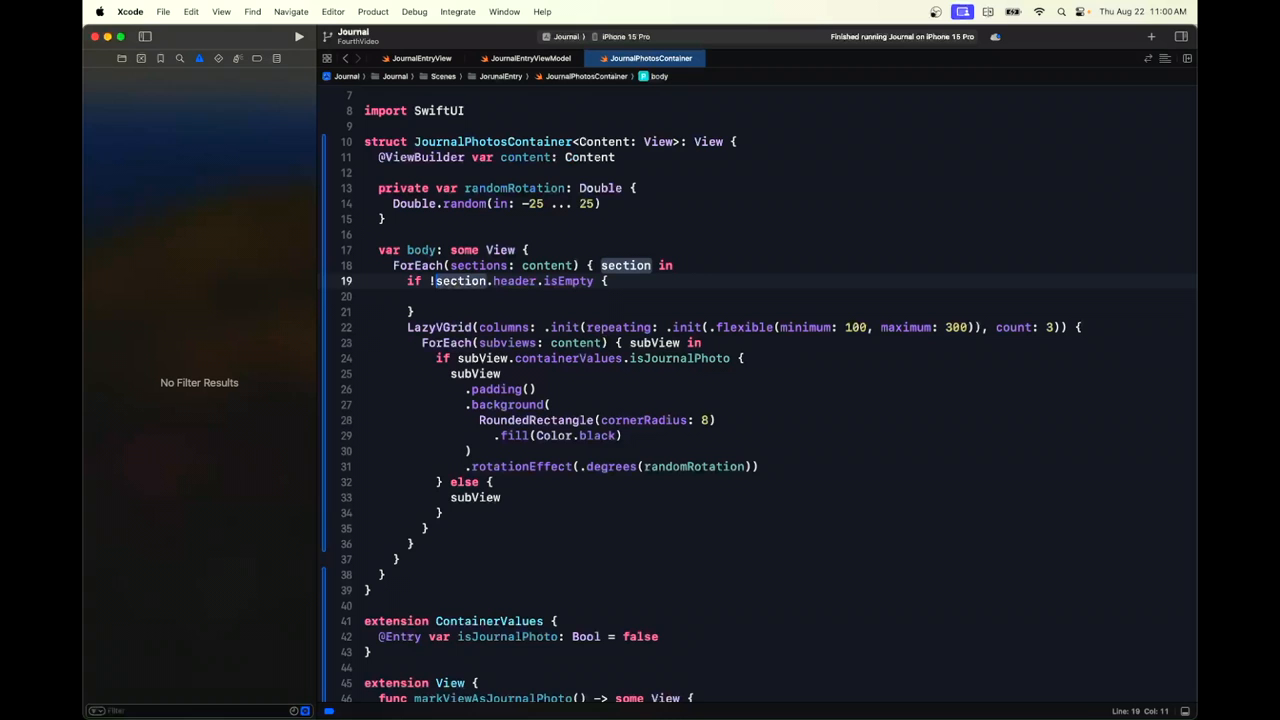
{"action": "type", "text": "section.header"}
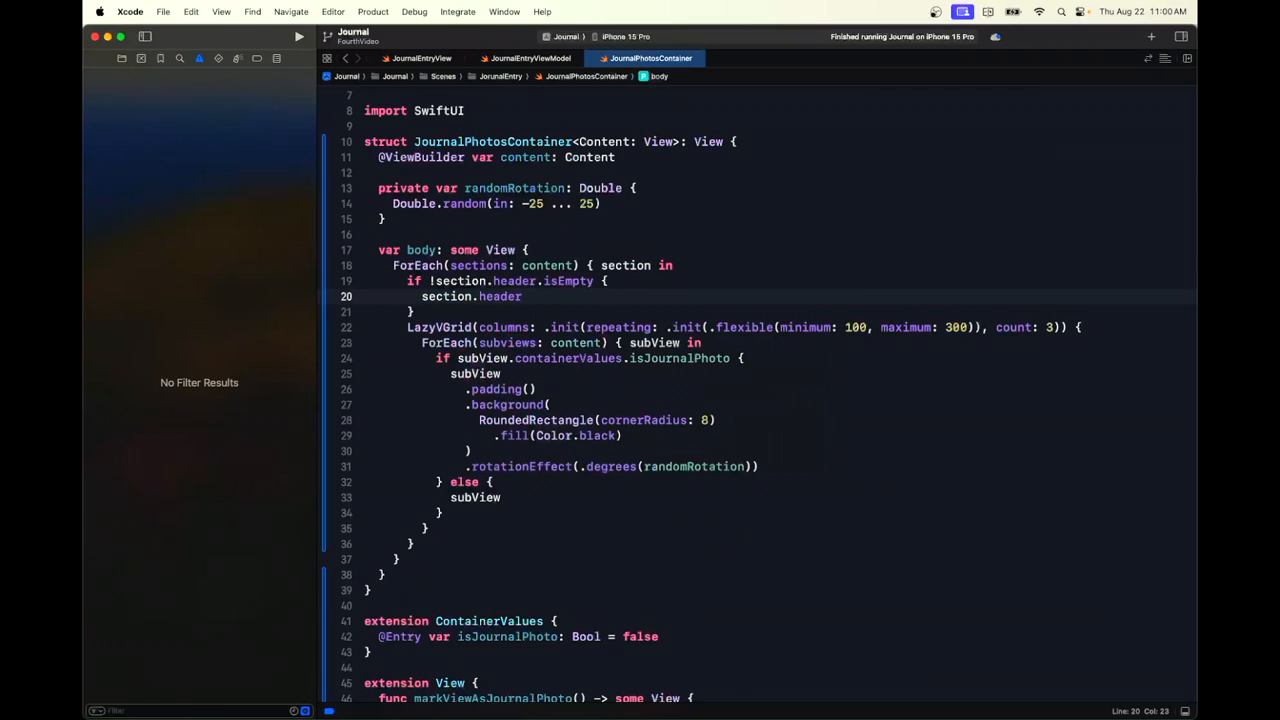
{"action": "left_click", "coordinate": [438, 248]}
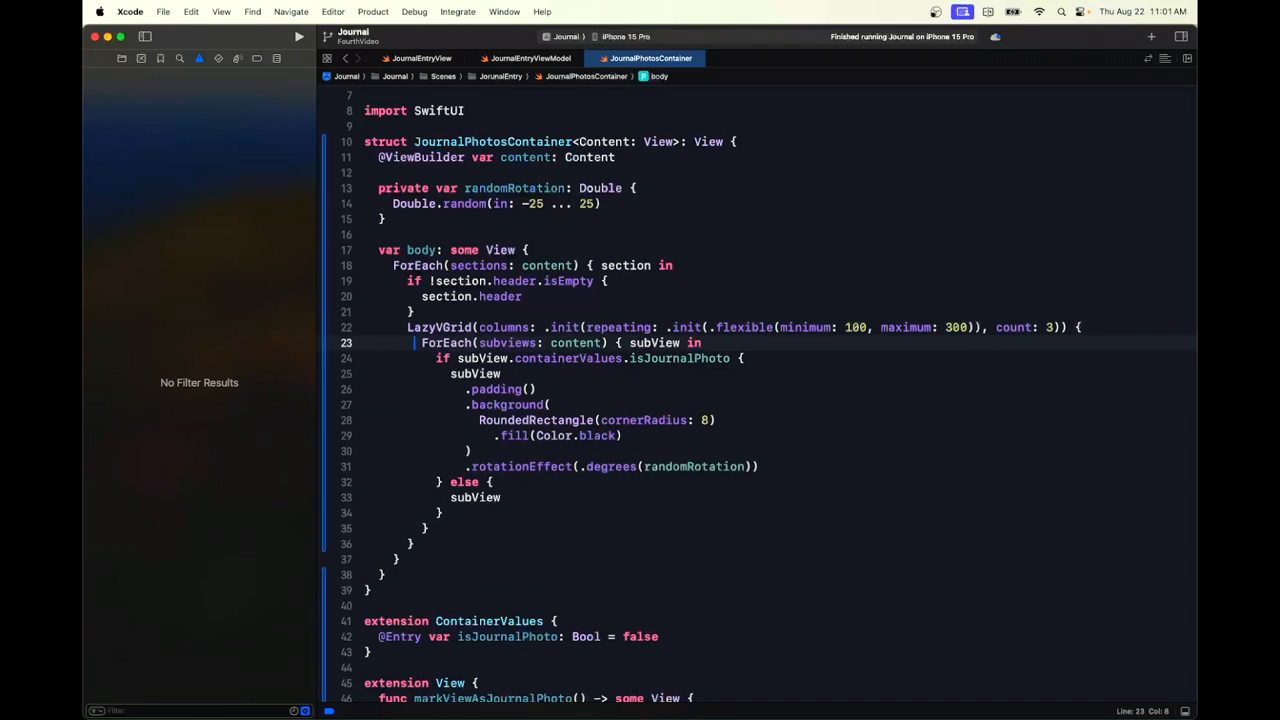
Step: Make the inner photo ForEach iterate section.content instead of content
{"action": "double_click", "coordinate": [576, 342]}
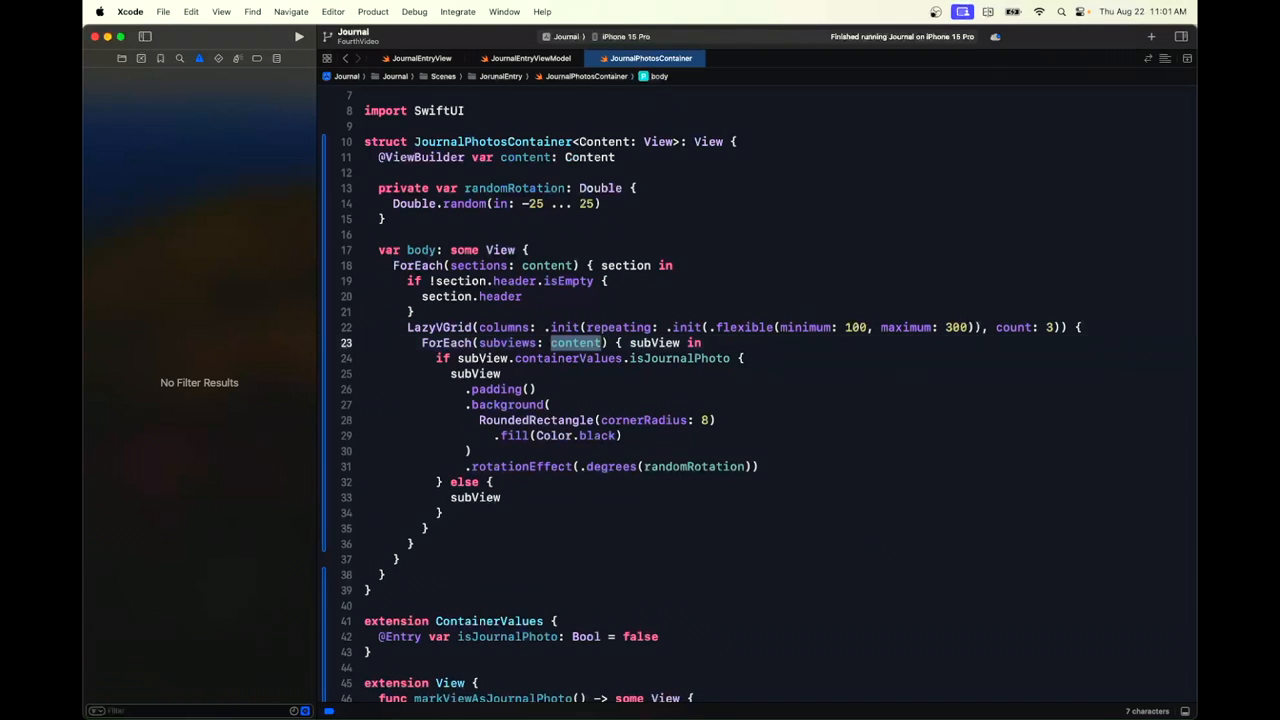
{"action": "type", "text": "section.con"}
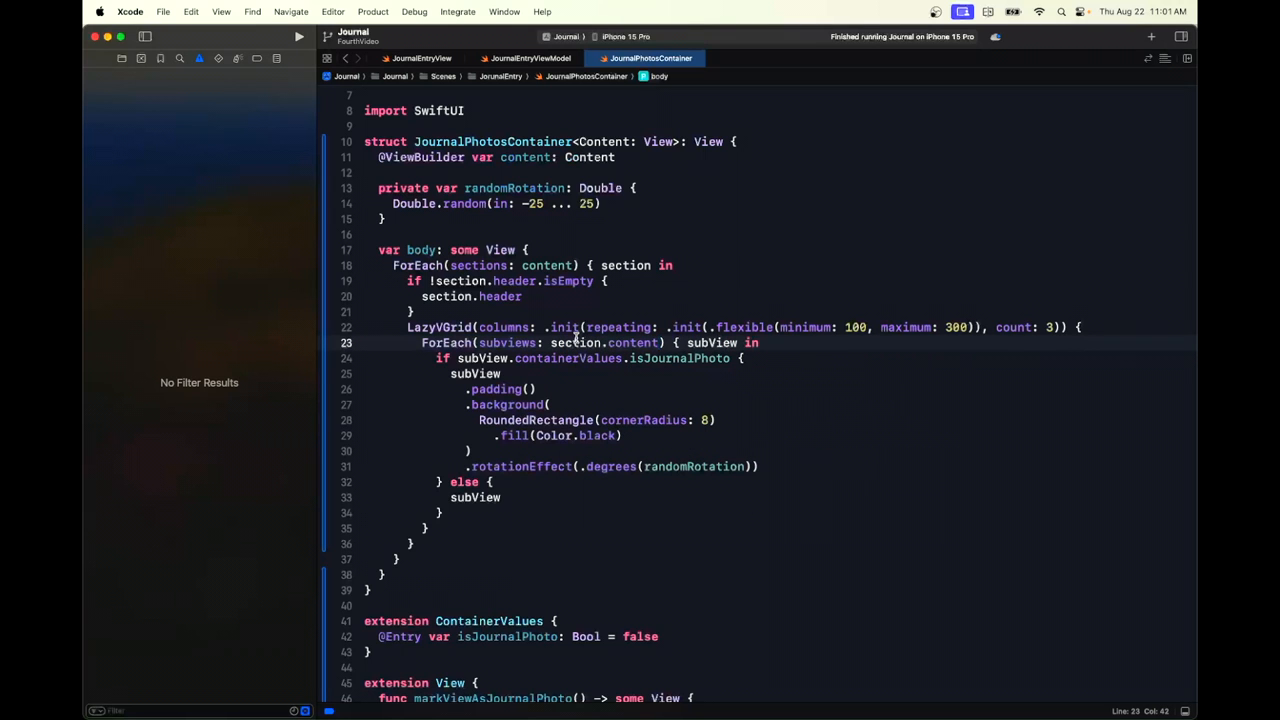
{"action": "double_click", "coordinate": [568, 358]}
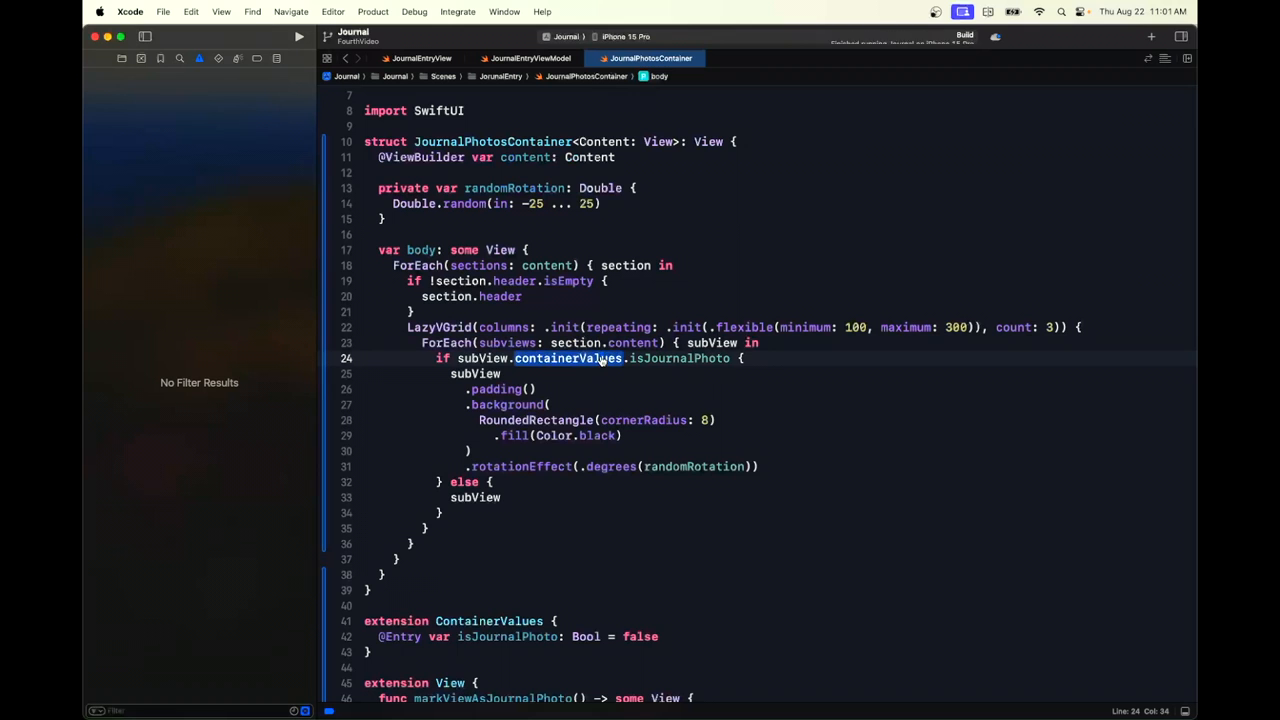
Step: Build and run, then scroll through the No Category, Books, Food and Cats photo grids
{"action": "key", "text": "cmd+r"}
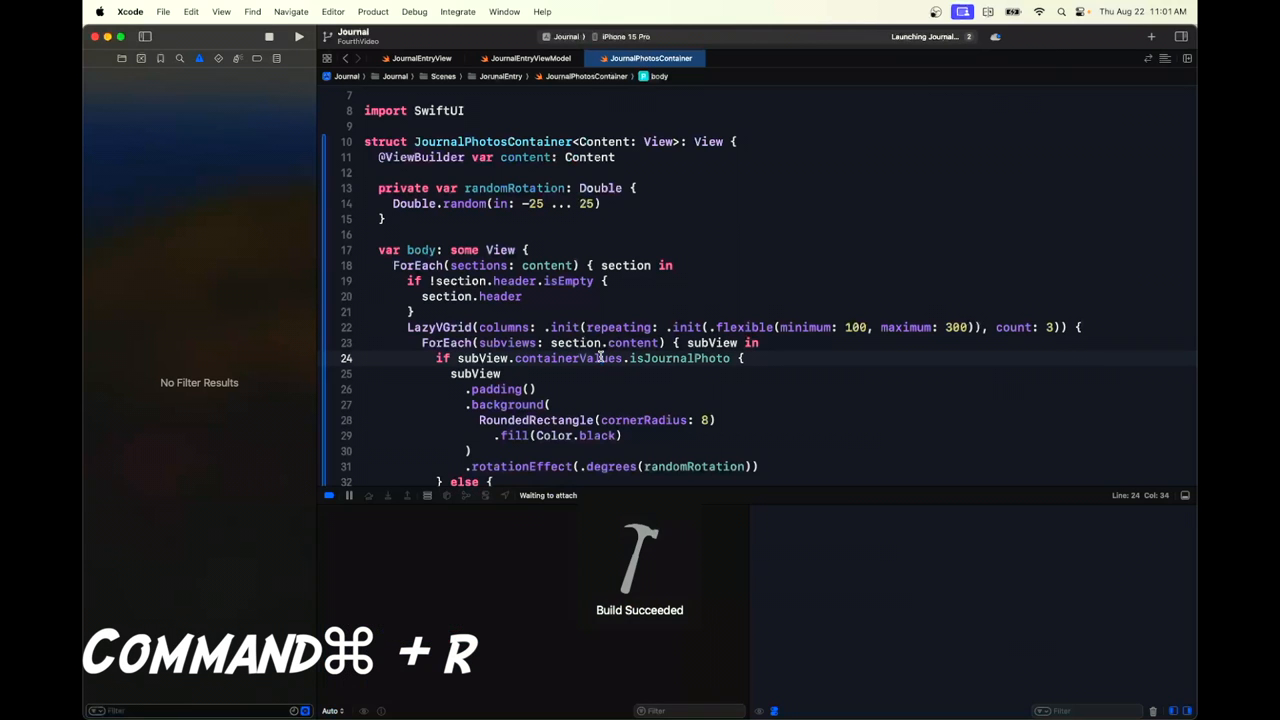
{"action": "key", "text": "cmd+r"}
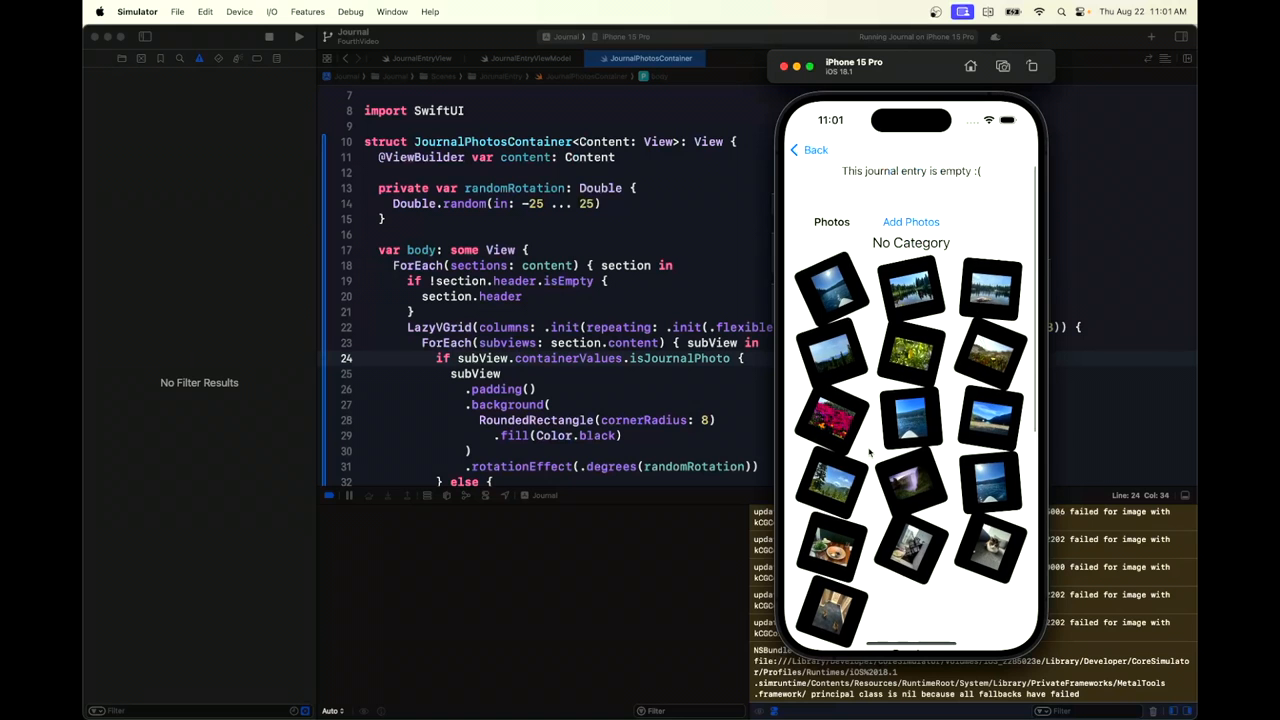
{"action": "scroll", "scroll_direction": "down", "scroll_amount": 3}
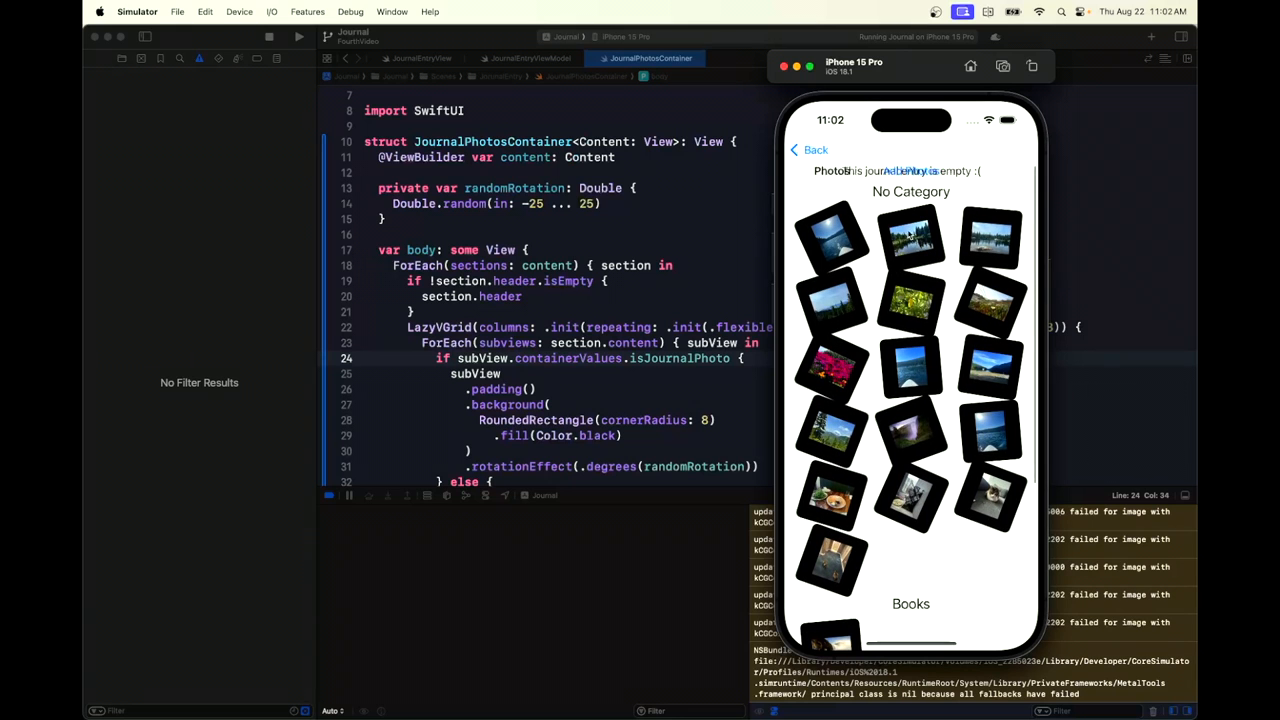
{"action": "scroll", "scroll_direction": "down", "scroll_amount": 3}
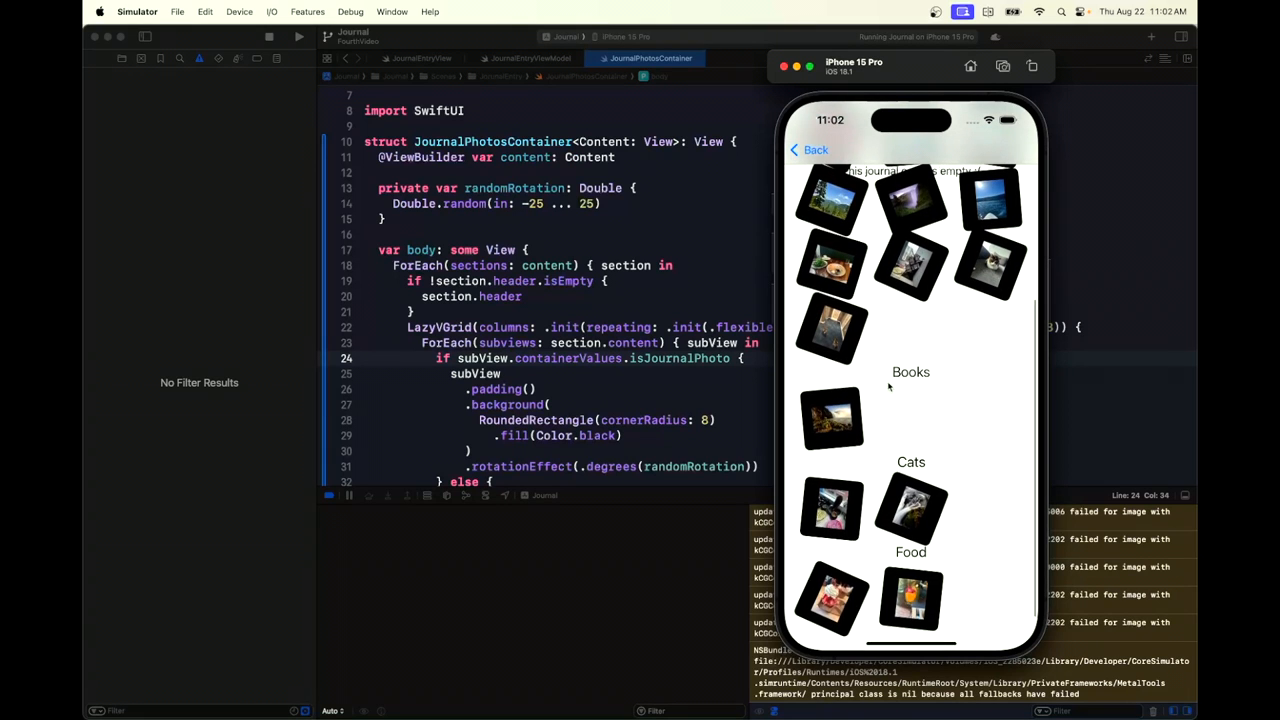
{"action": "scroll", "scroll_direction": "down", "scroll_amount": 3}
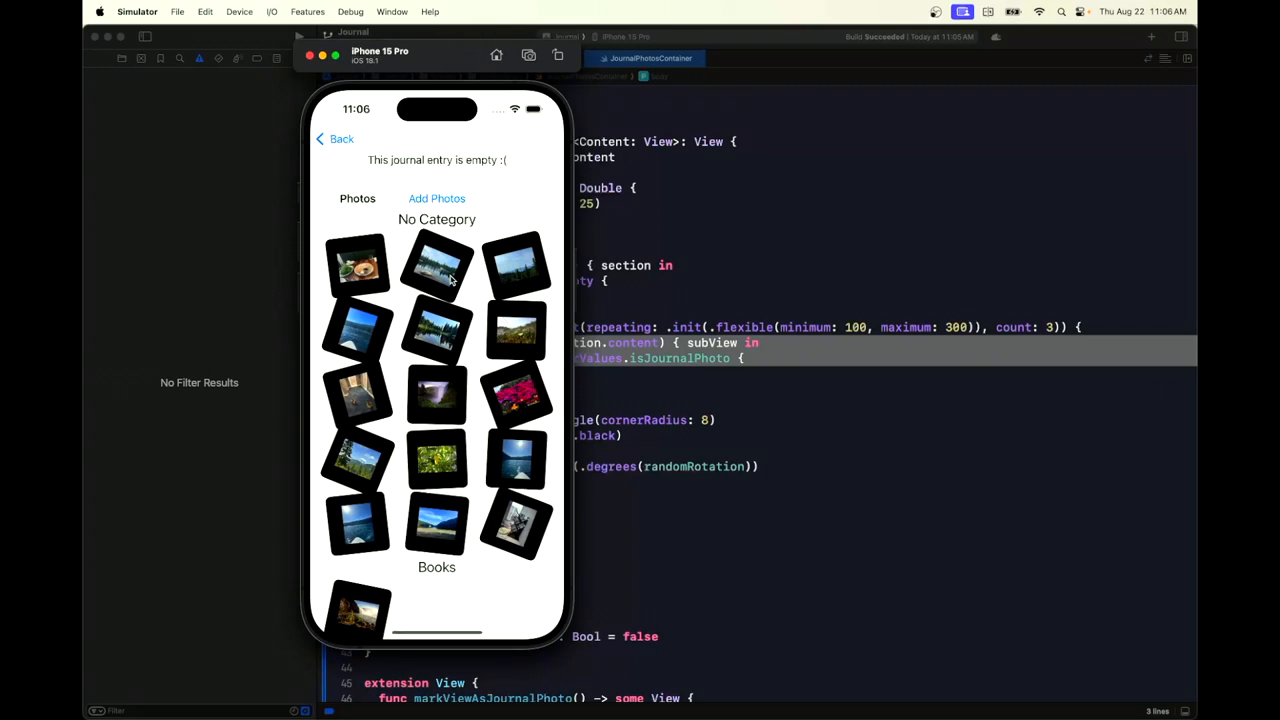
{"action": "mouse_move", "coordinate": [404, 414]}
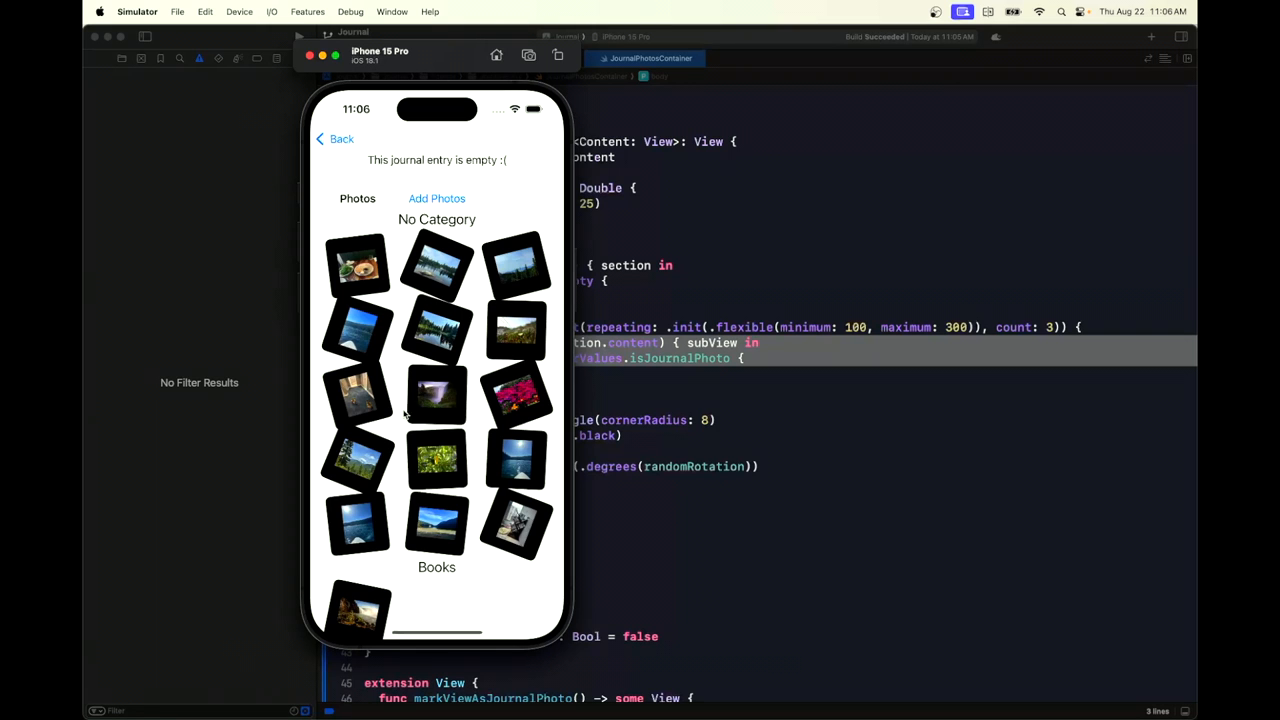
{"action": "scroll", "scroll_direction": "down", "scroll_amount": 3}
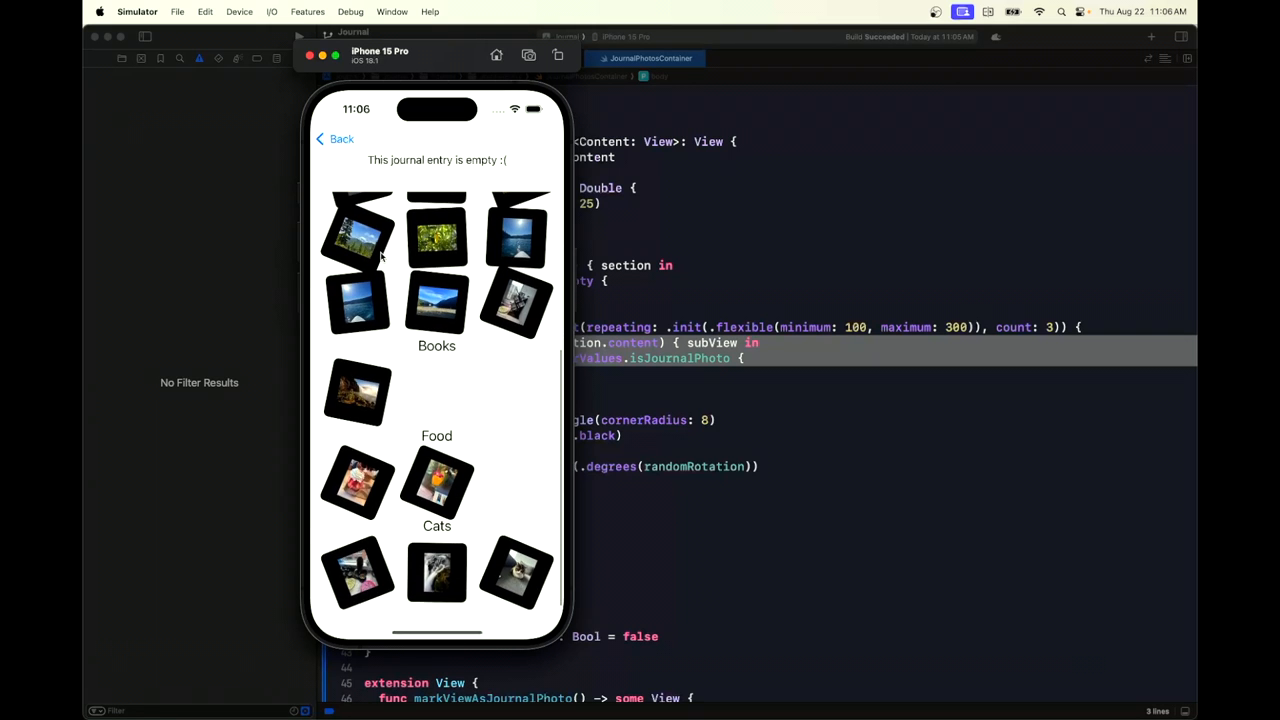